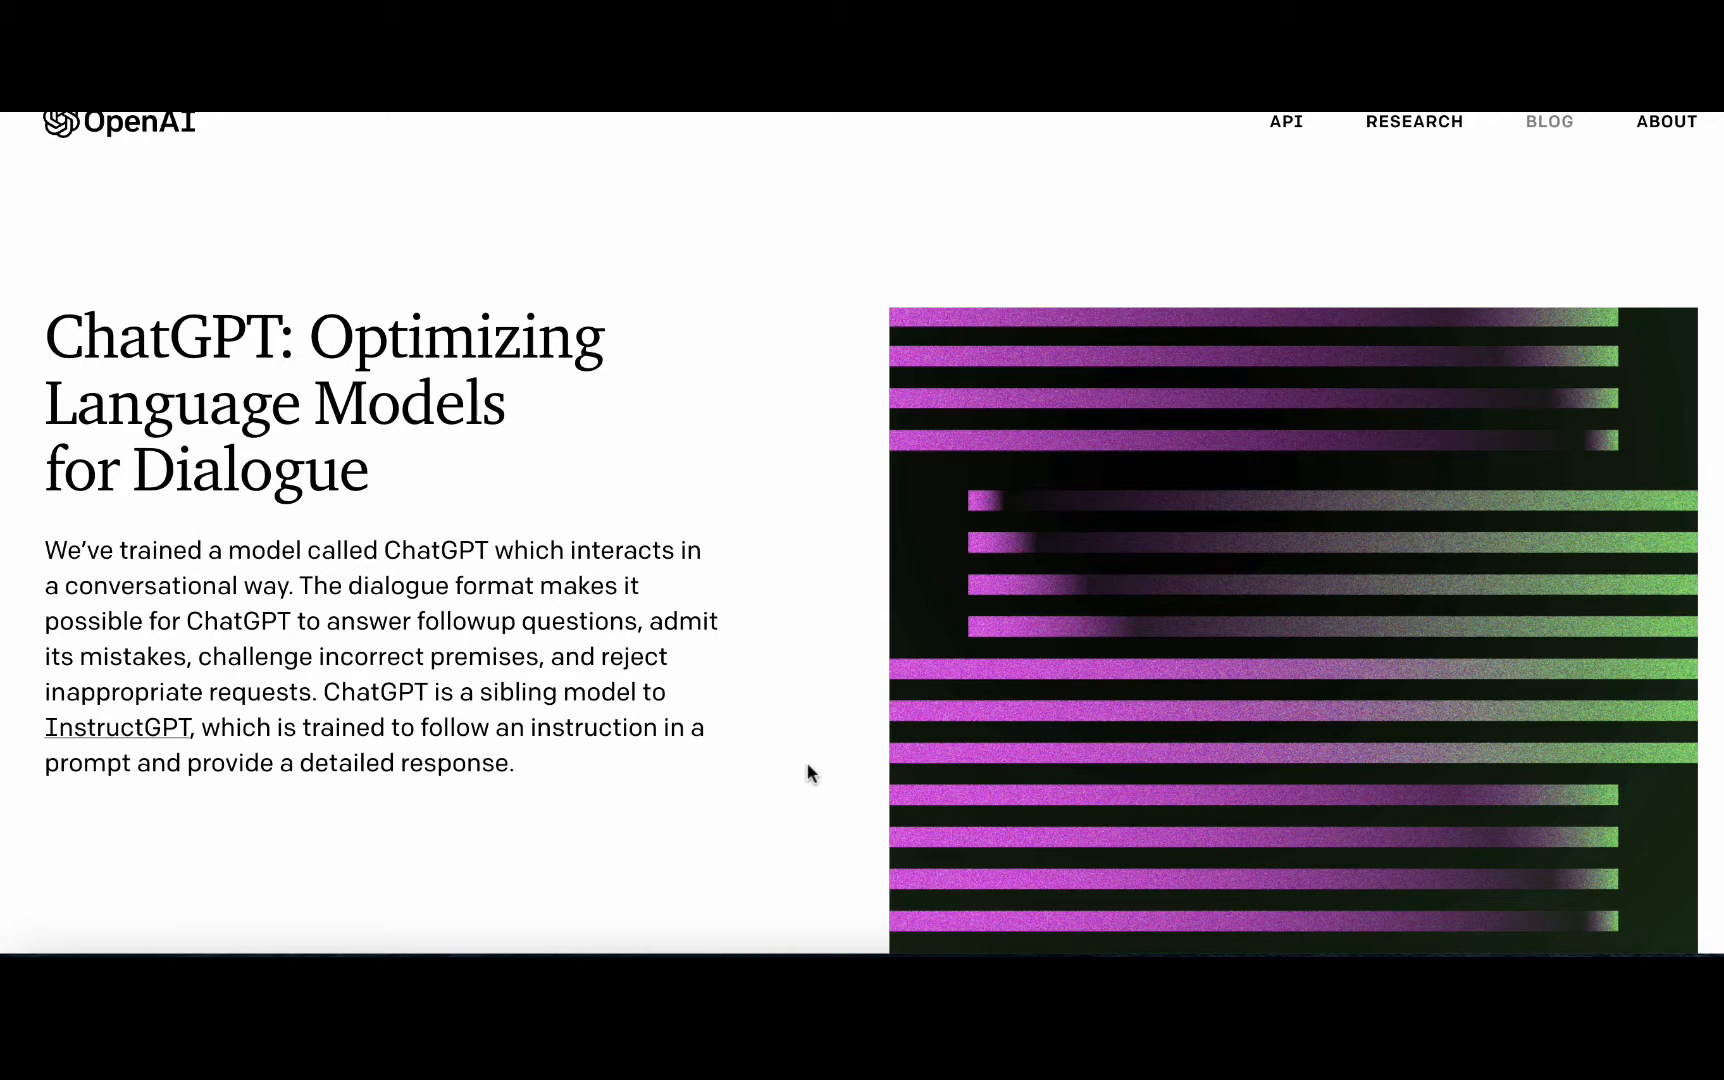
pyautogui.moveTo(582, 406)
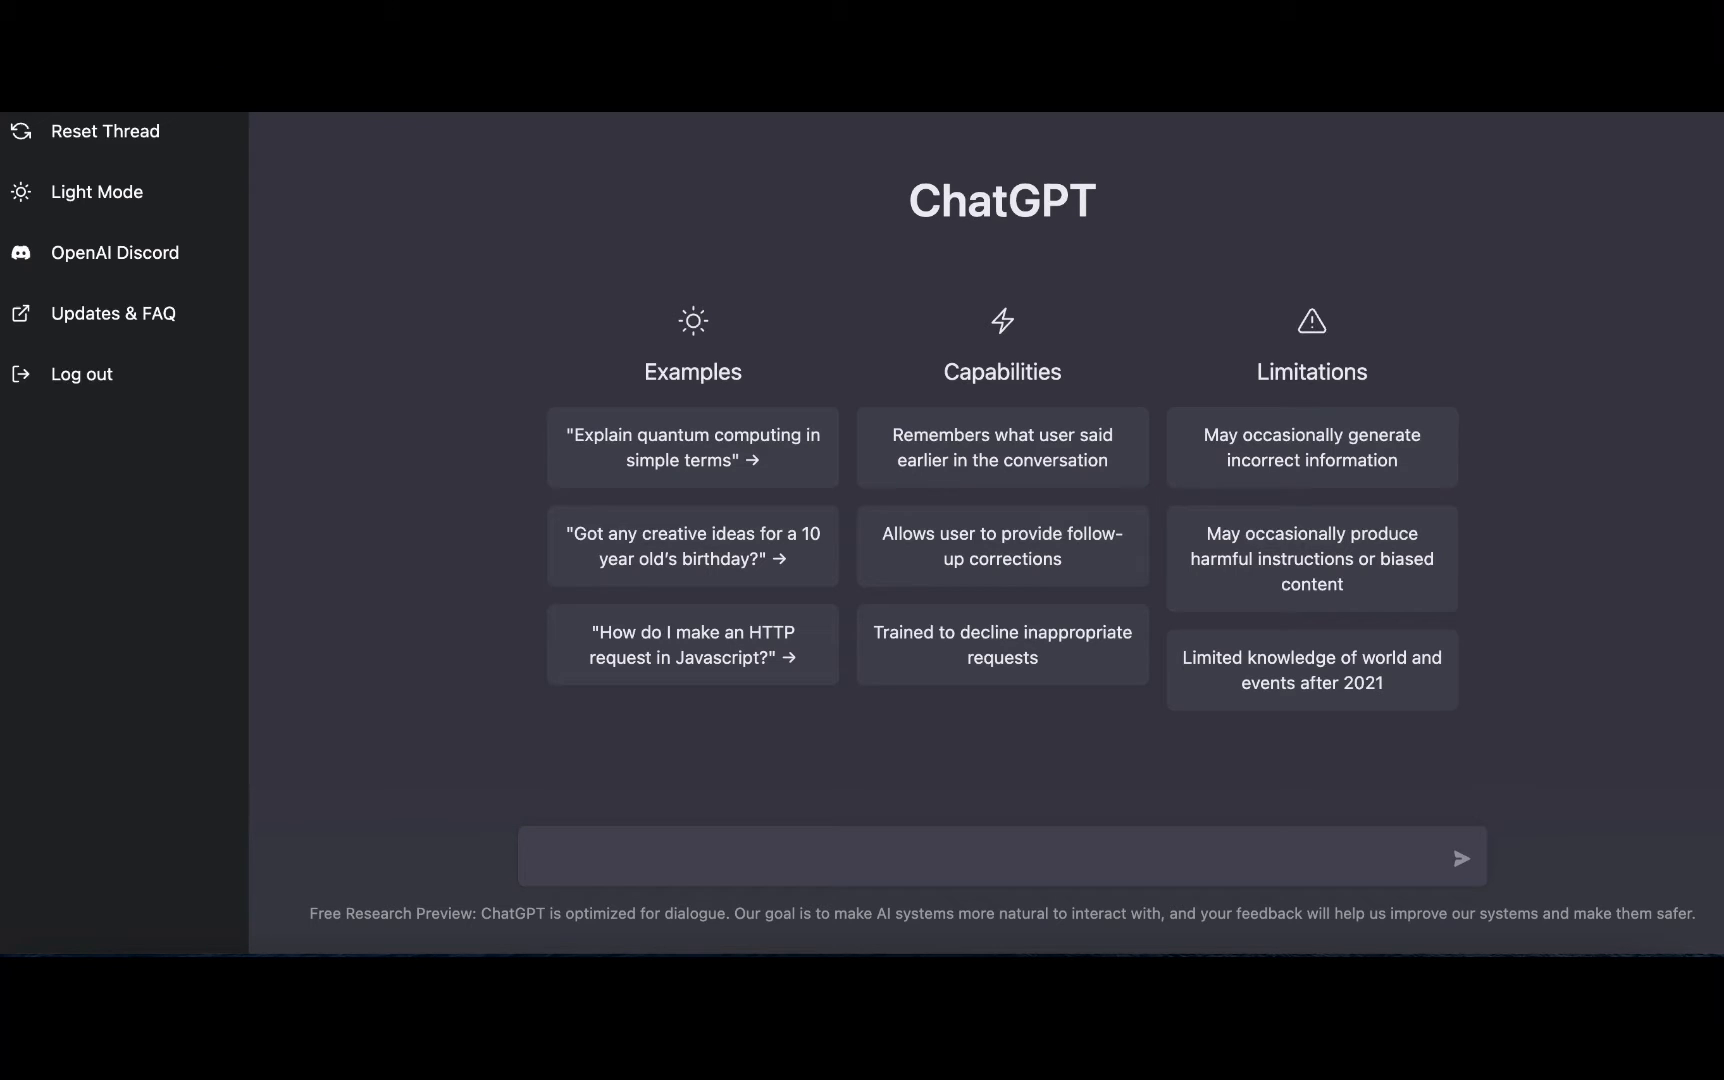
pyautogui.moveTo(446, 314)
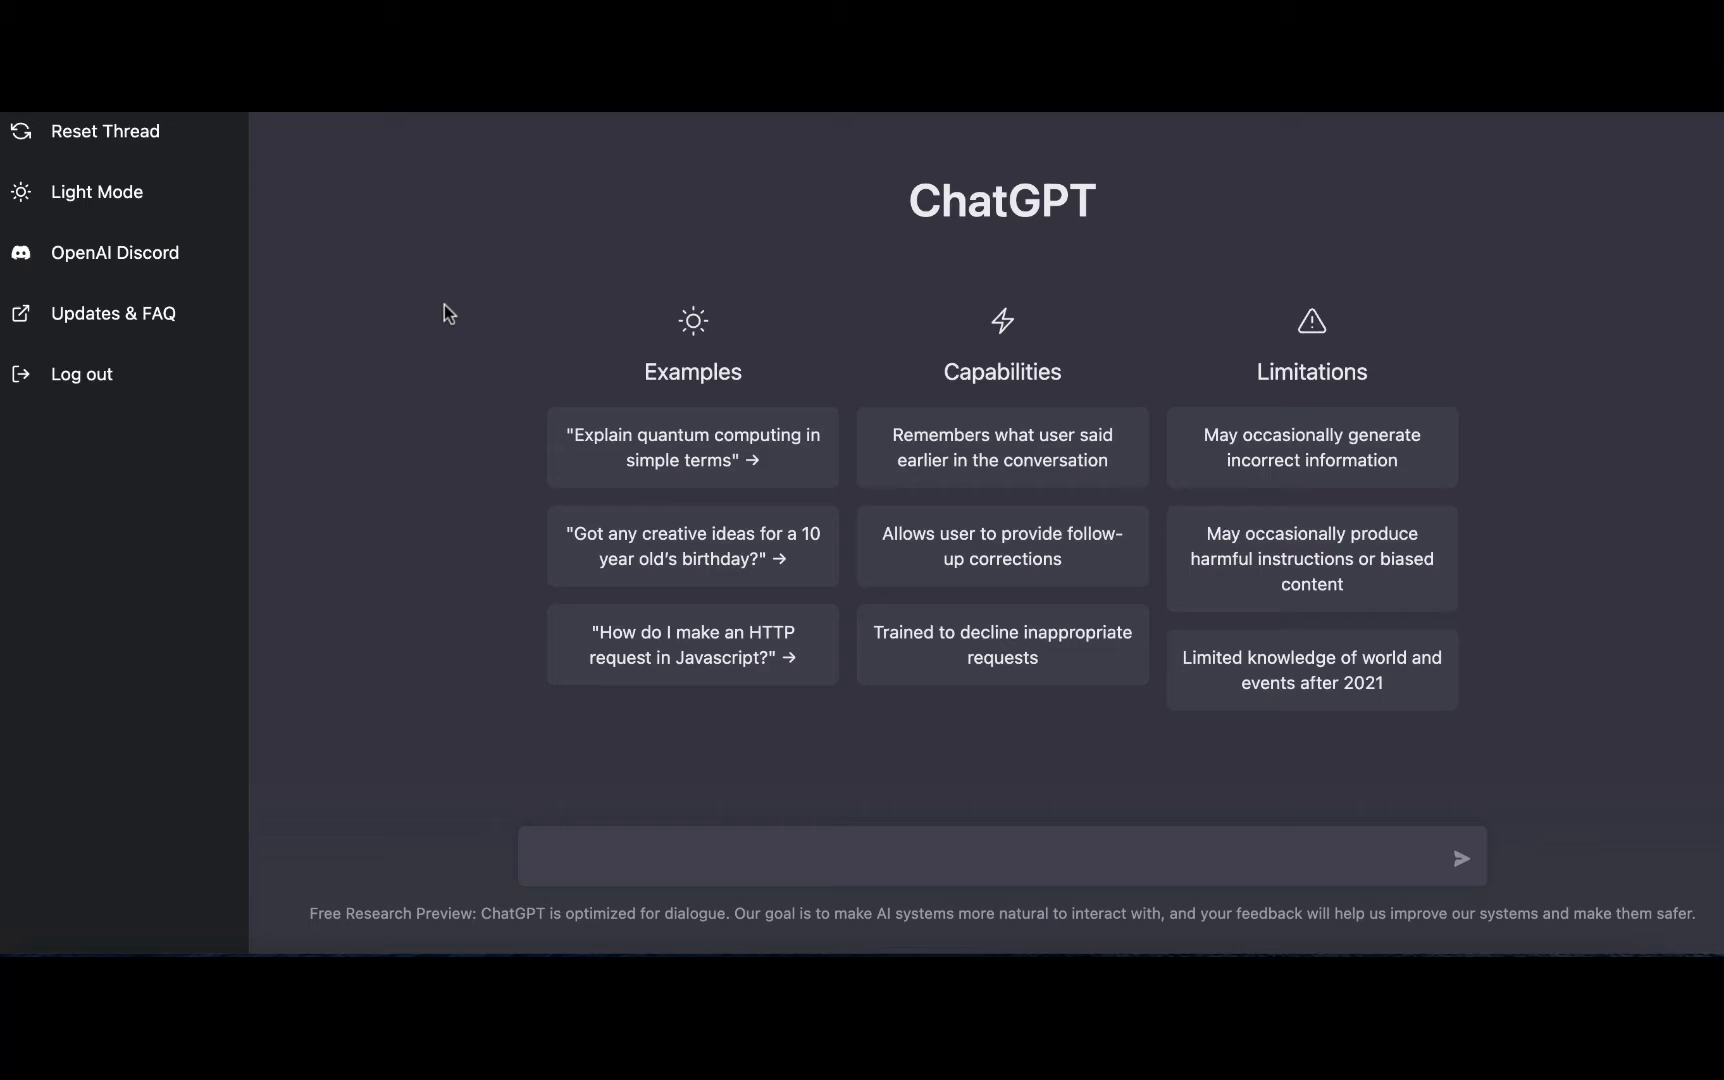
pyautogui.moveTo(1056, 806)
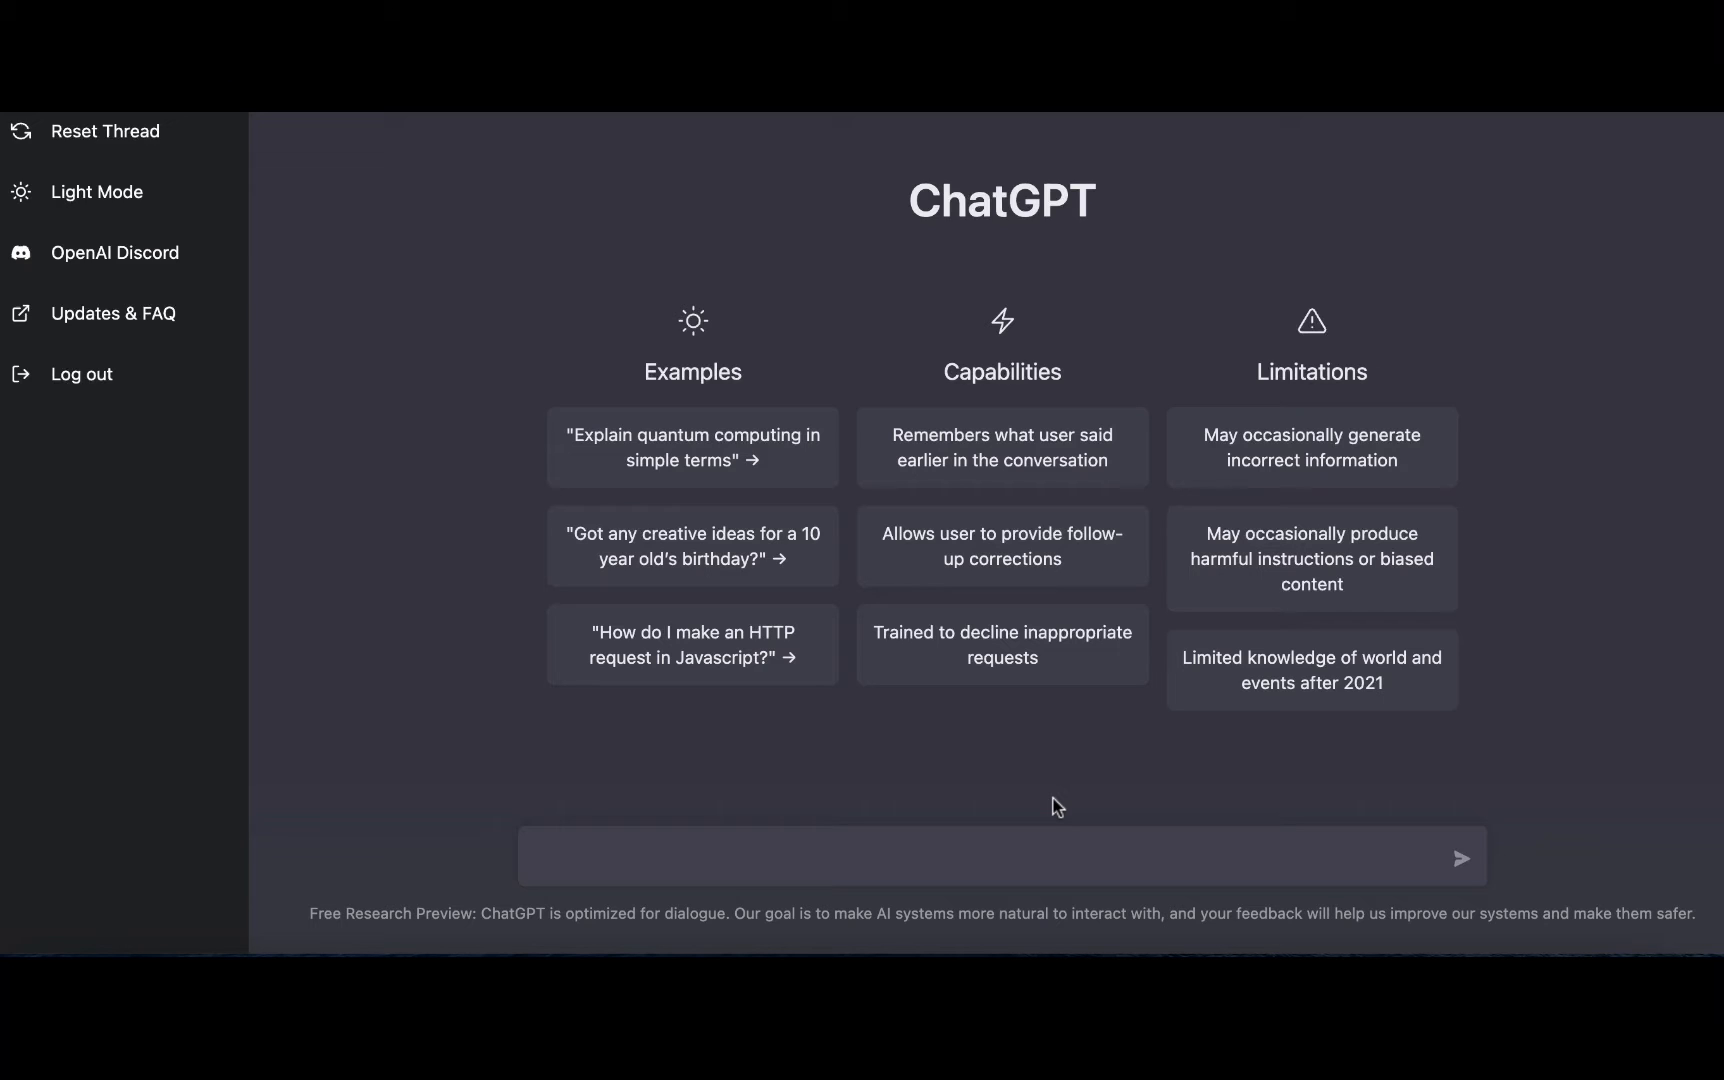
# Step: Ask for 5 clickbait titles for 'Average retirement income by zip code' and copy the first title
pyautogui.write('write 5 clickbait titles for a blog post named "Average retirement income by zip code"')
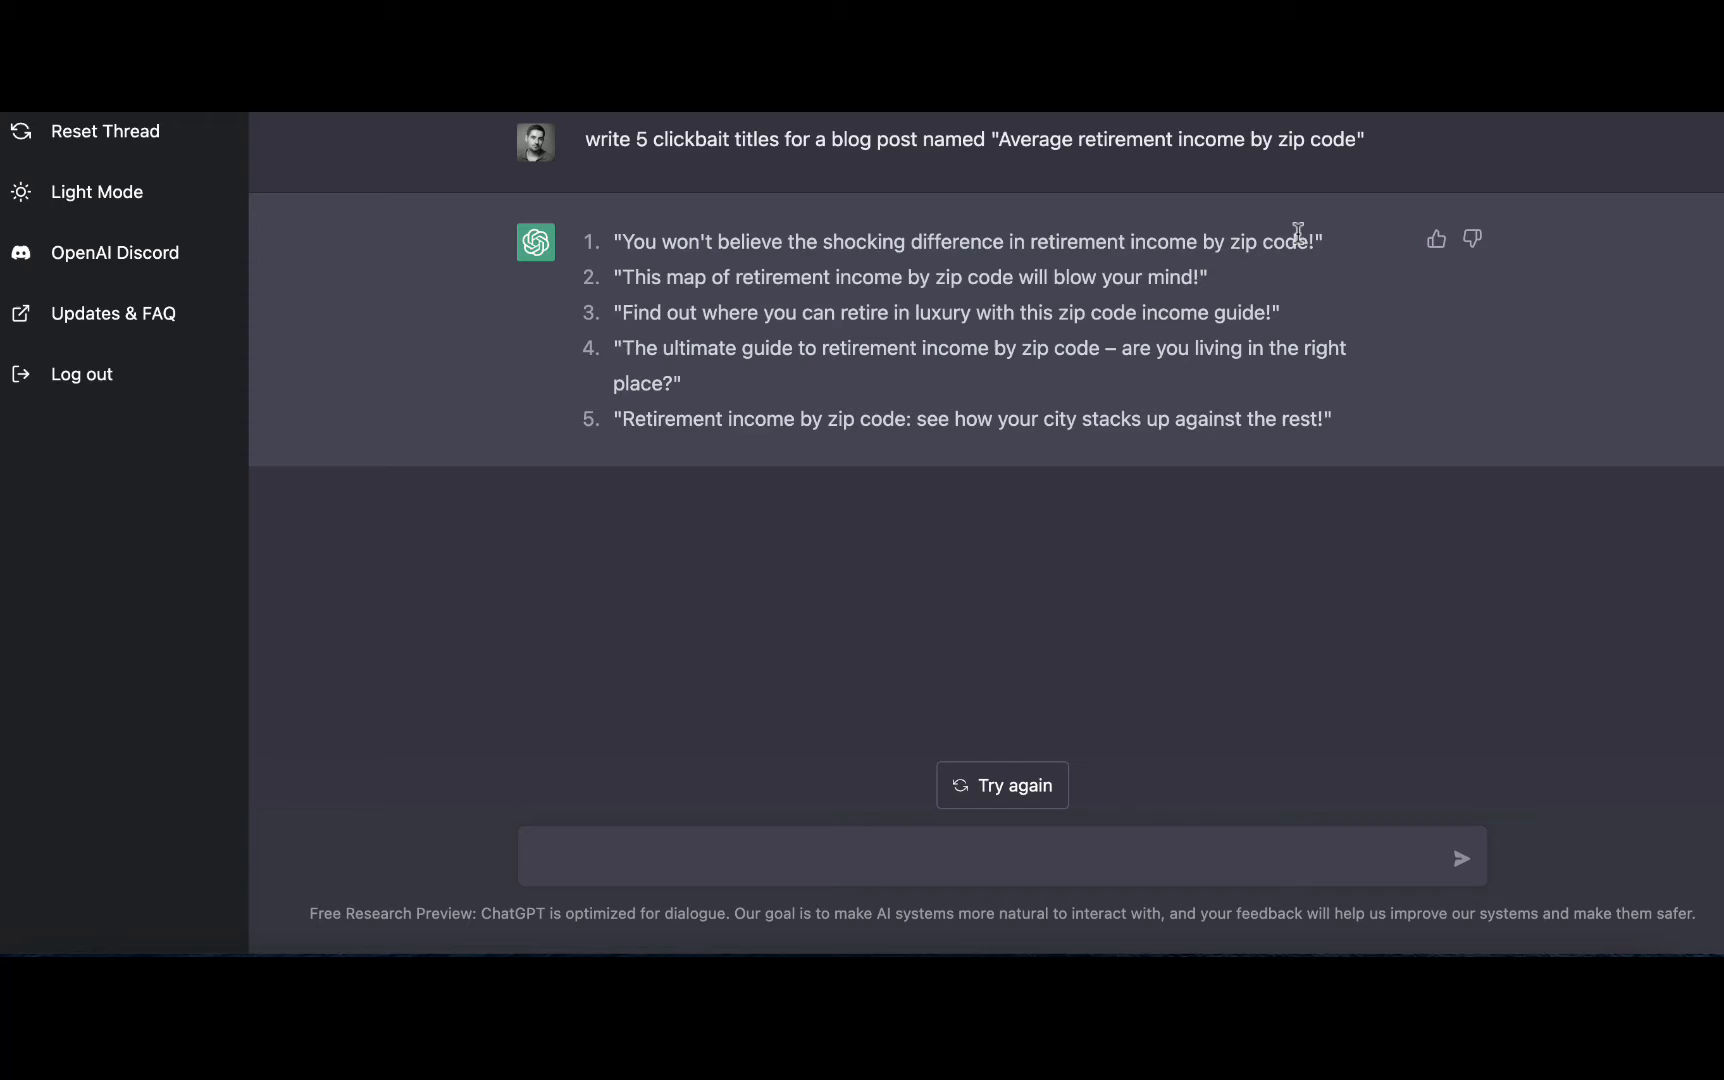
pyautogui.moveTo(754, 302)
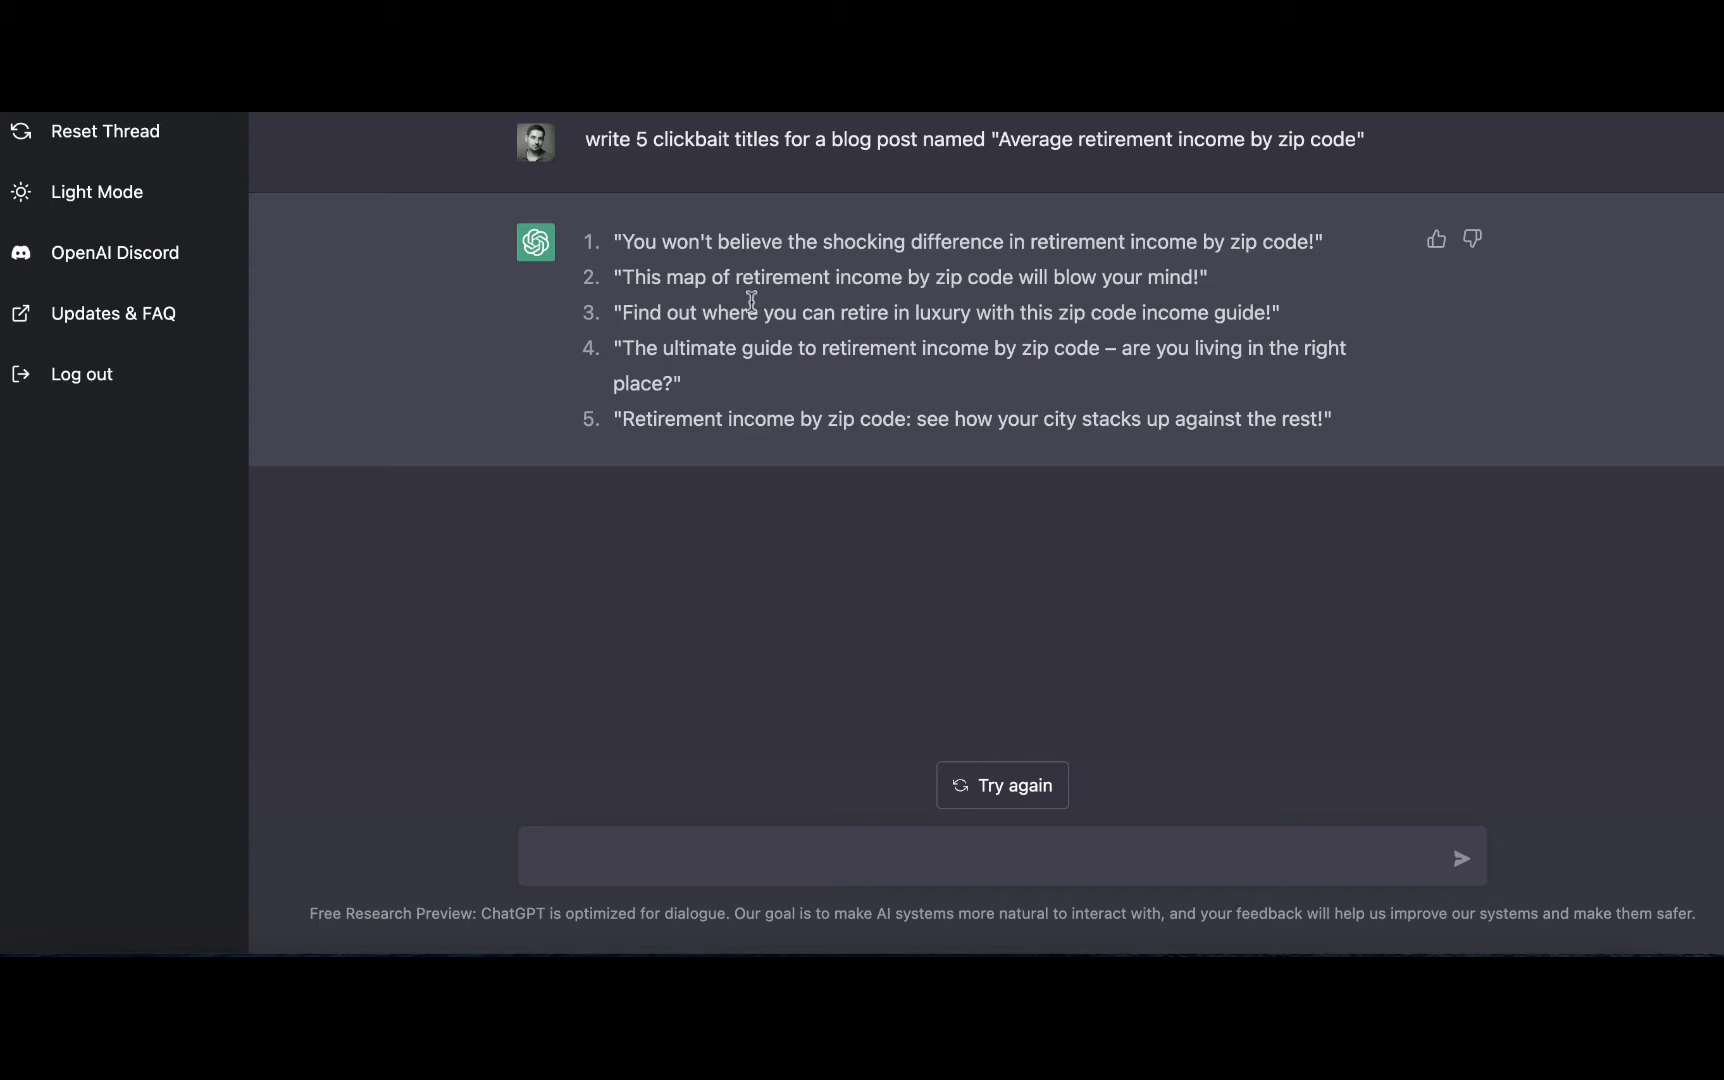
pyautogui.moveTo(1106, 270)
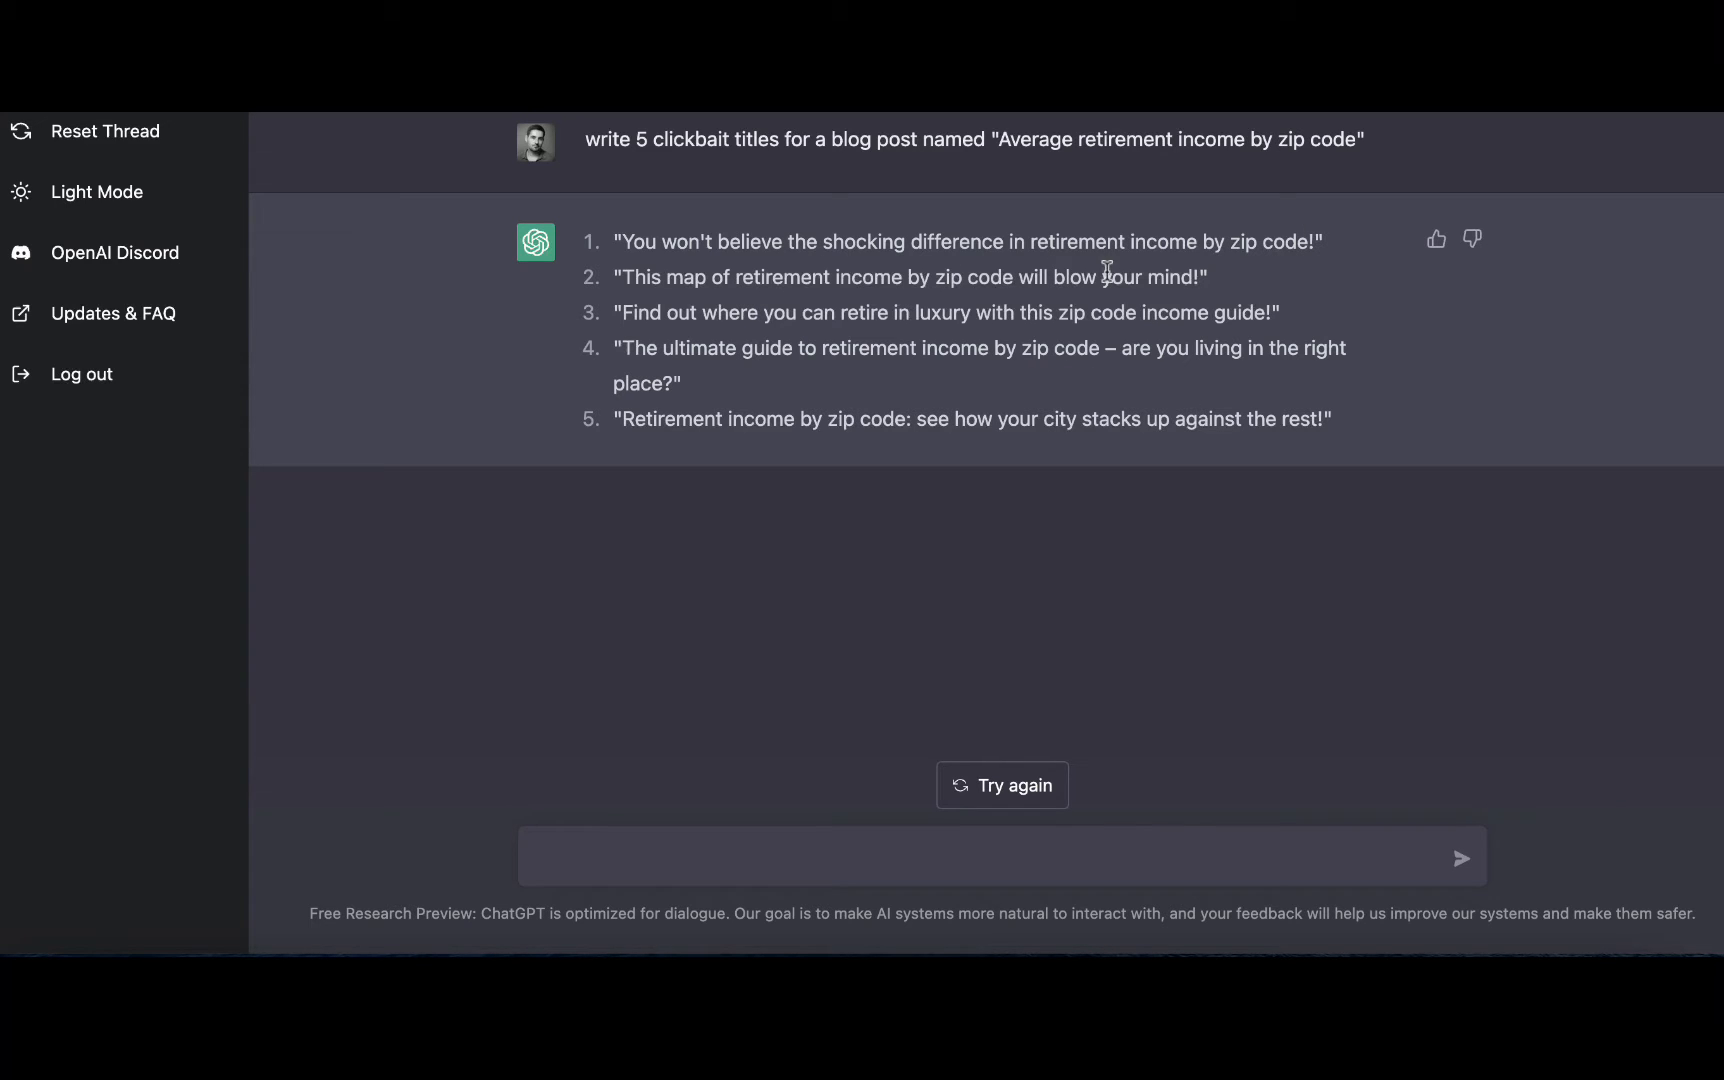
pyautogui.moveTo(752, 336)
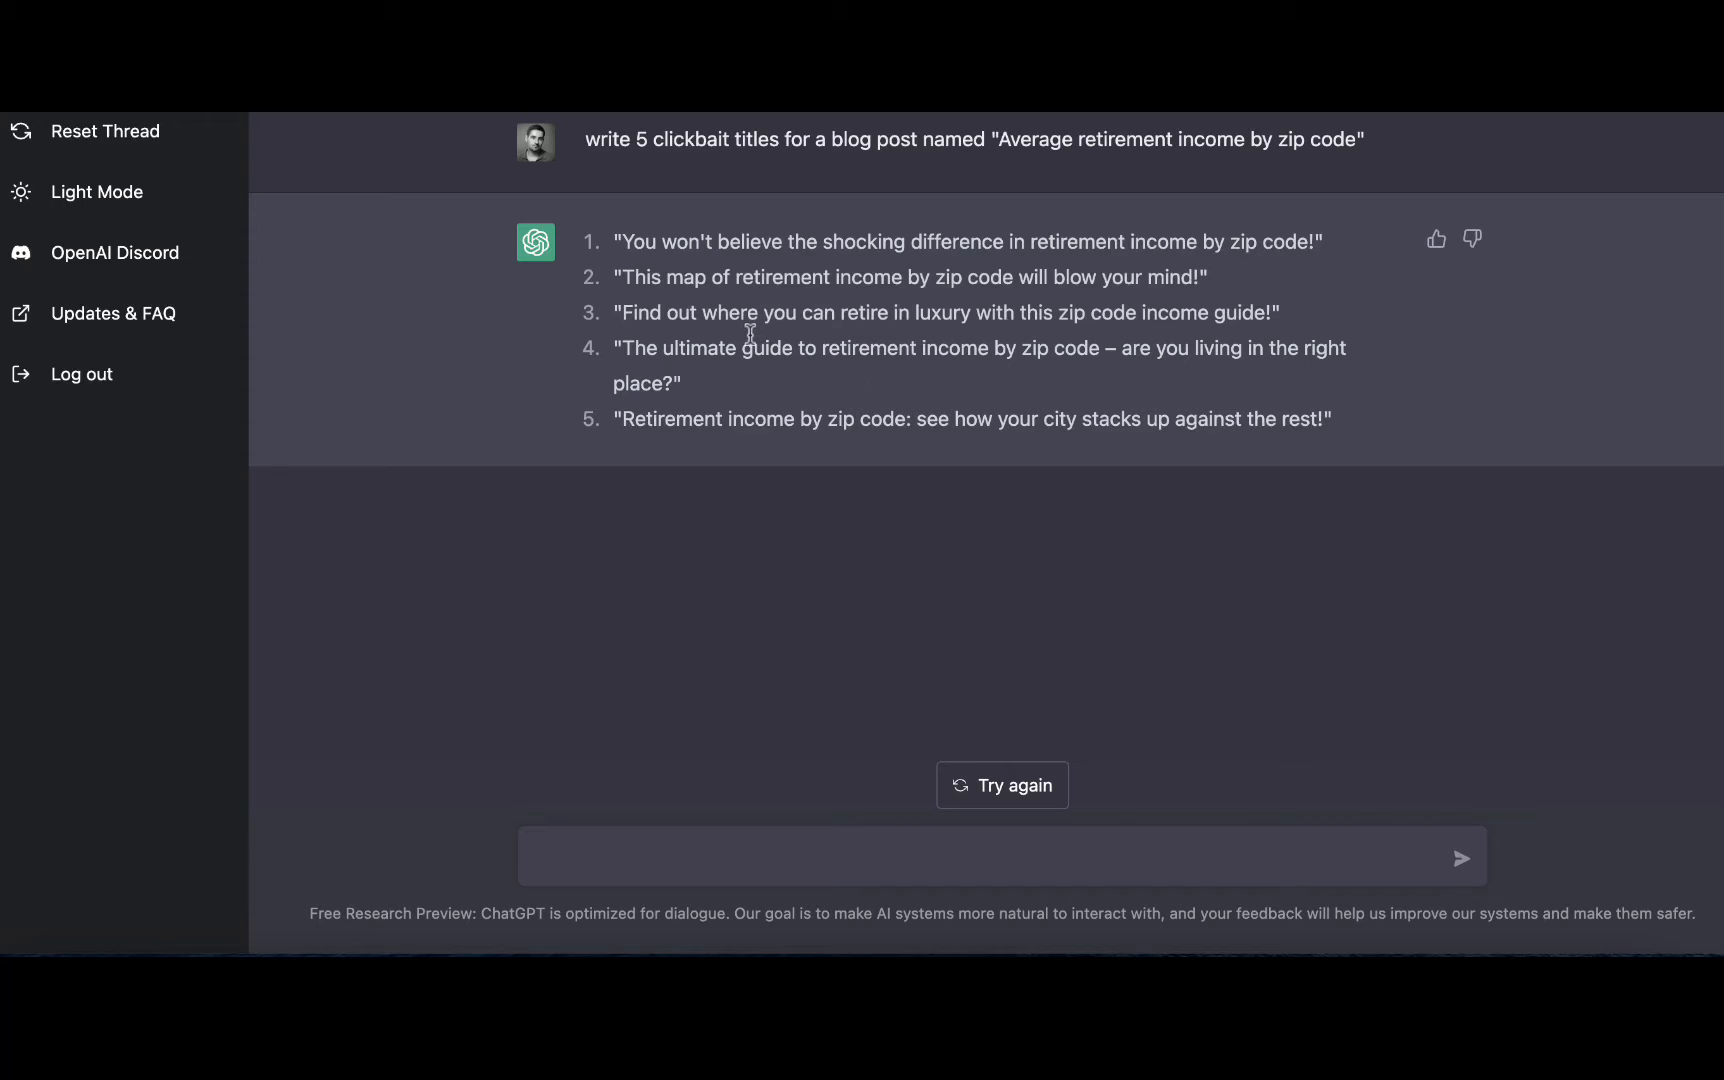
pyautogui.moveTo(1028, 302)
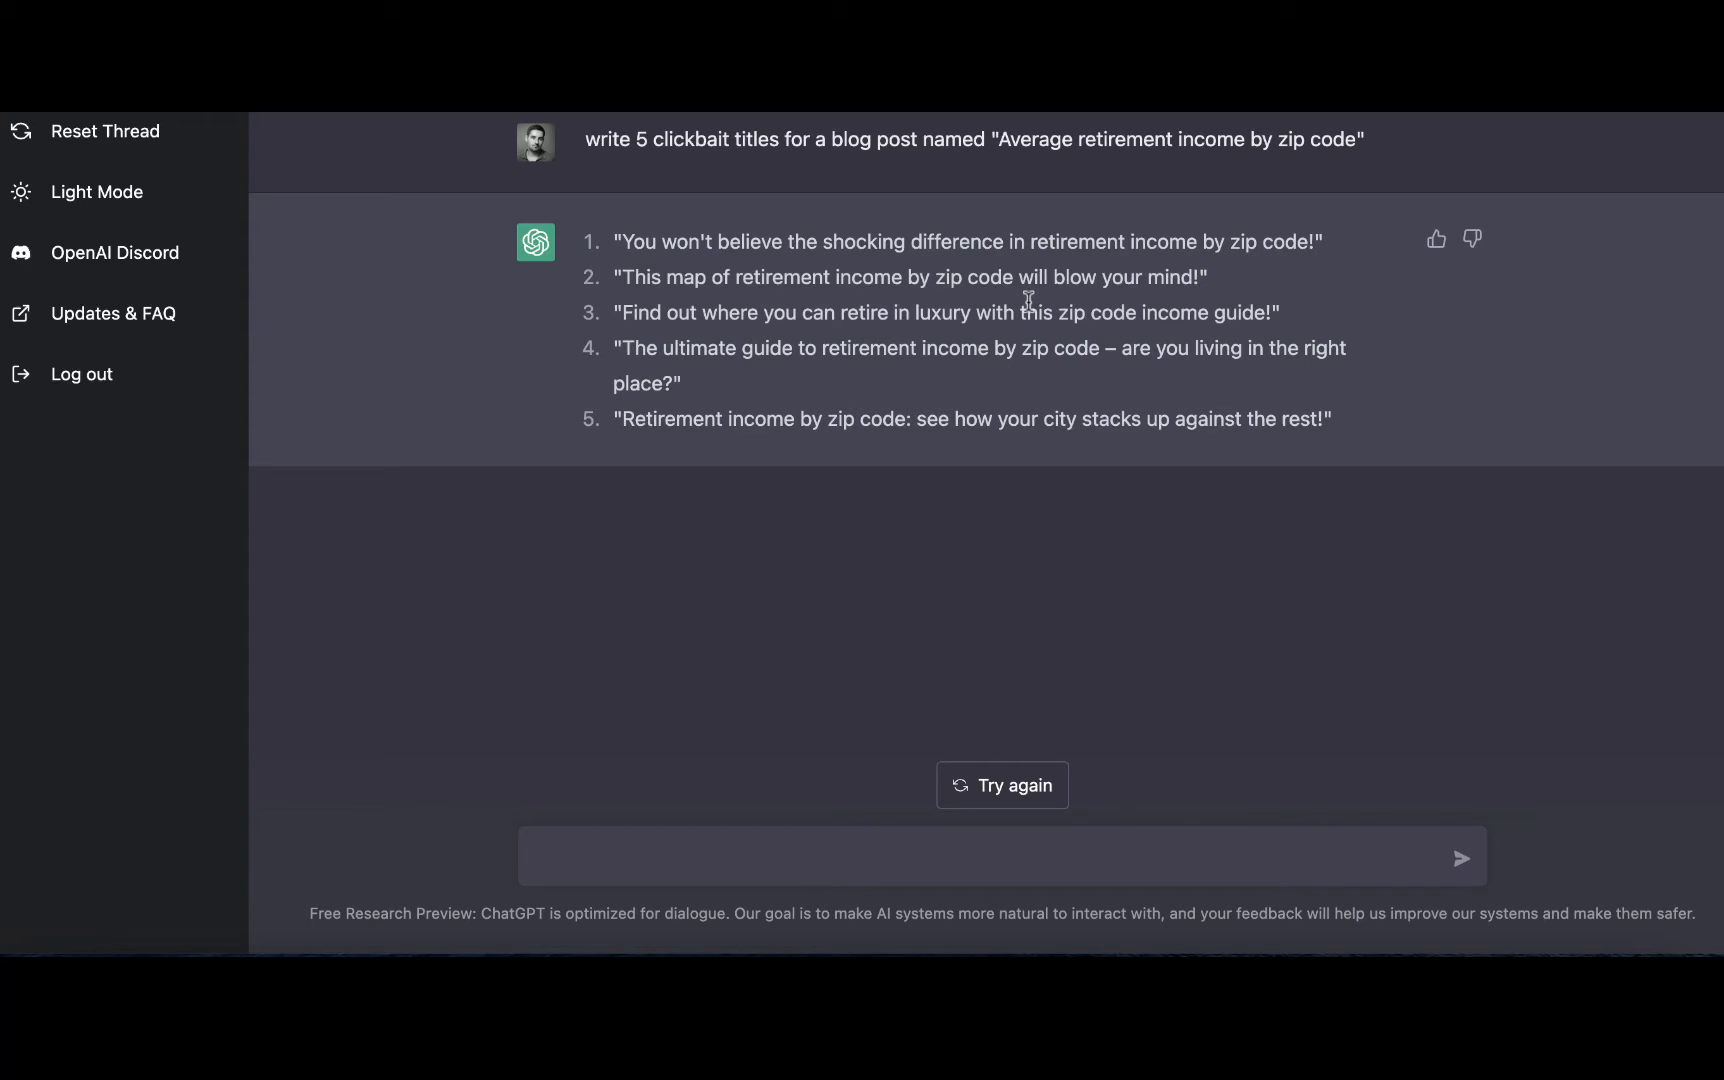
pyautogui.moveTo(1000, 496)
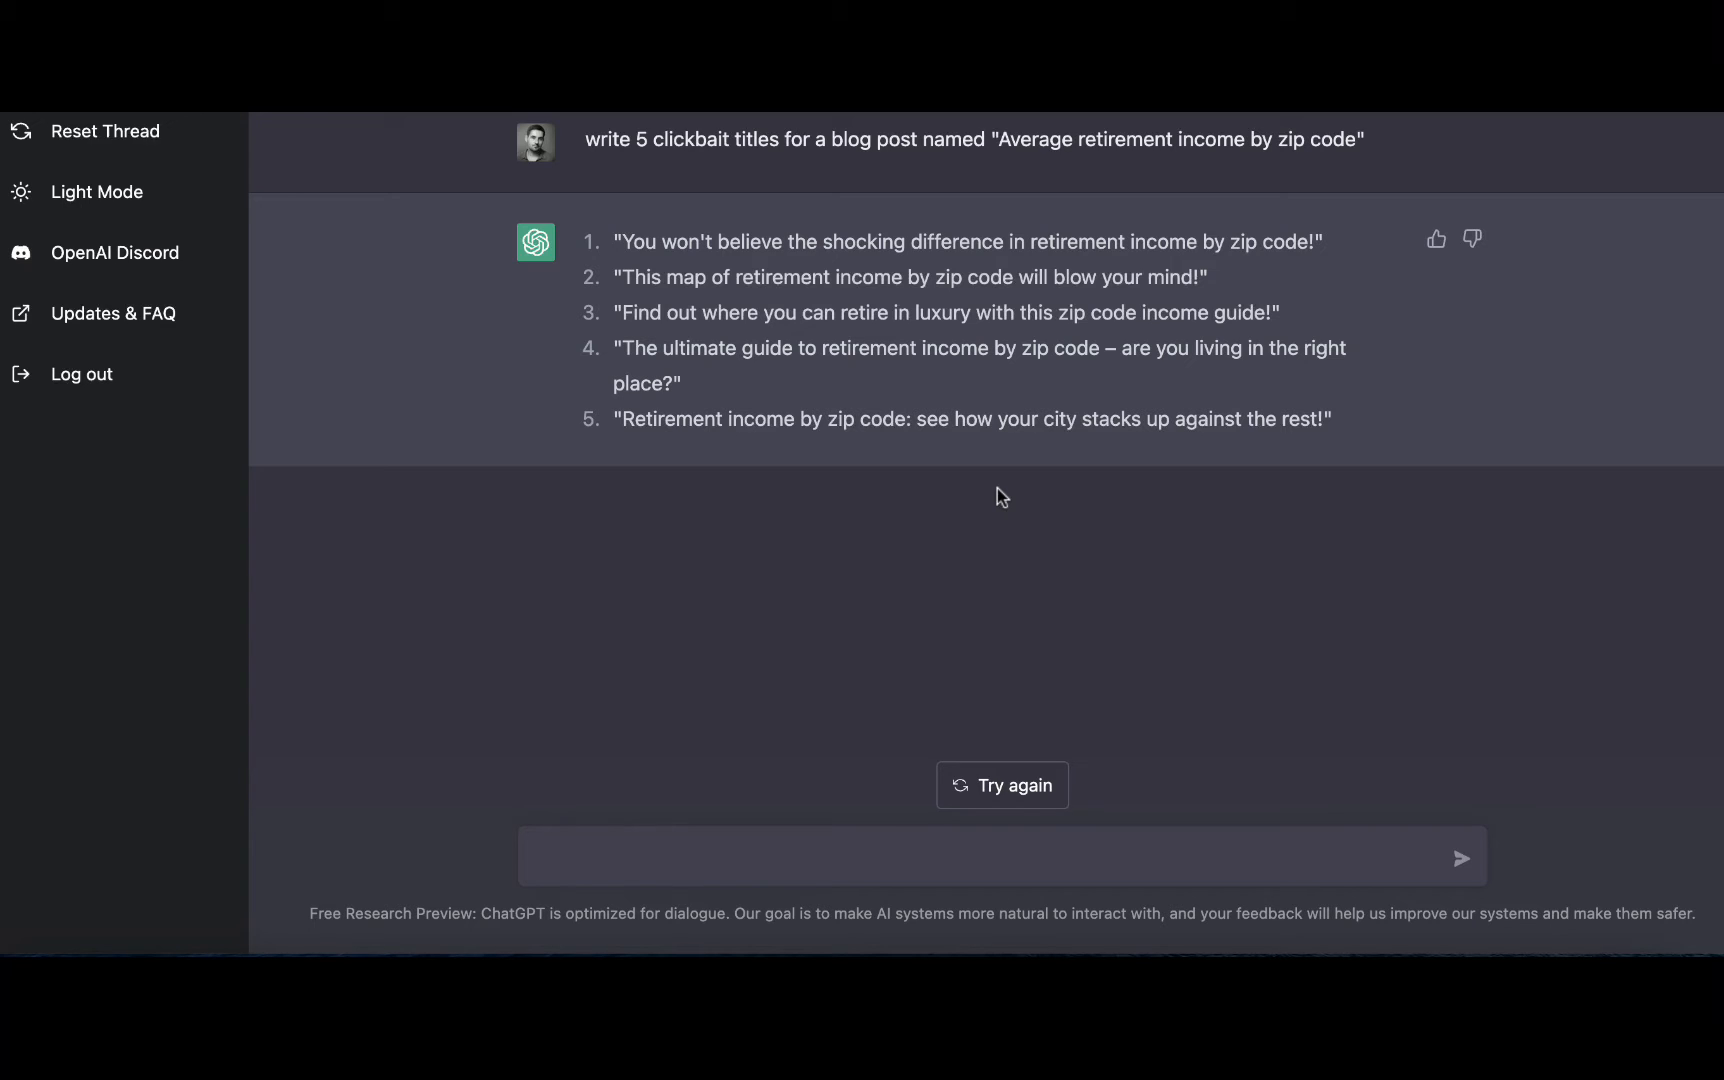
pyautogui.moveTo(814, 356)
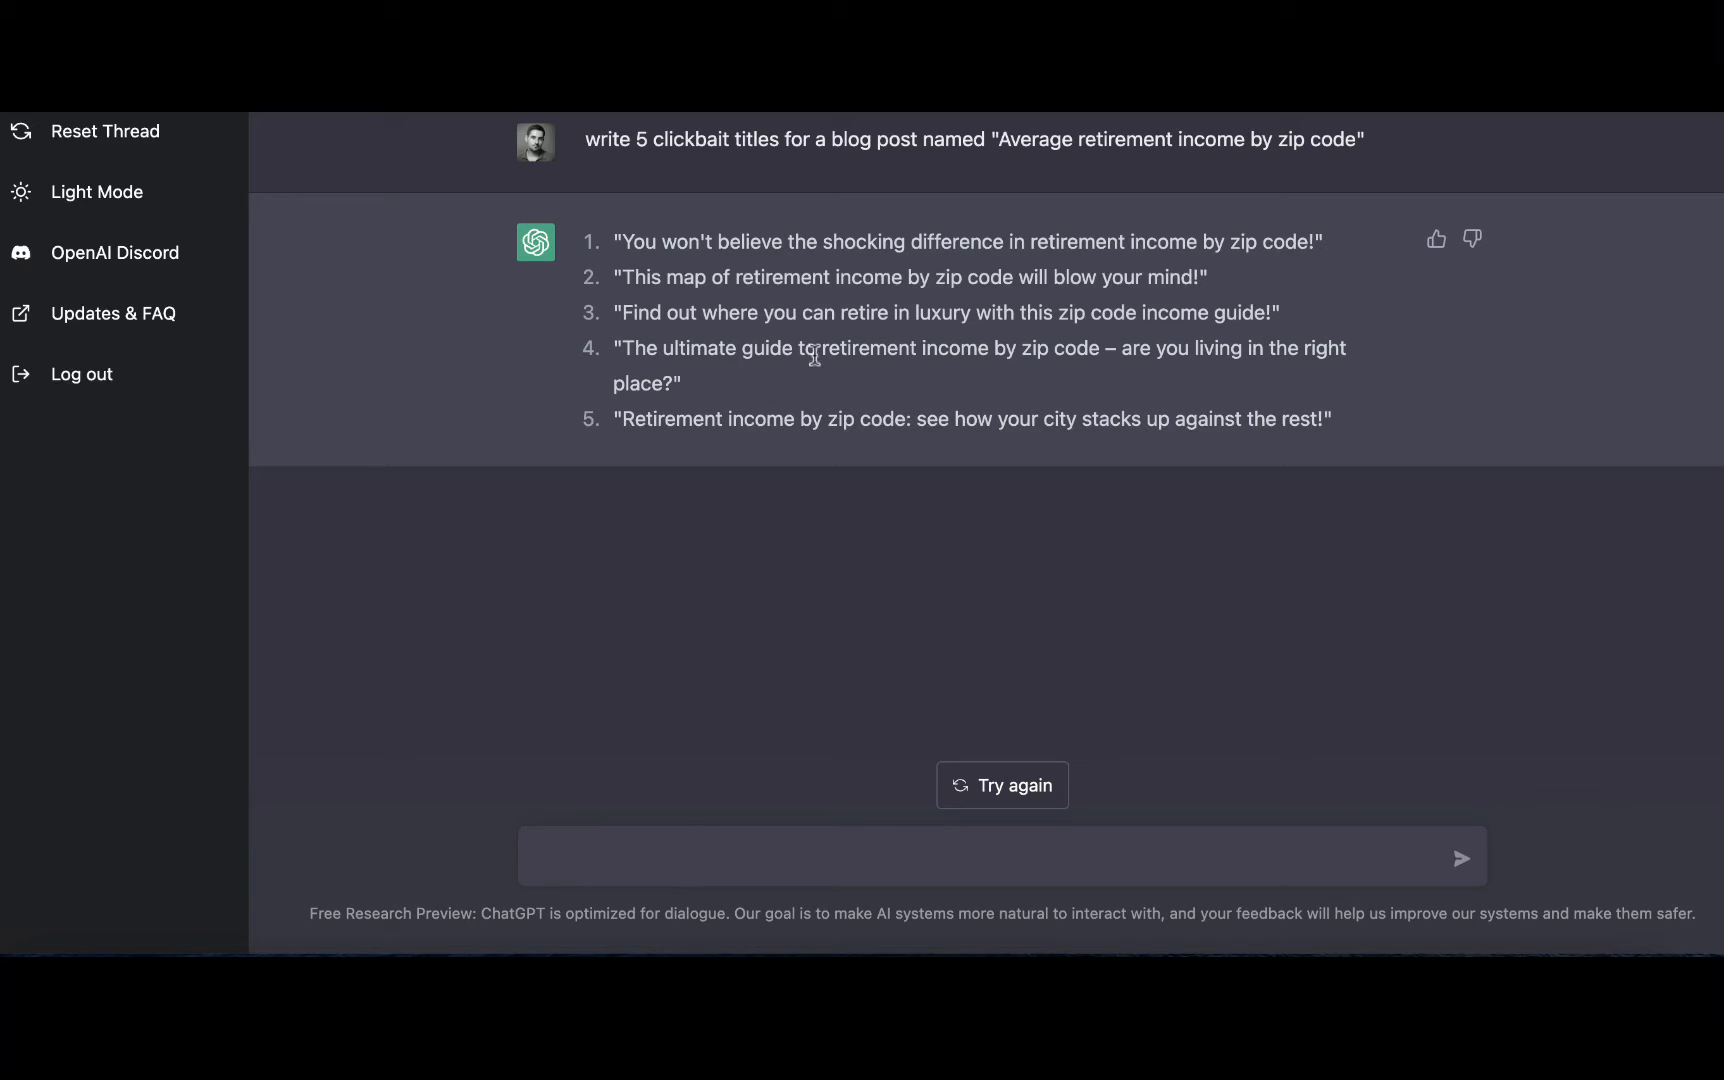
pyautogui.moveTo(1090, 380)
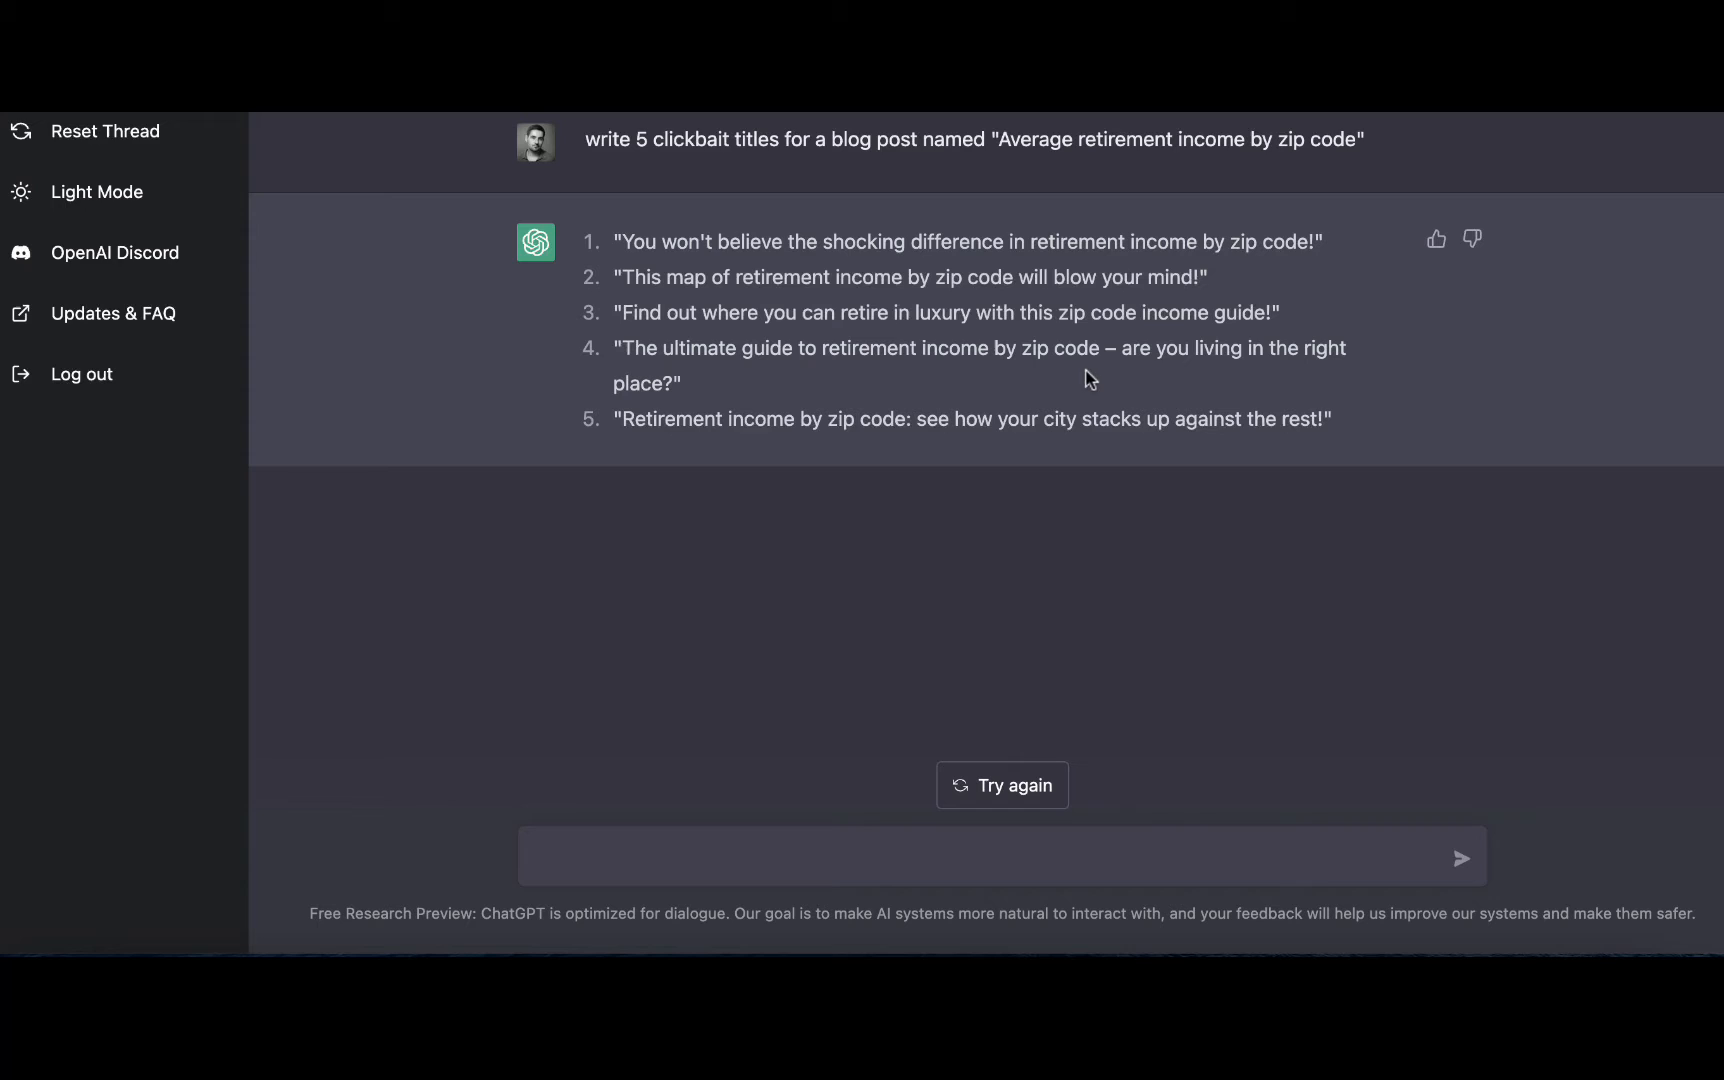
pyautogui.moveTo(1272, 376)
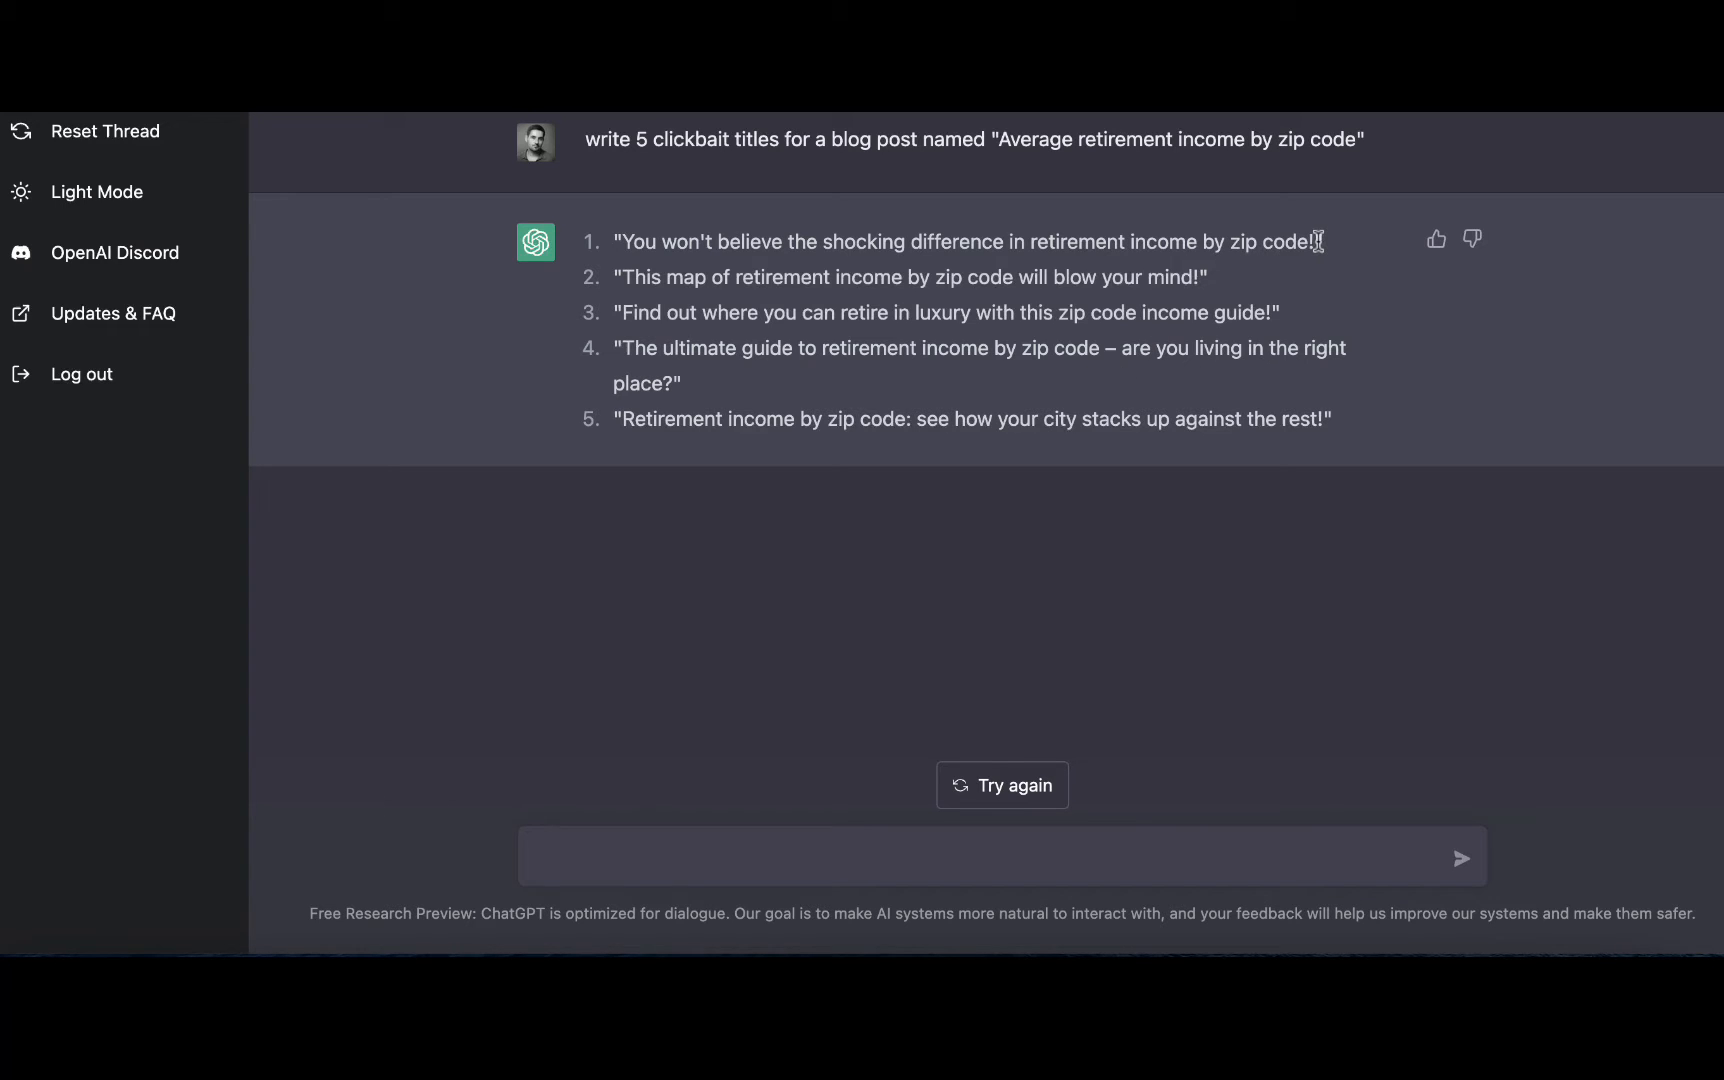
pyautogui.moveTo(632, 242); pyautogui.dragTo(1320, 242)
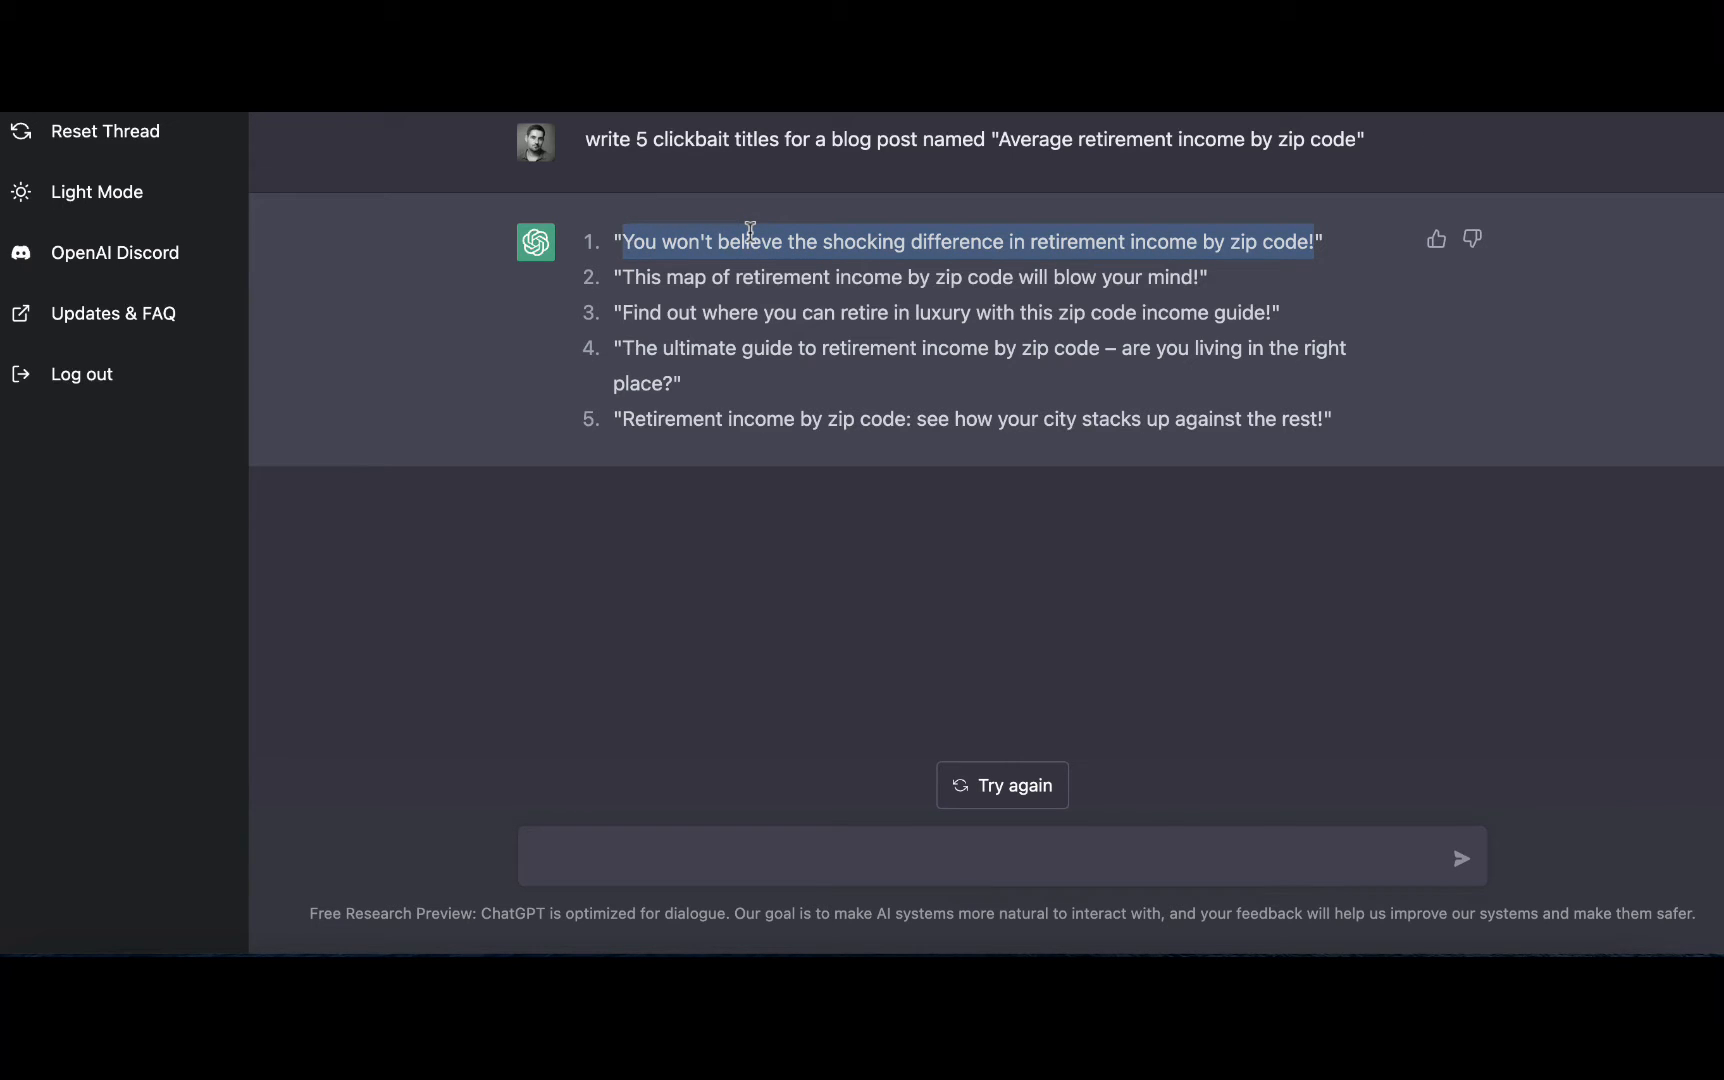
pyautogui.moveTo(754, 228)
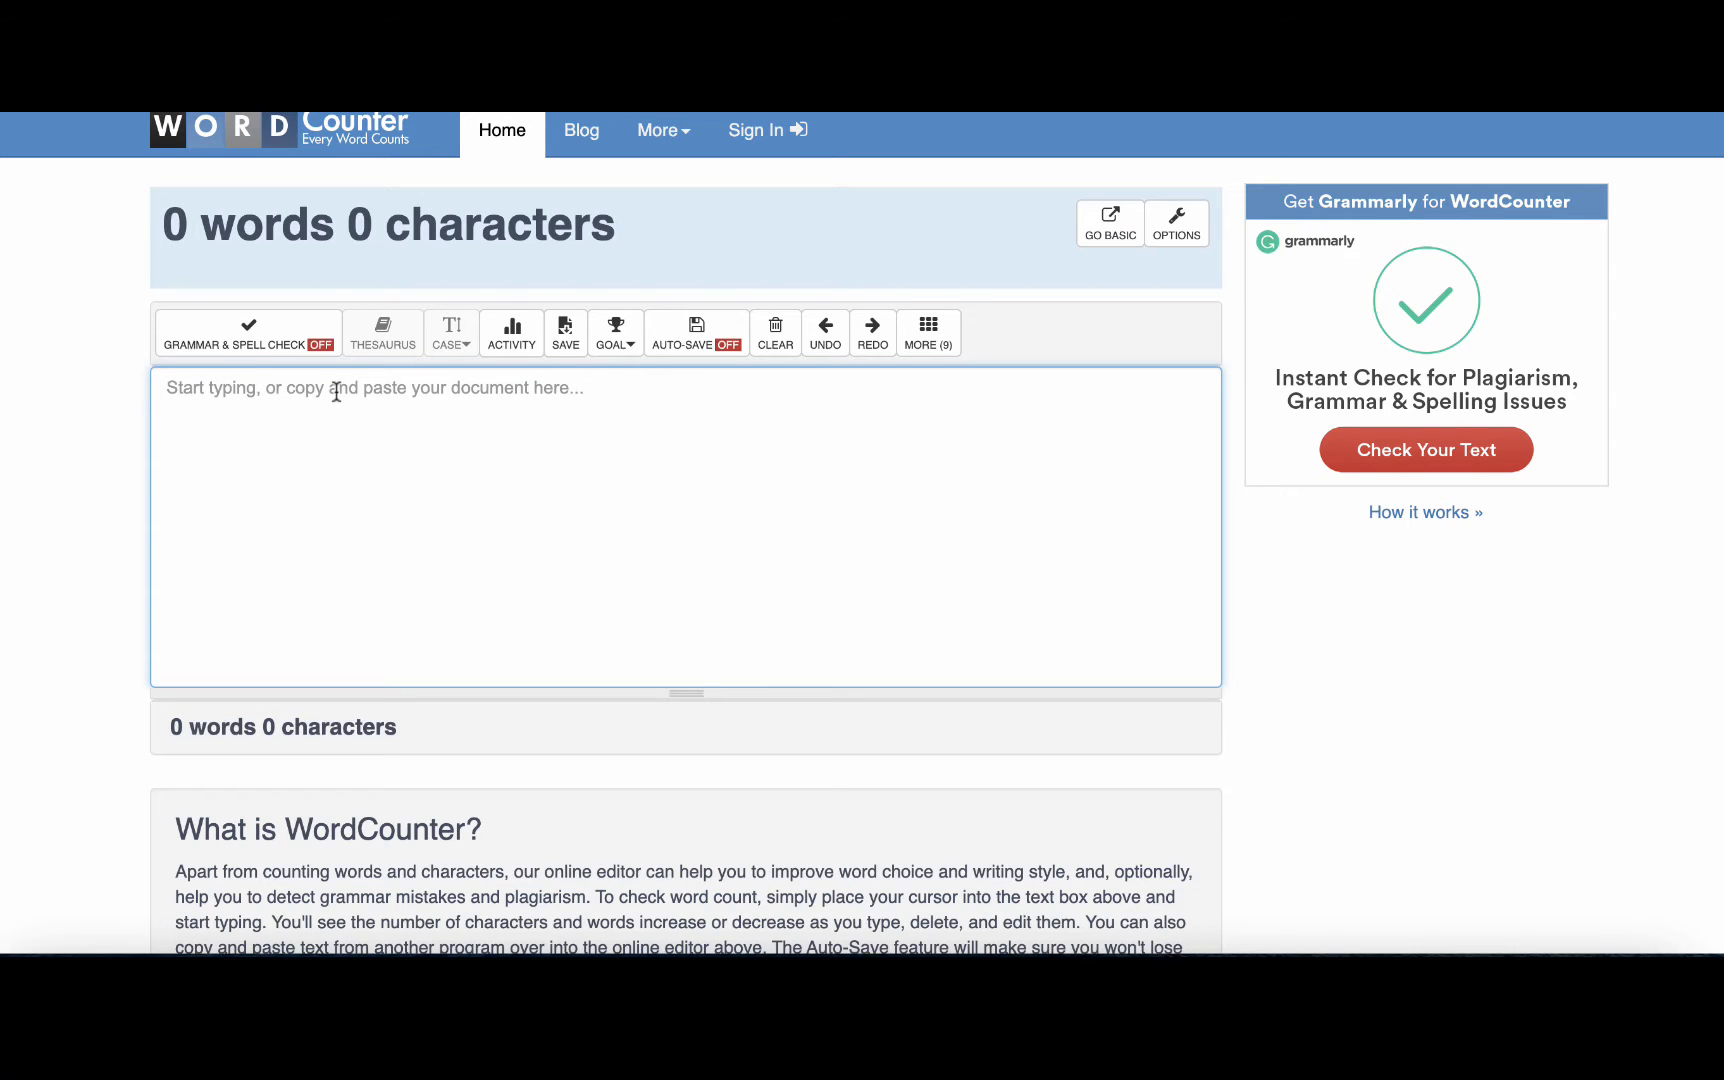
pyautogui.write("You won't believe the shocking difference in retirement income by zip code!")
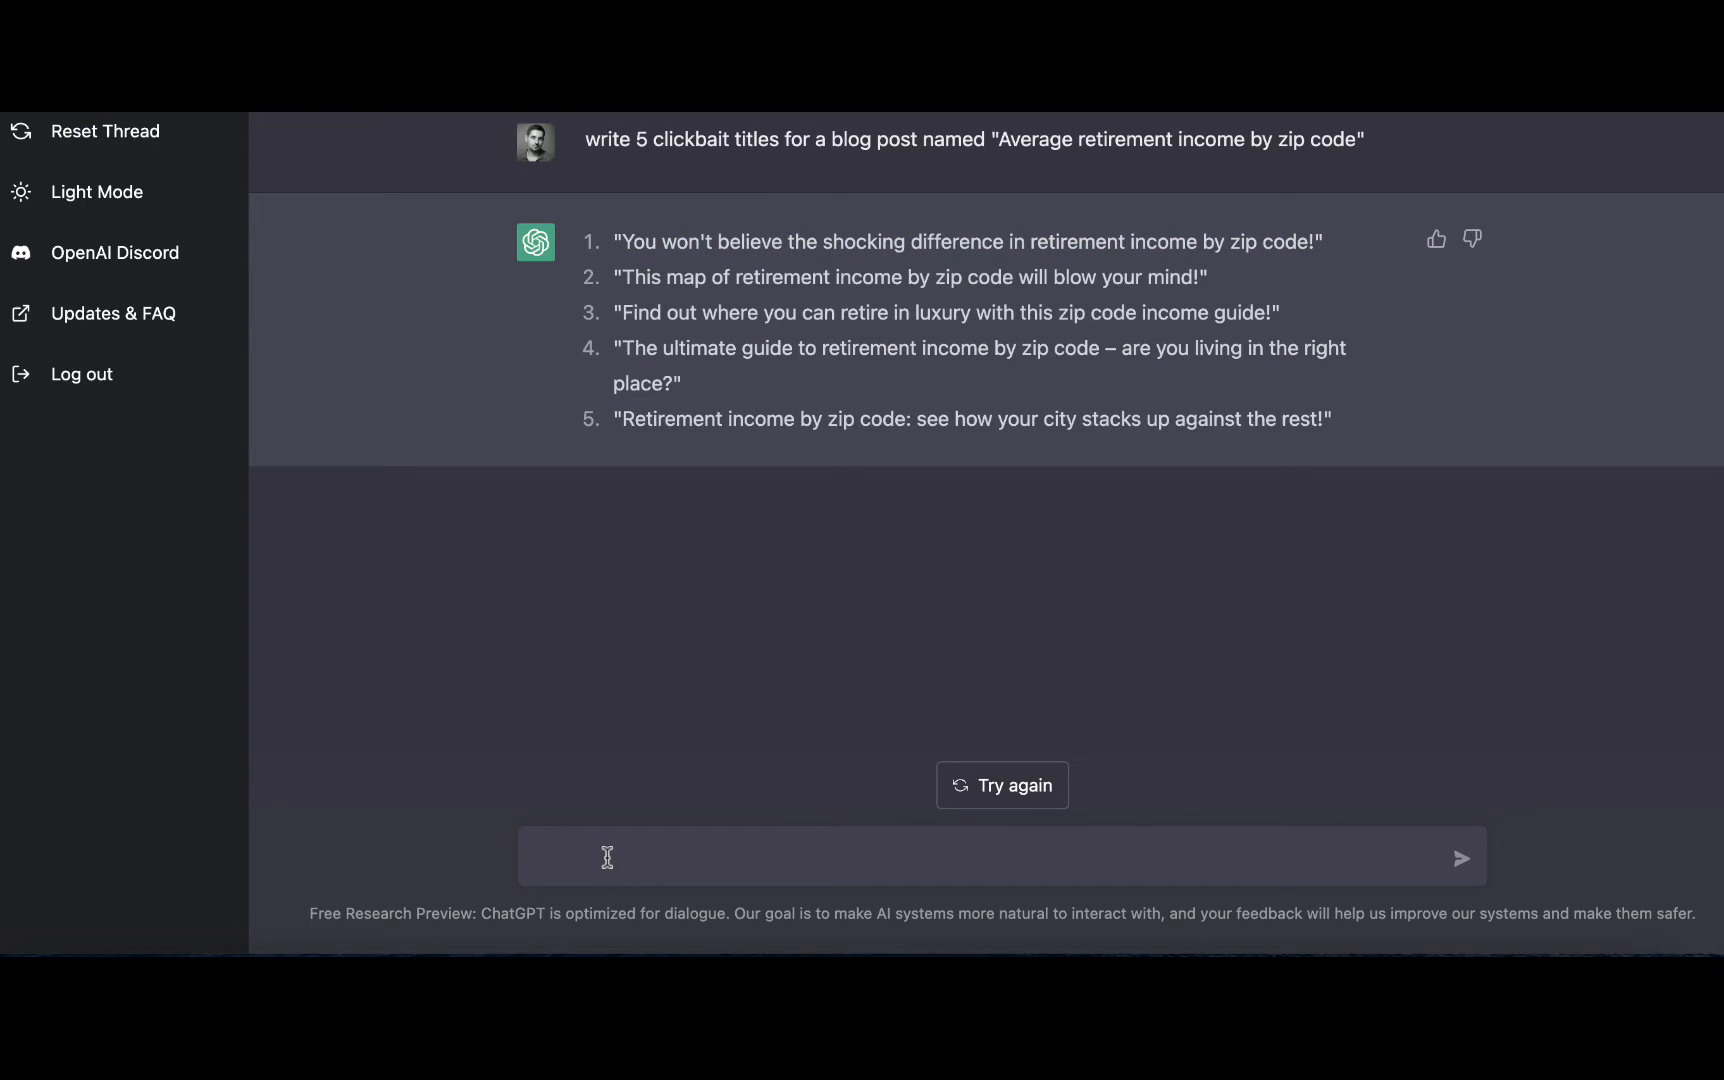
# Step: Ask ChatGPT to re-write the first clickbait title under 70 characters or less
pyautogui.write('rew')
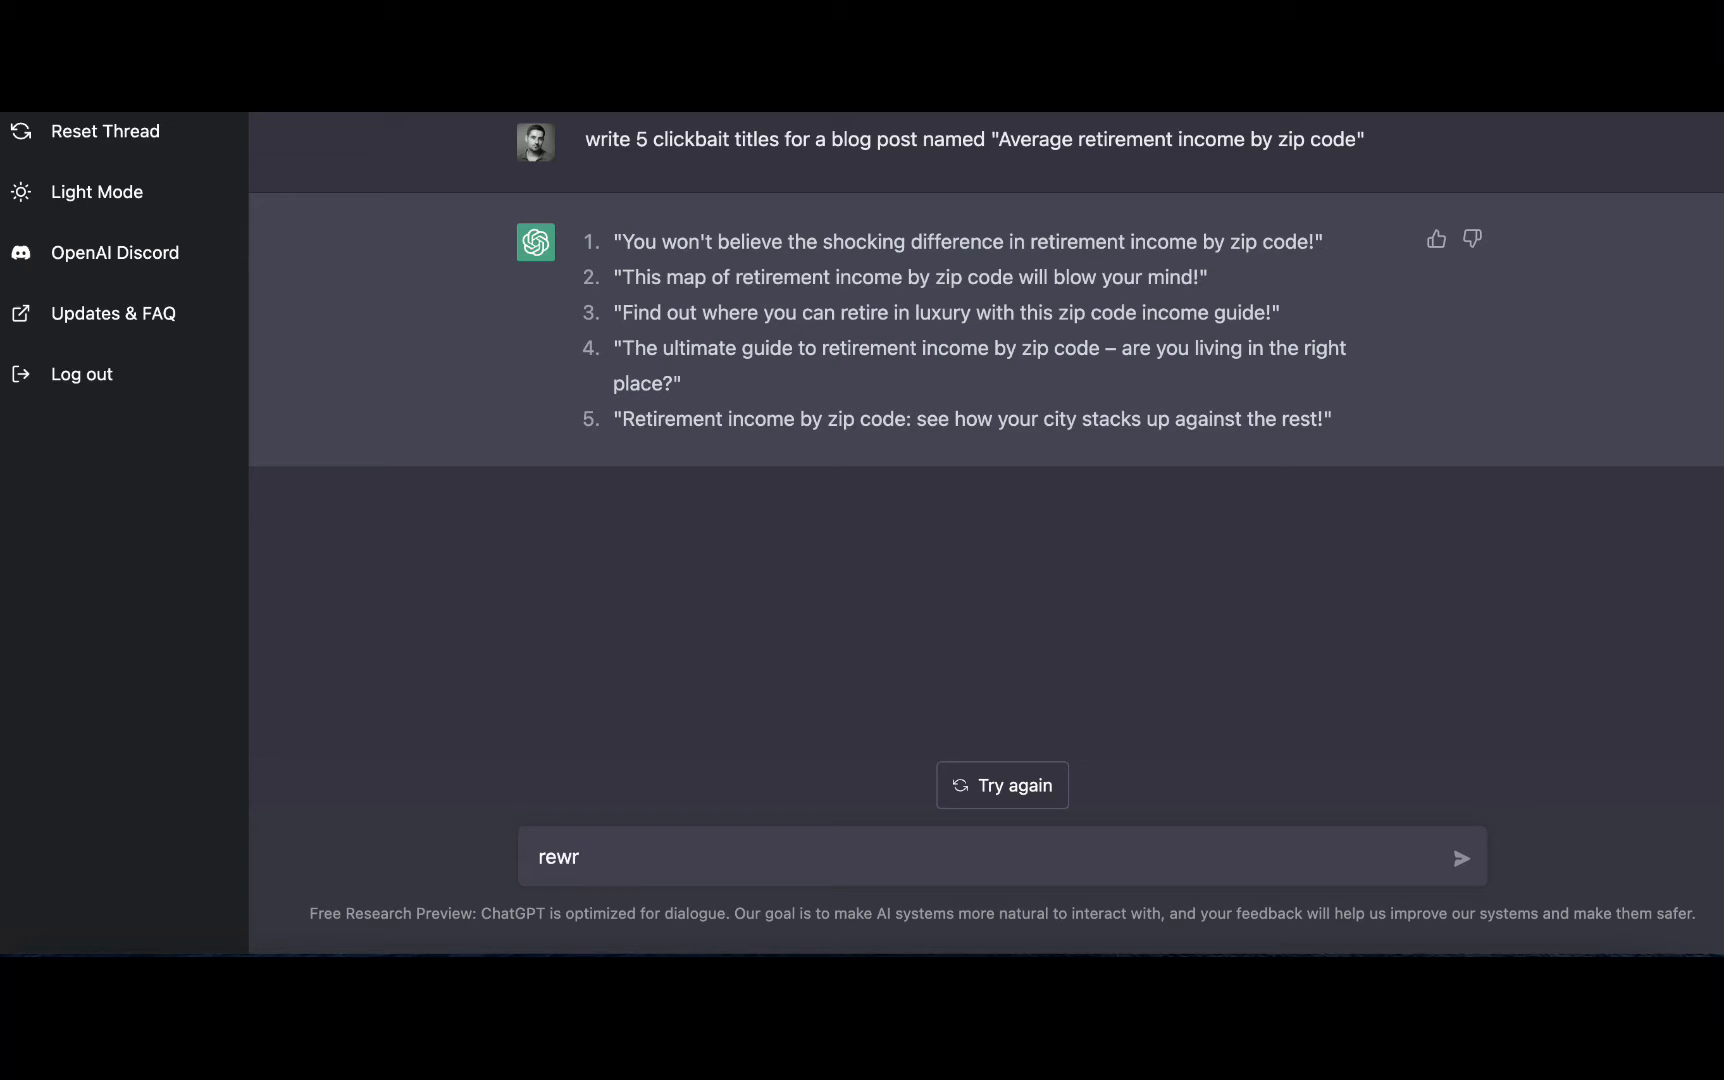
pyautogui.write('re-w')
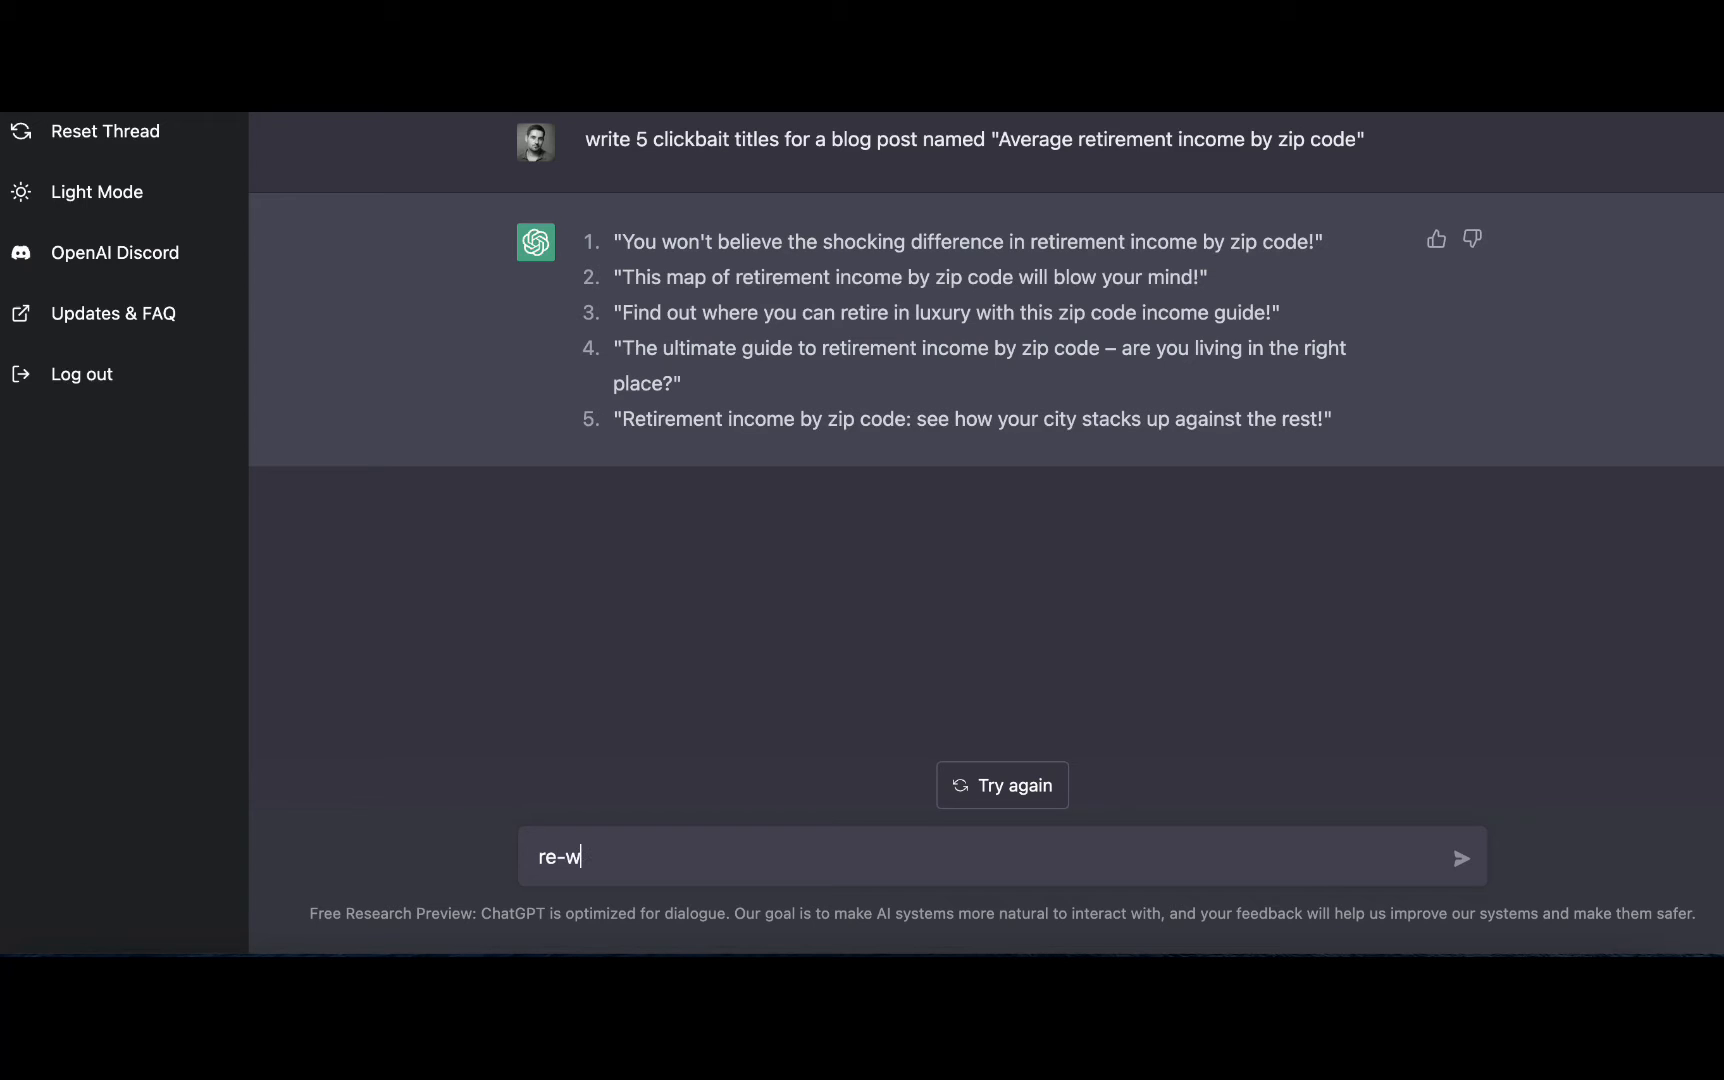
pyautogui.write("rite You won't believe the shocking difference in retirement income by zip code!")
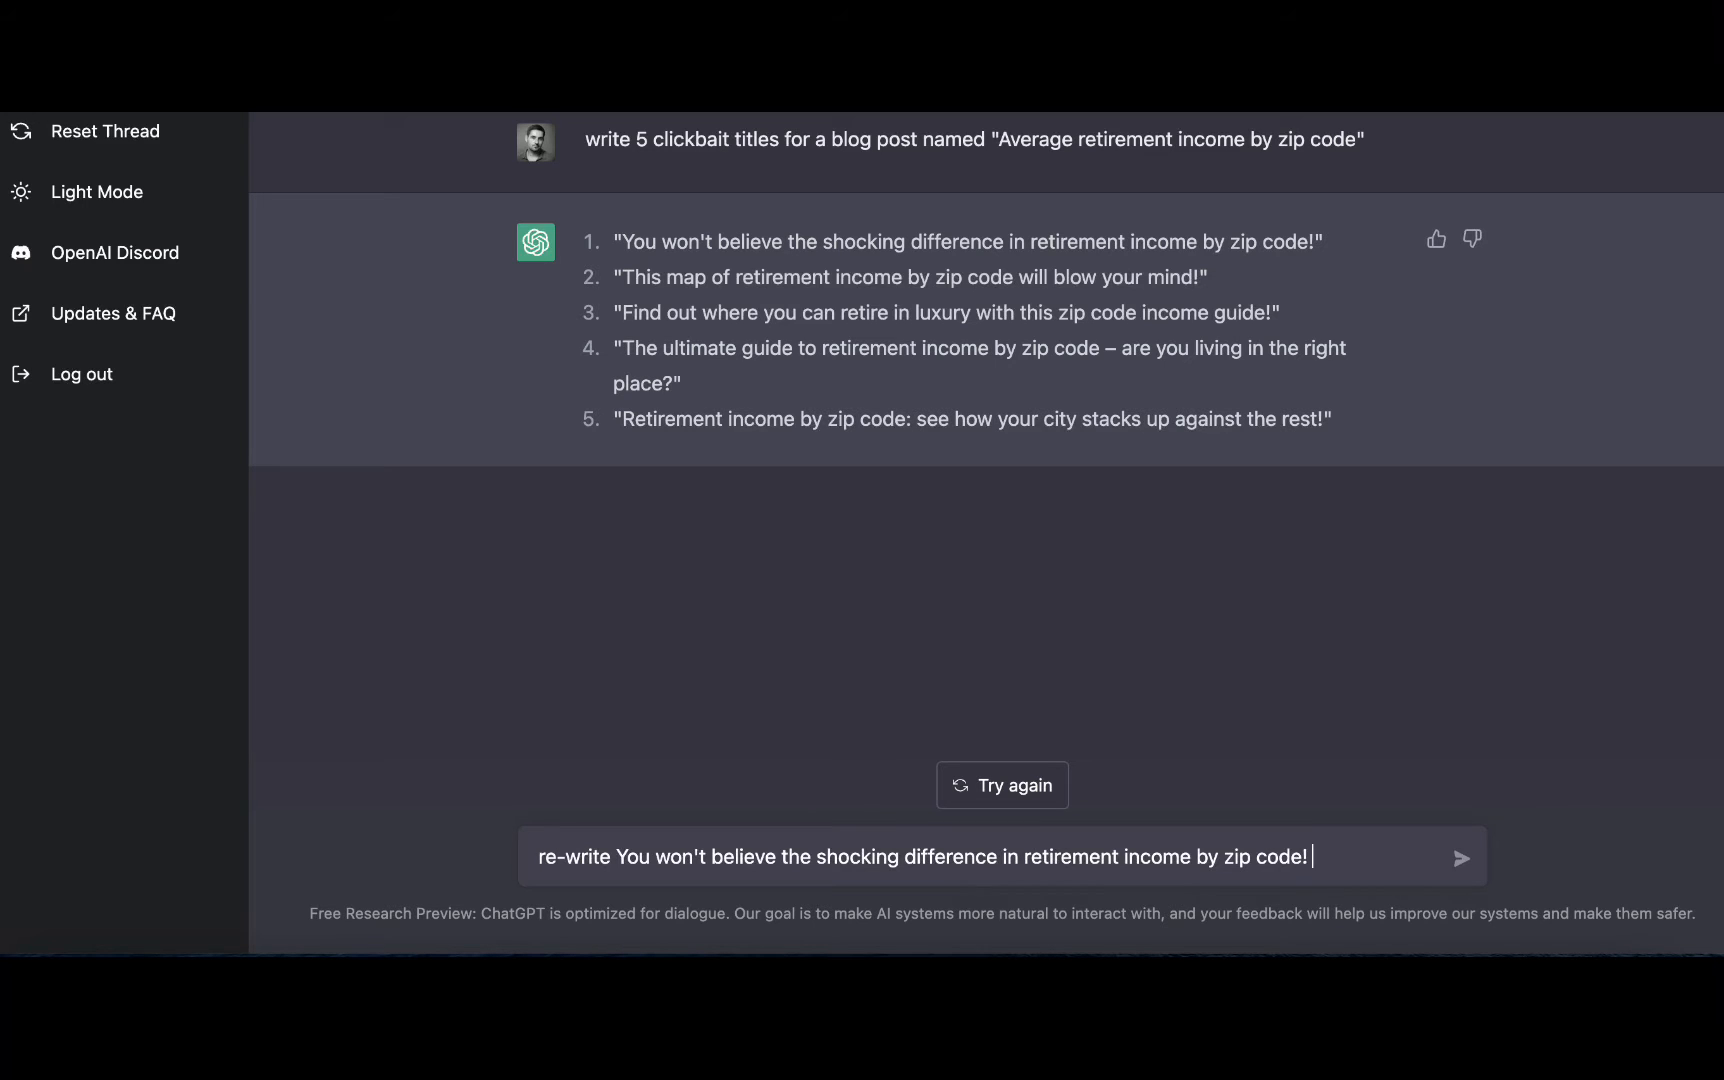
pyautogui.write('under 70')
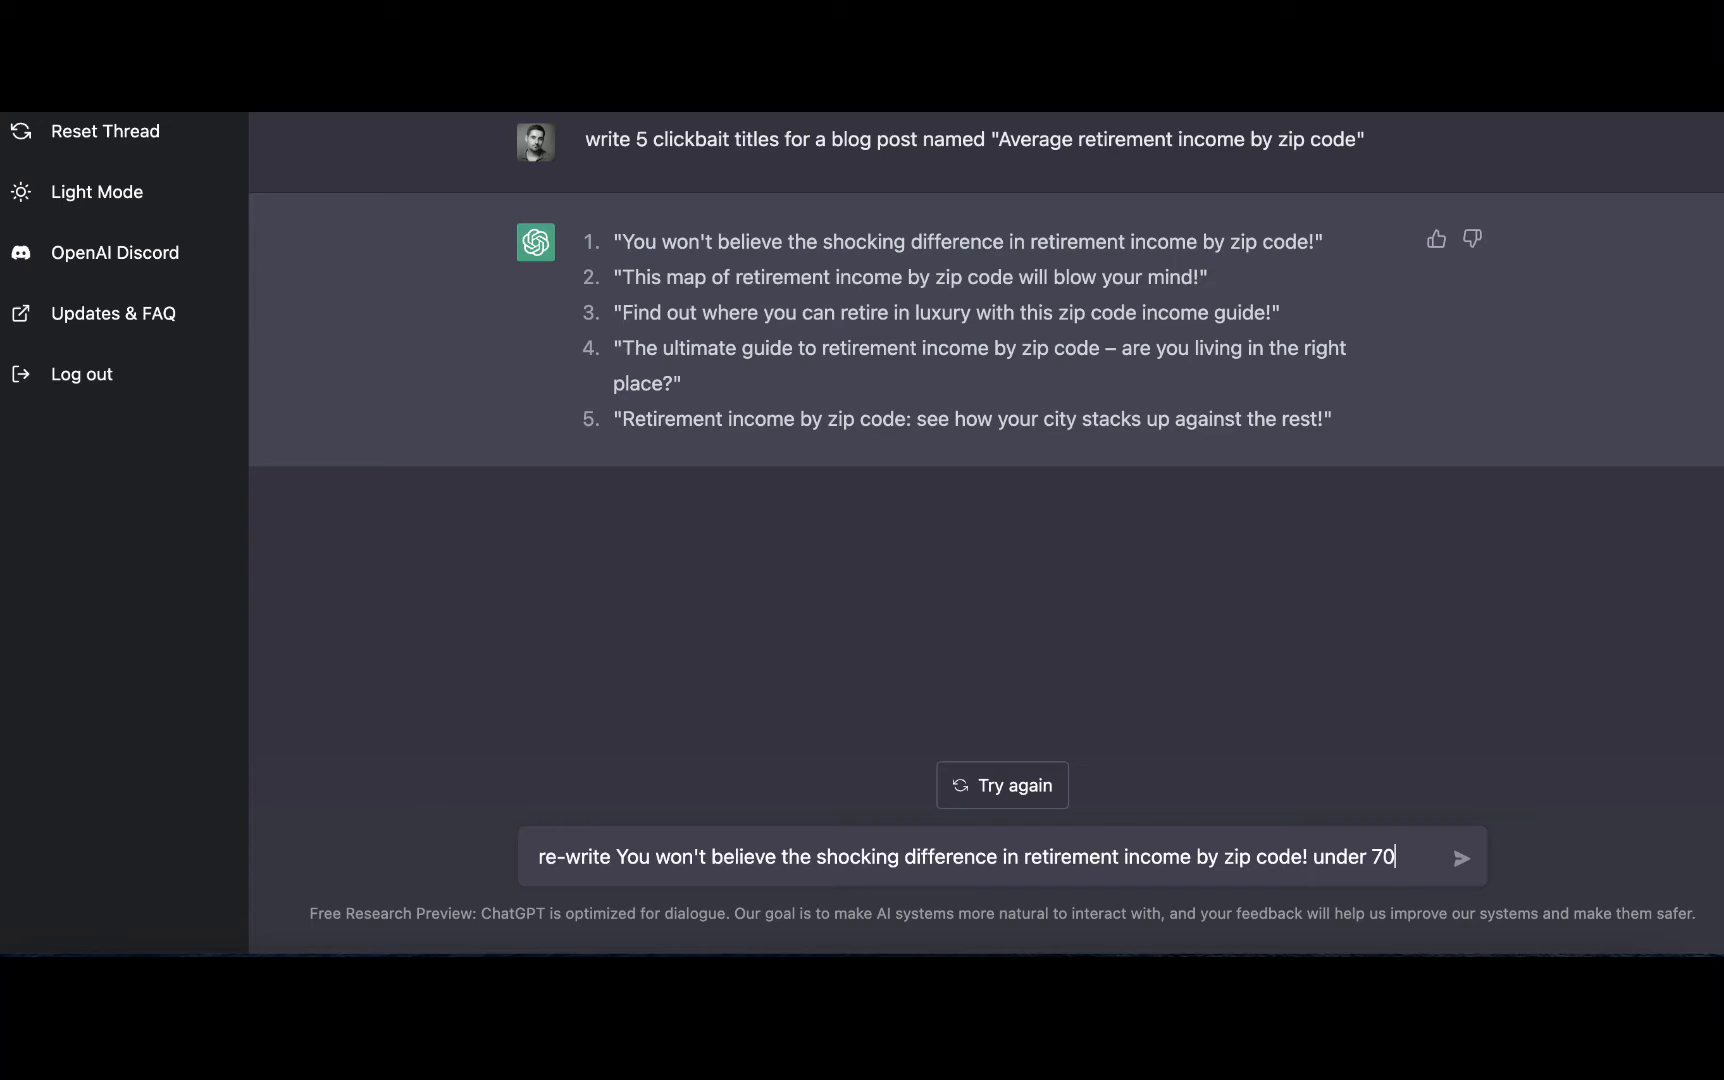
pyautogui.write('characters')
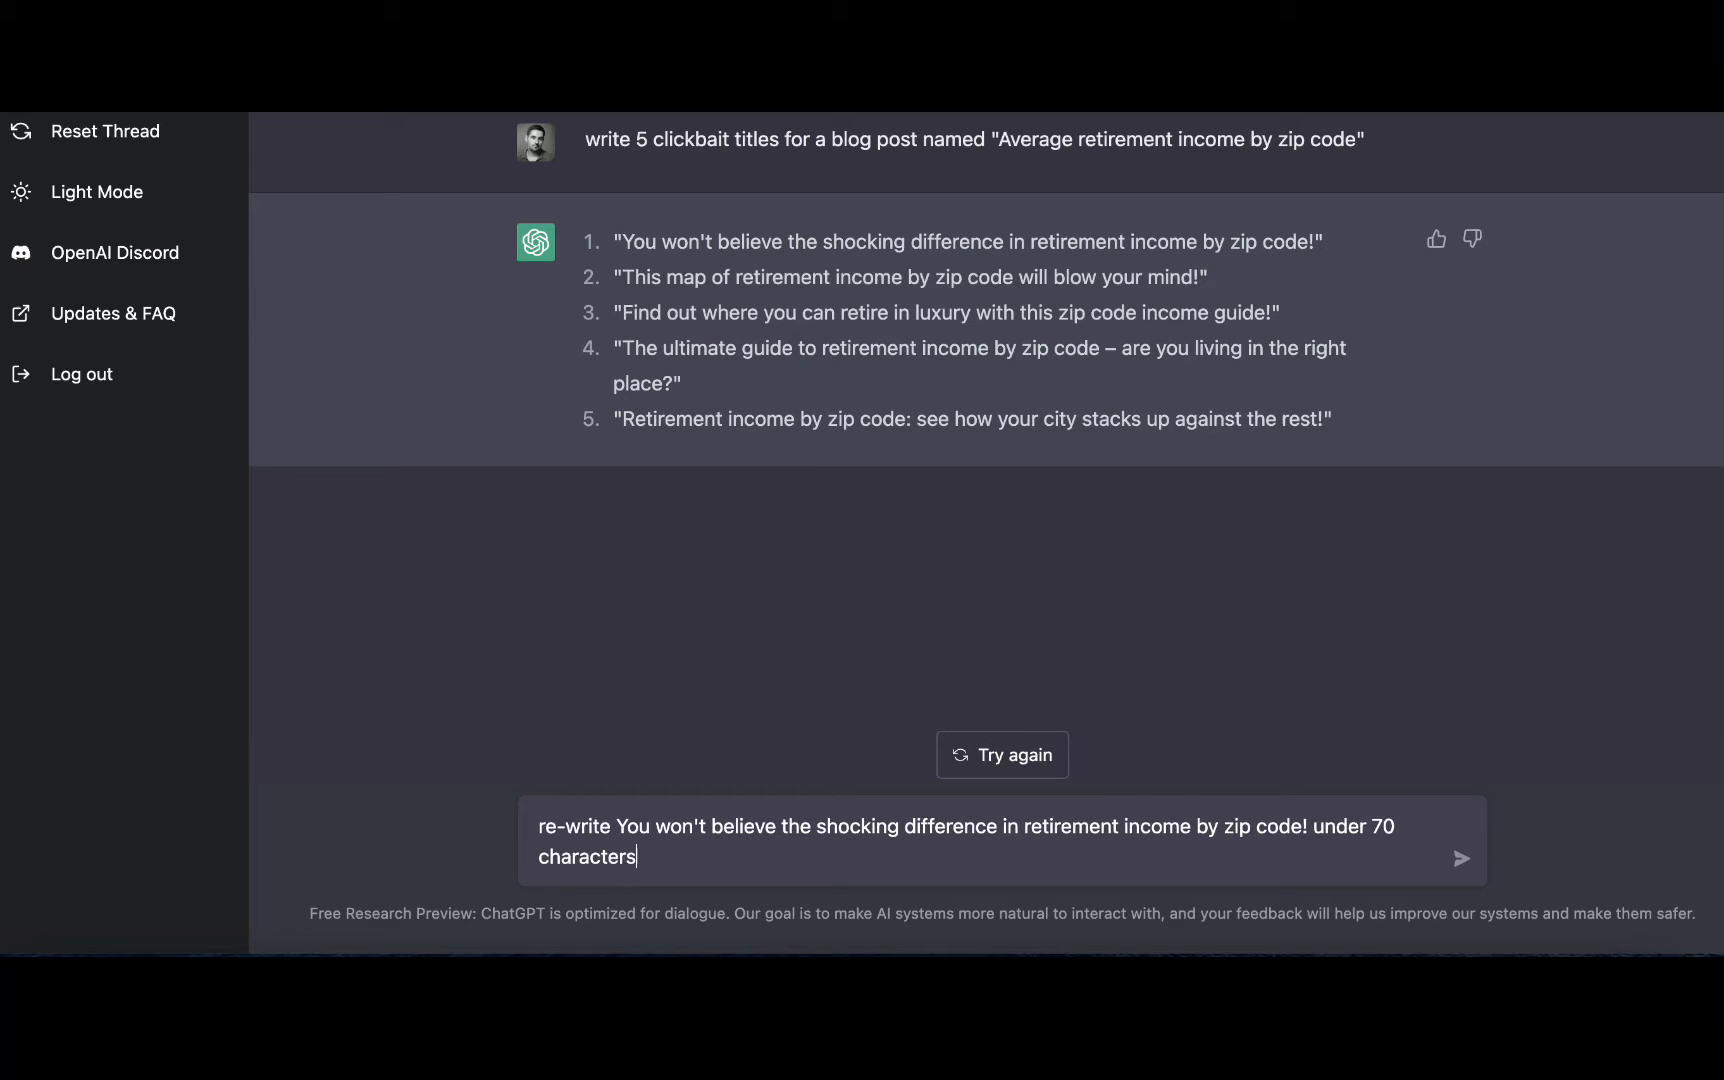
pyautogui.write('or less')
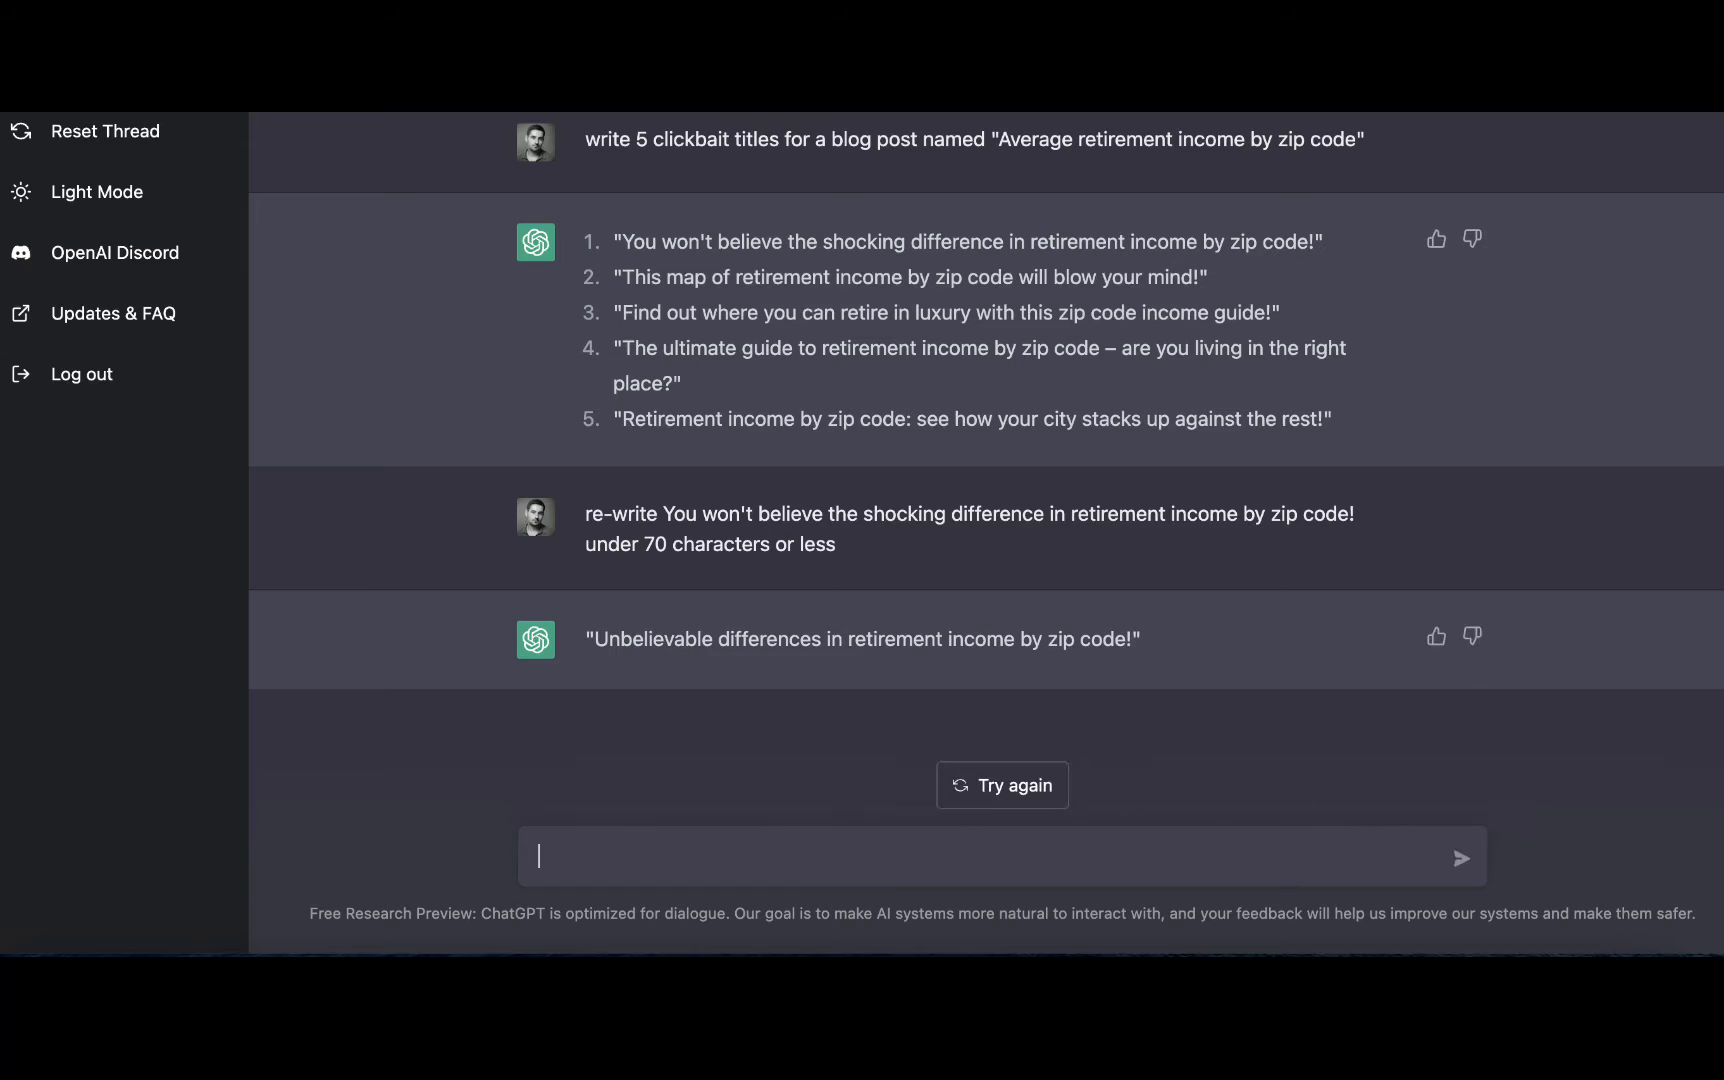
pyautogui.moveTo(1010, 670)
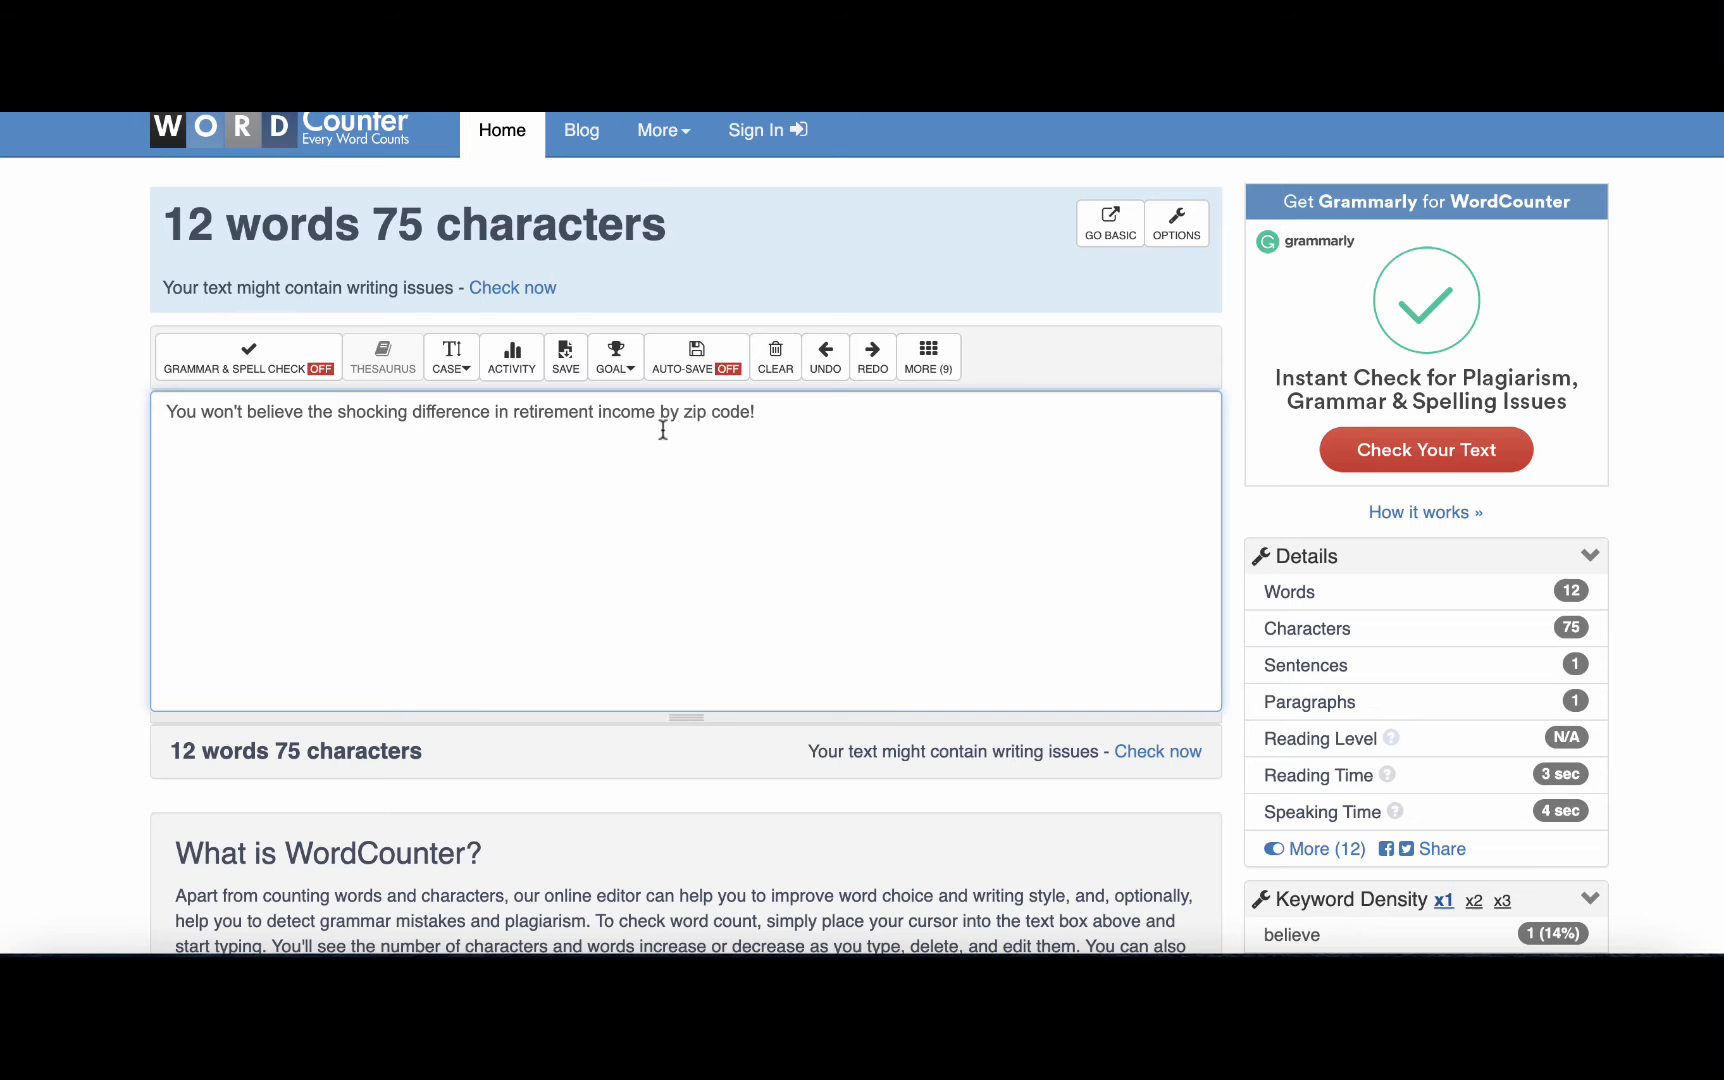
# Step: Enter 'Unbelievable differences in retirement income by zip code!' to measure its word and character count
pyautogui.write('Unbelievable differences in retirement income by zip code!')
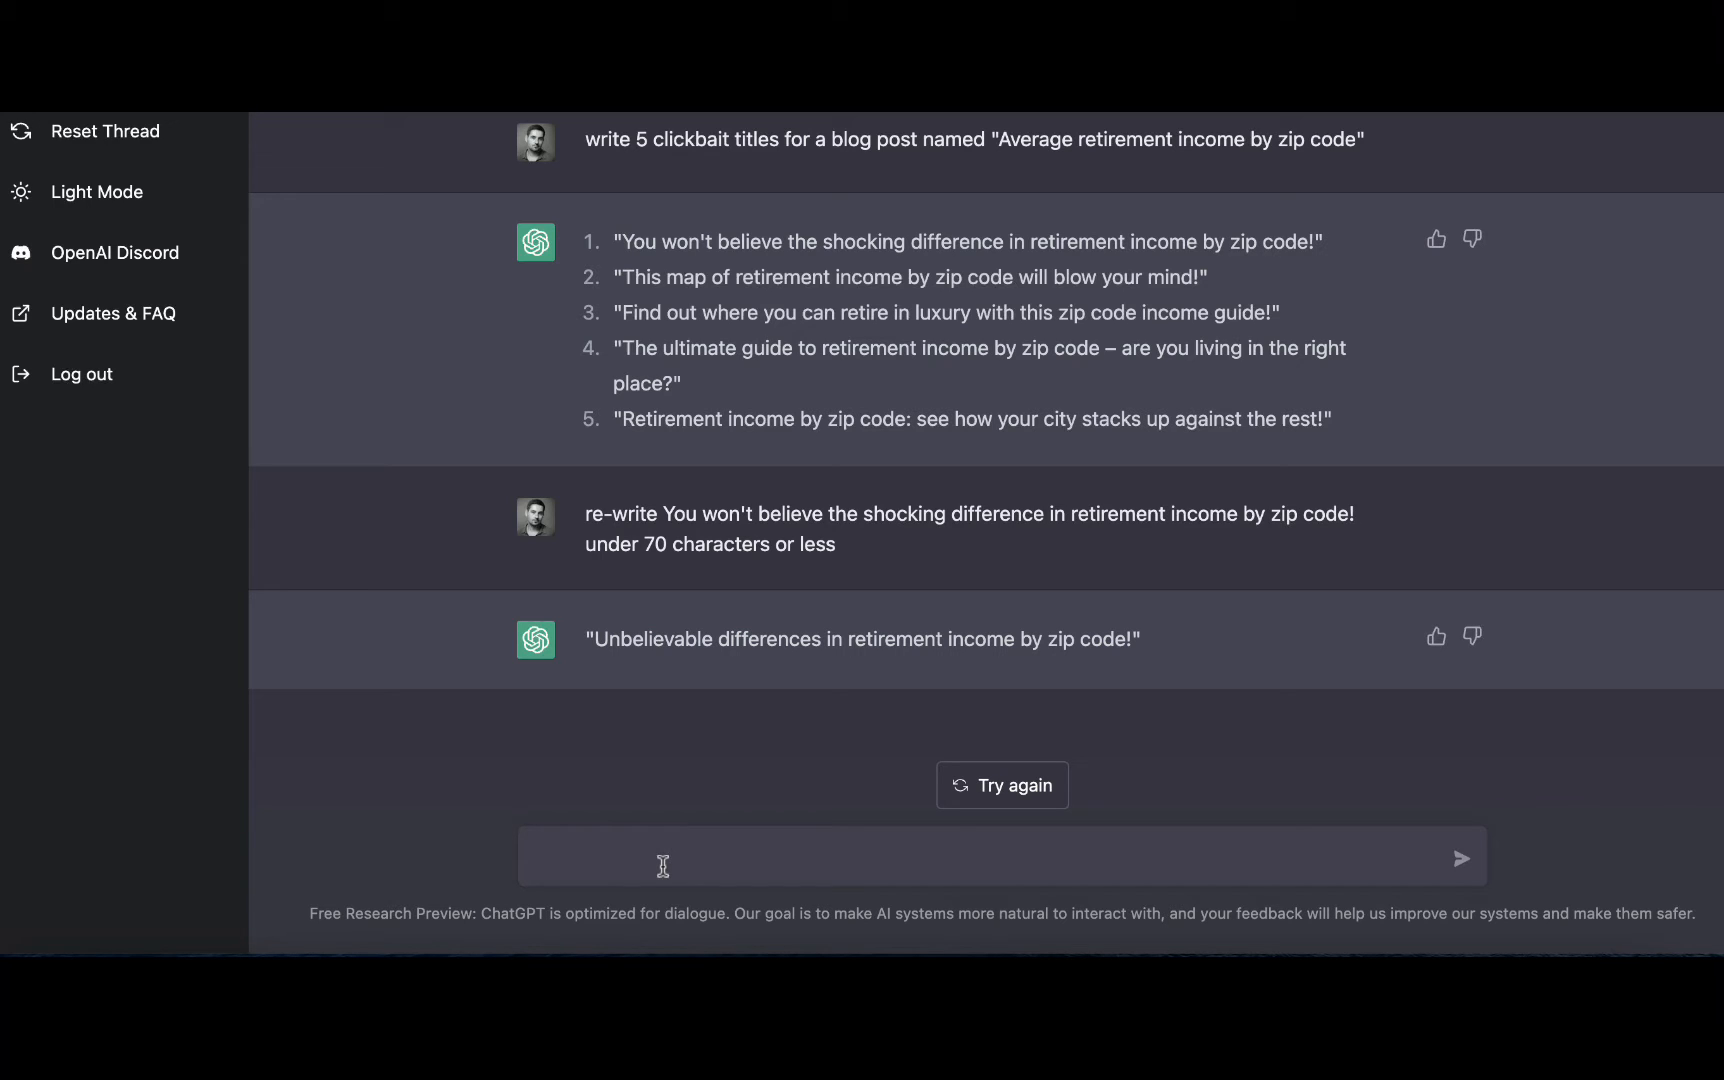
# Step: Ask ChatGPT to write a META description for the retirement income content above
pyautogui.write('write a META')
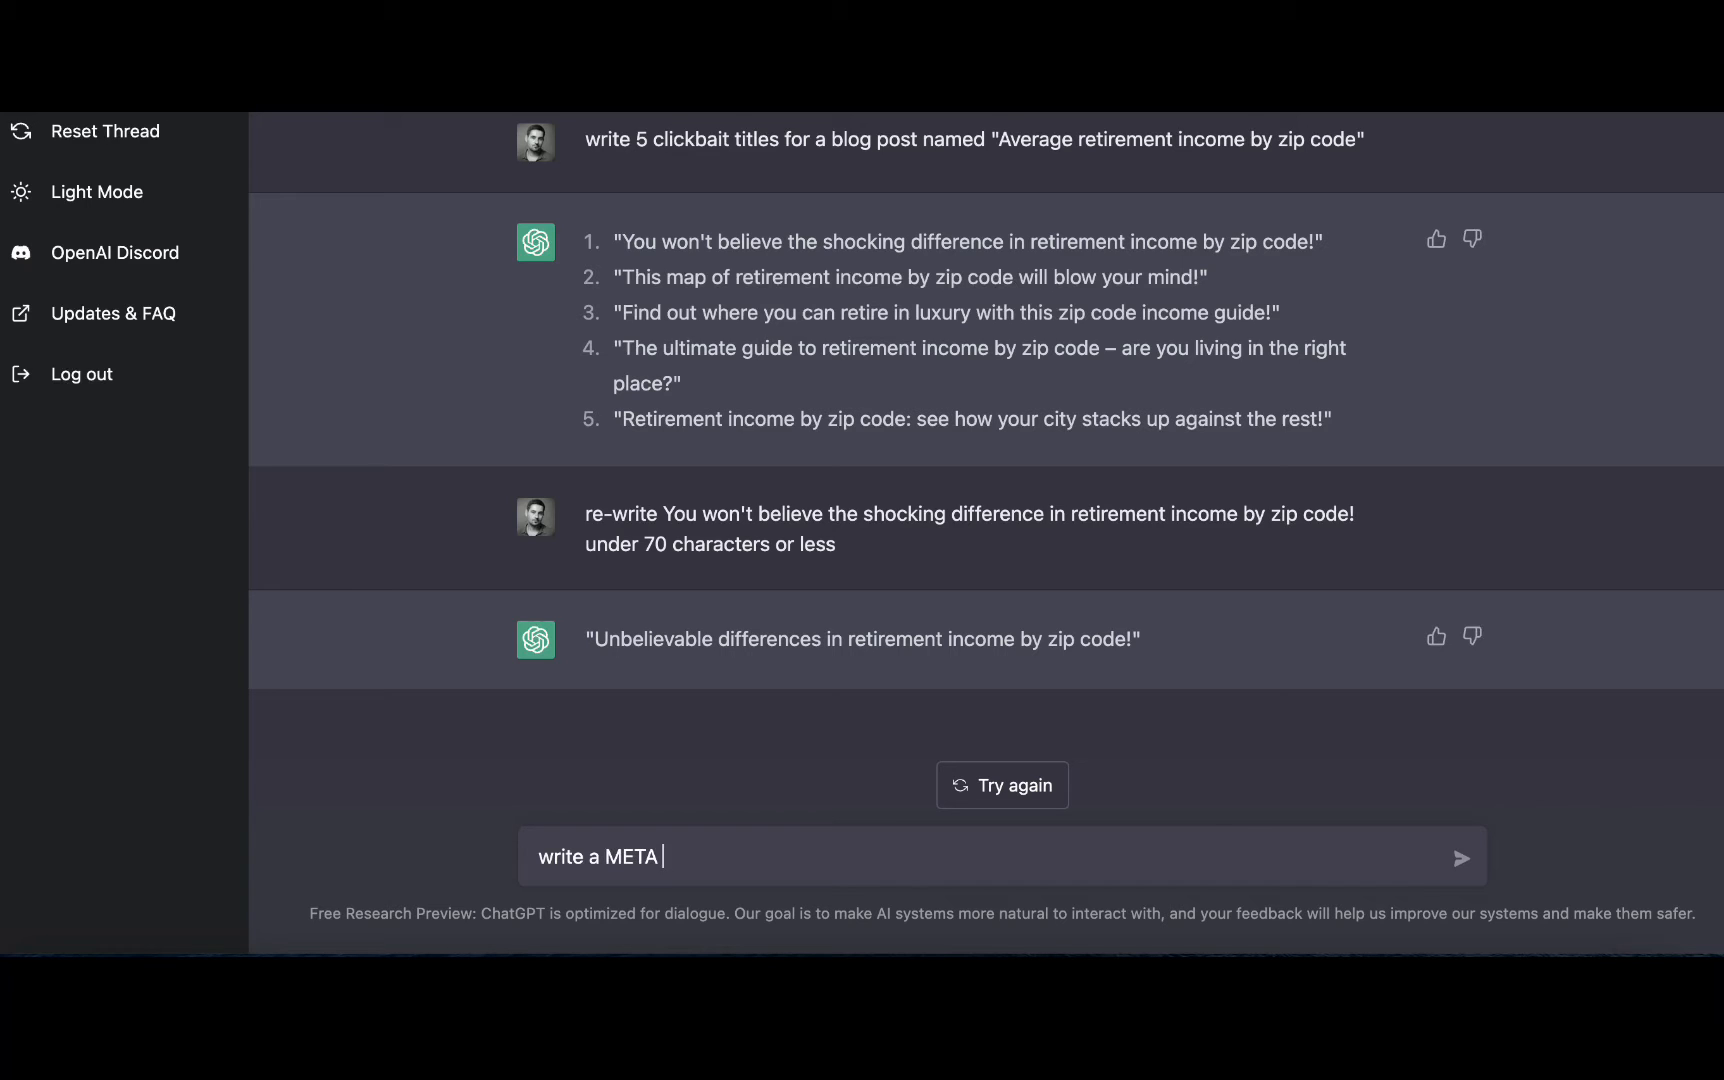
pyautogui.write('description for the')
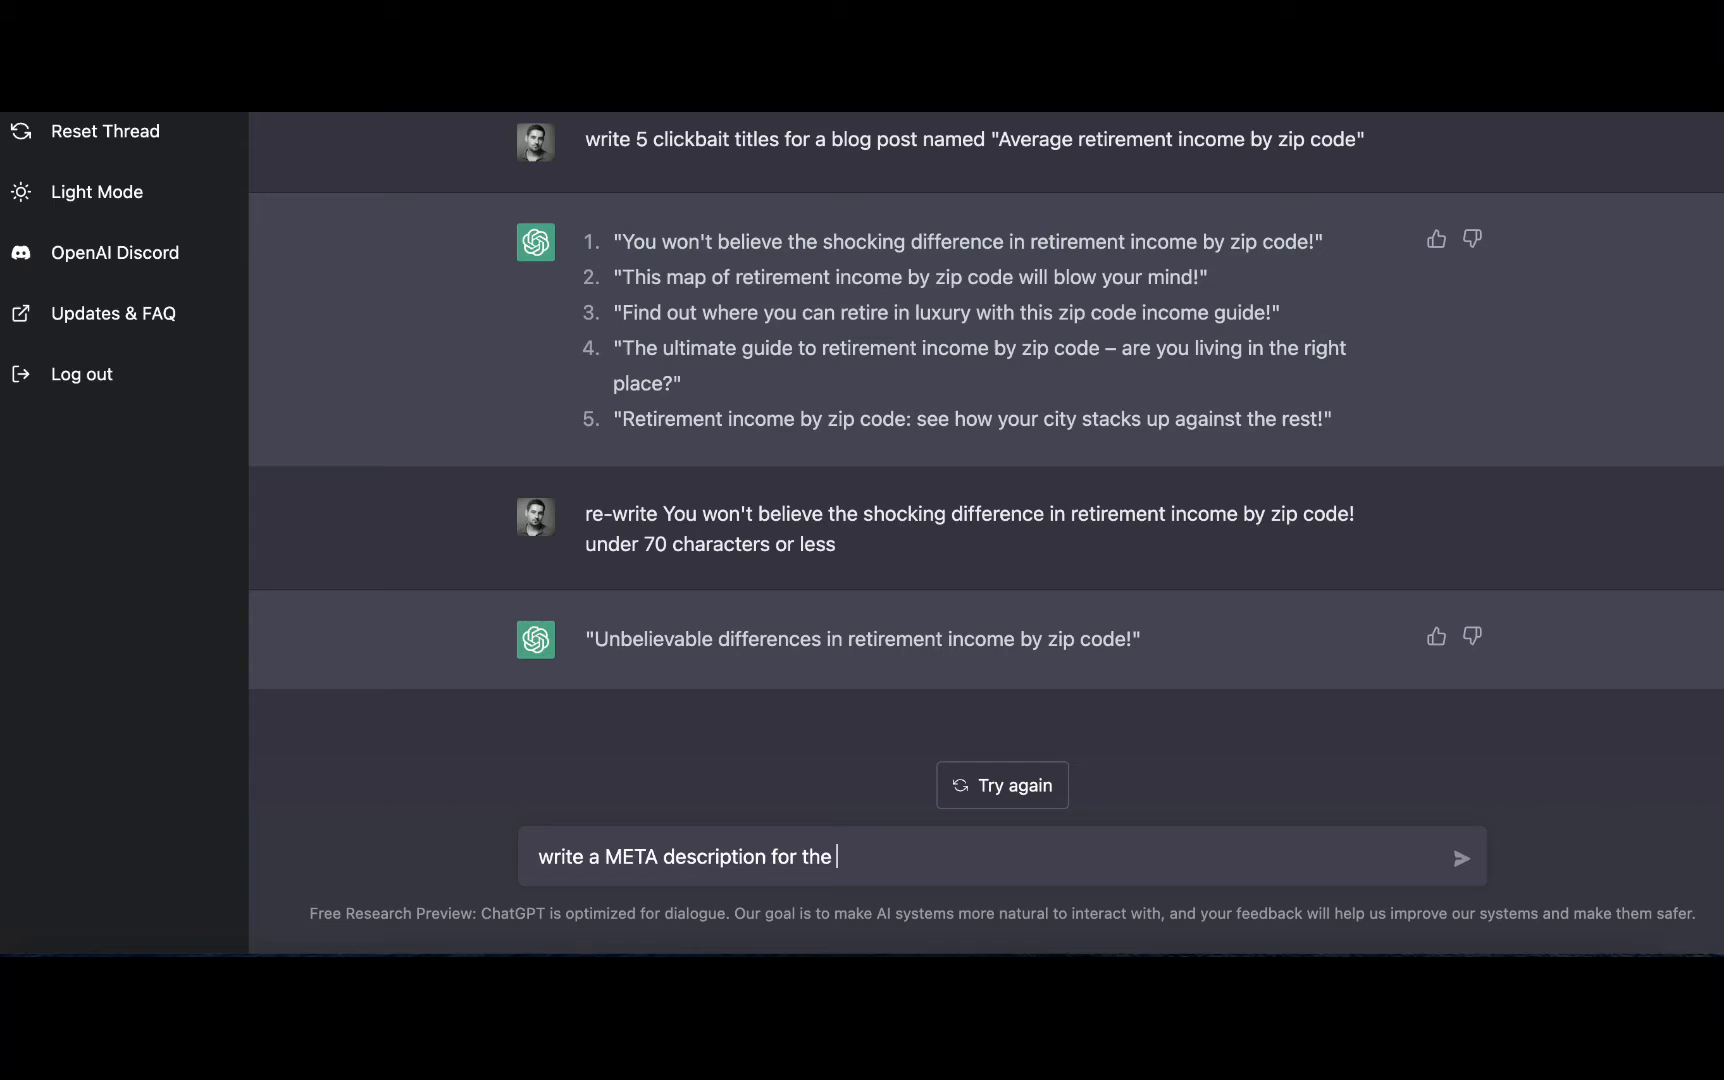
pyautogui.write('above')
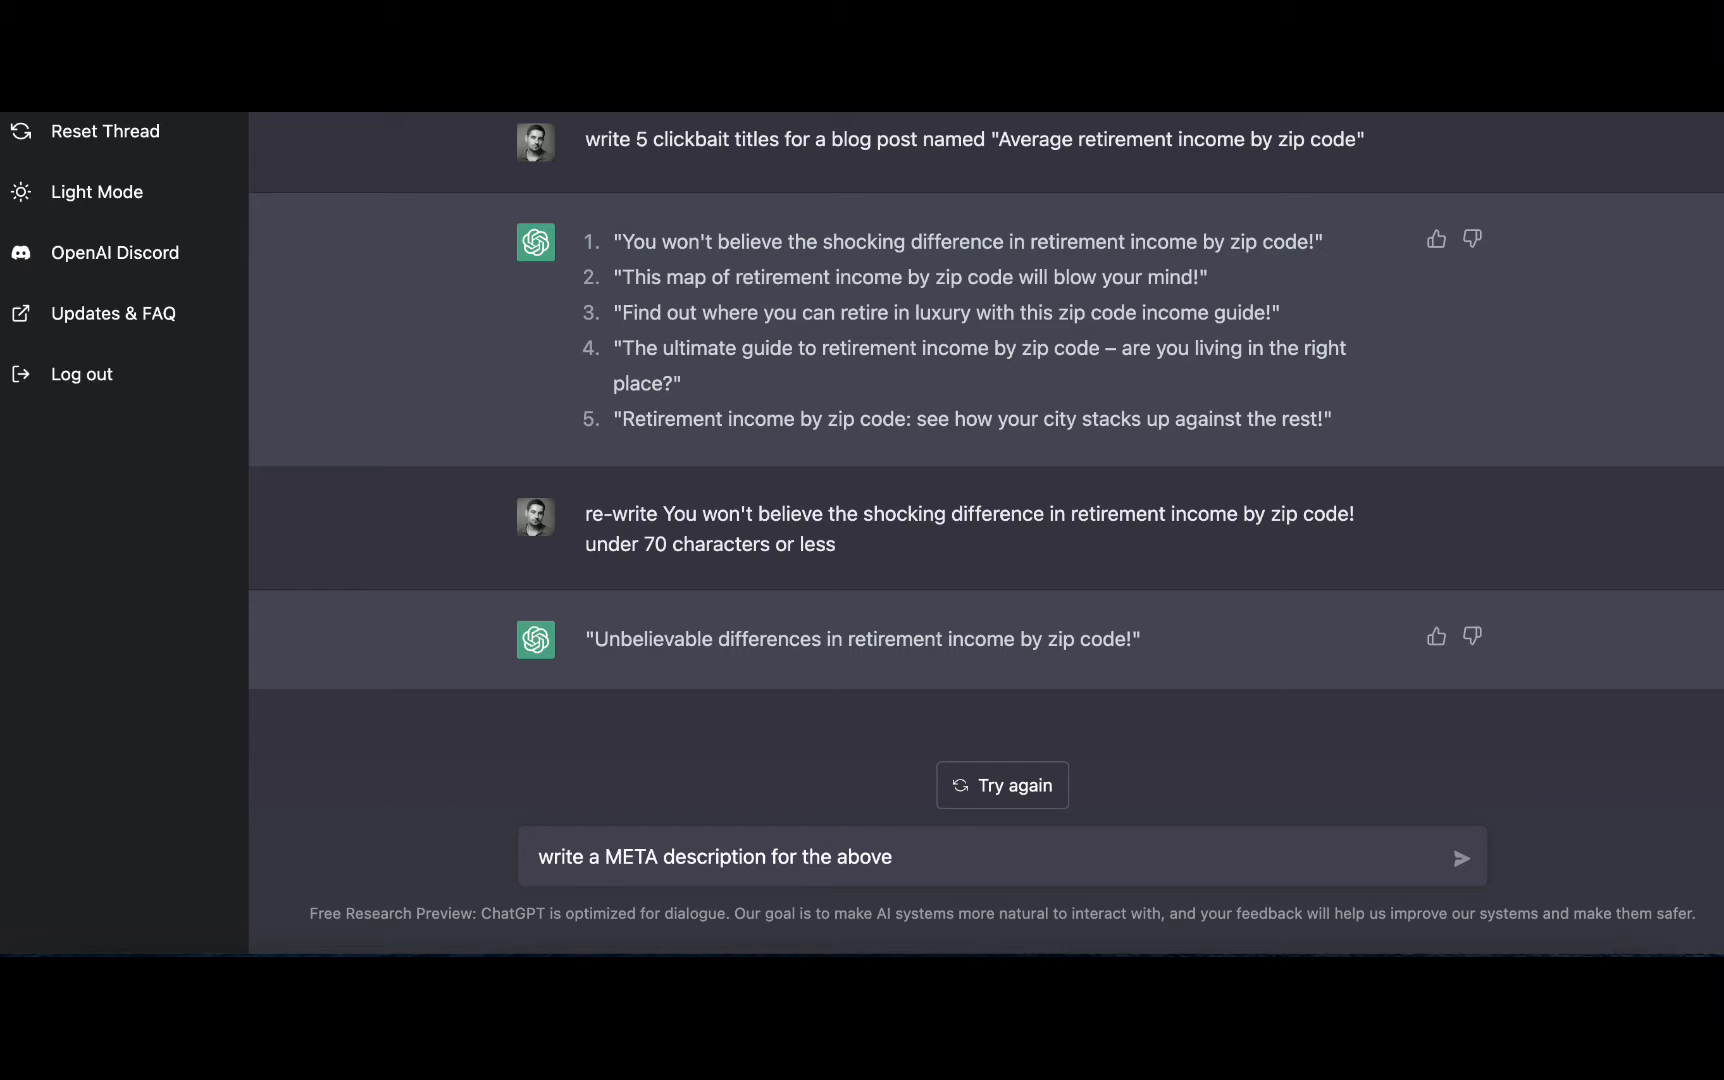
pyautogui.click(1460, 856)
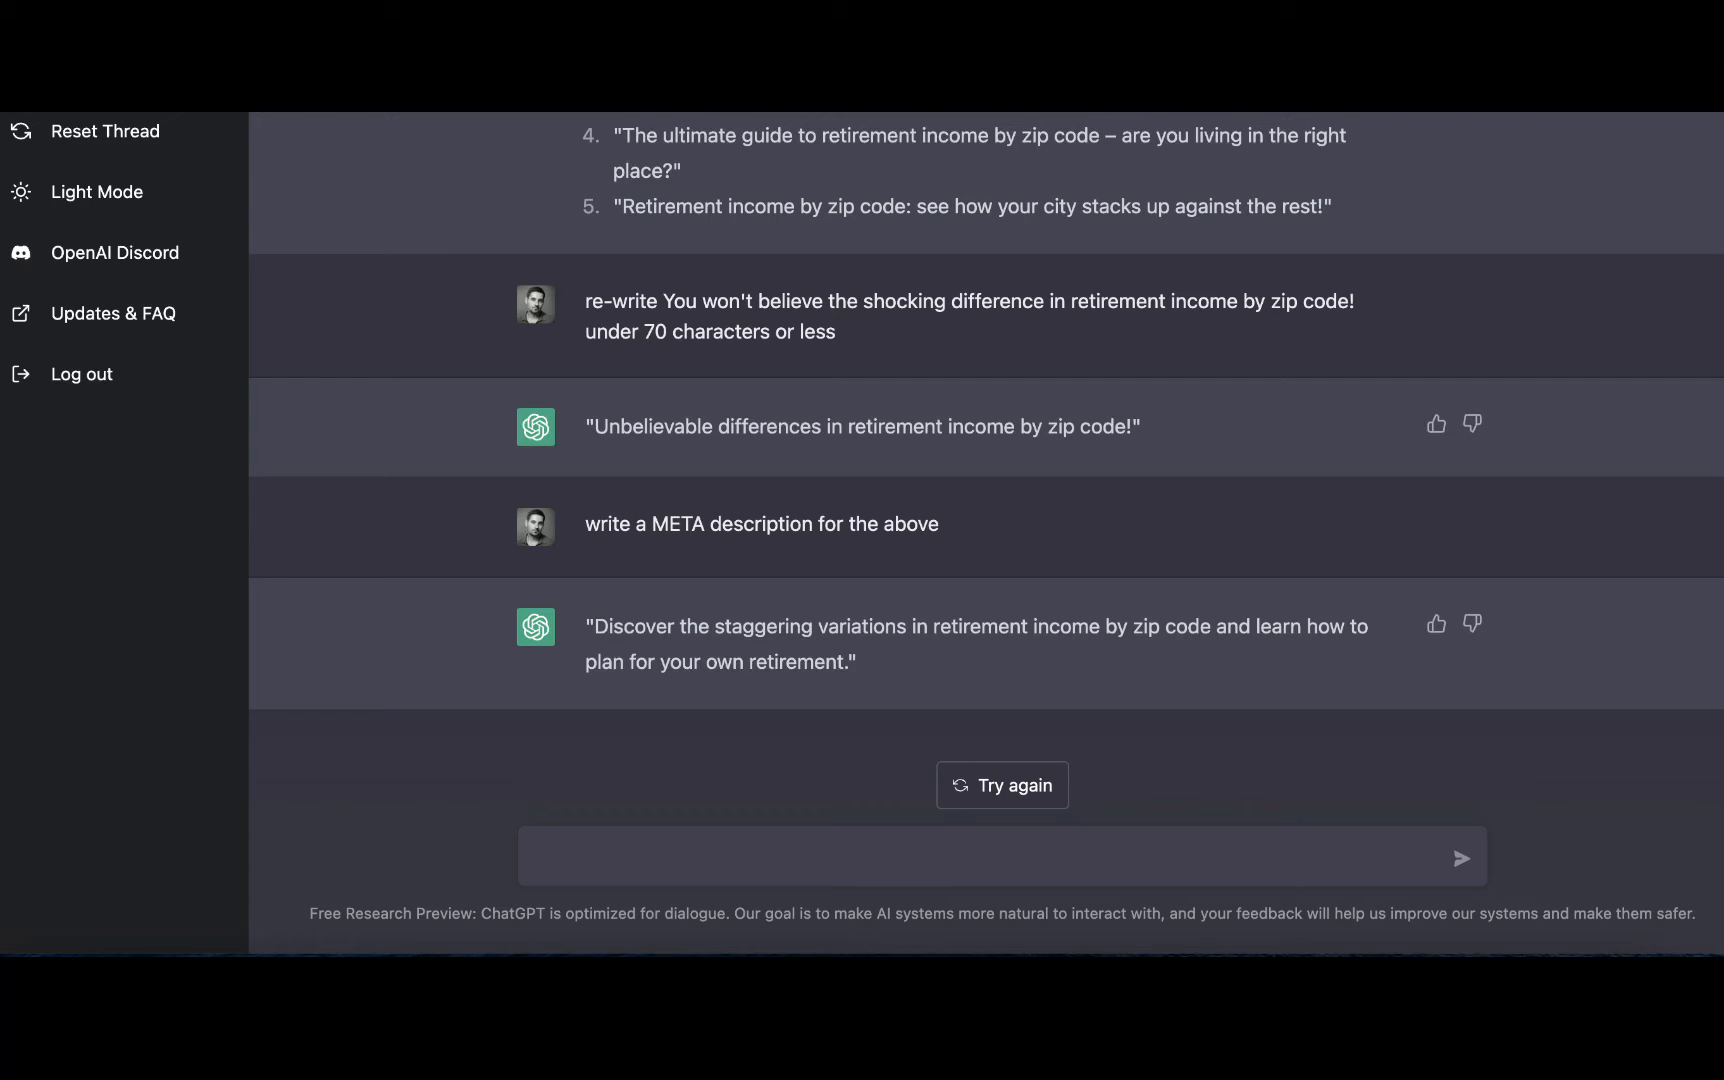
pyautogui.moveTo(604, 790)
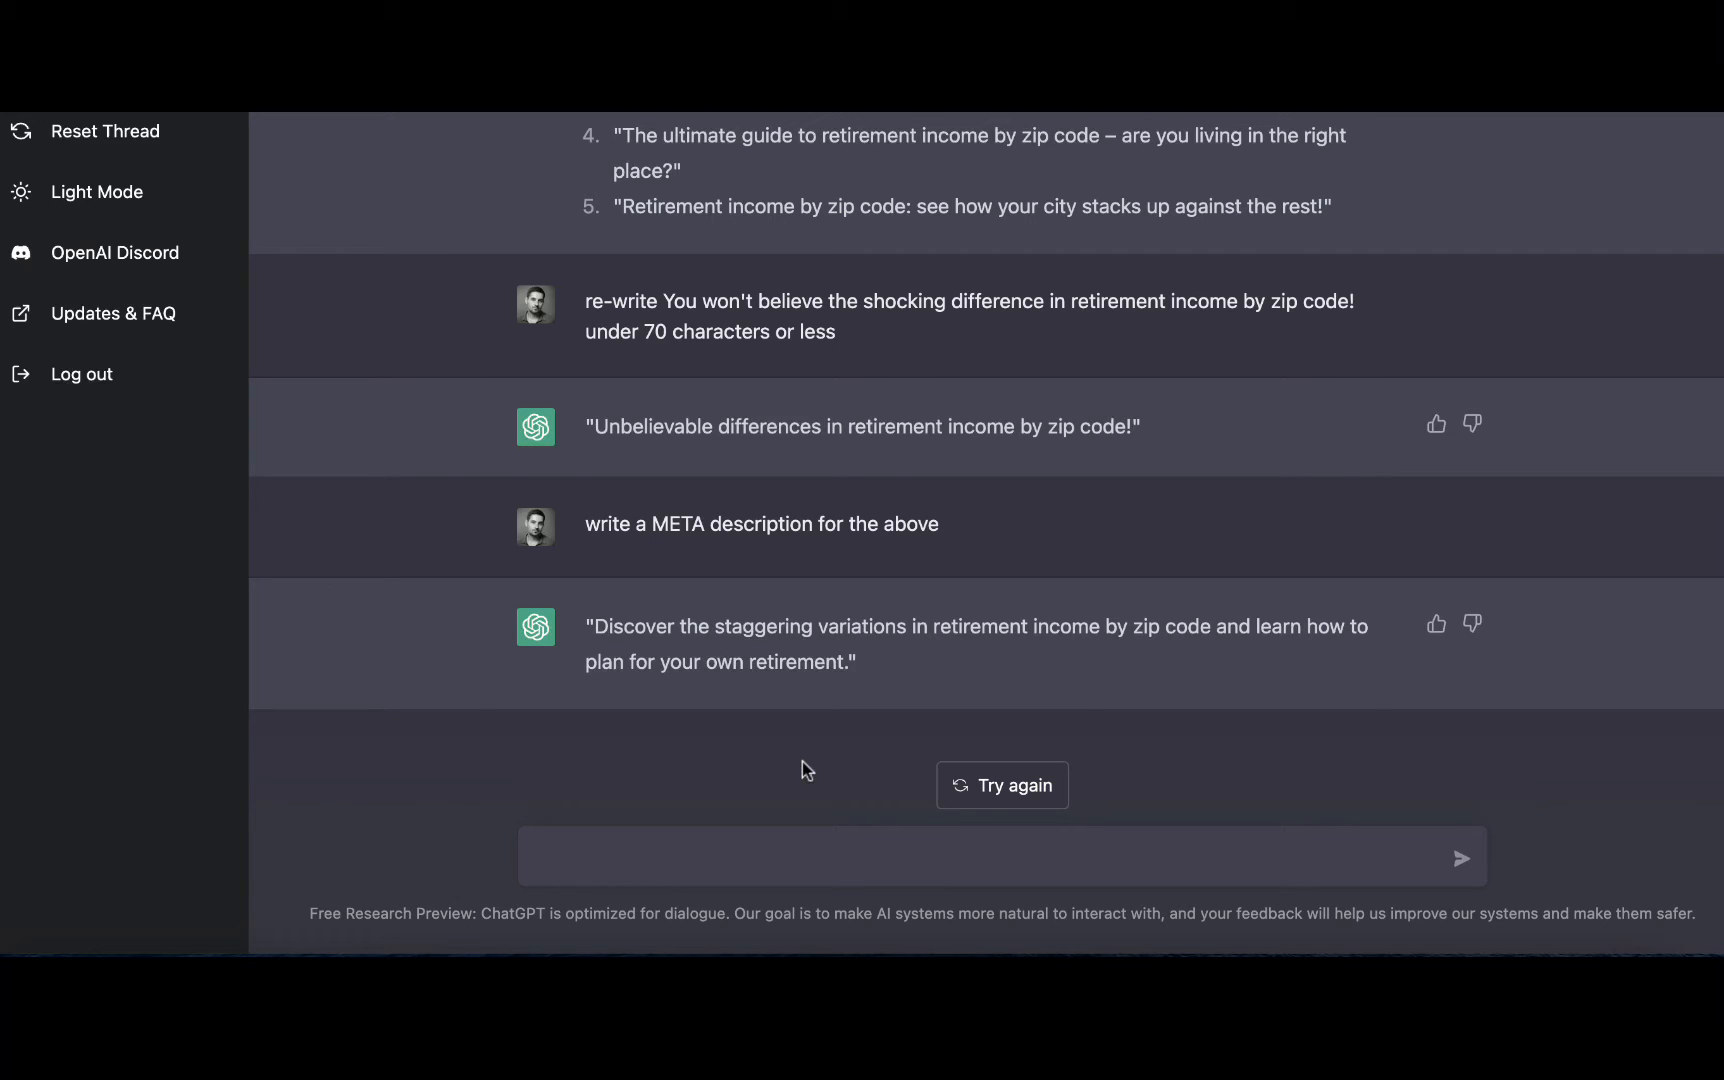
# Step: Ask 'explain linear regression to child' and select the whole explanation to copy it
pyautogui.write('explain linear regression to child')
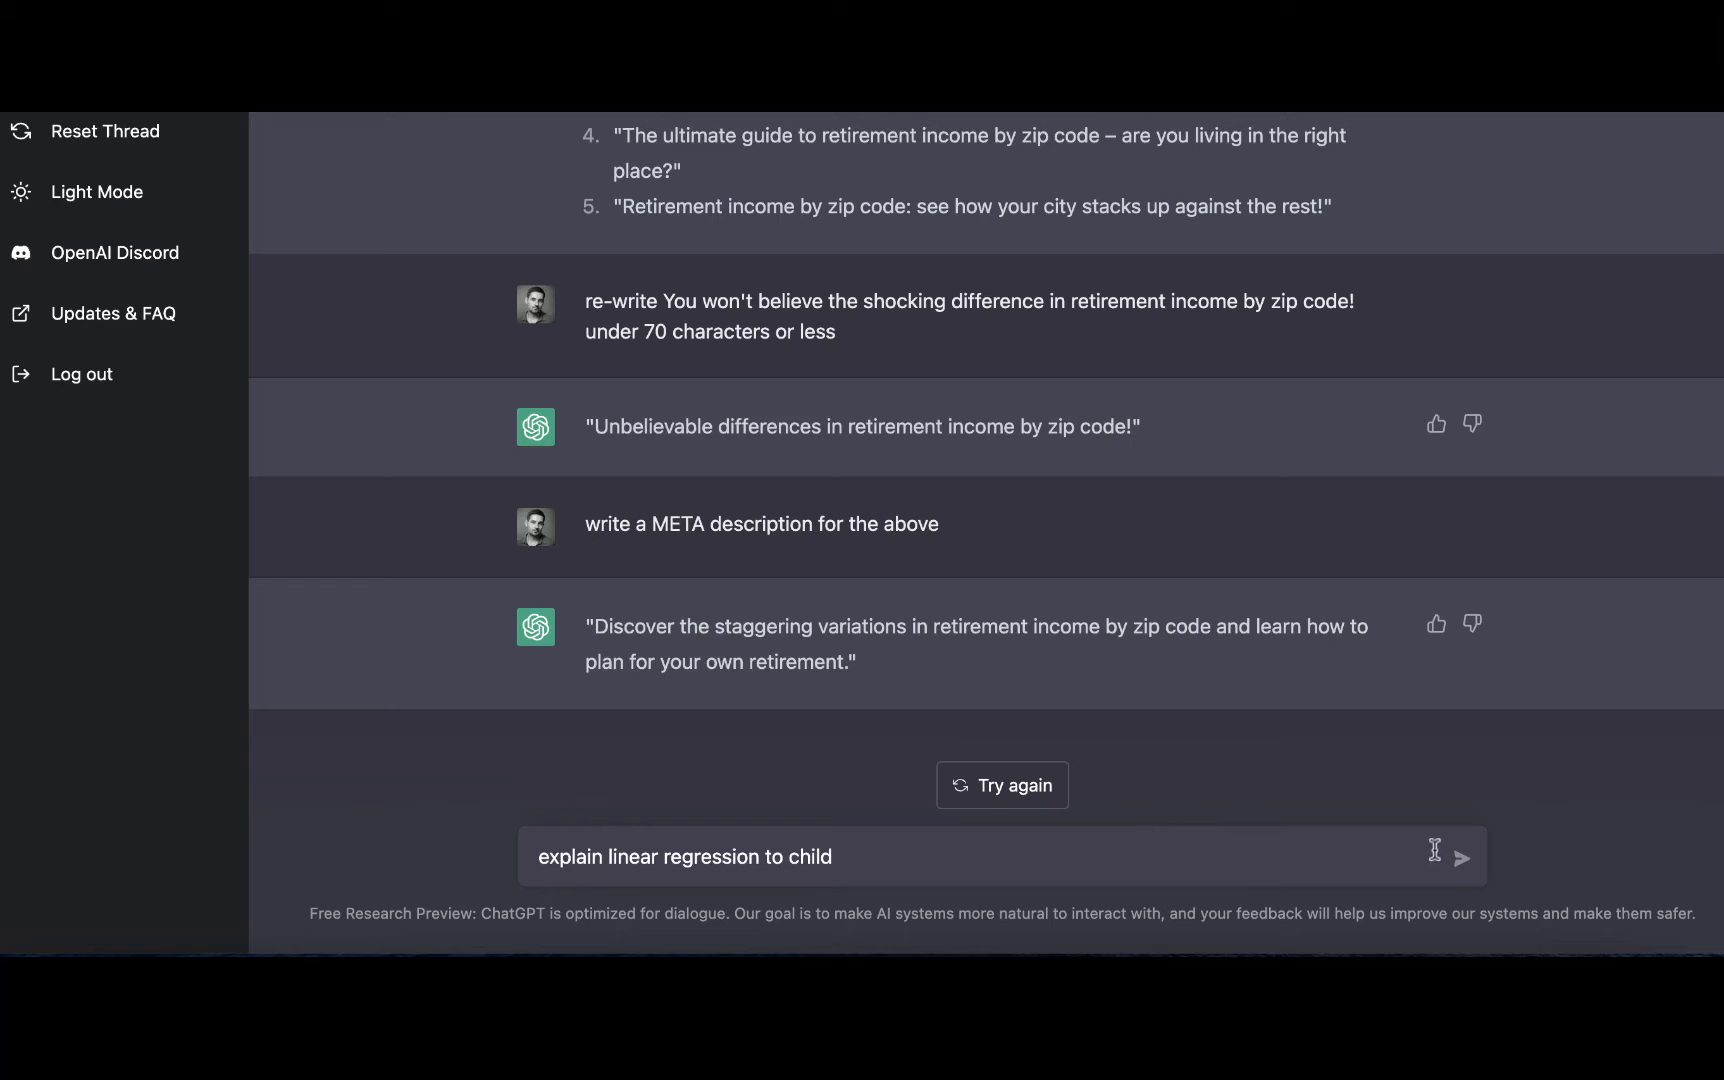
pyautogui.click(1464, 858)
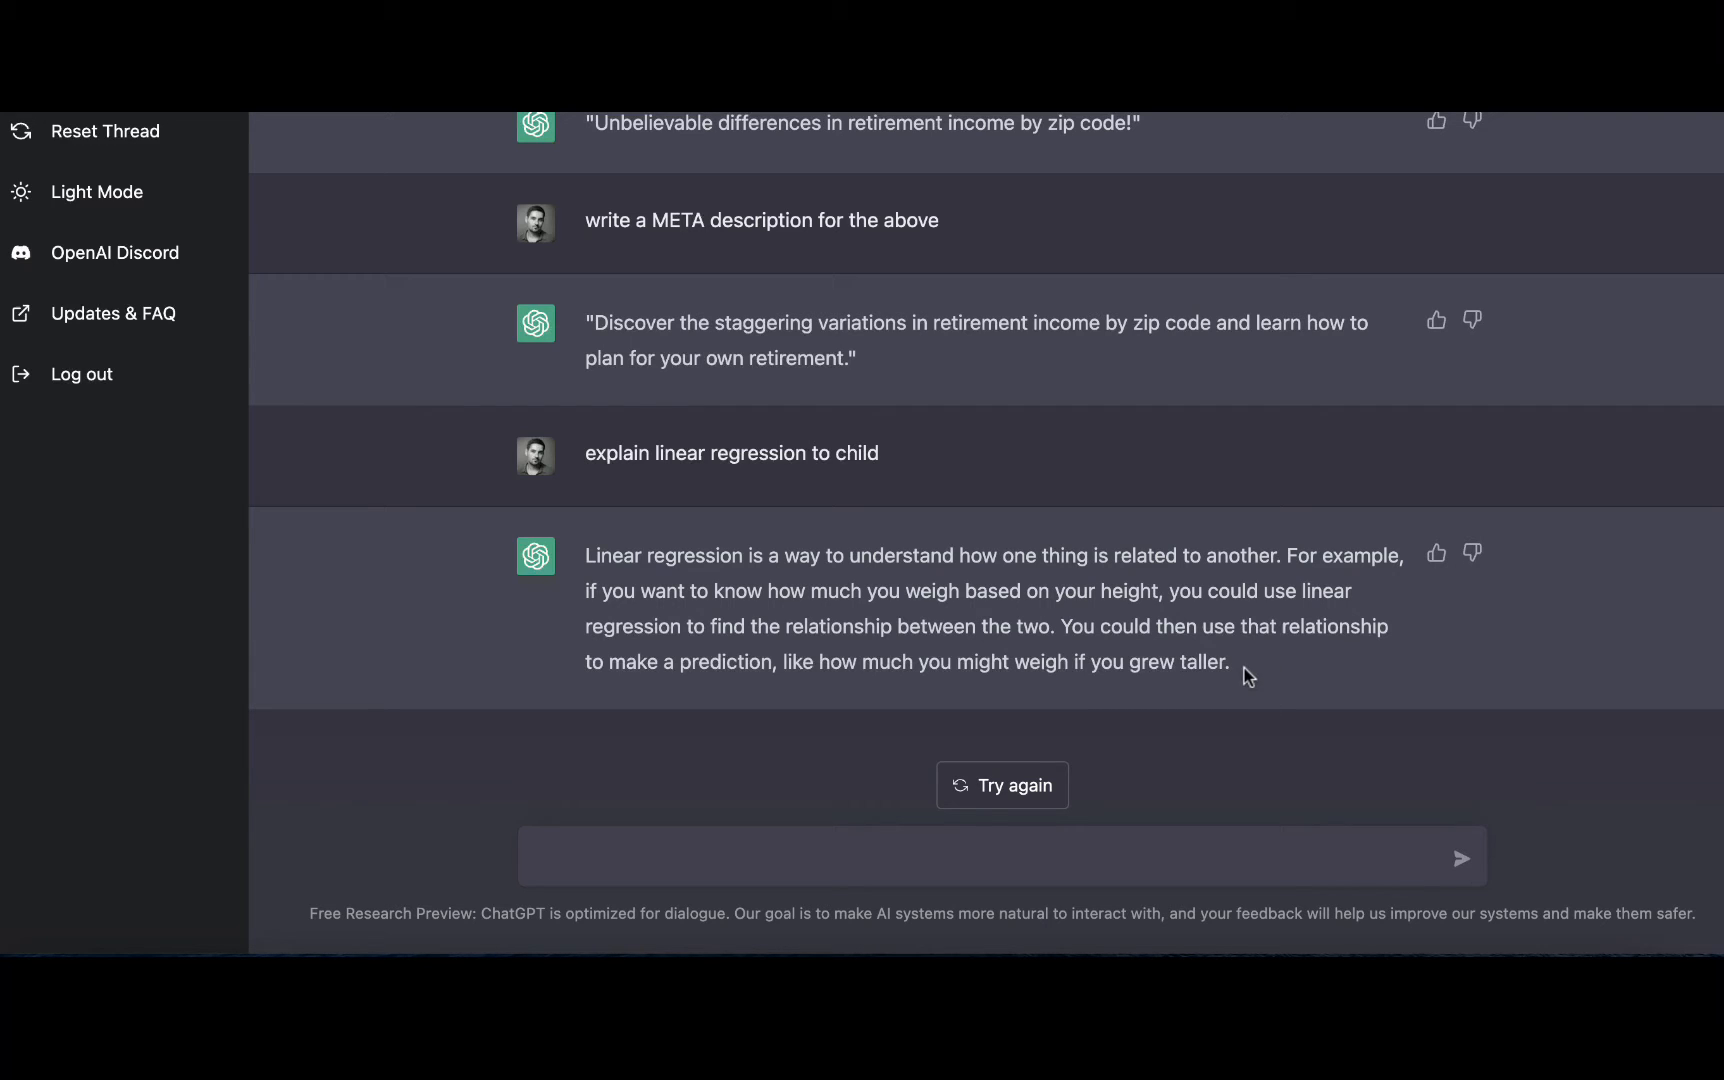
pyautogui.moveTo(586, 556); pyautogui.dragTo(1228, 662)
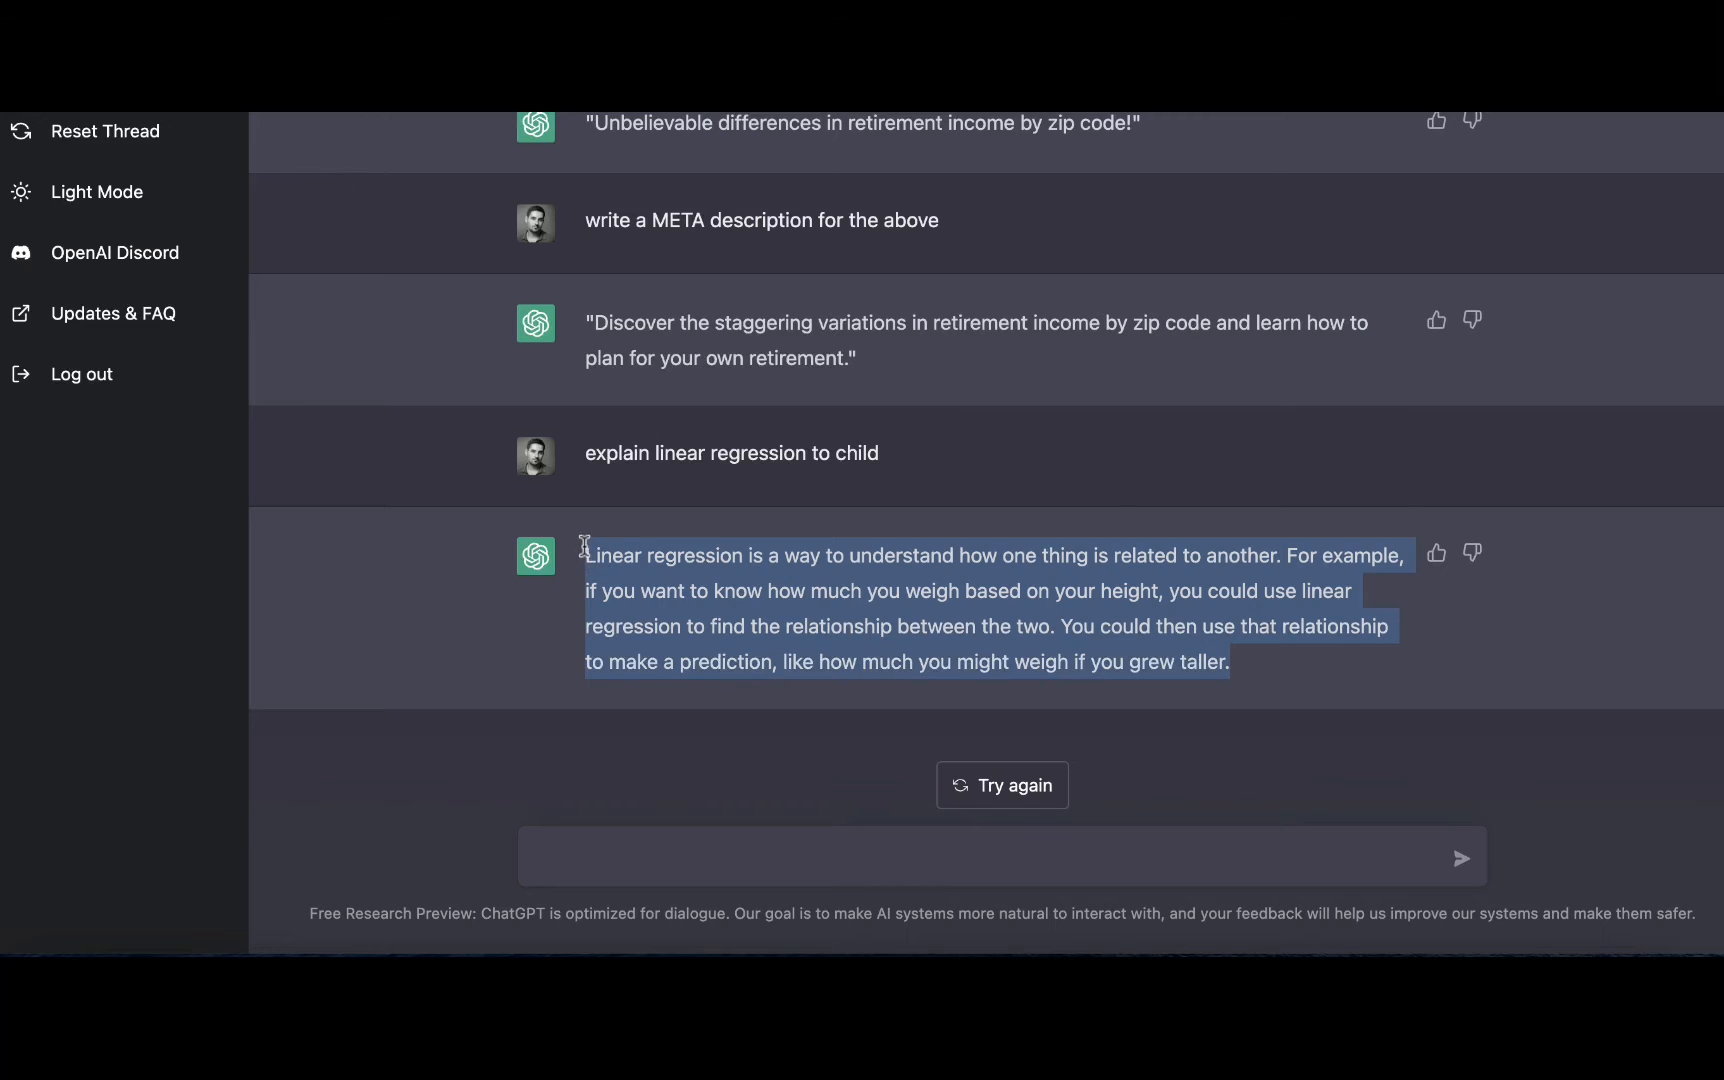
pyautogui.click(1288, 672)
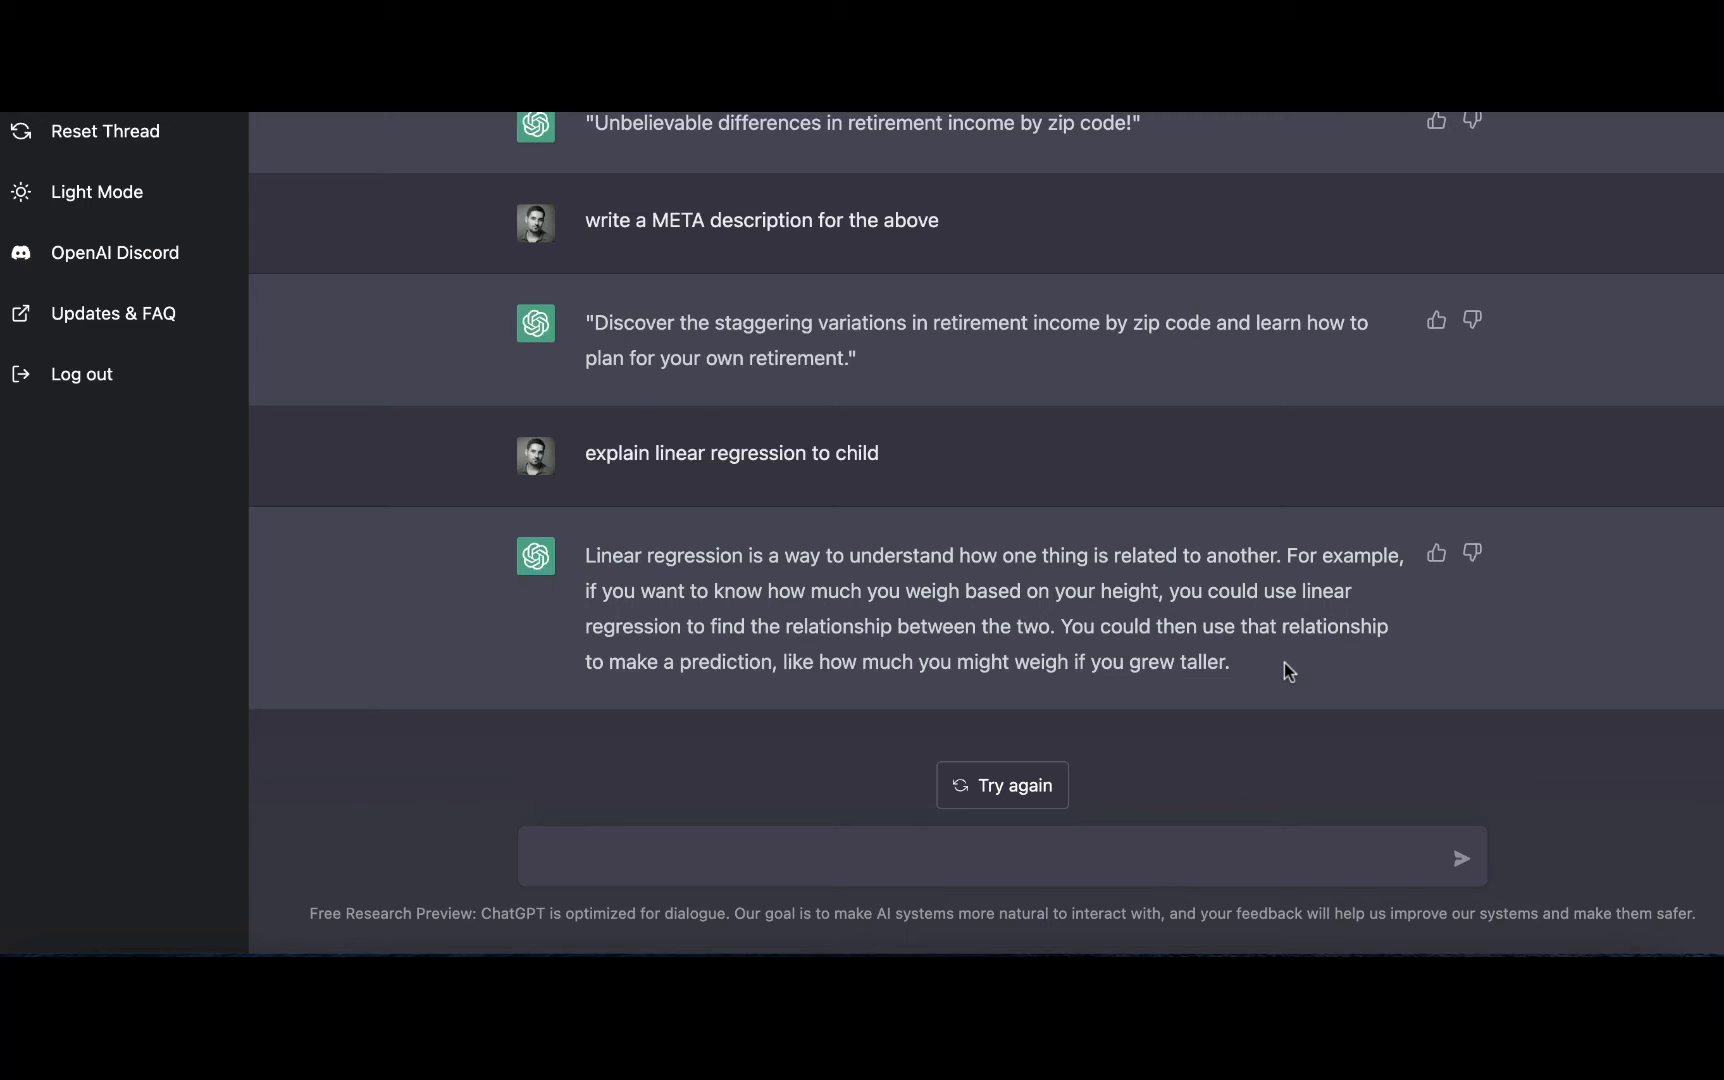
pyautogui.moveTo(866, 782)
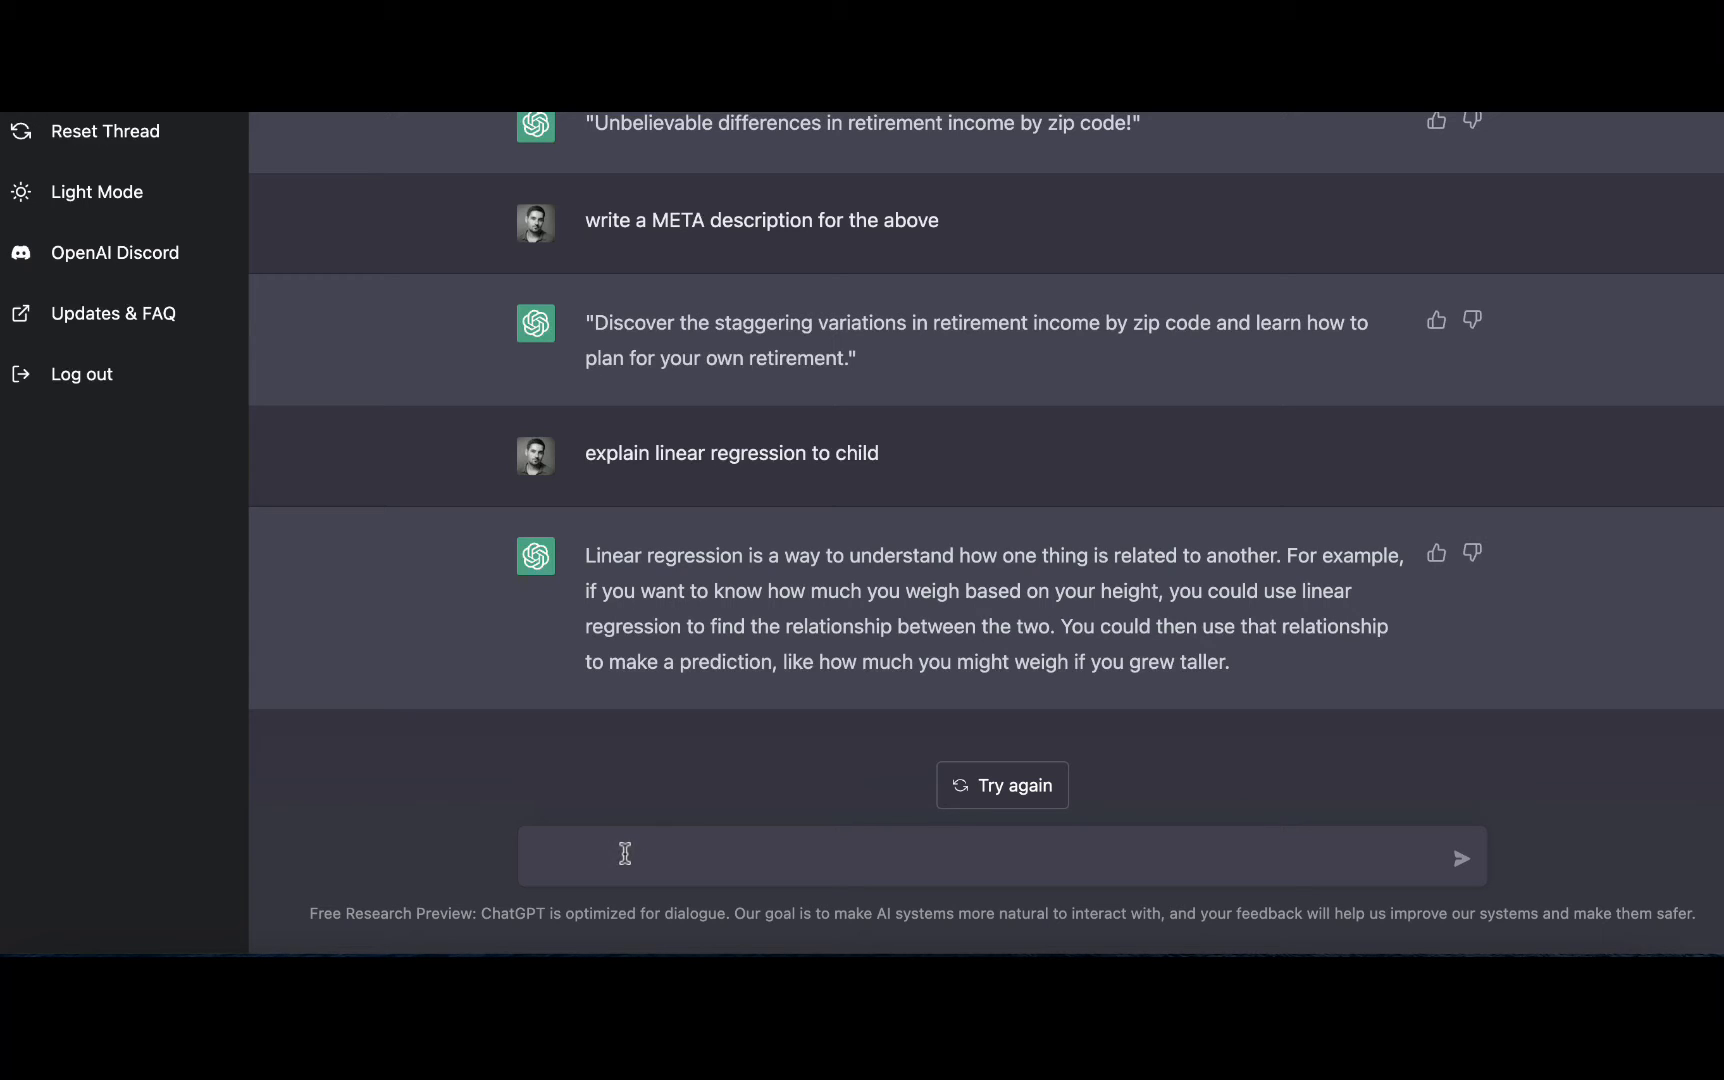
# Step: Ask 'how to buy bitcoin based on RSI' and review the overbought/oversold answer
pyautogui.write('how to buy bitcoin based on RSI')
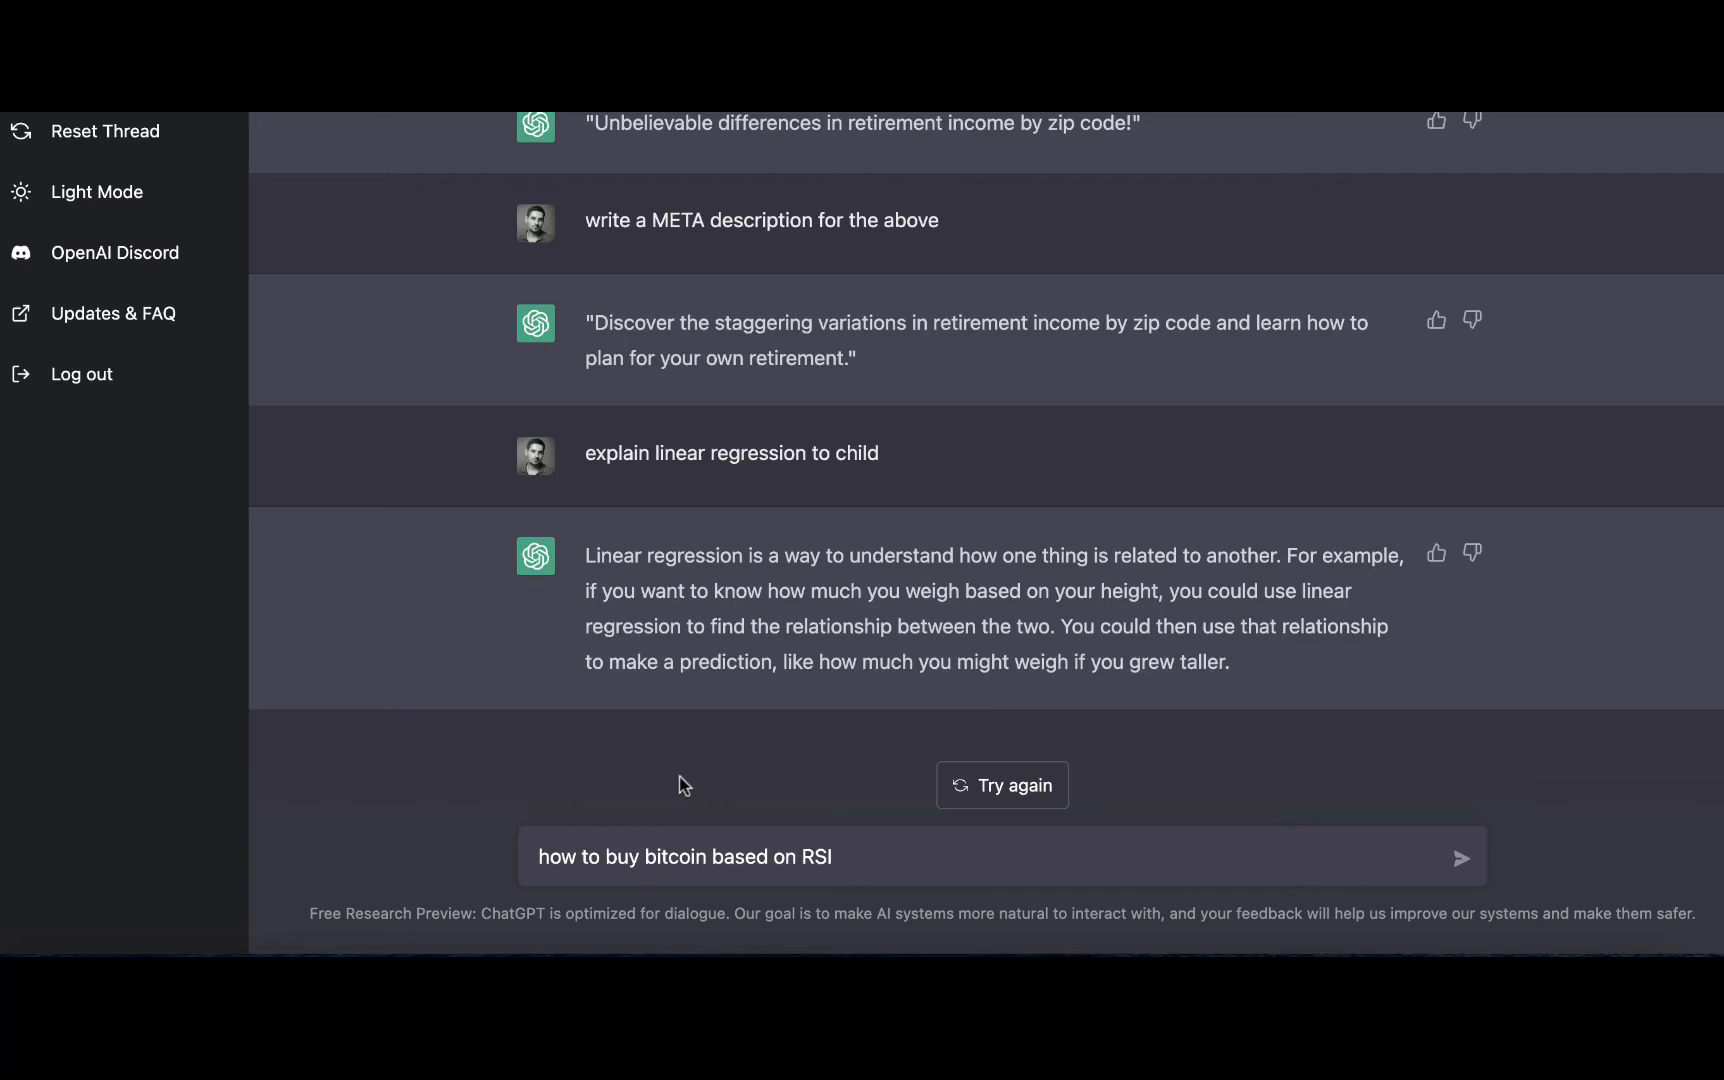
pyautogui.click(1462, 856)
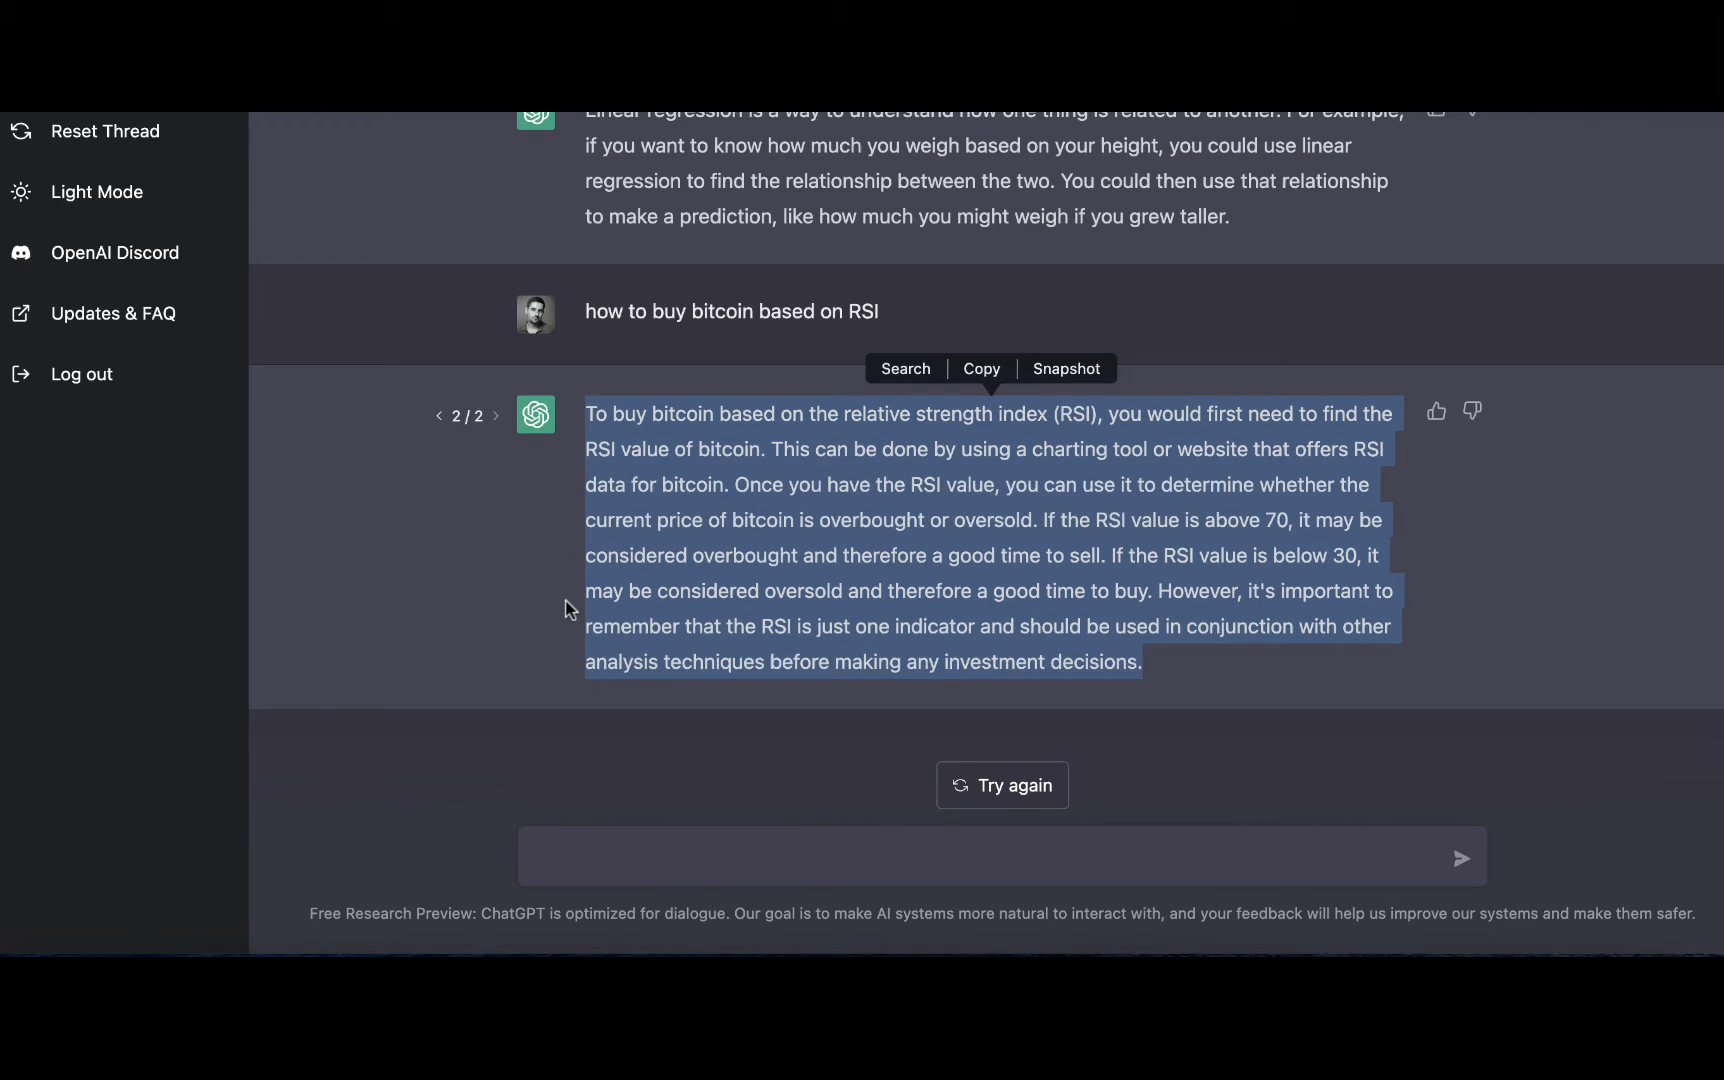
pyautogui.click(570, 610)
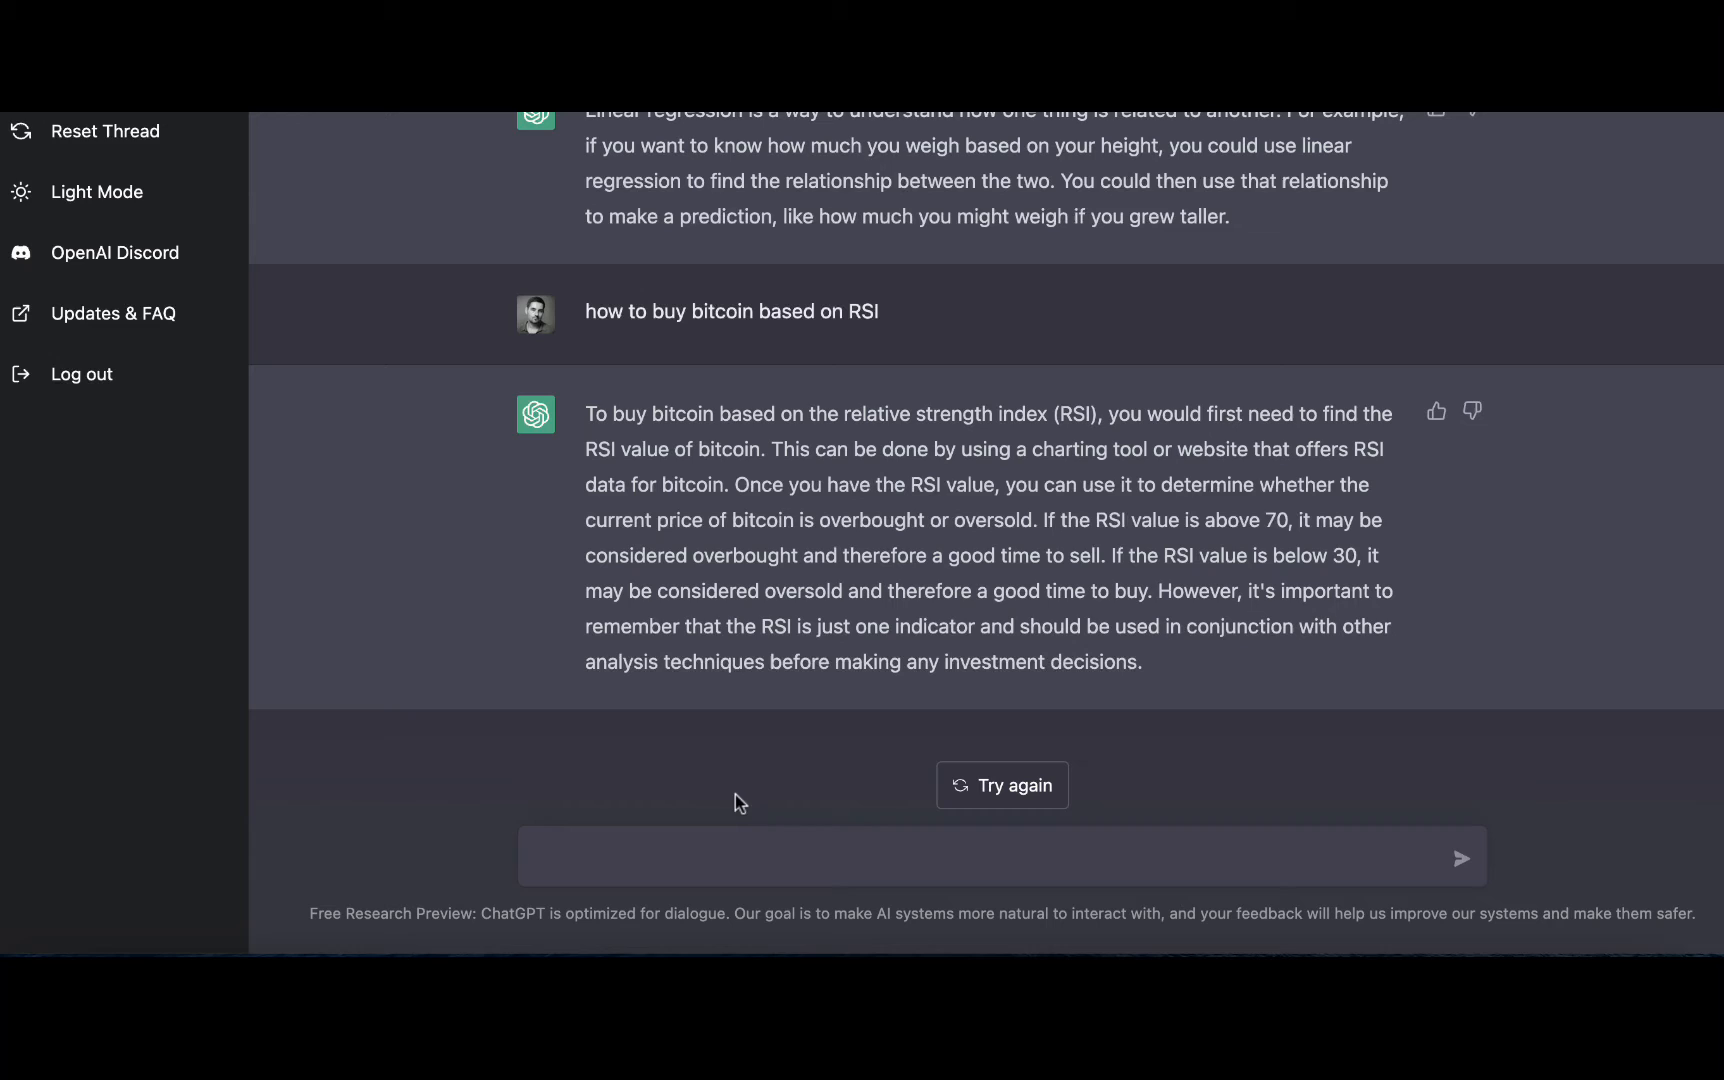
# Step: Ask for 20 ideas for a man's 40th birthday and scroll through the numbered list
pyautogui.click(648, 856)
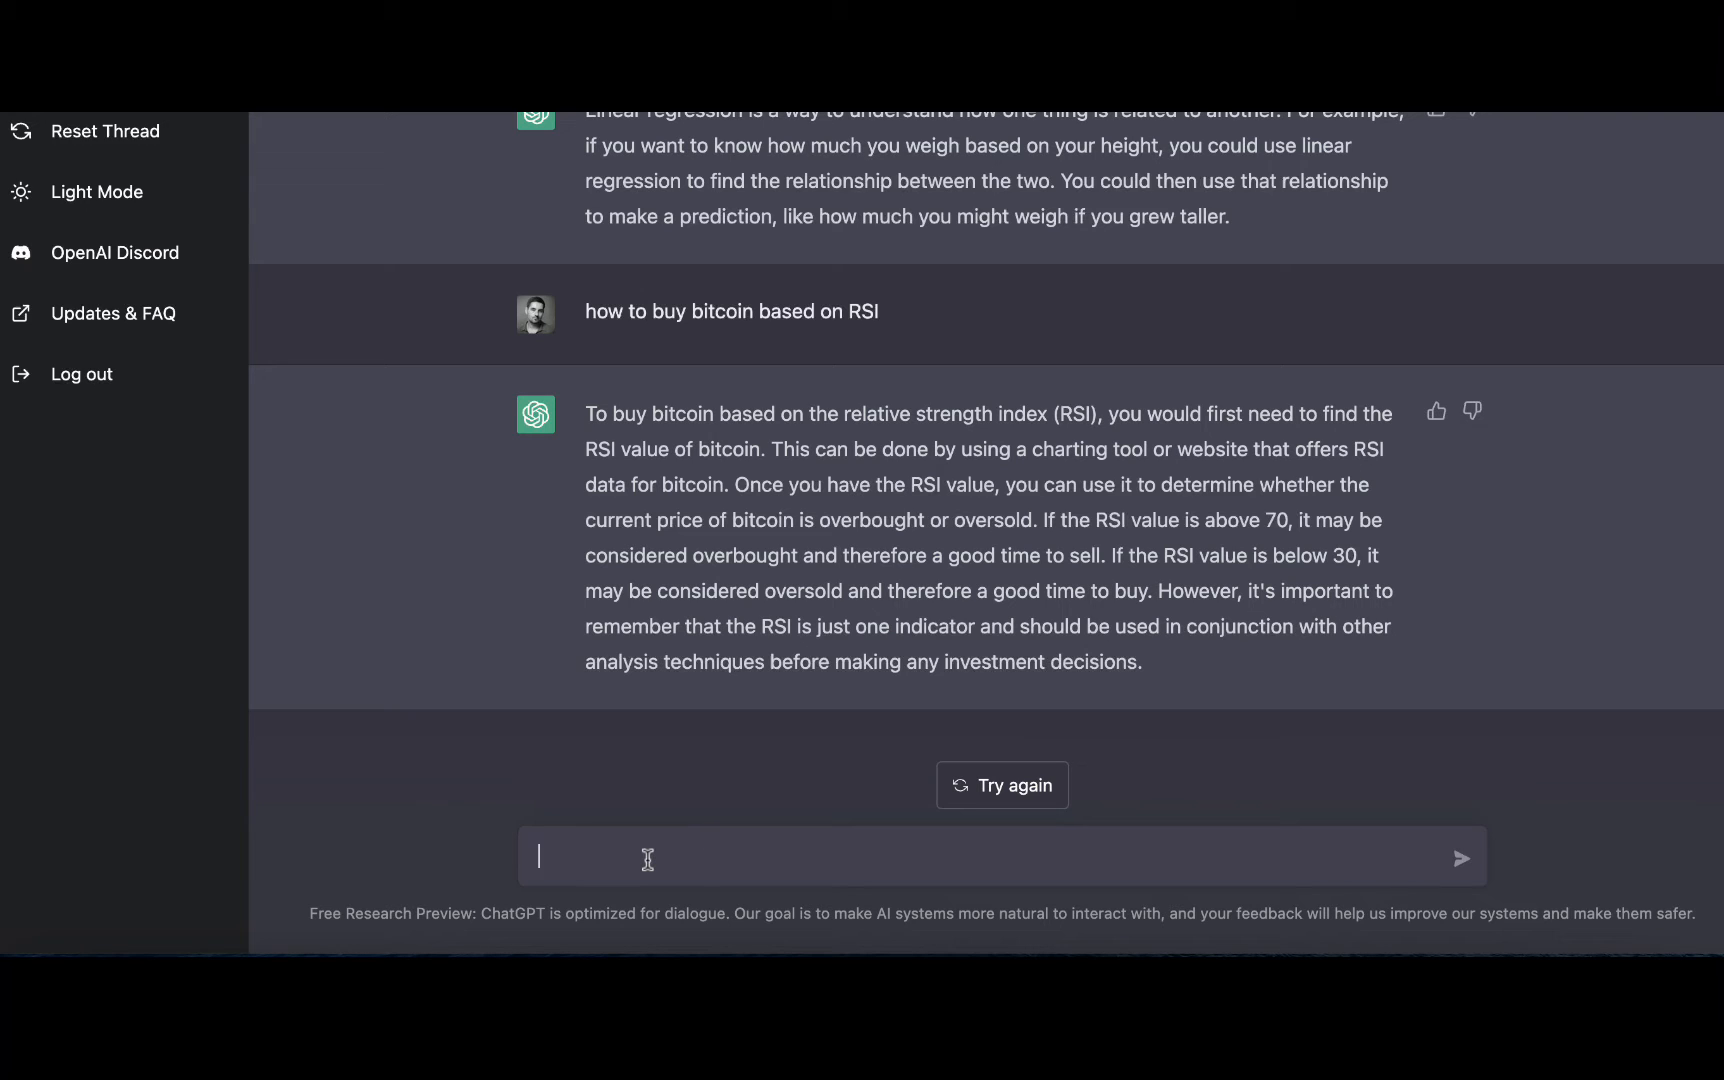
pyautogui.write('list 20 ideas for a 40th year birthday of a man')
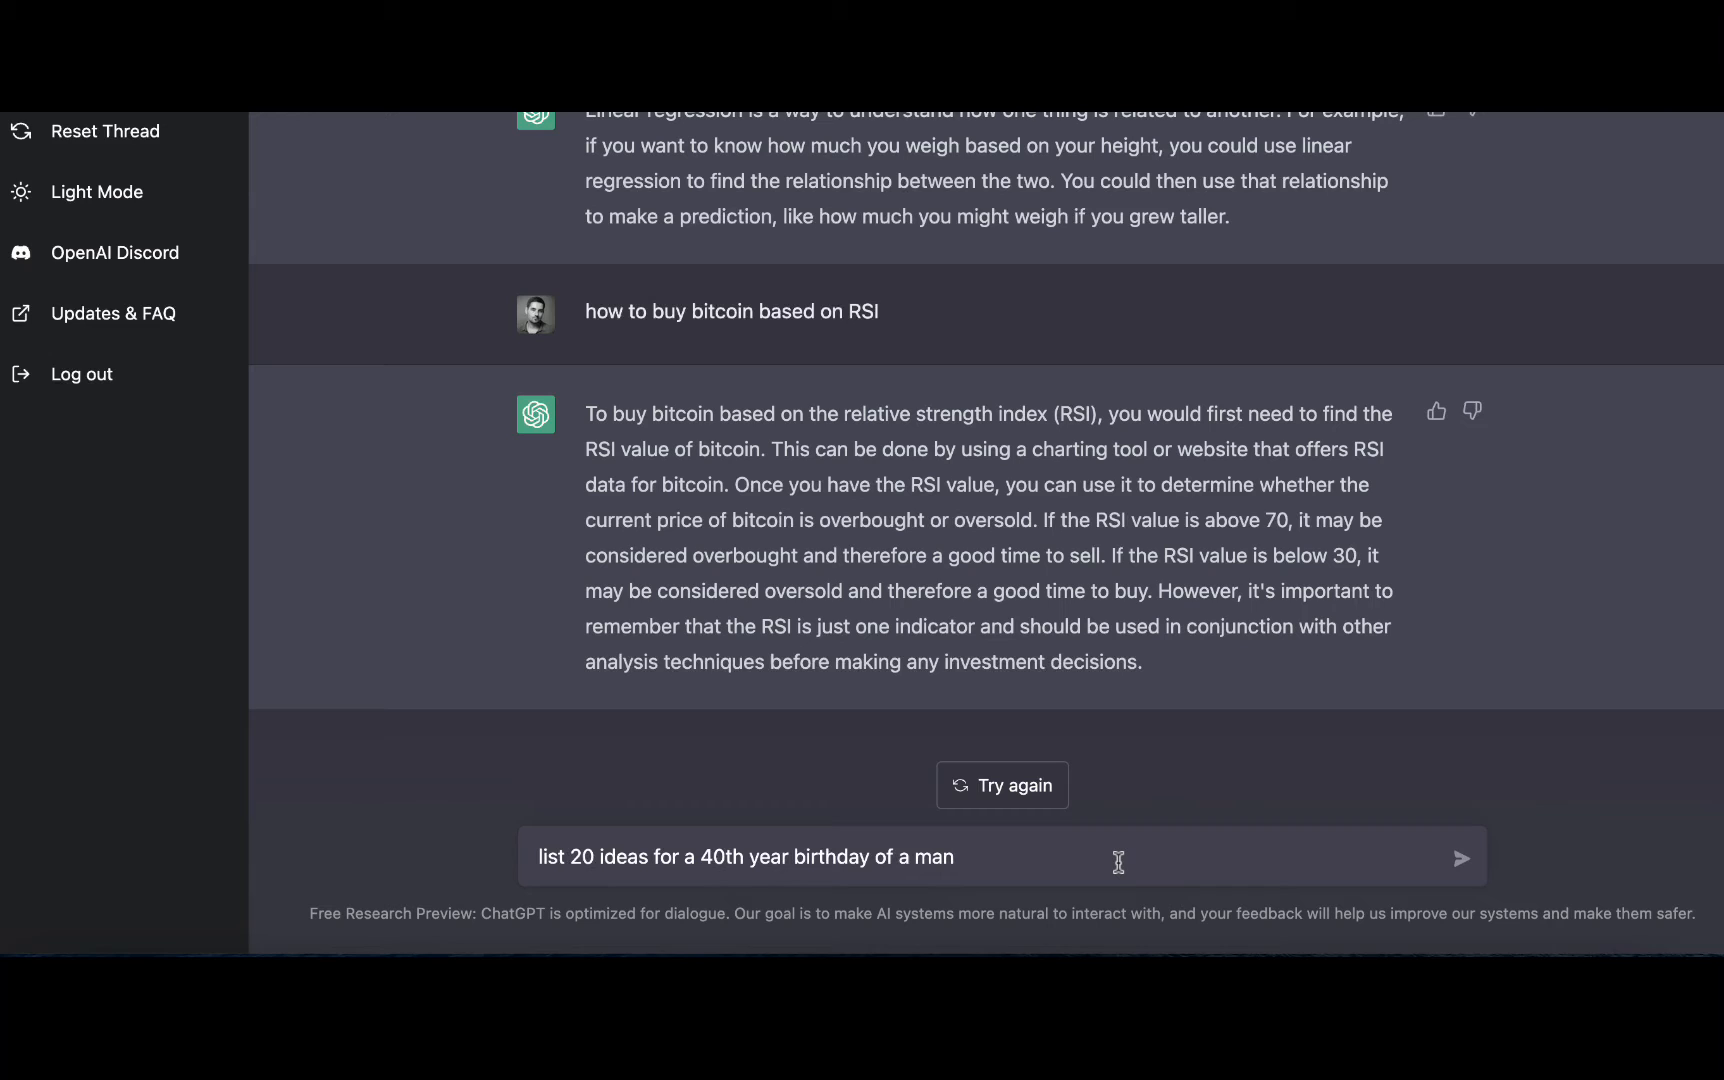
pyautogui.moveTo(1378, 850)
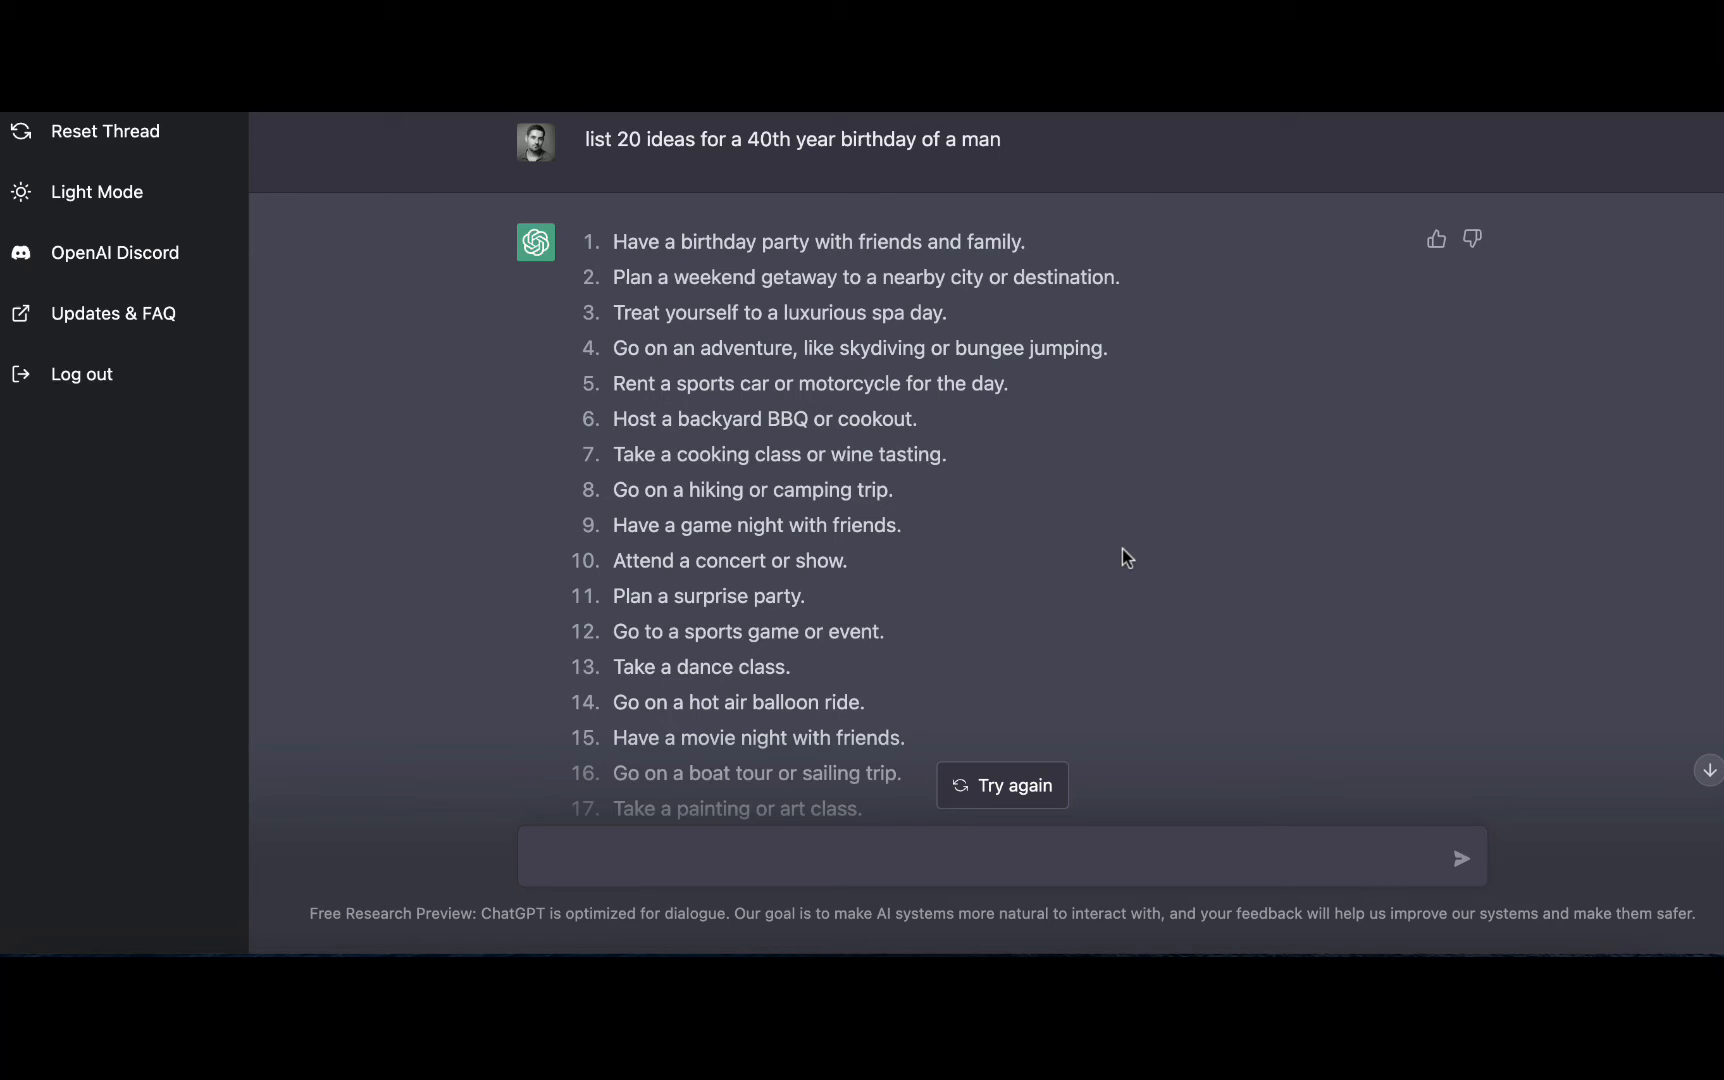
pyautogui.scroll(-3)
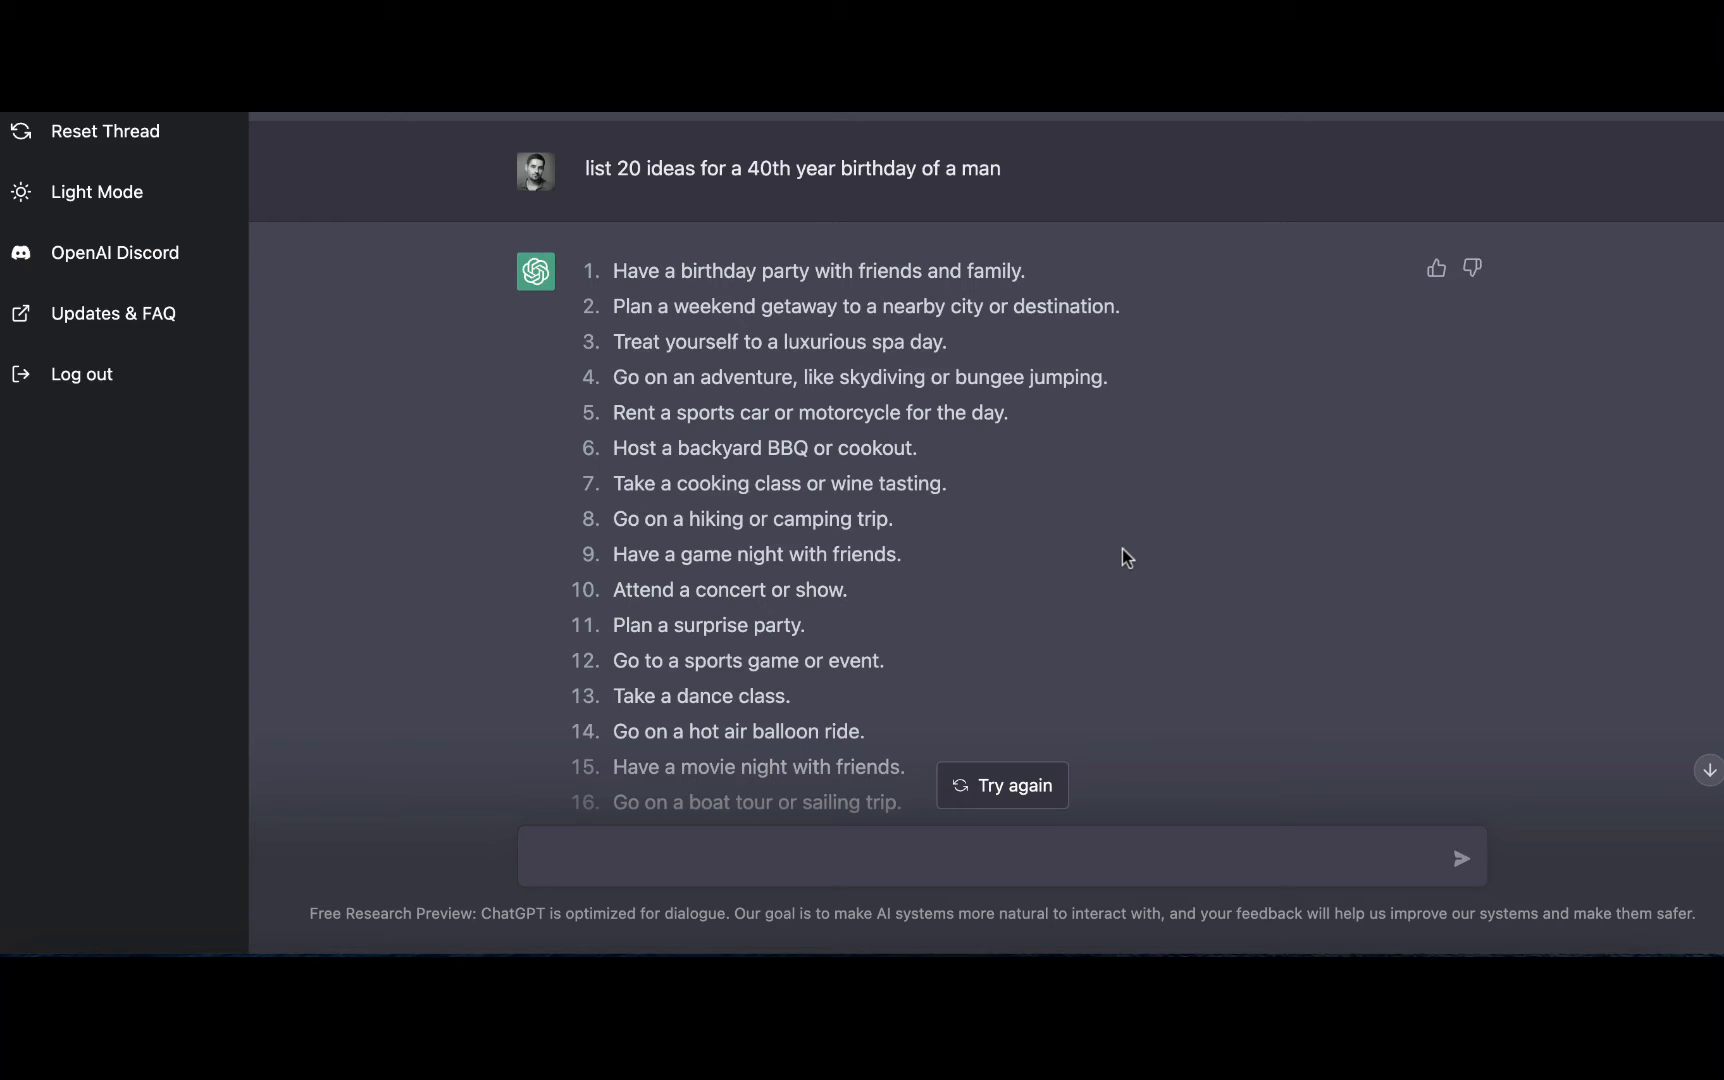
# Step: Reset the thread to return to the empty ChatGPT start page
pyautogui.click(104, 130)
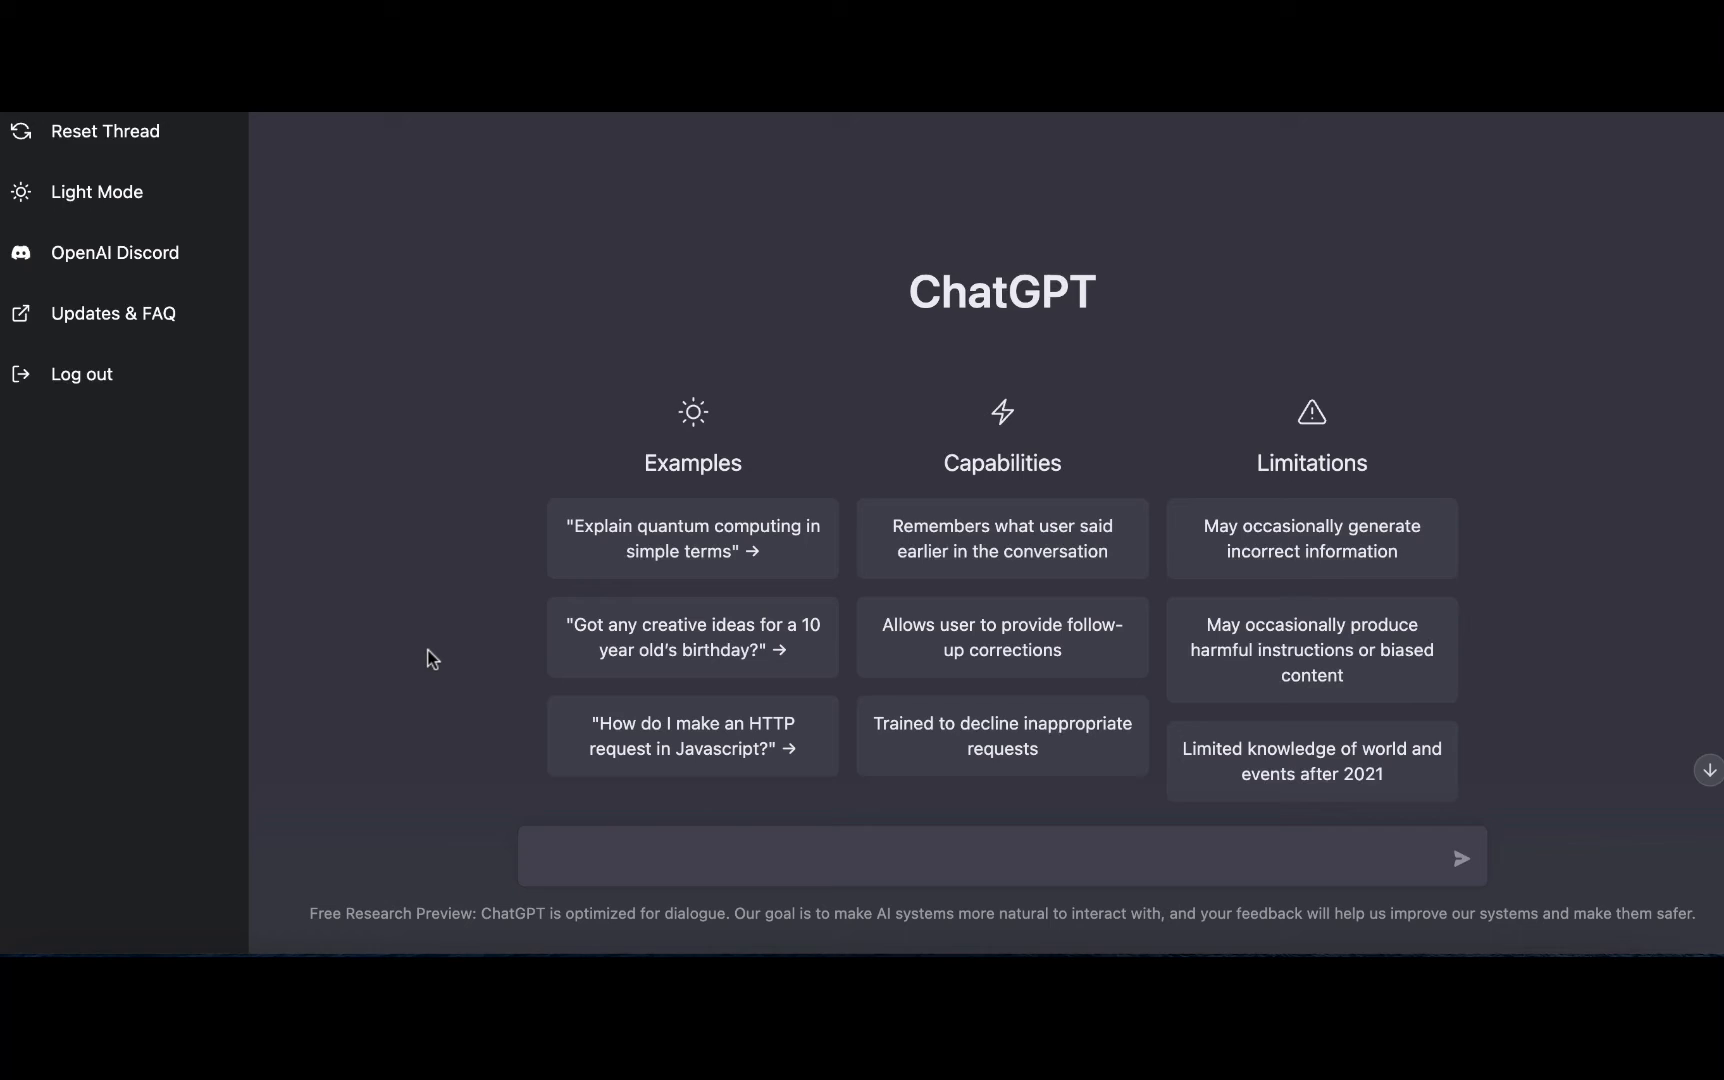
# Step: Ask for blog title ideas about possible applications for ChatGPT in the fresh thread
pyautogui.click(616, 856)
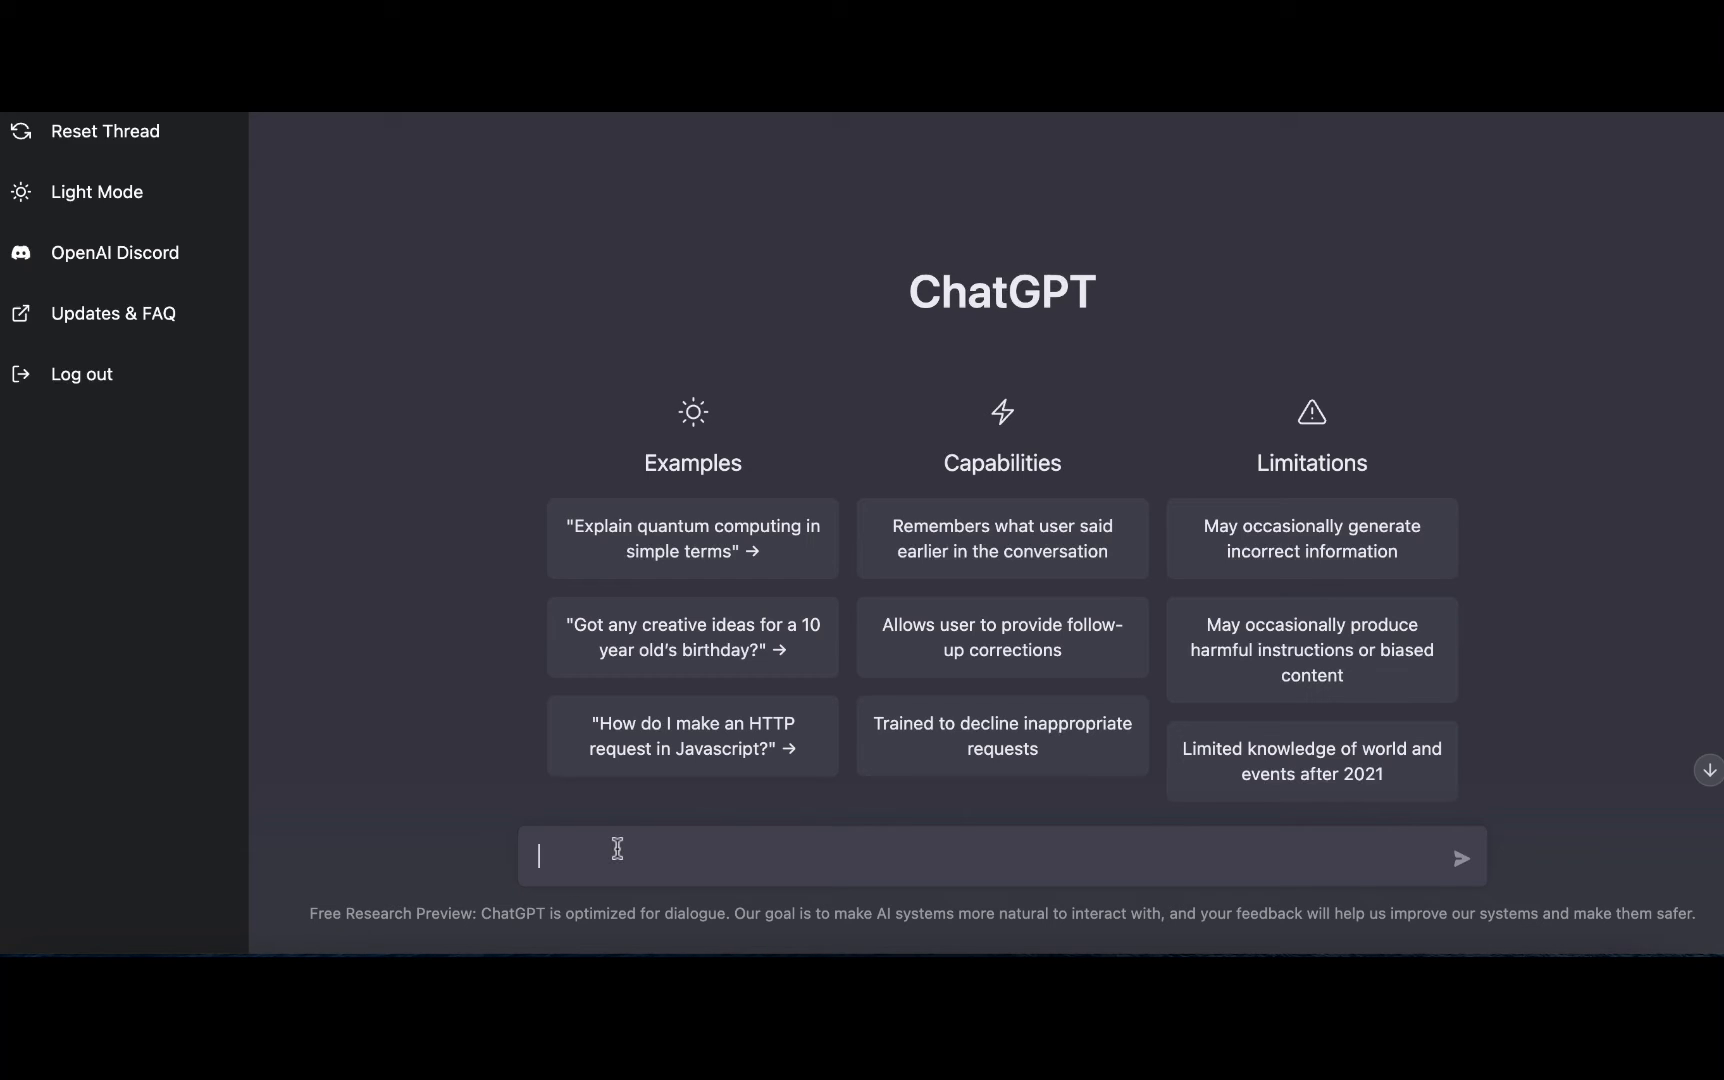
pyautogui.write('write a list of')
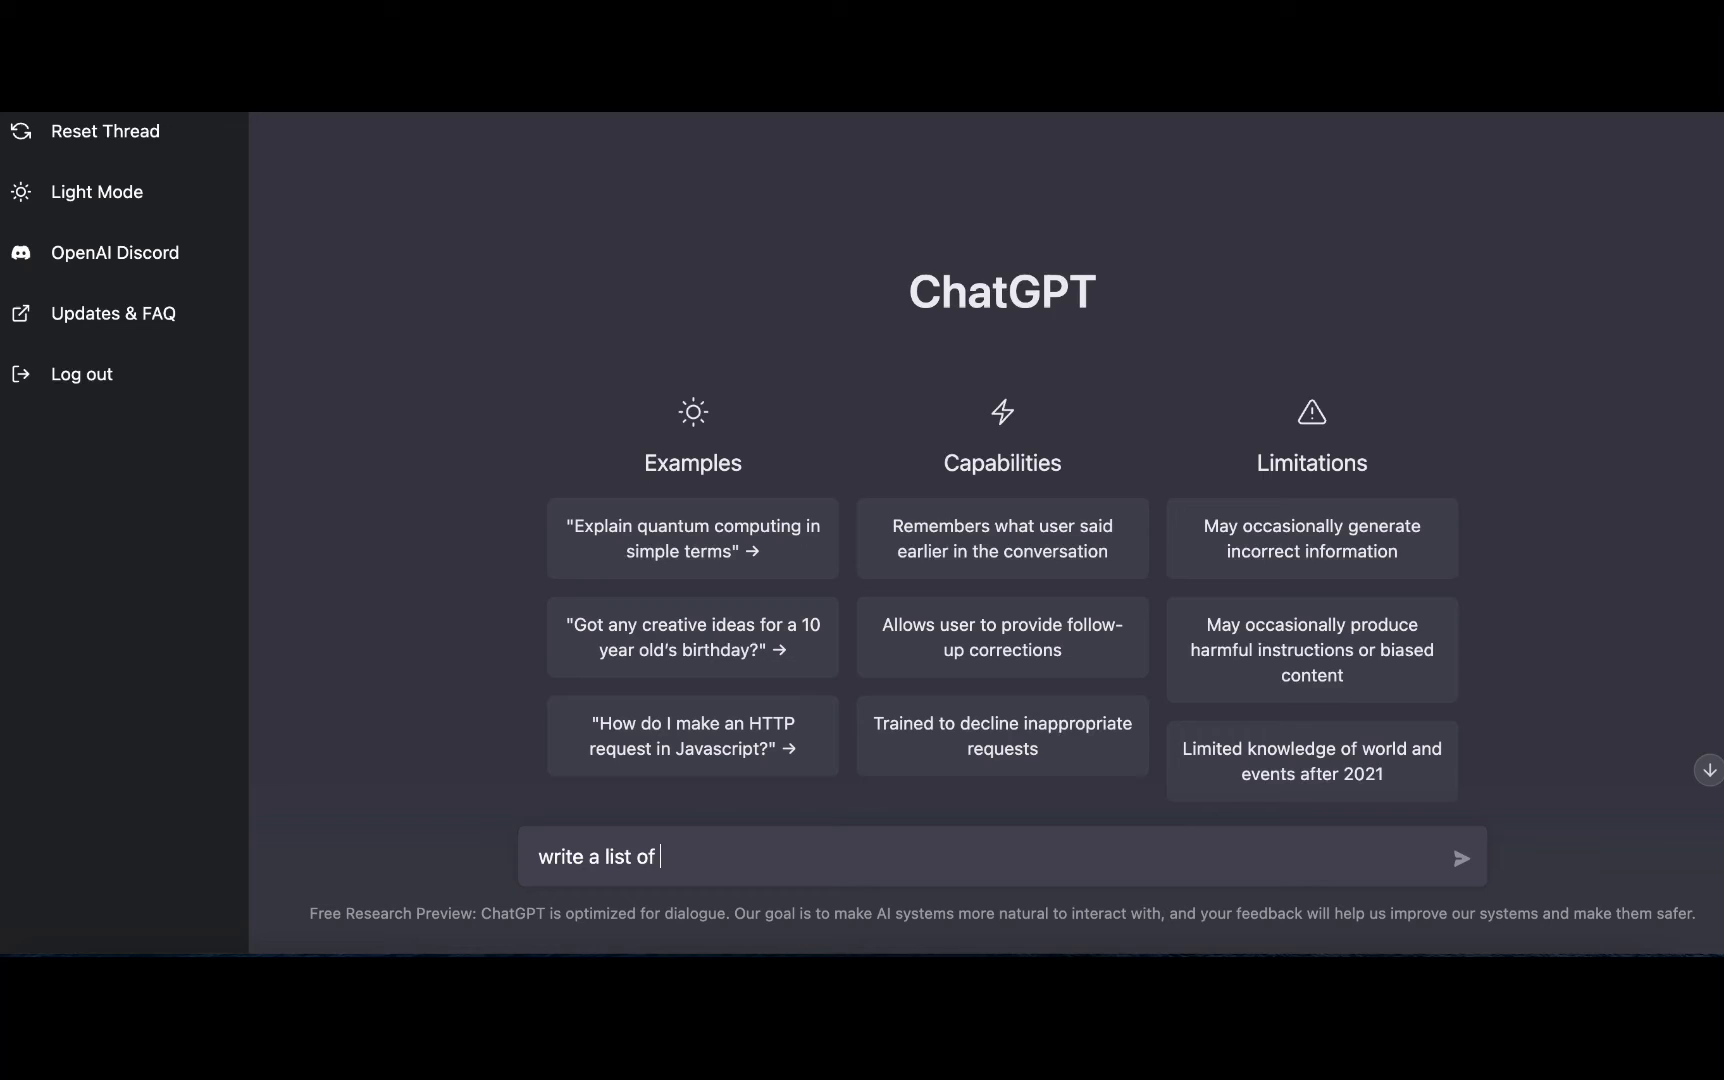
pyautogui.write('blog tilte')
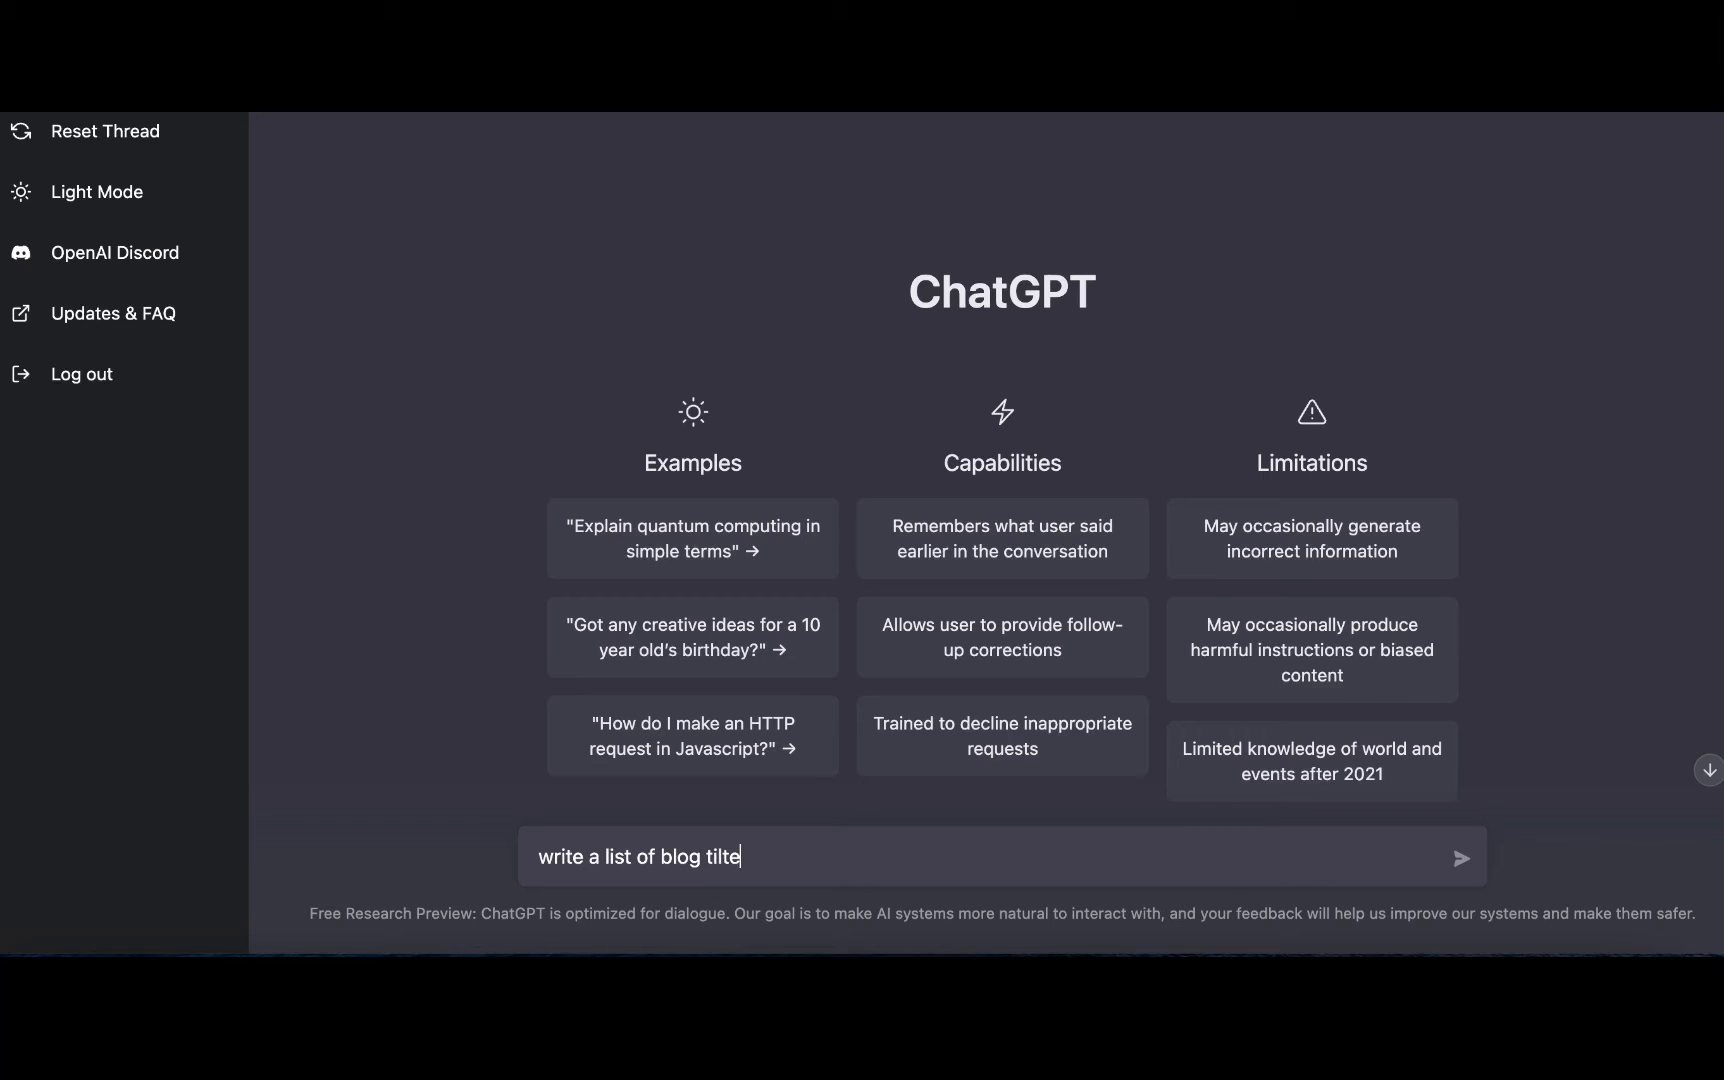
pyautogui.write('title')
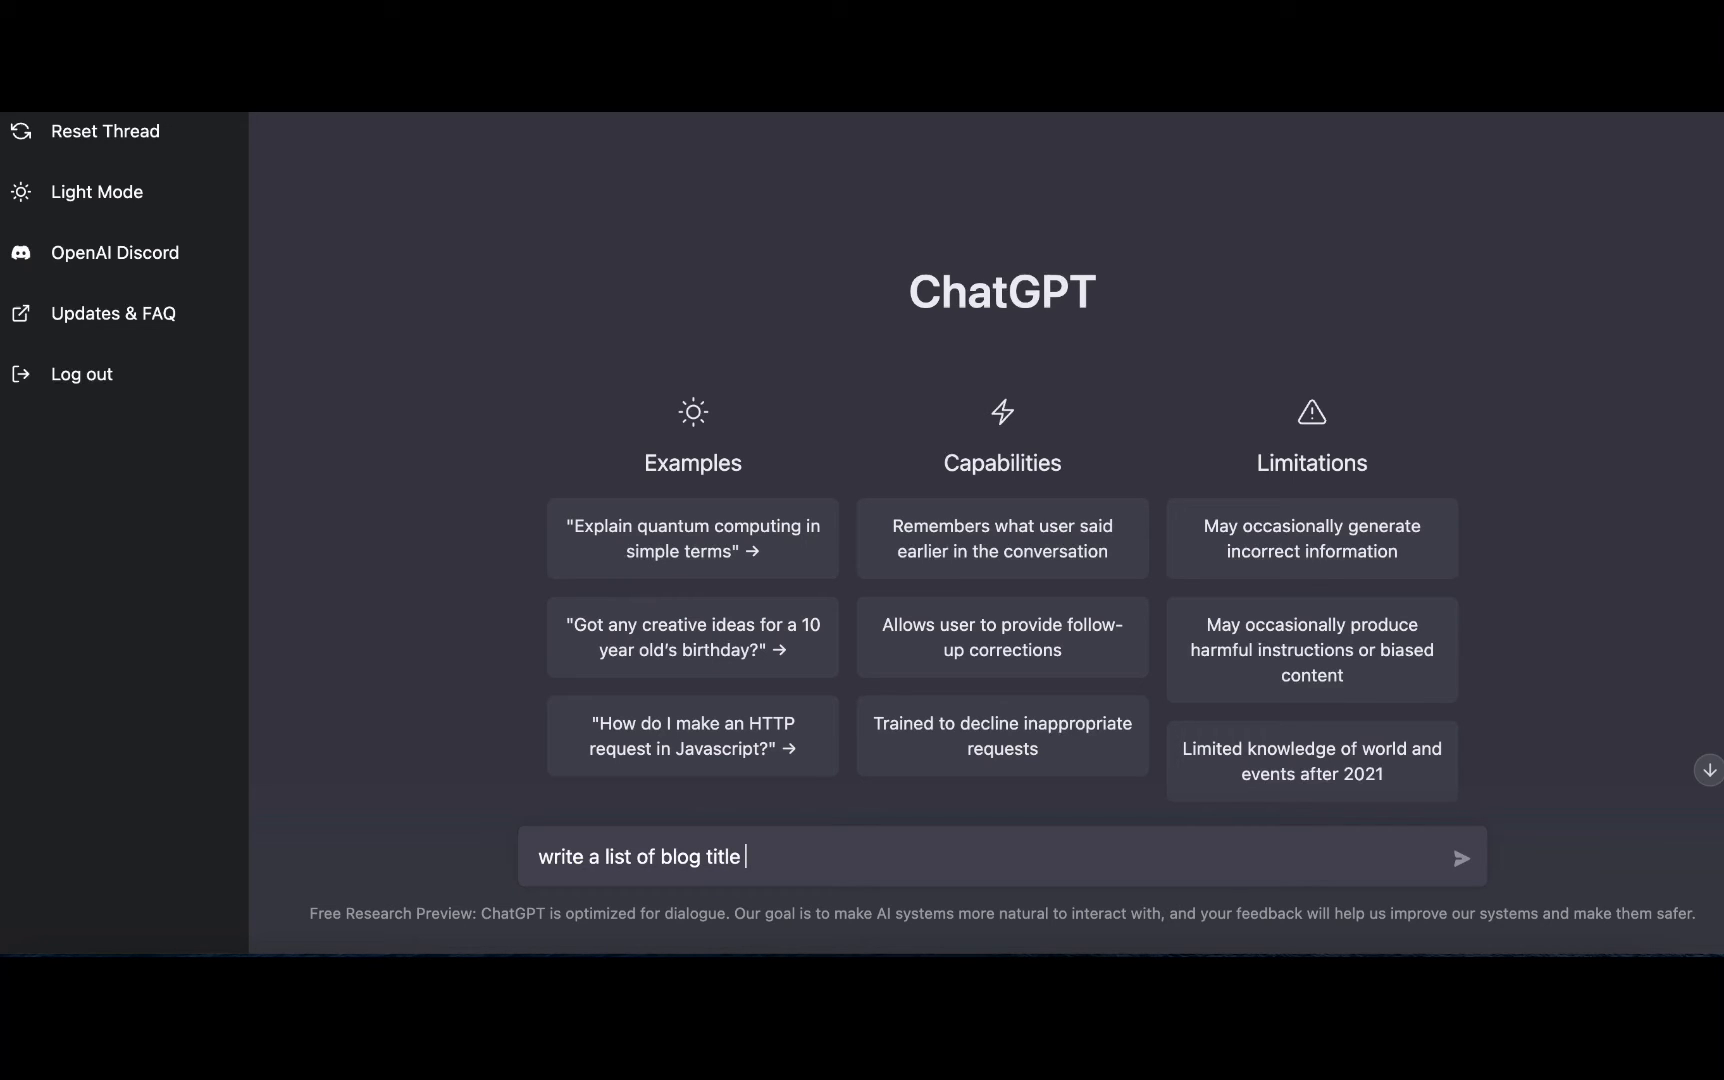
pyautogui.write('ideas abo')
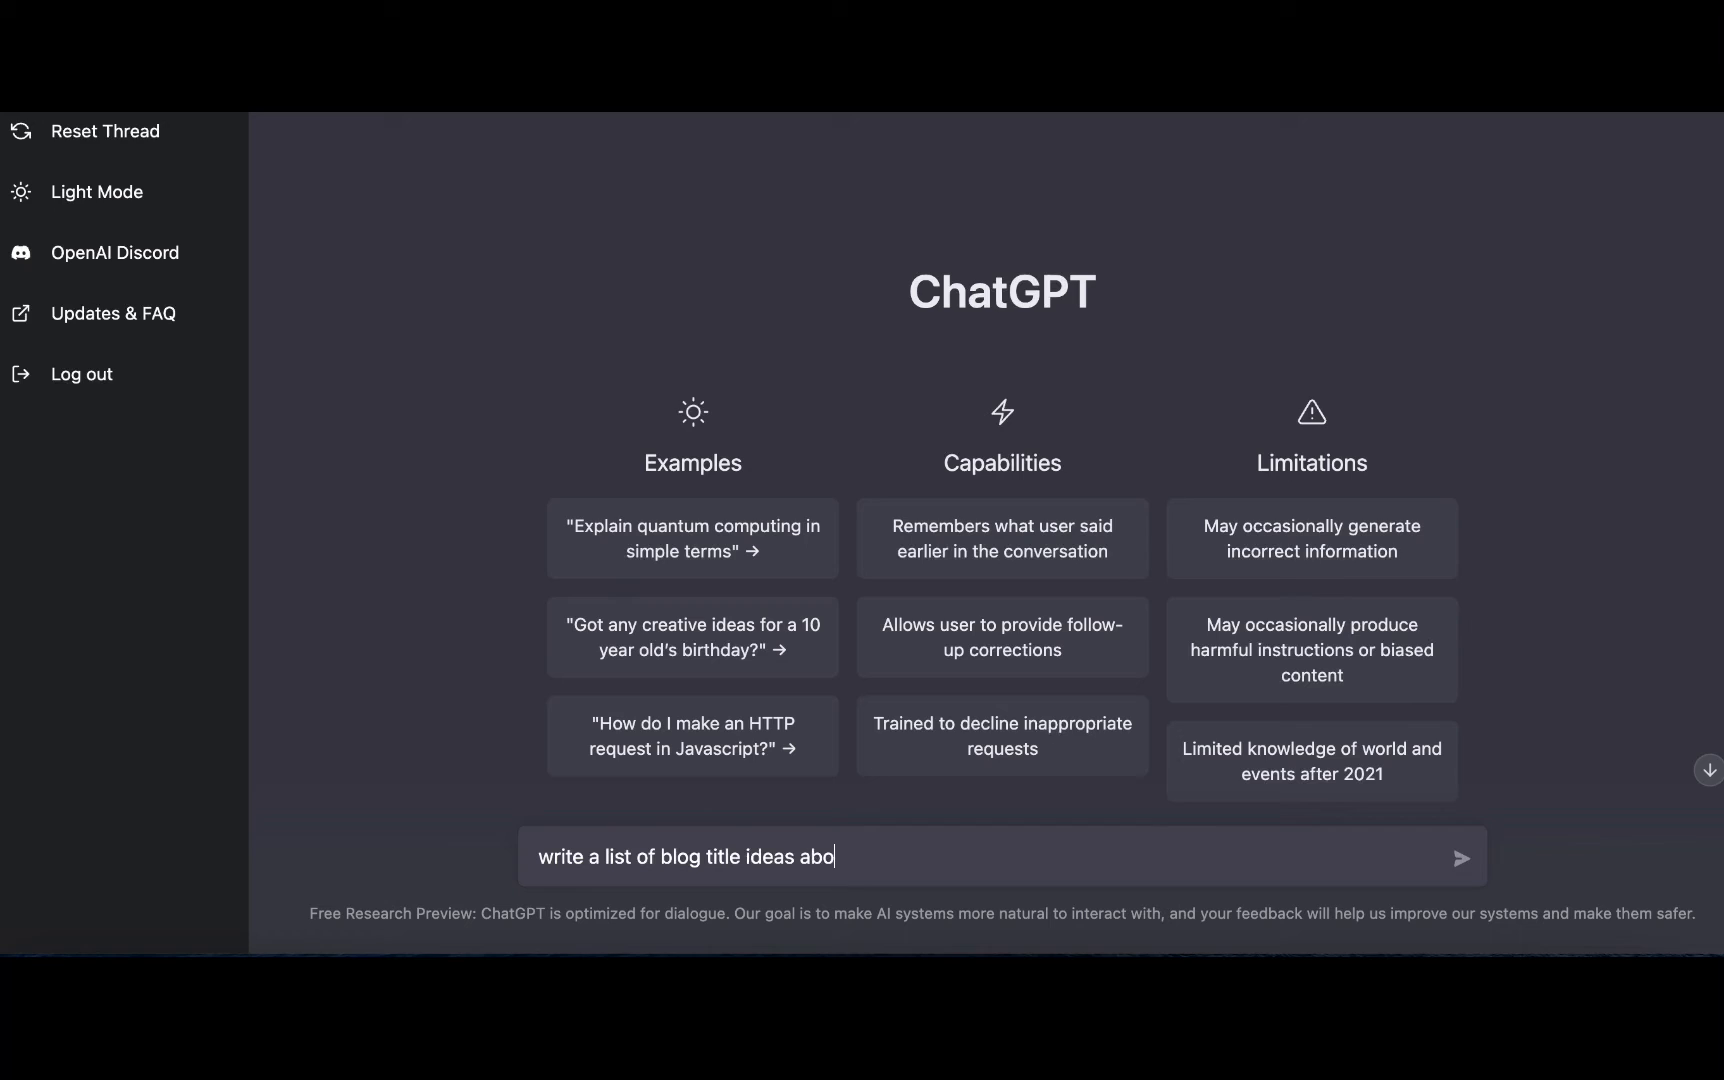
pyautogui.write('ut possi')
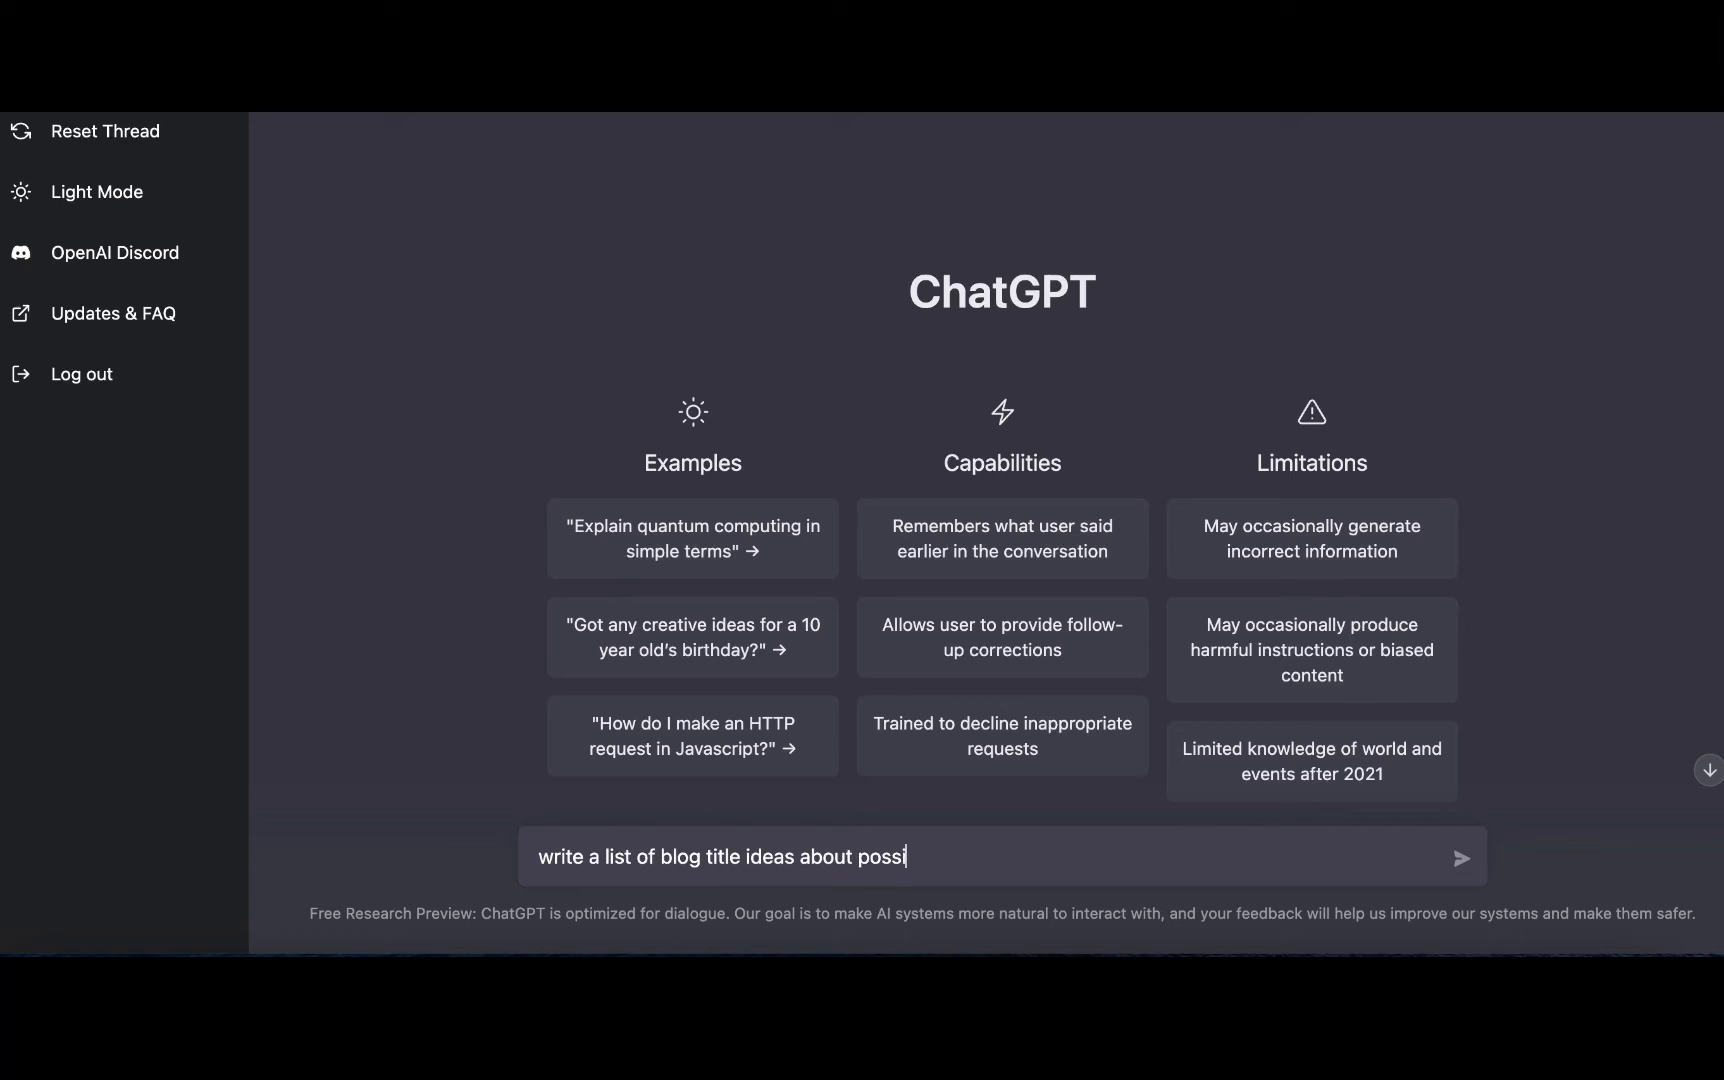
pyautogui.write('ble appl')
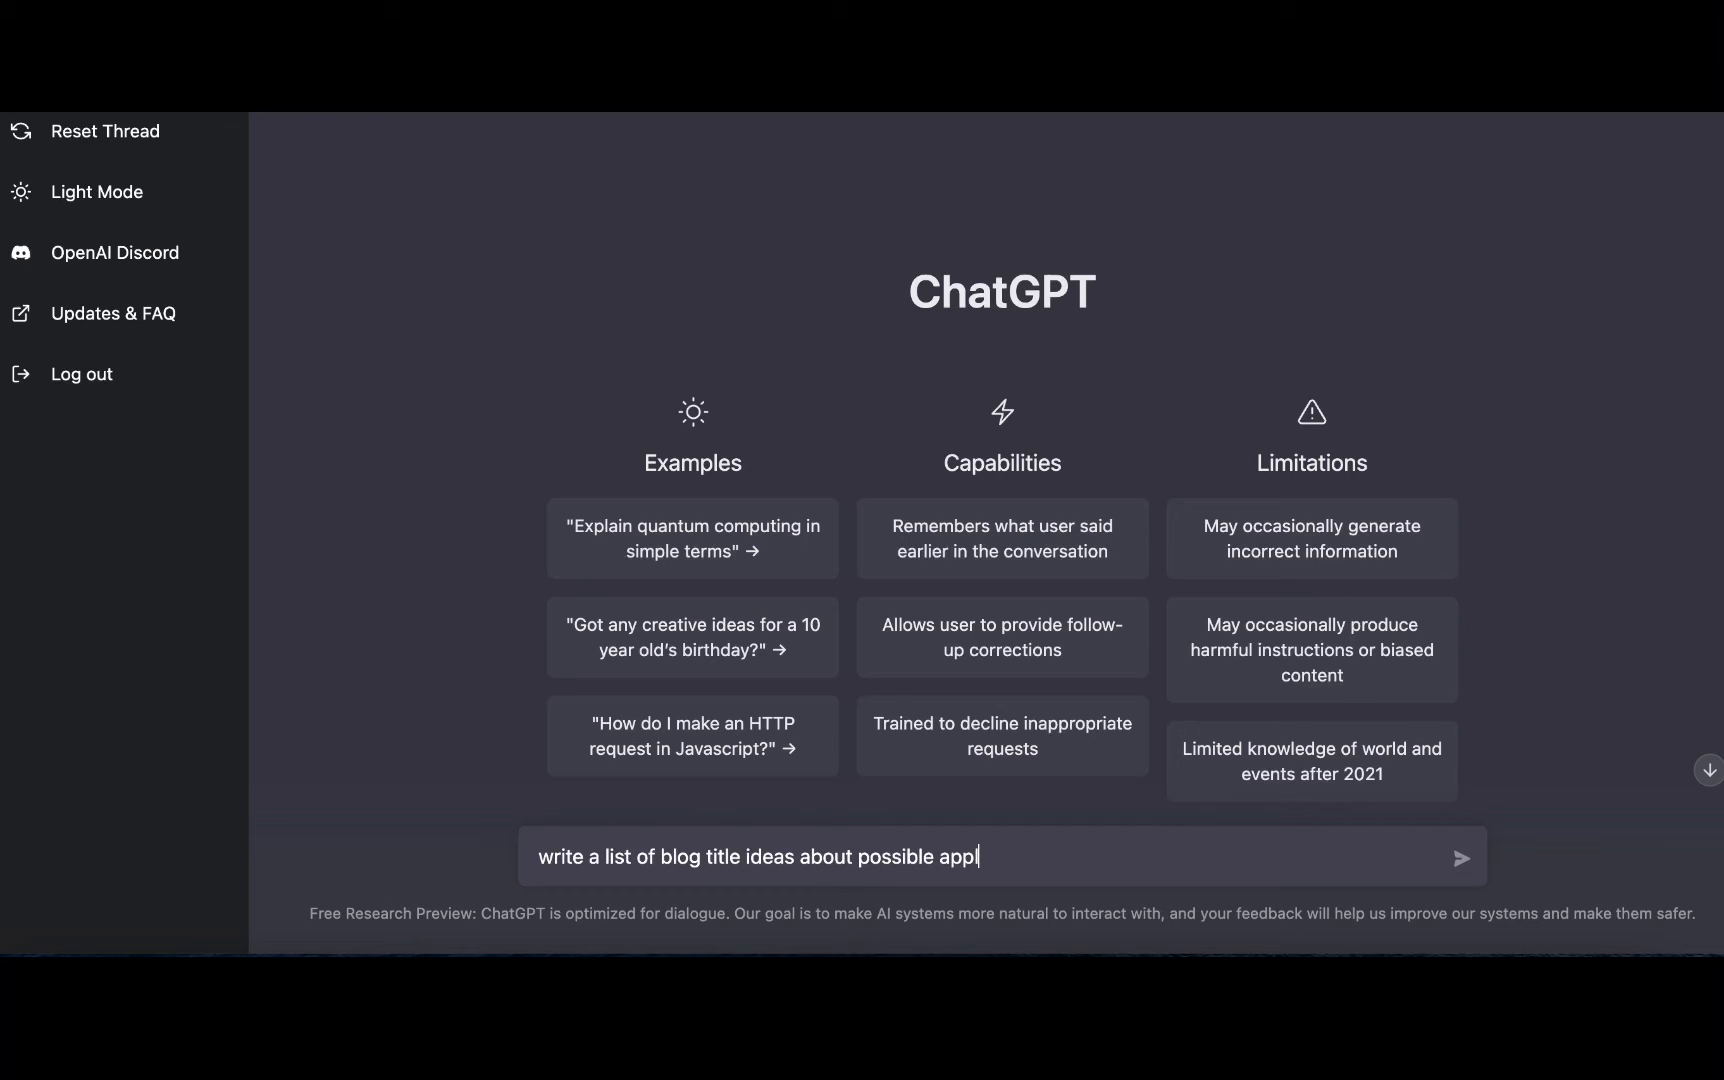
pyautogui.write('ications for C')
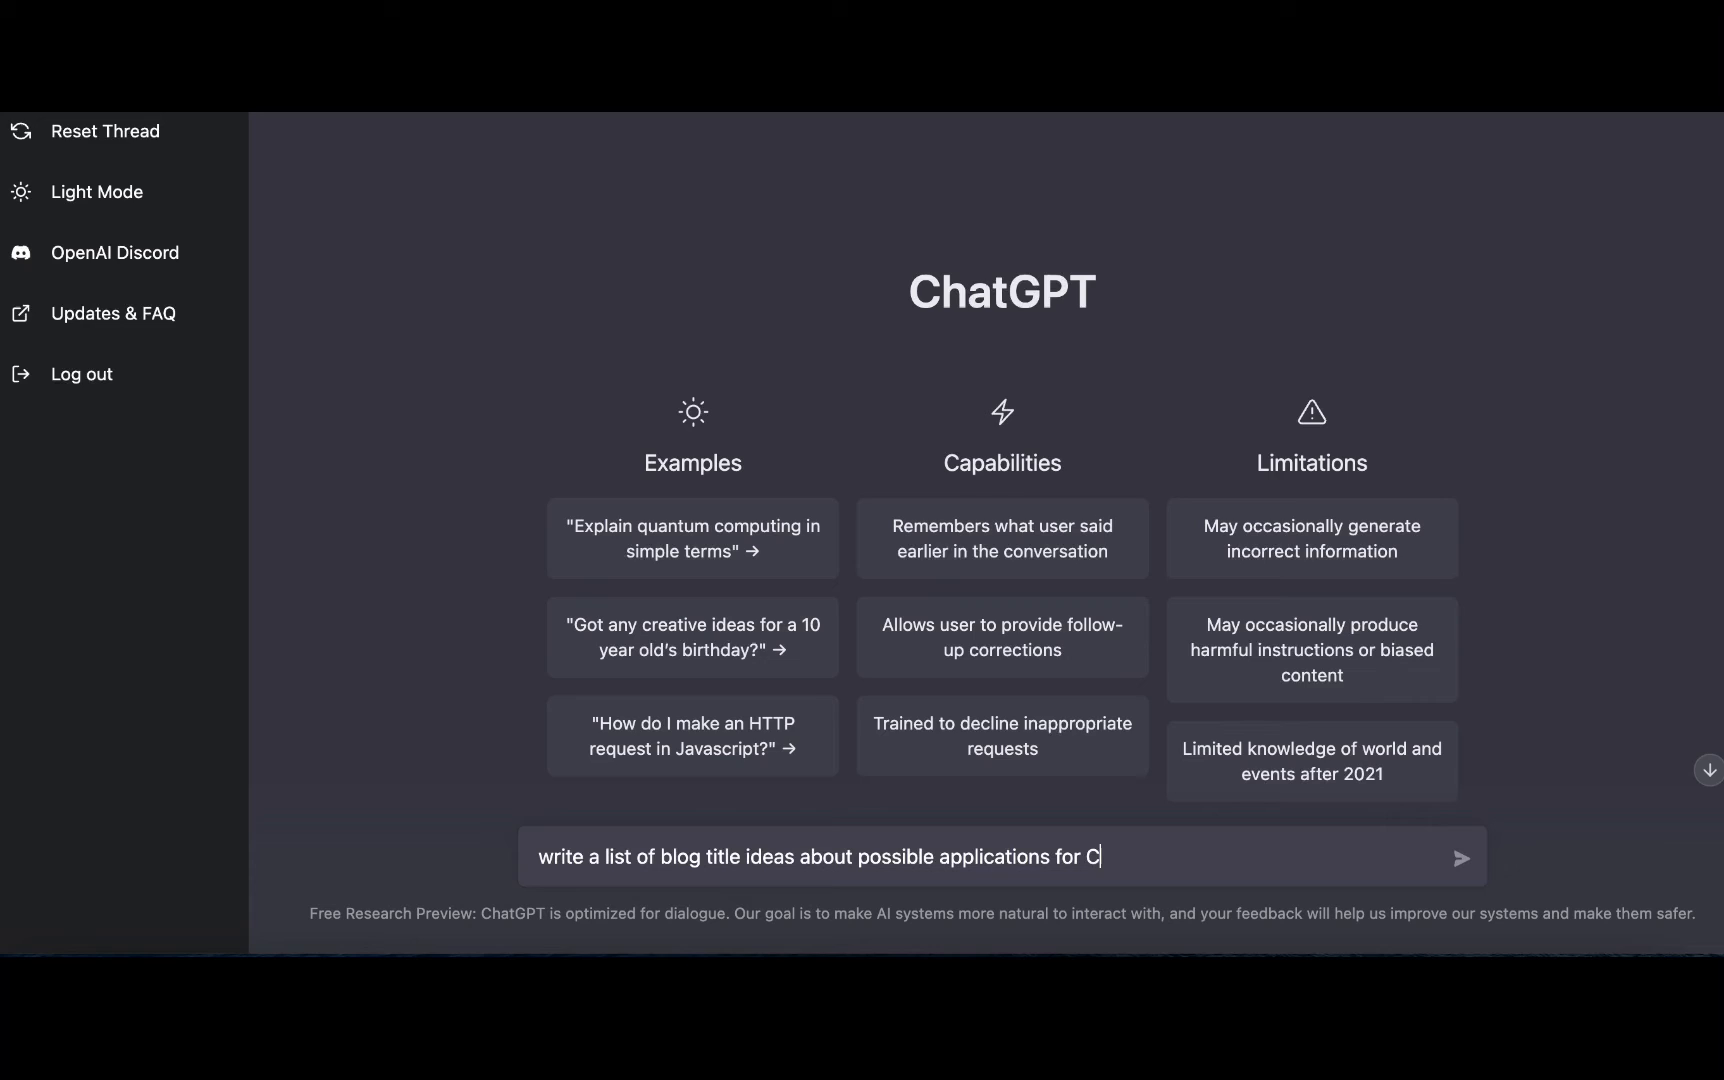
pyautogui.write('hatG')
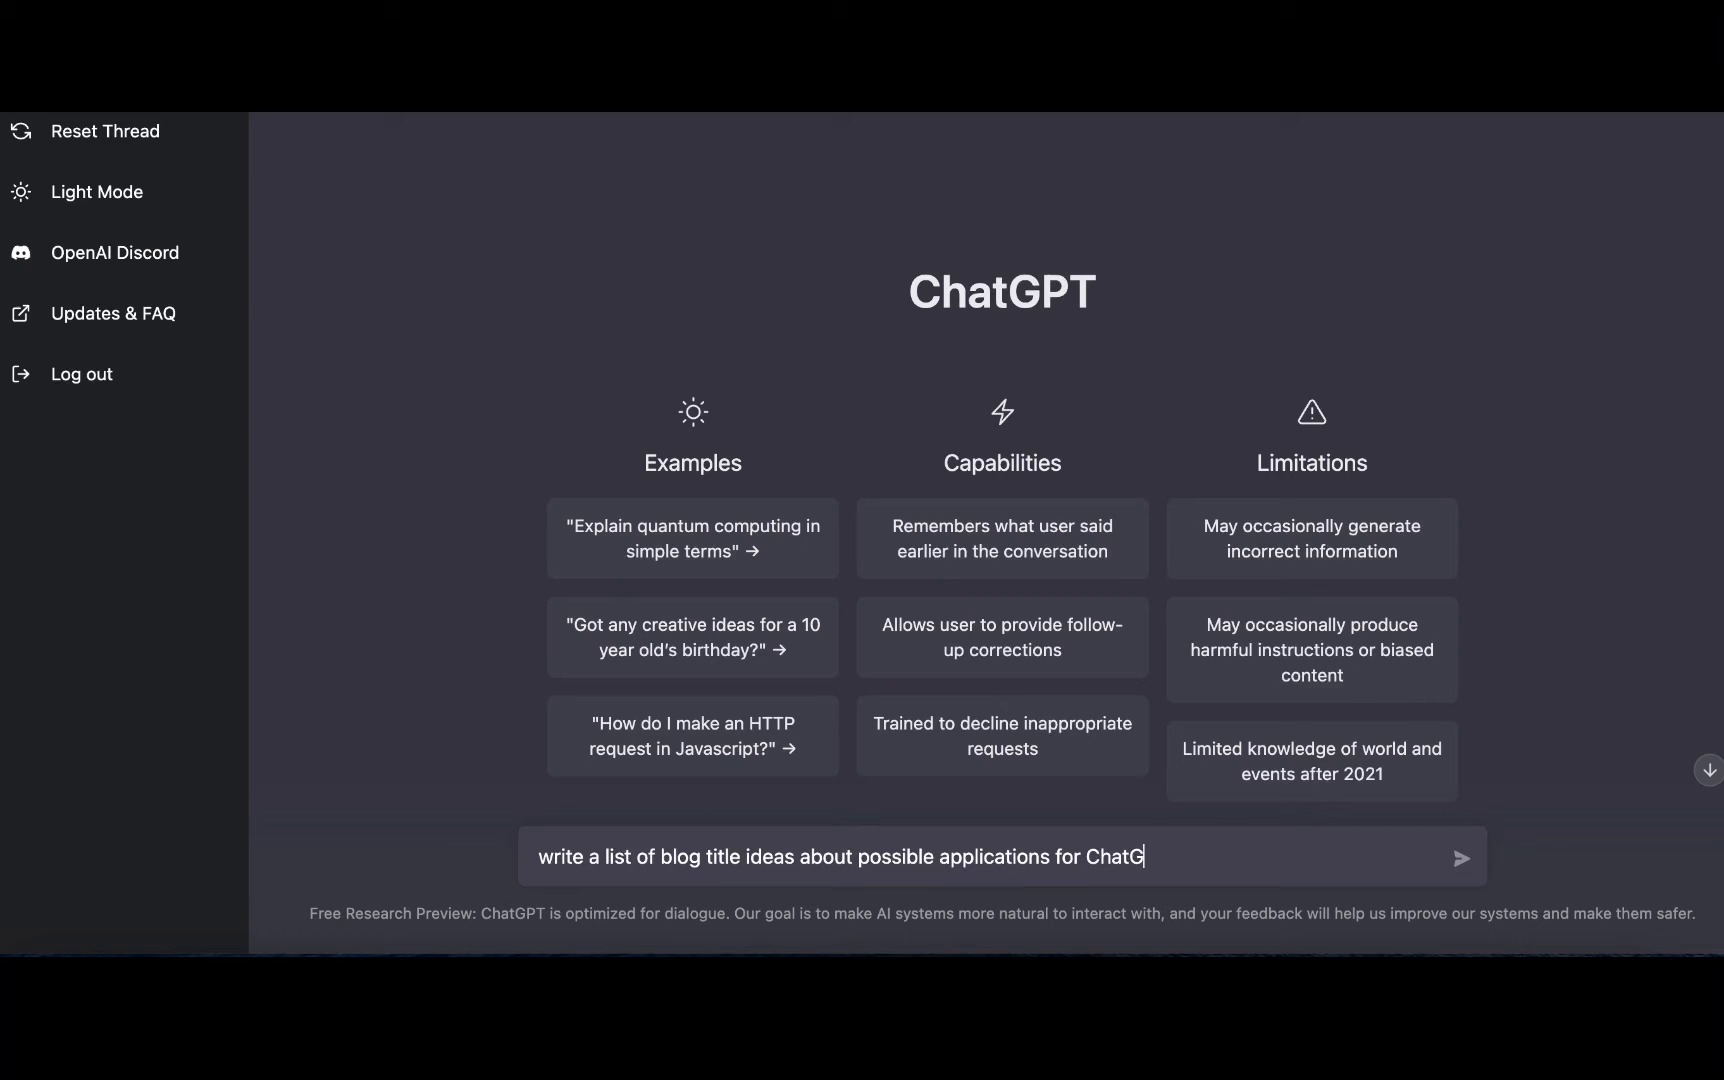
pyautogui.click(1462, 856)
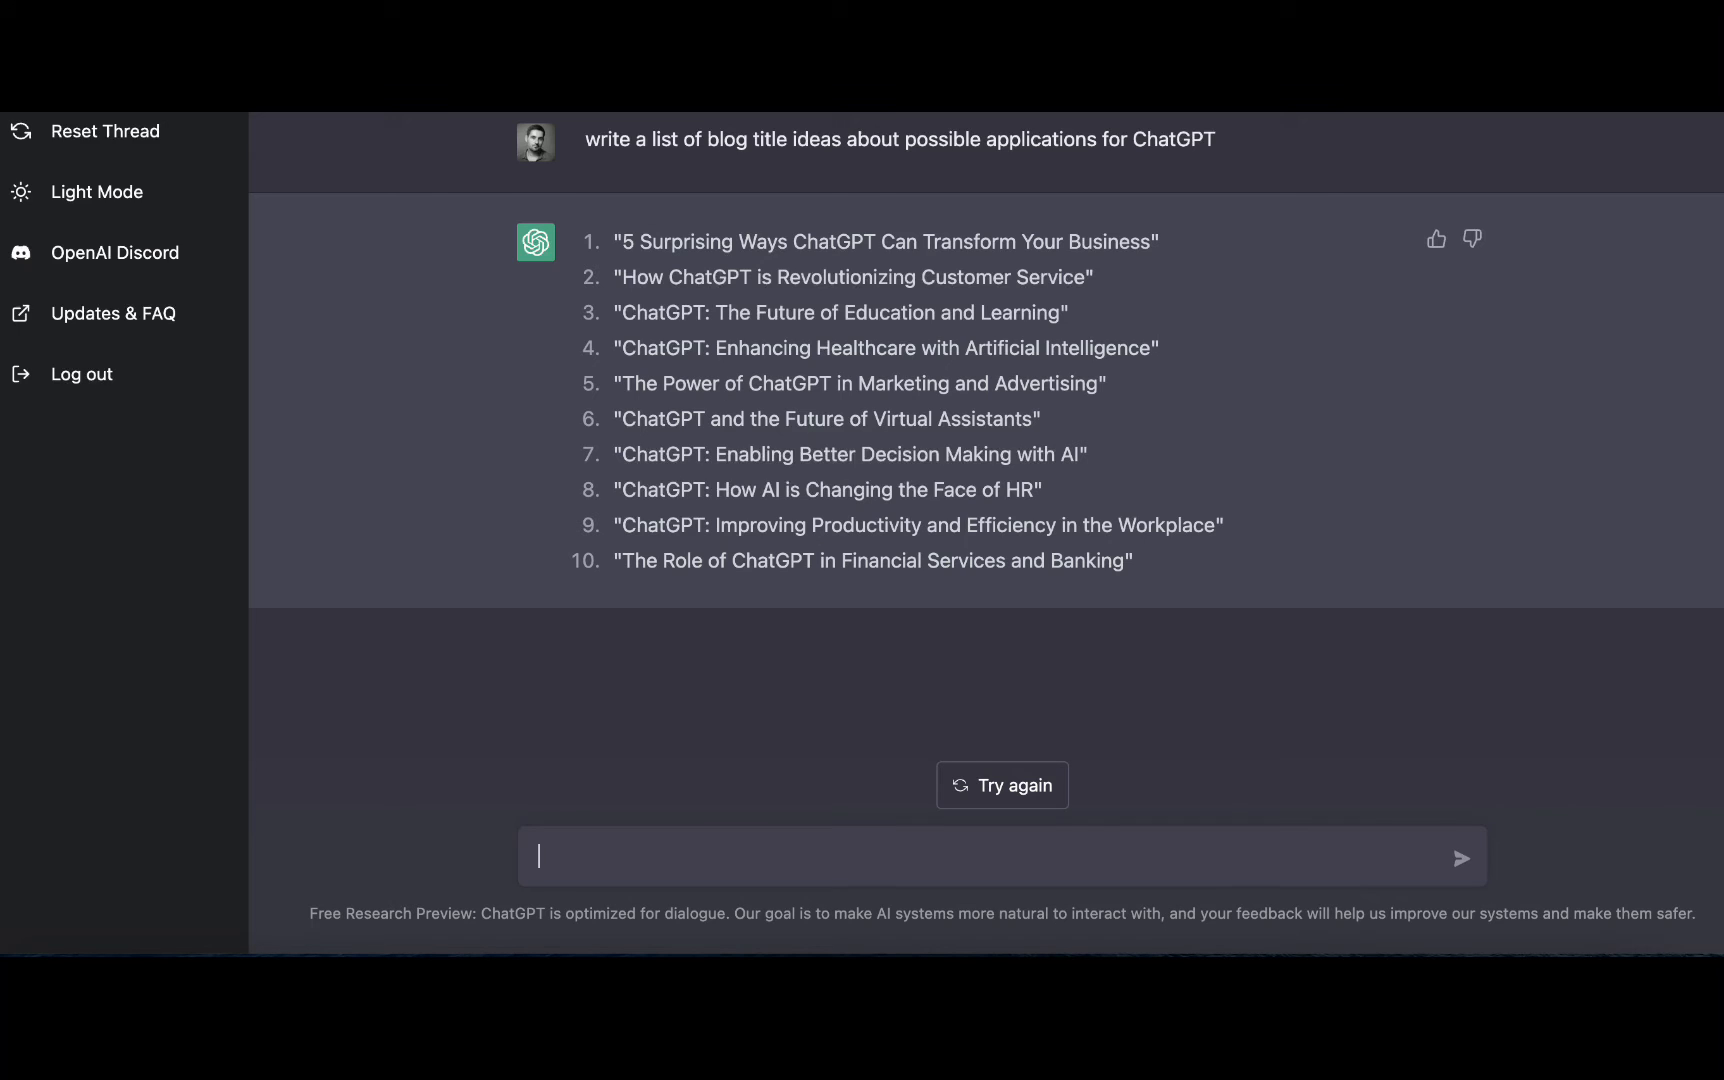
# Step: Ask to filter the titles into categories in a two-column Category/Blog Title table
pyautogui.write('filter the above')
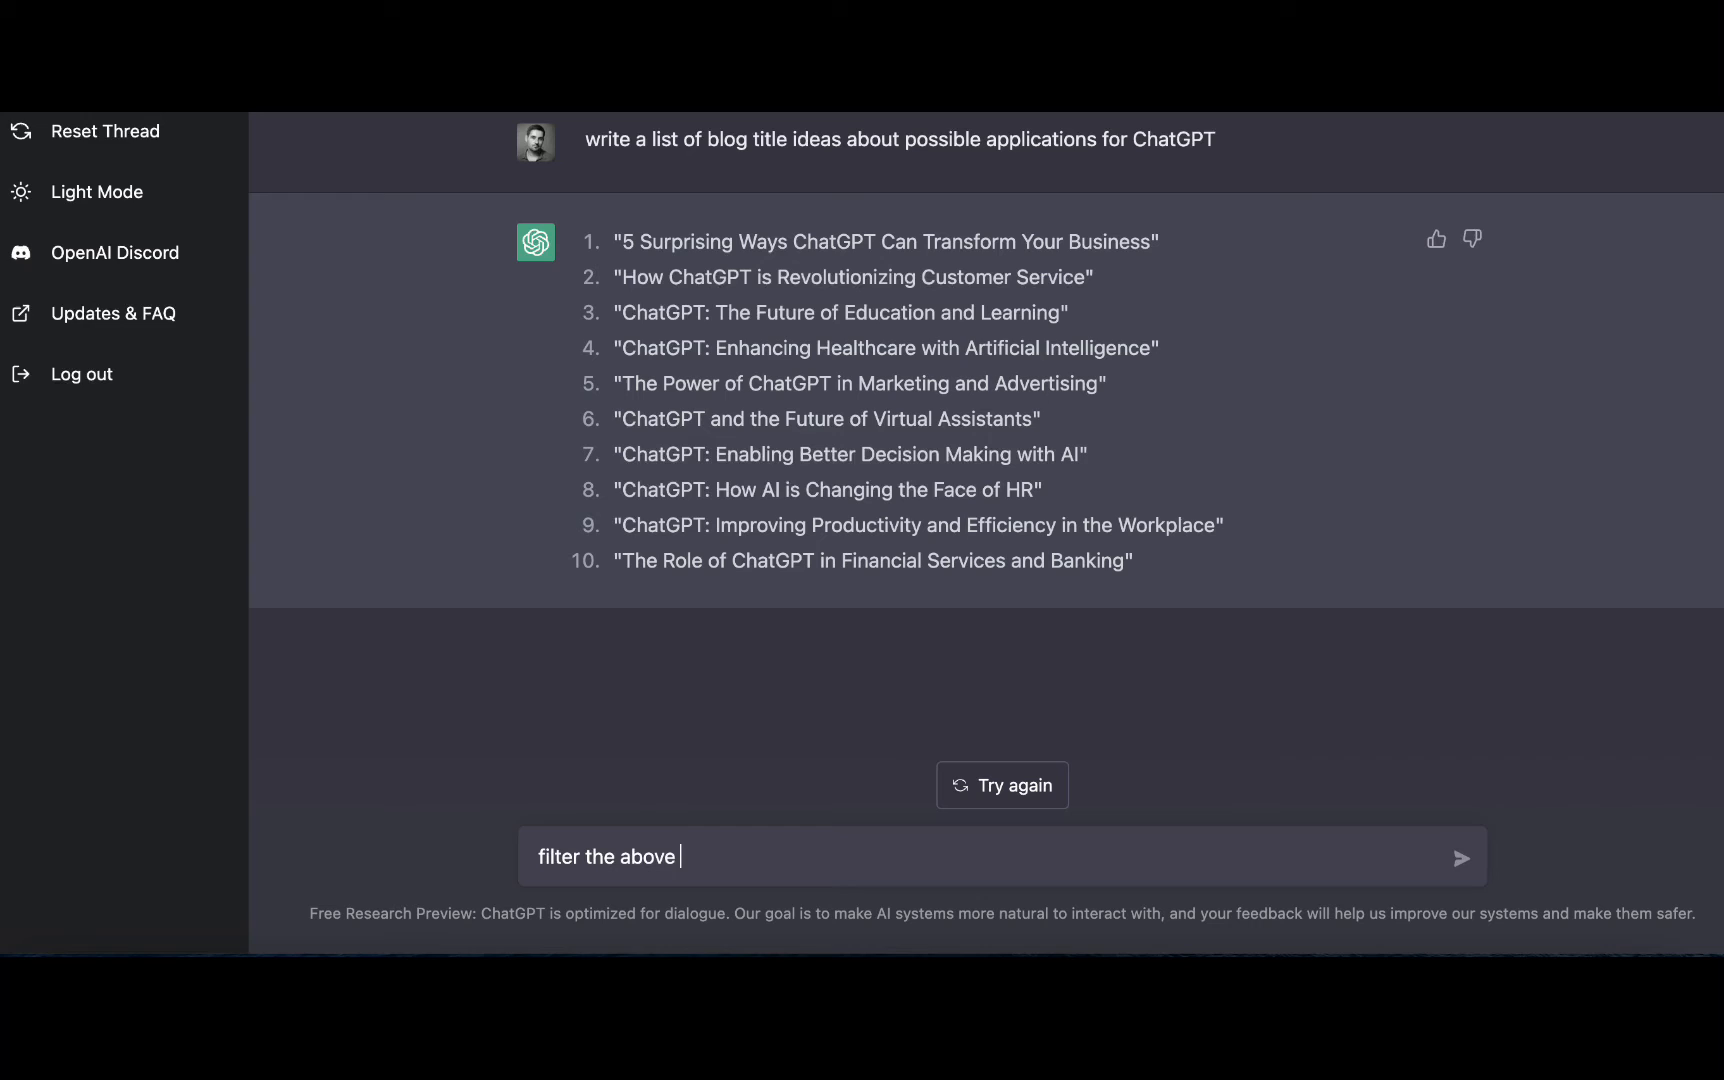
pyautogui.write('into categories and add the information to a')
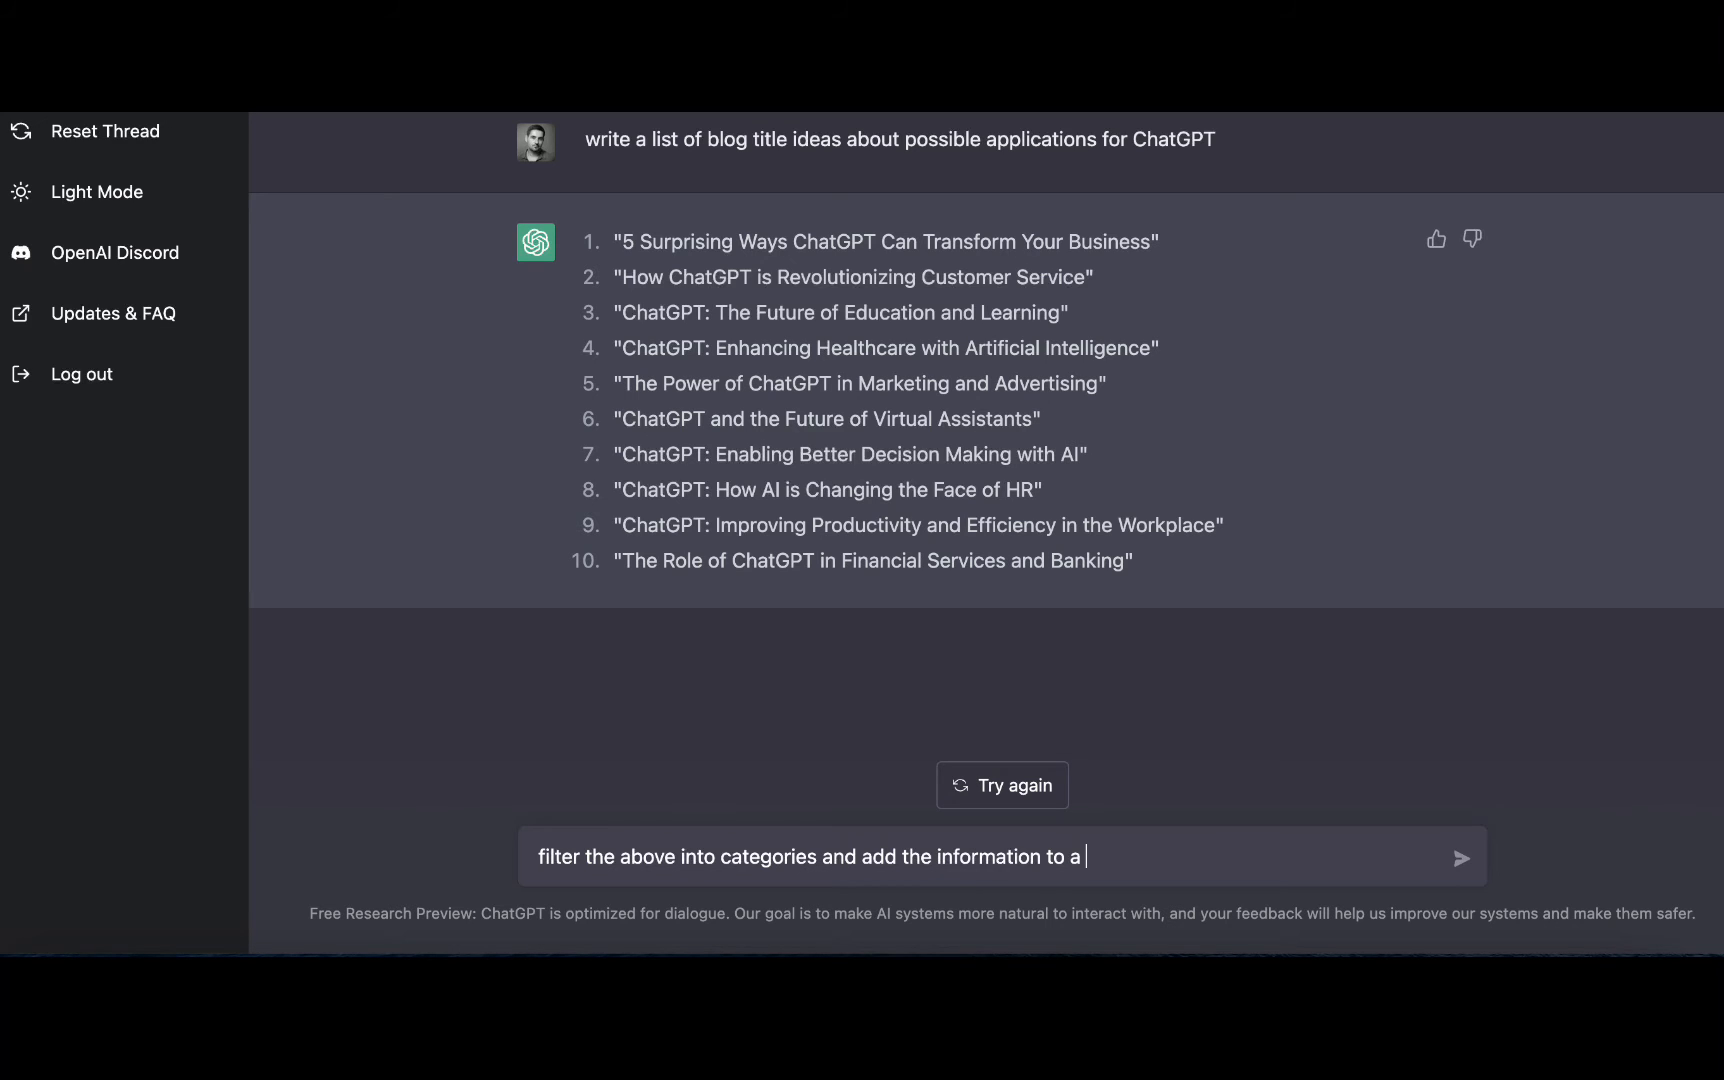
pyautogui.write('two column tabl')
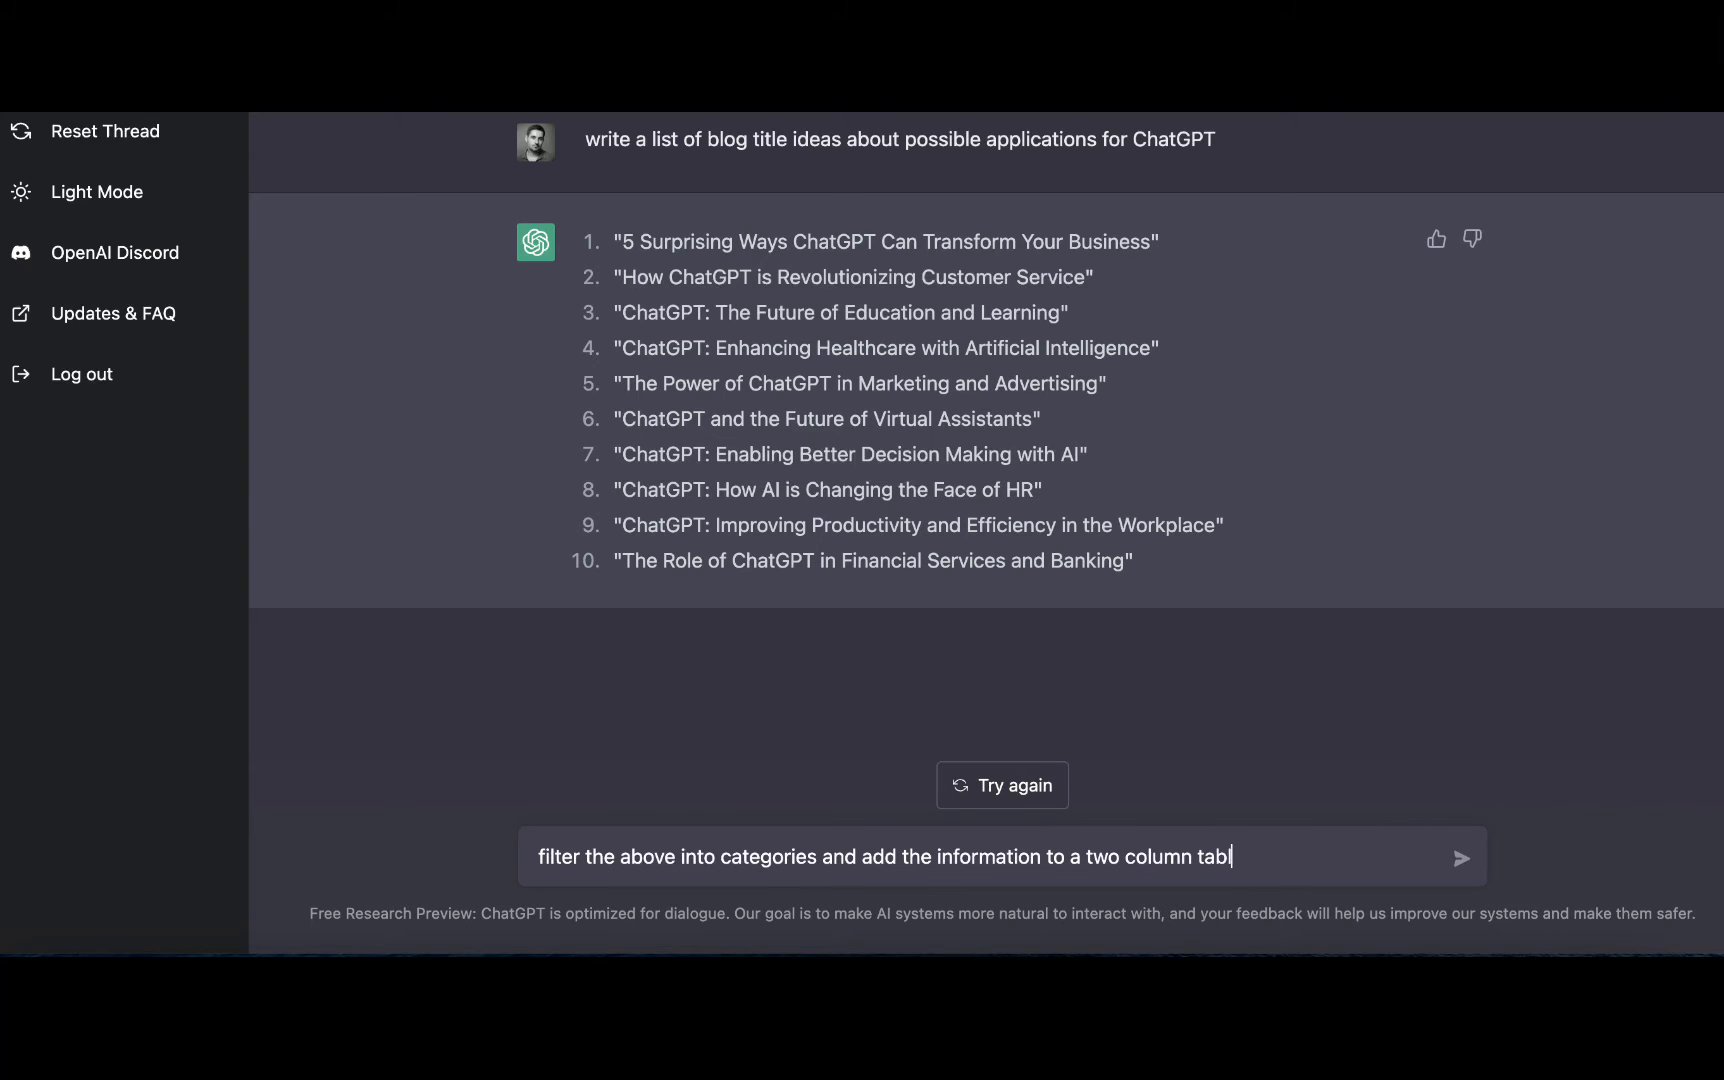
pyautogui.click(1462, 856)
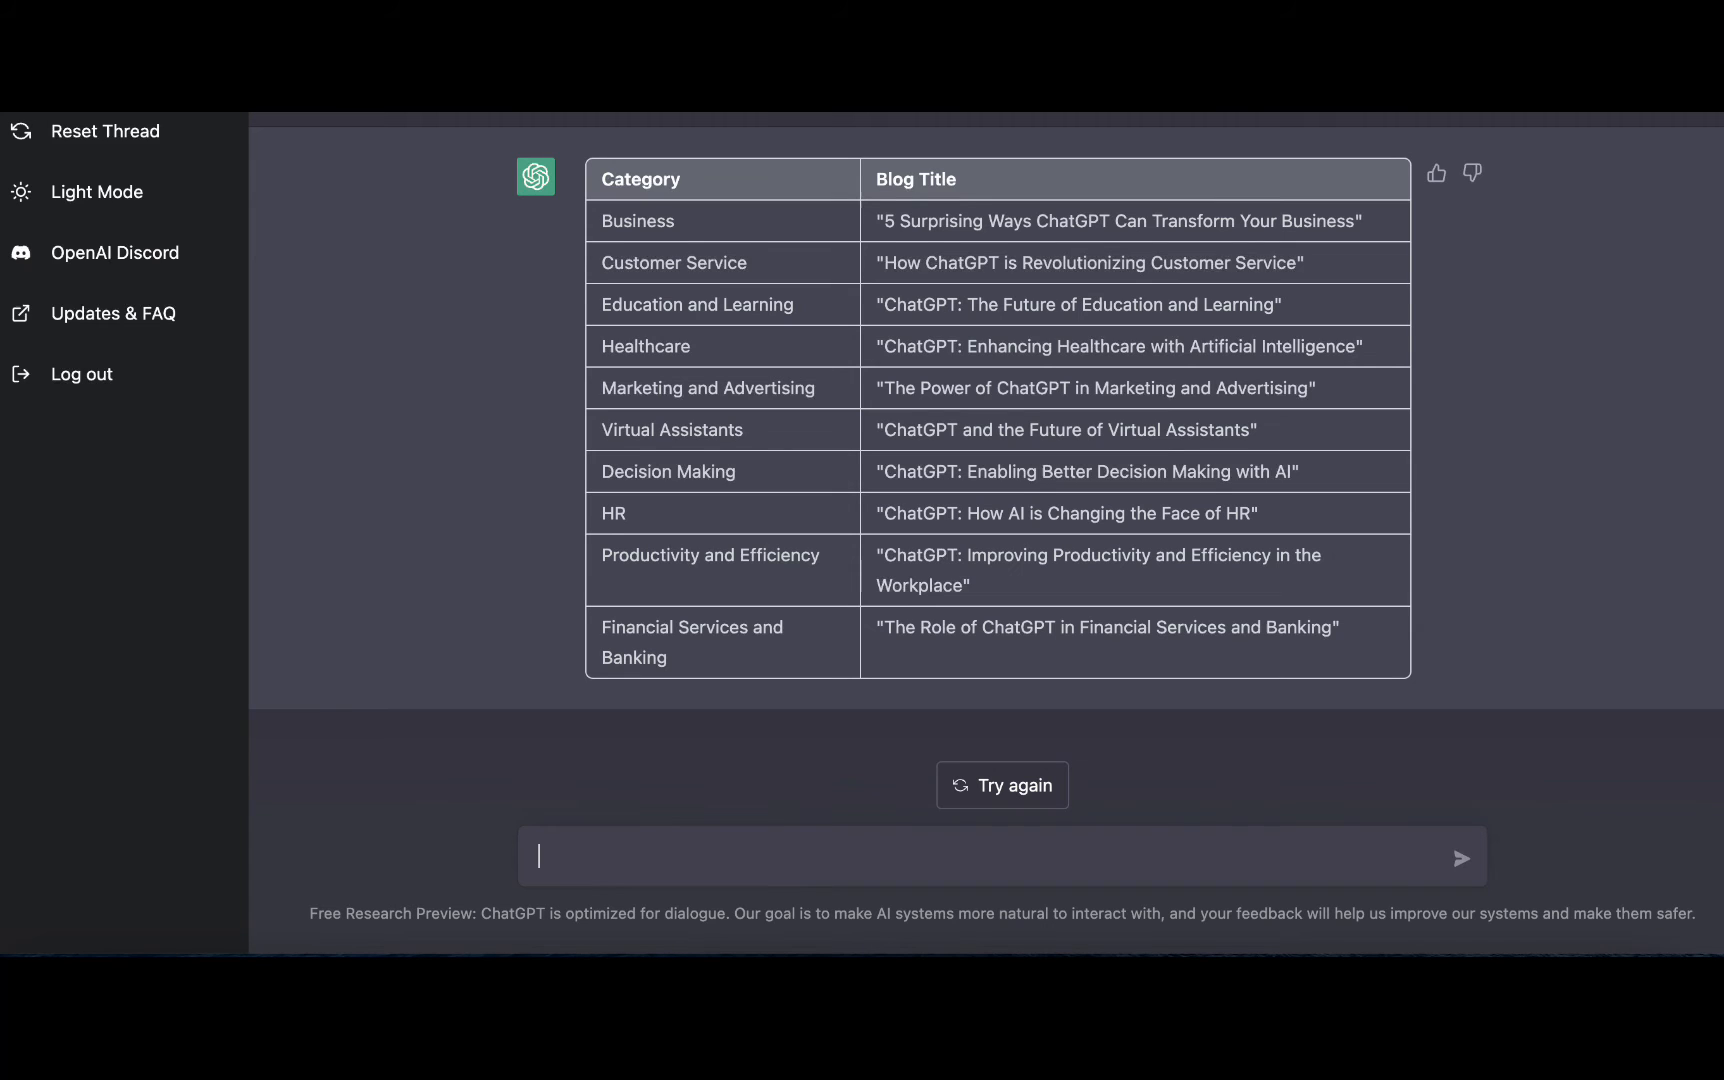
pyautogui.moveTo(802, 192)
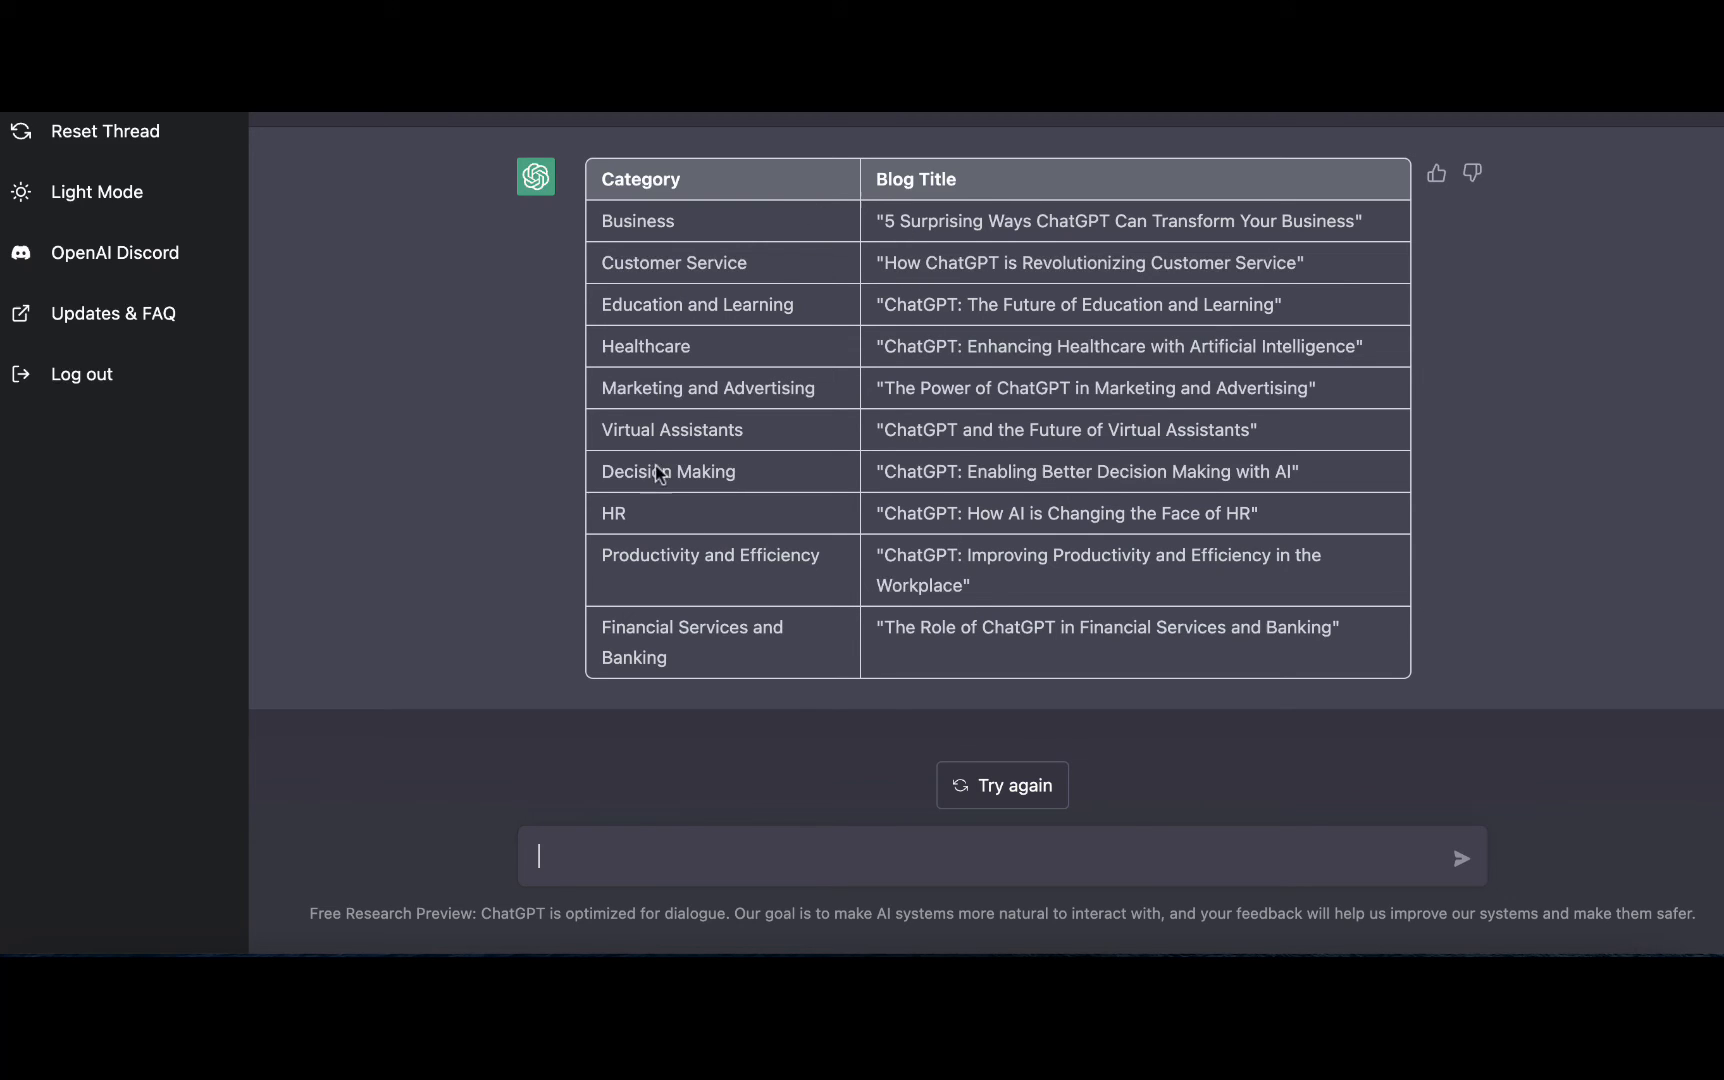
pyautogui.moveTo(878, 620)
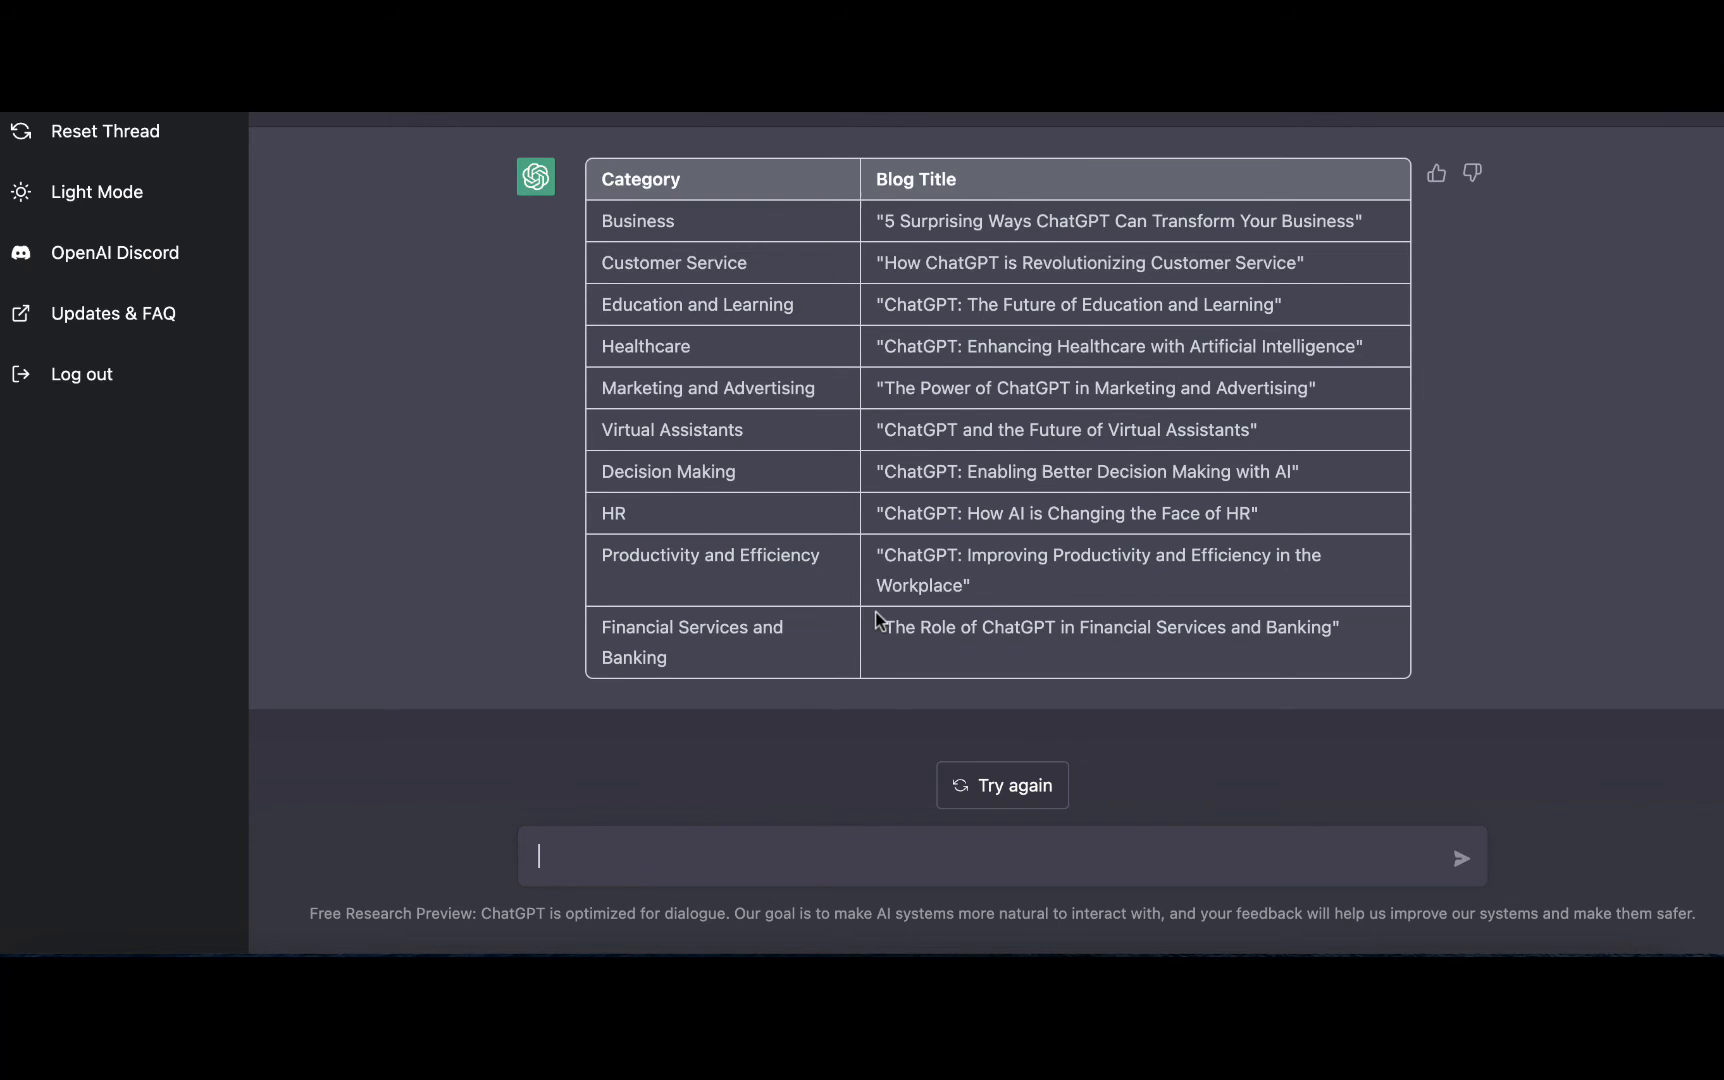
# Step: Send 'list 50 ideas for blog posts about A.I. Copywriting' and let the numbered list generate
pyautogui.write('list 50')
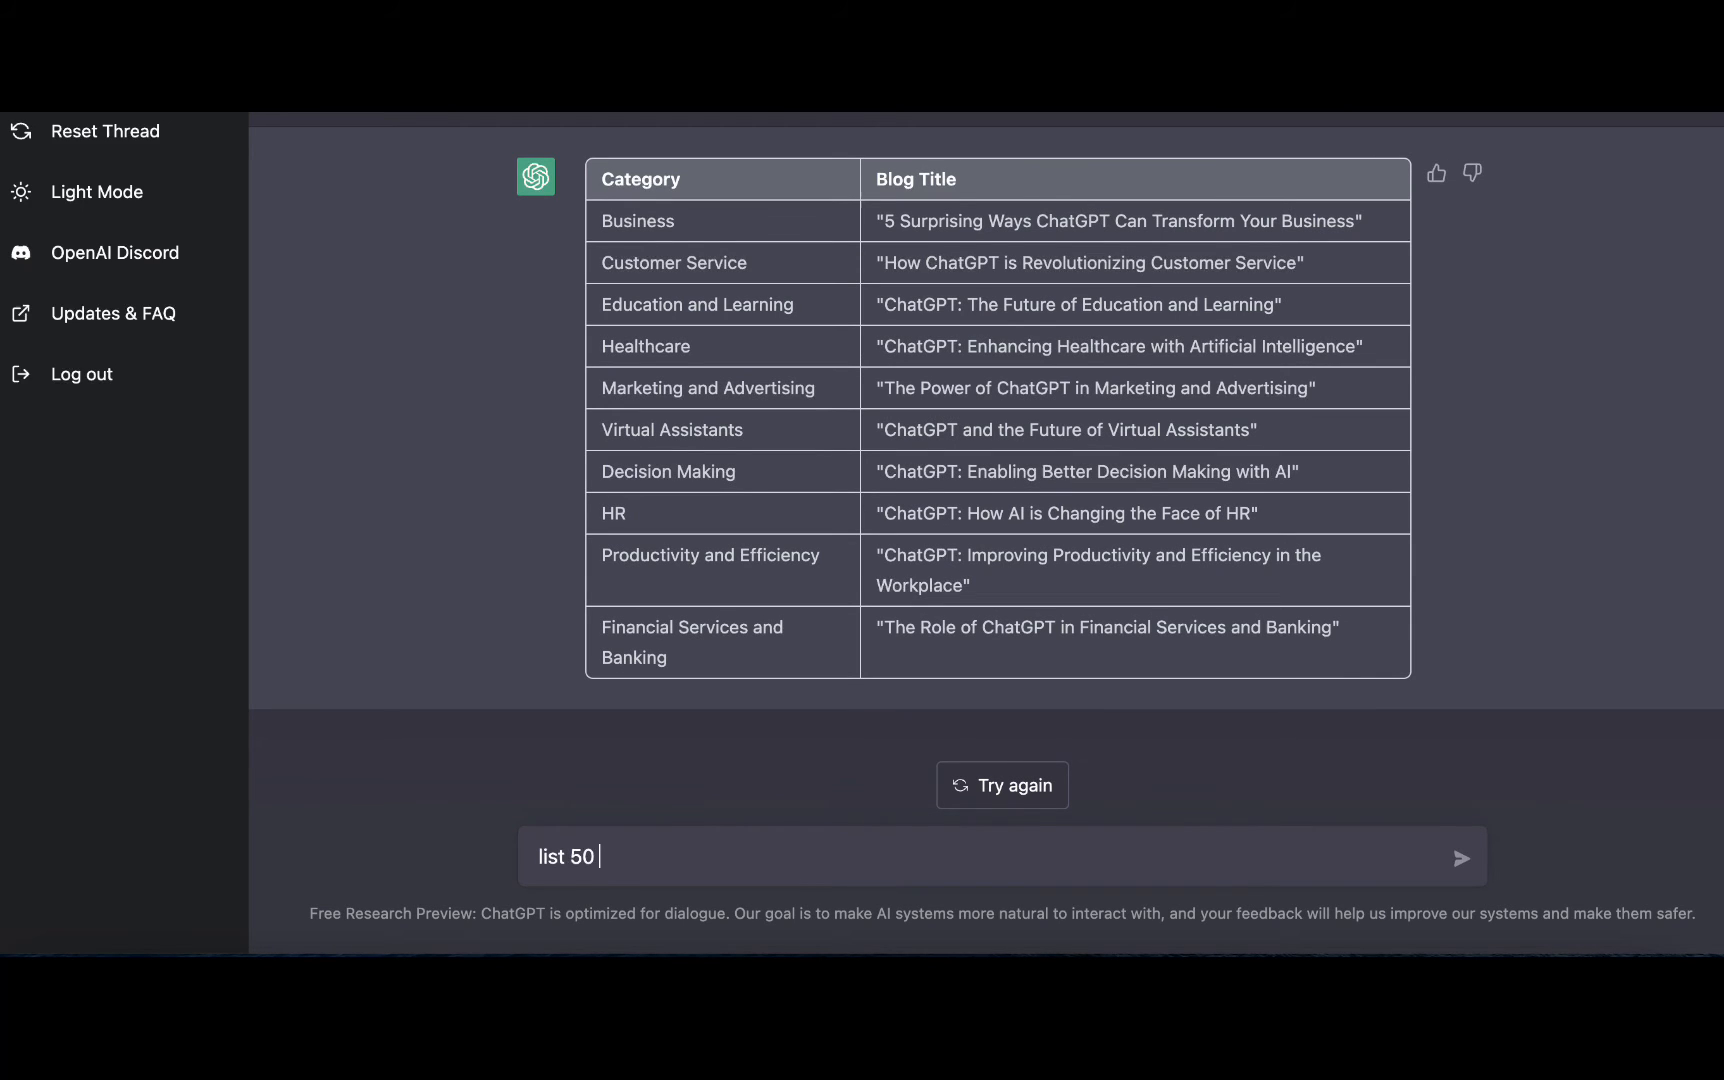
pyautogui.write('ideas')
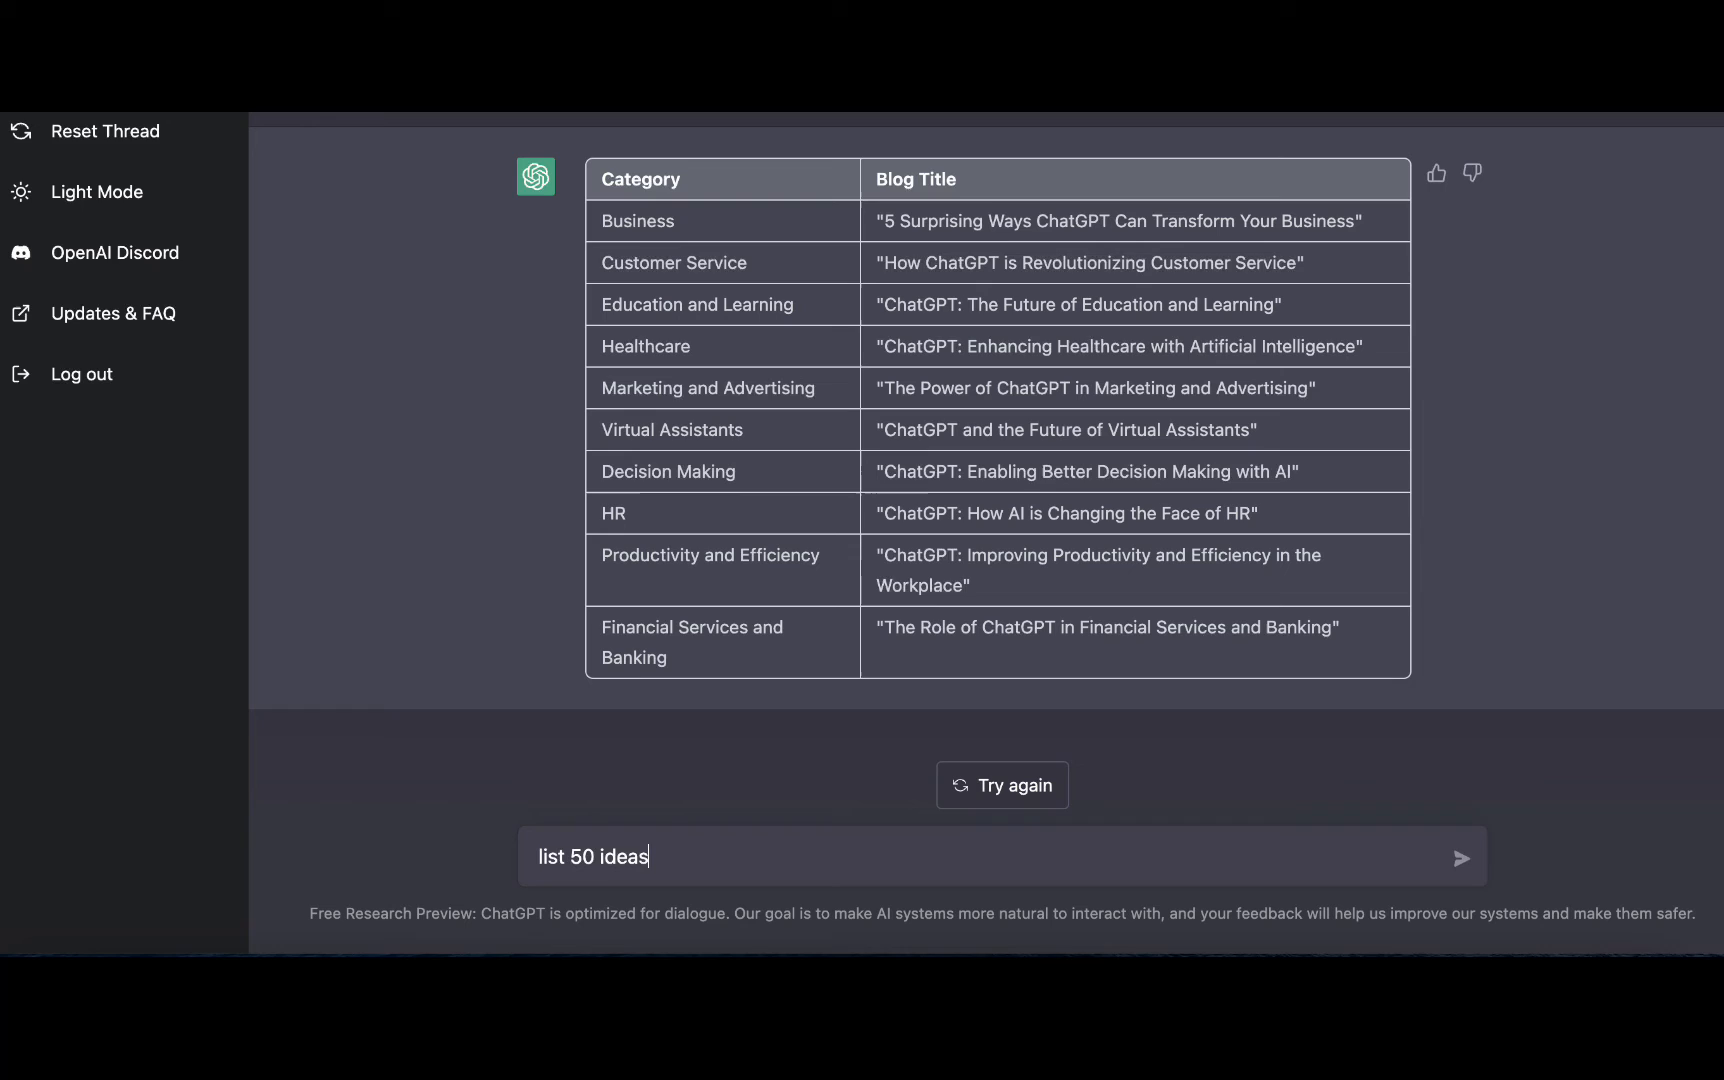
pyautogui.write('for')
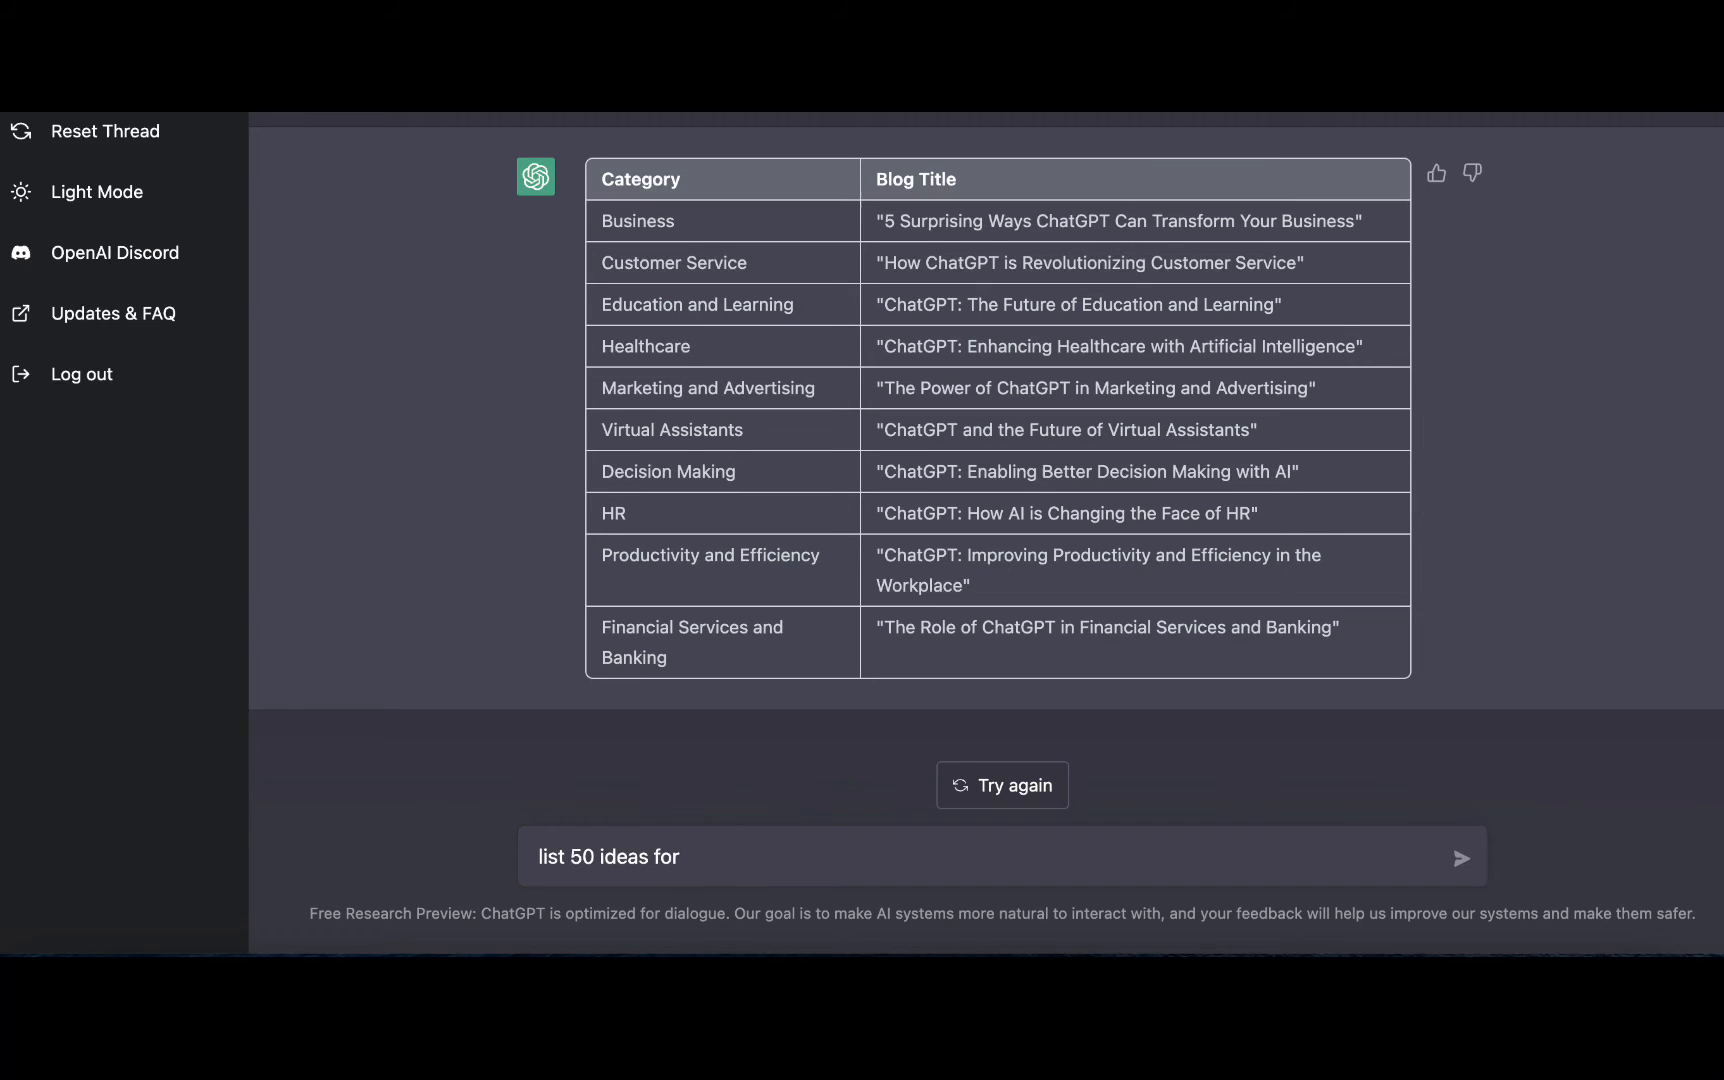
pyautogui.write('blog')
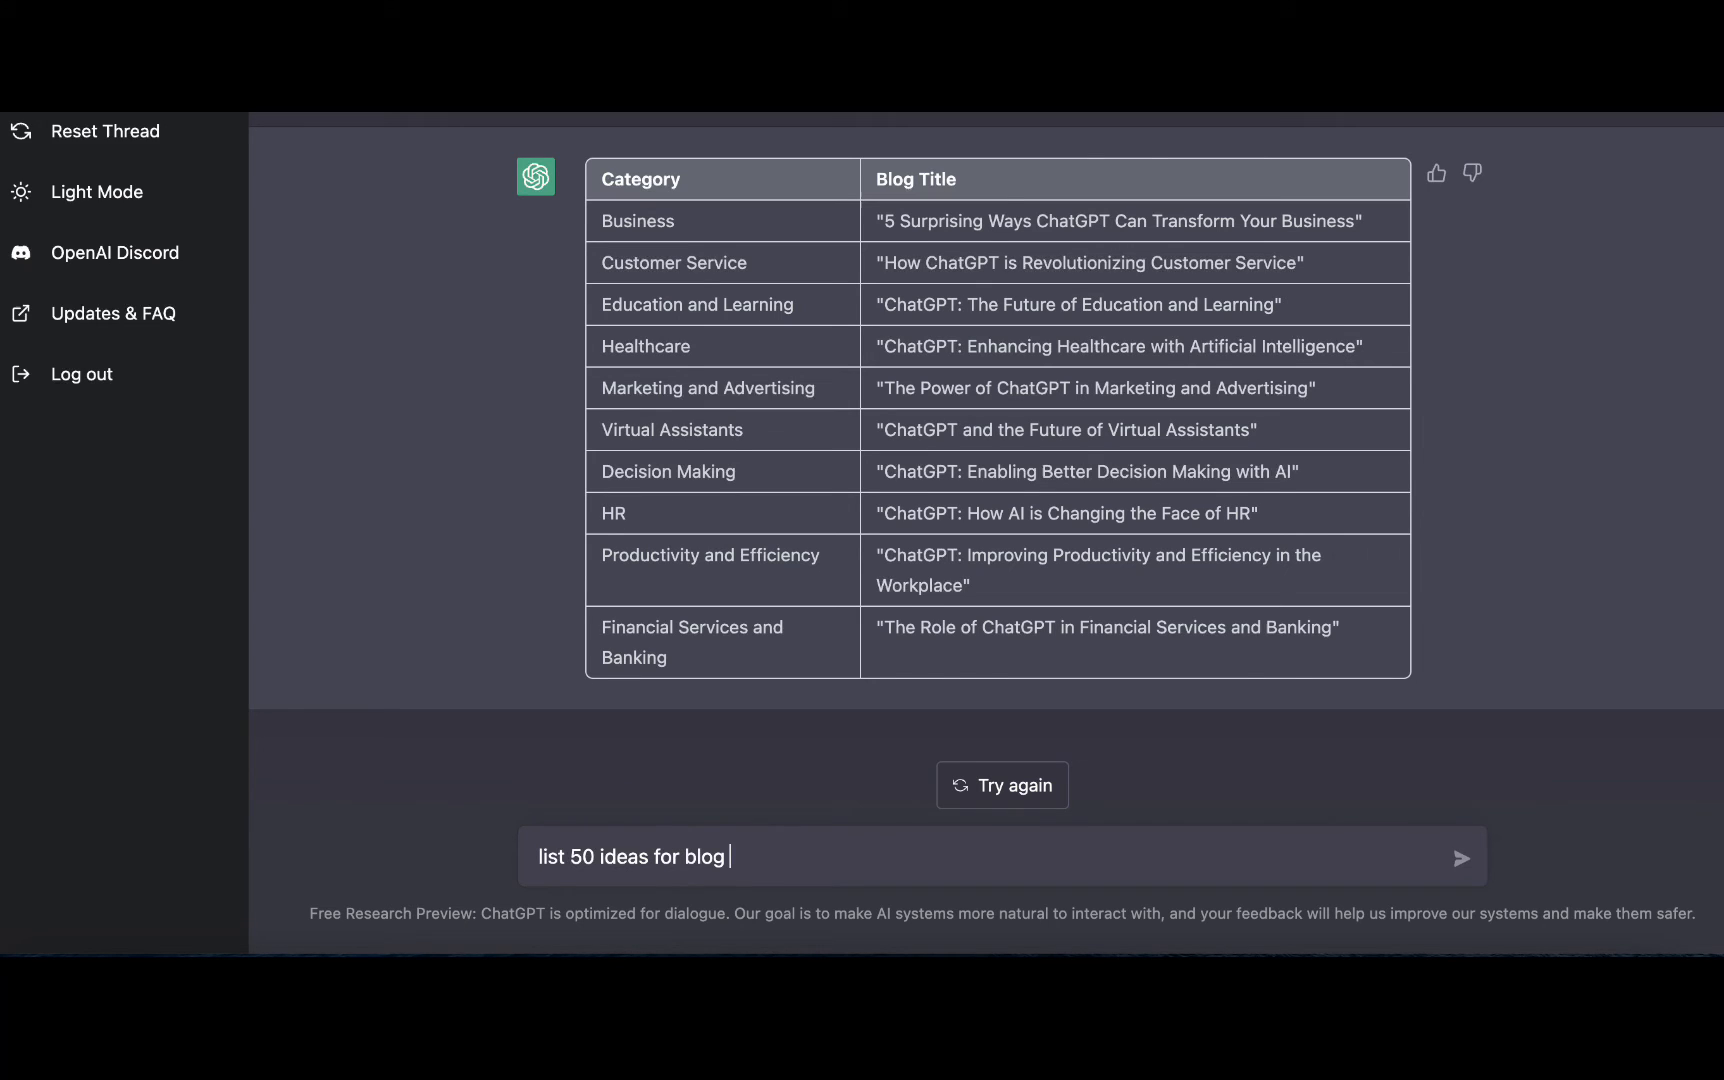
pyautogui.write('posts a')
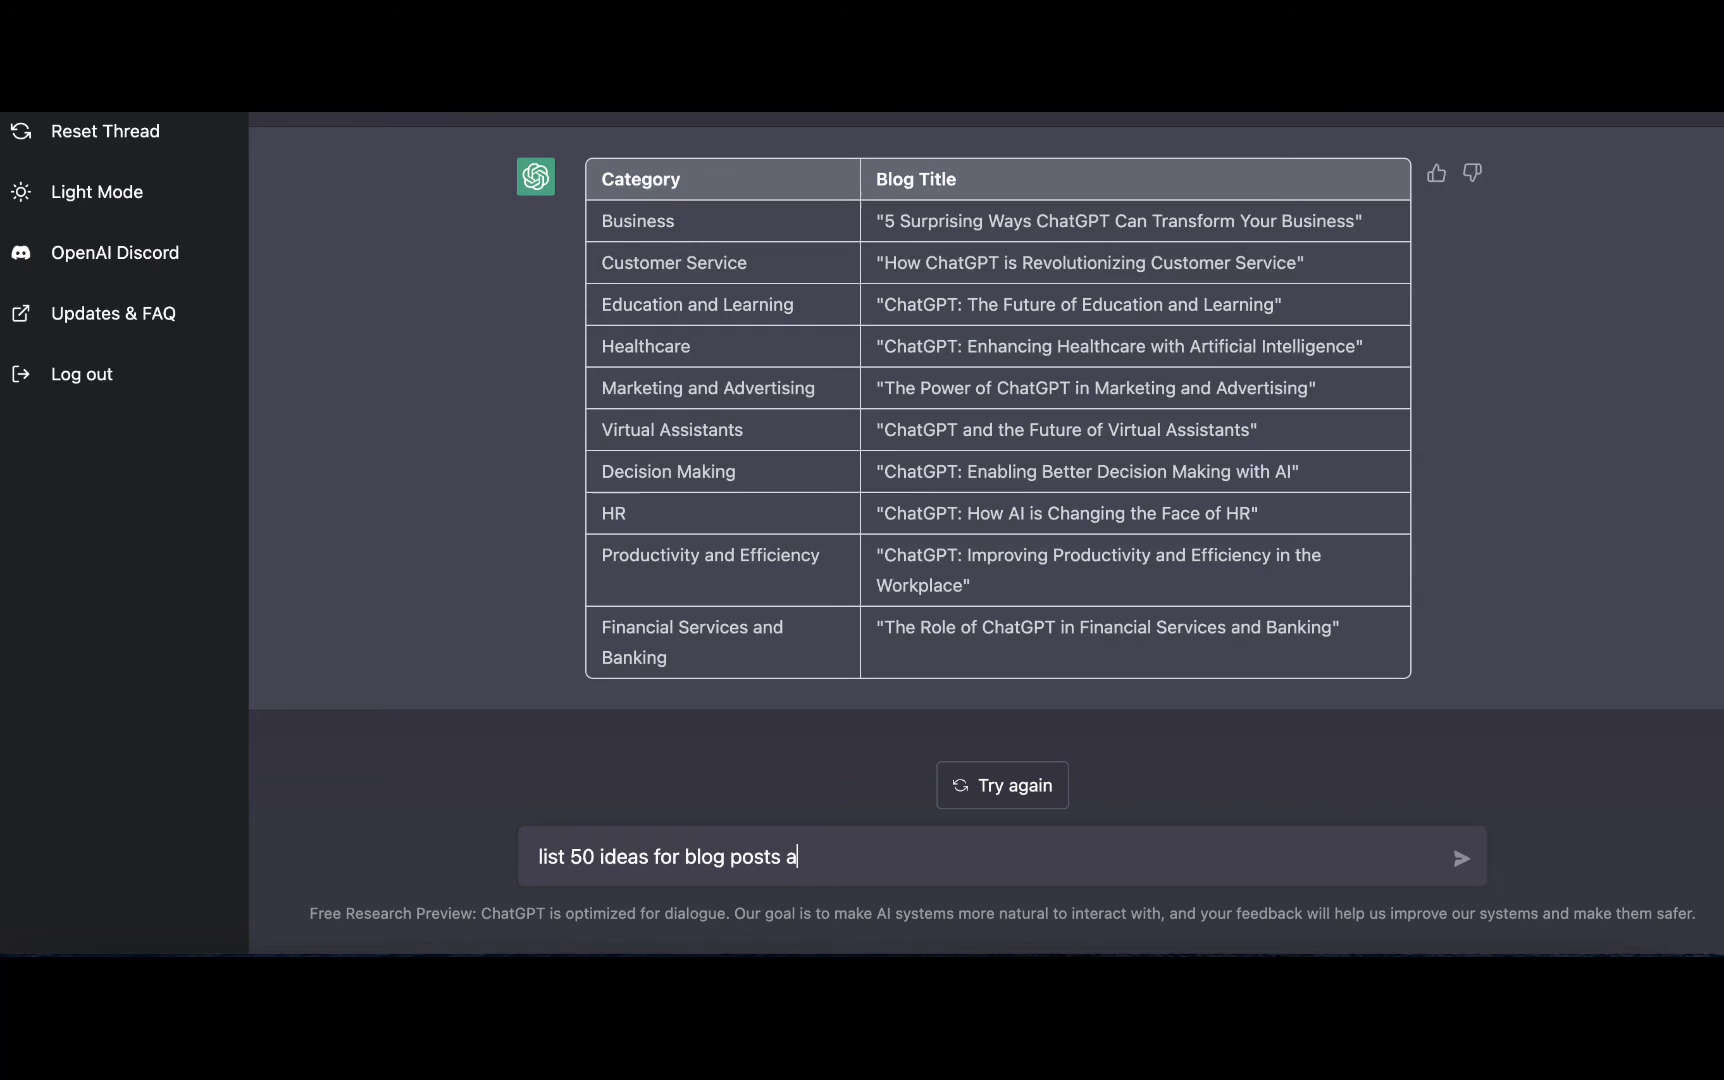
pyautogui.write('bout A')
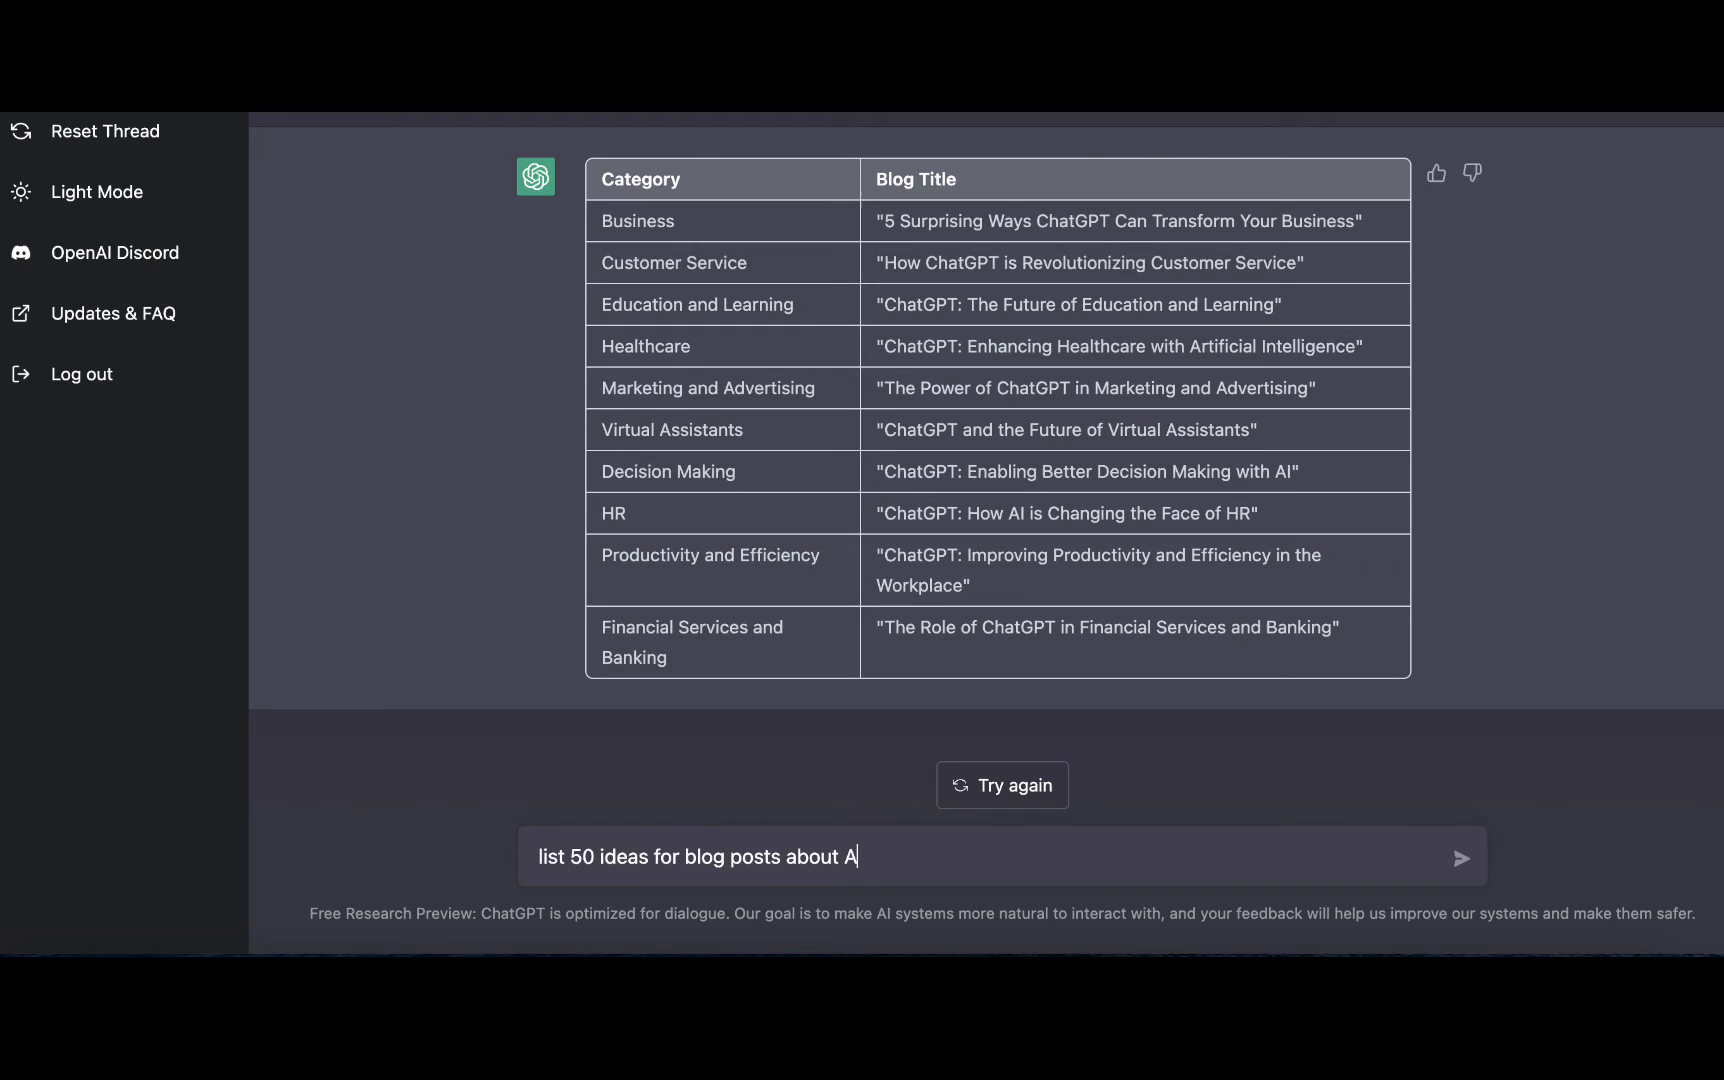
pyautogui.write('.I. Copywriting')
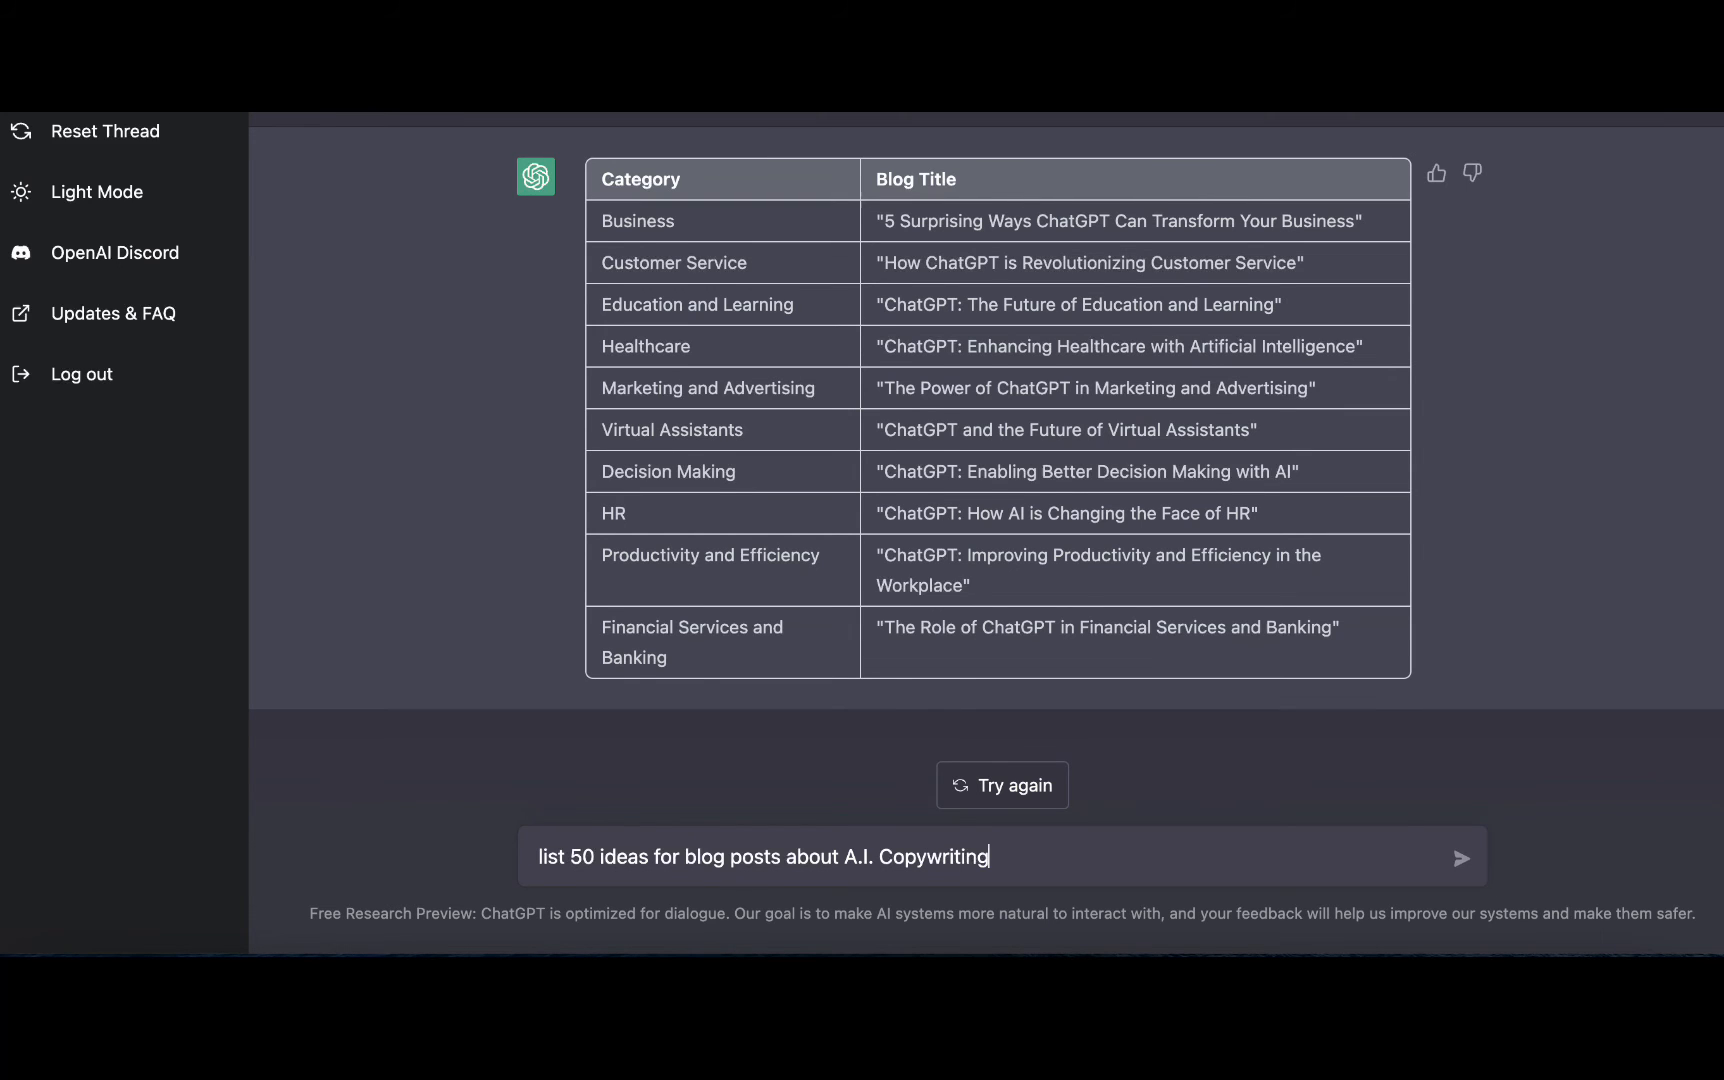
pyautogui.click(1462, 856)
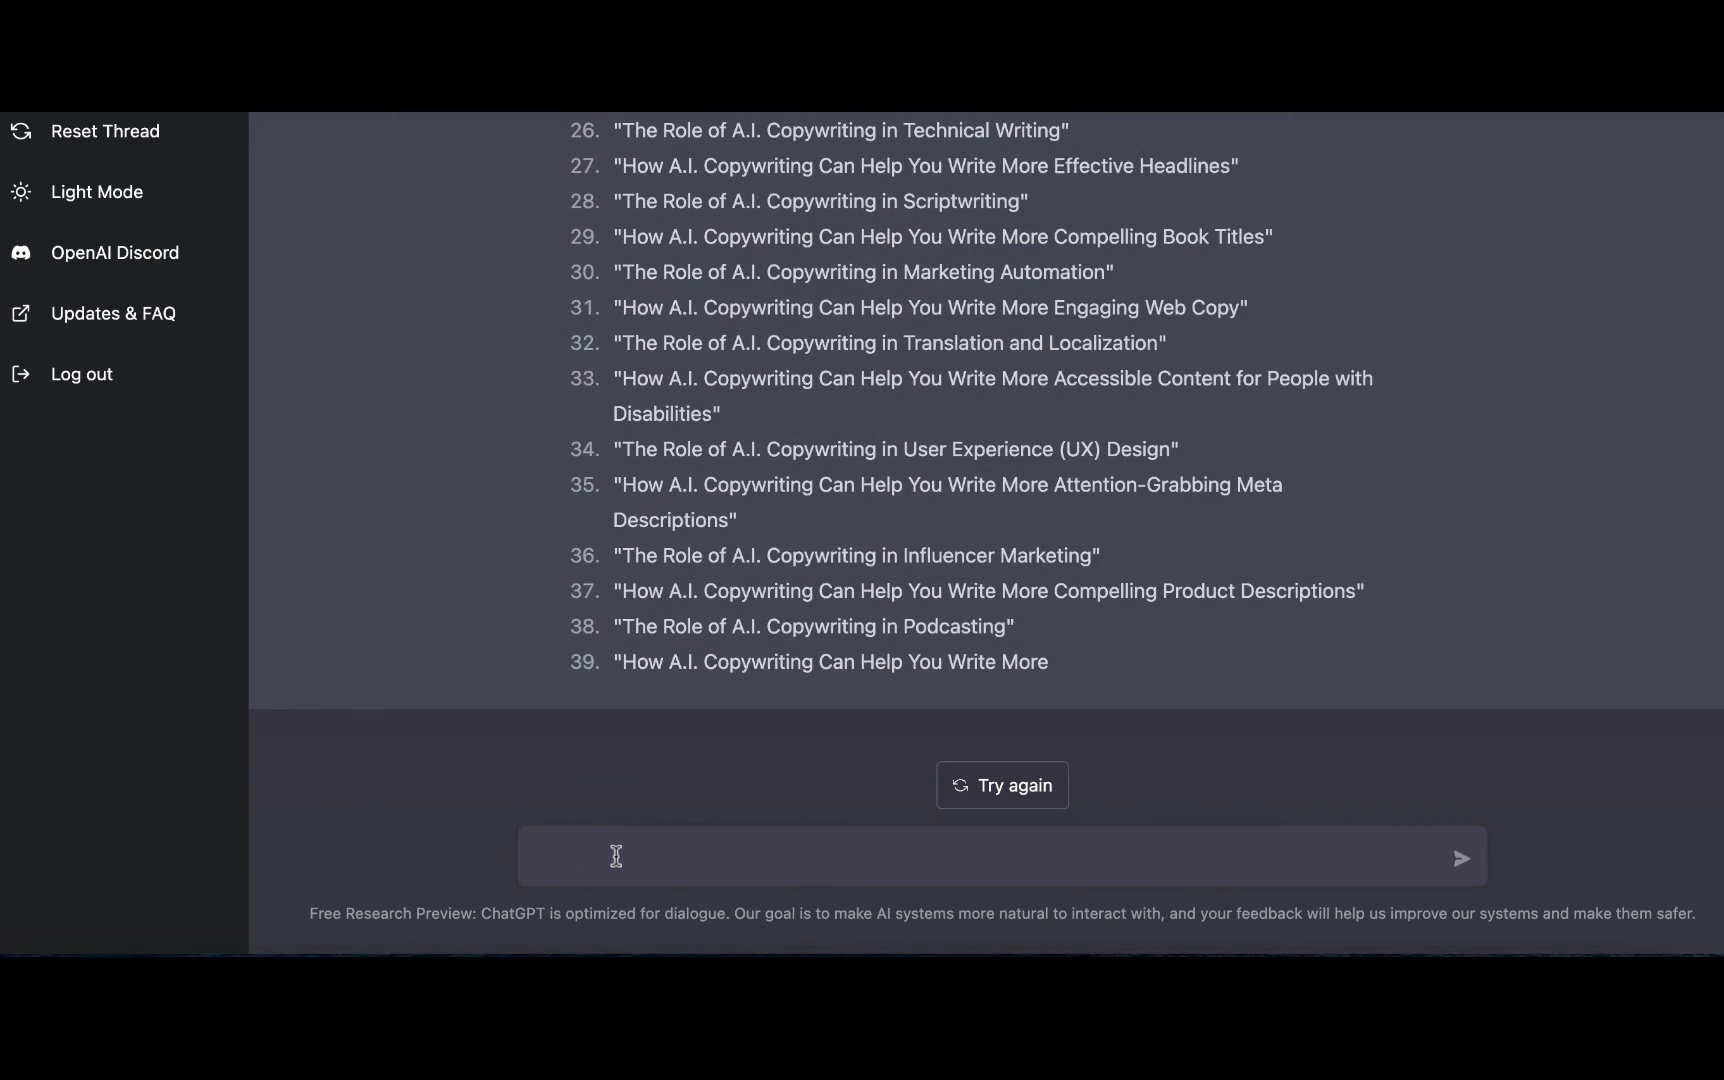
# Step: Ask to filter the ideas into categories in a two-column table and read through the result
pyautogui.write('filter the above into catego')
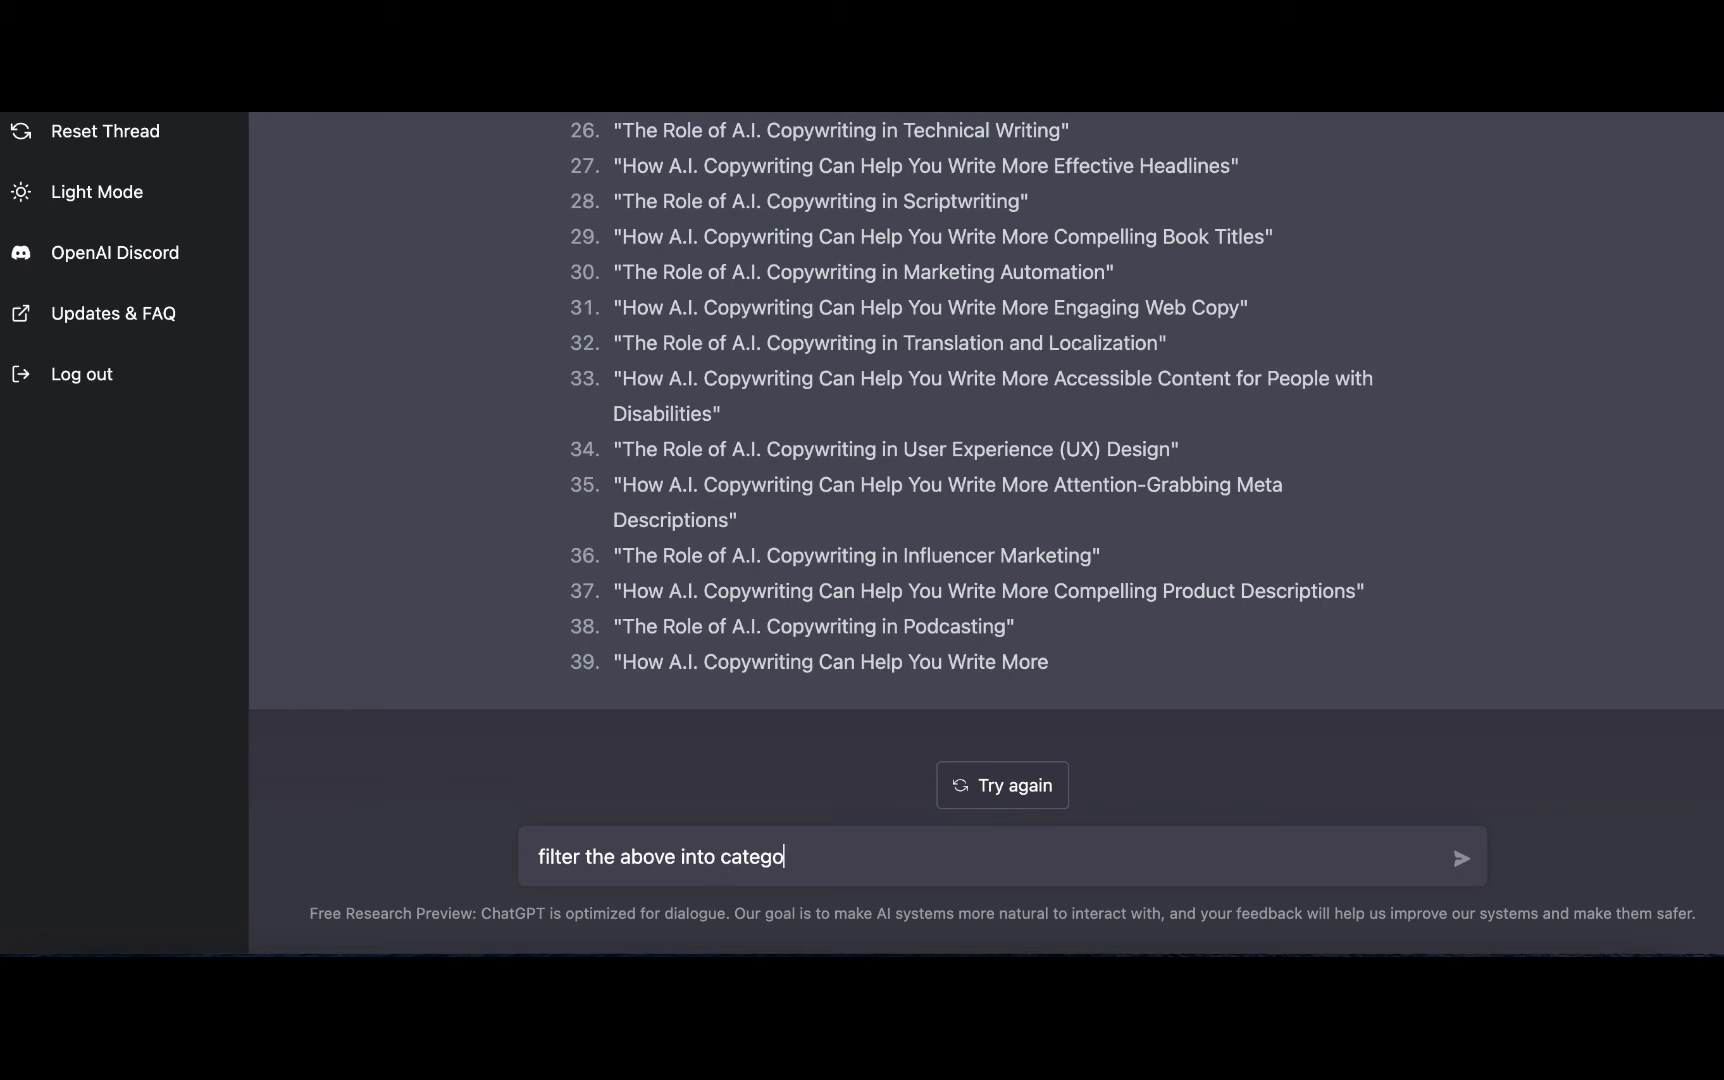
pyautogui.write('ries and add')
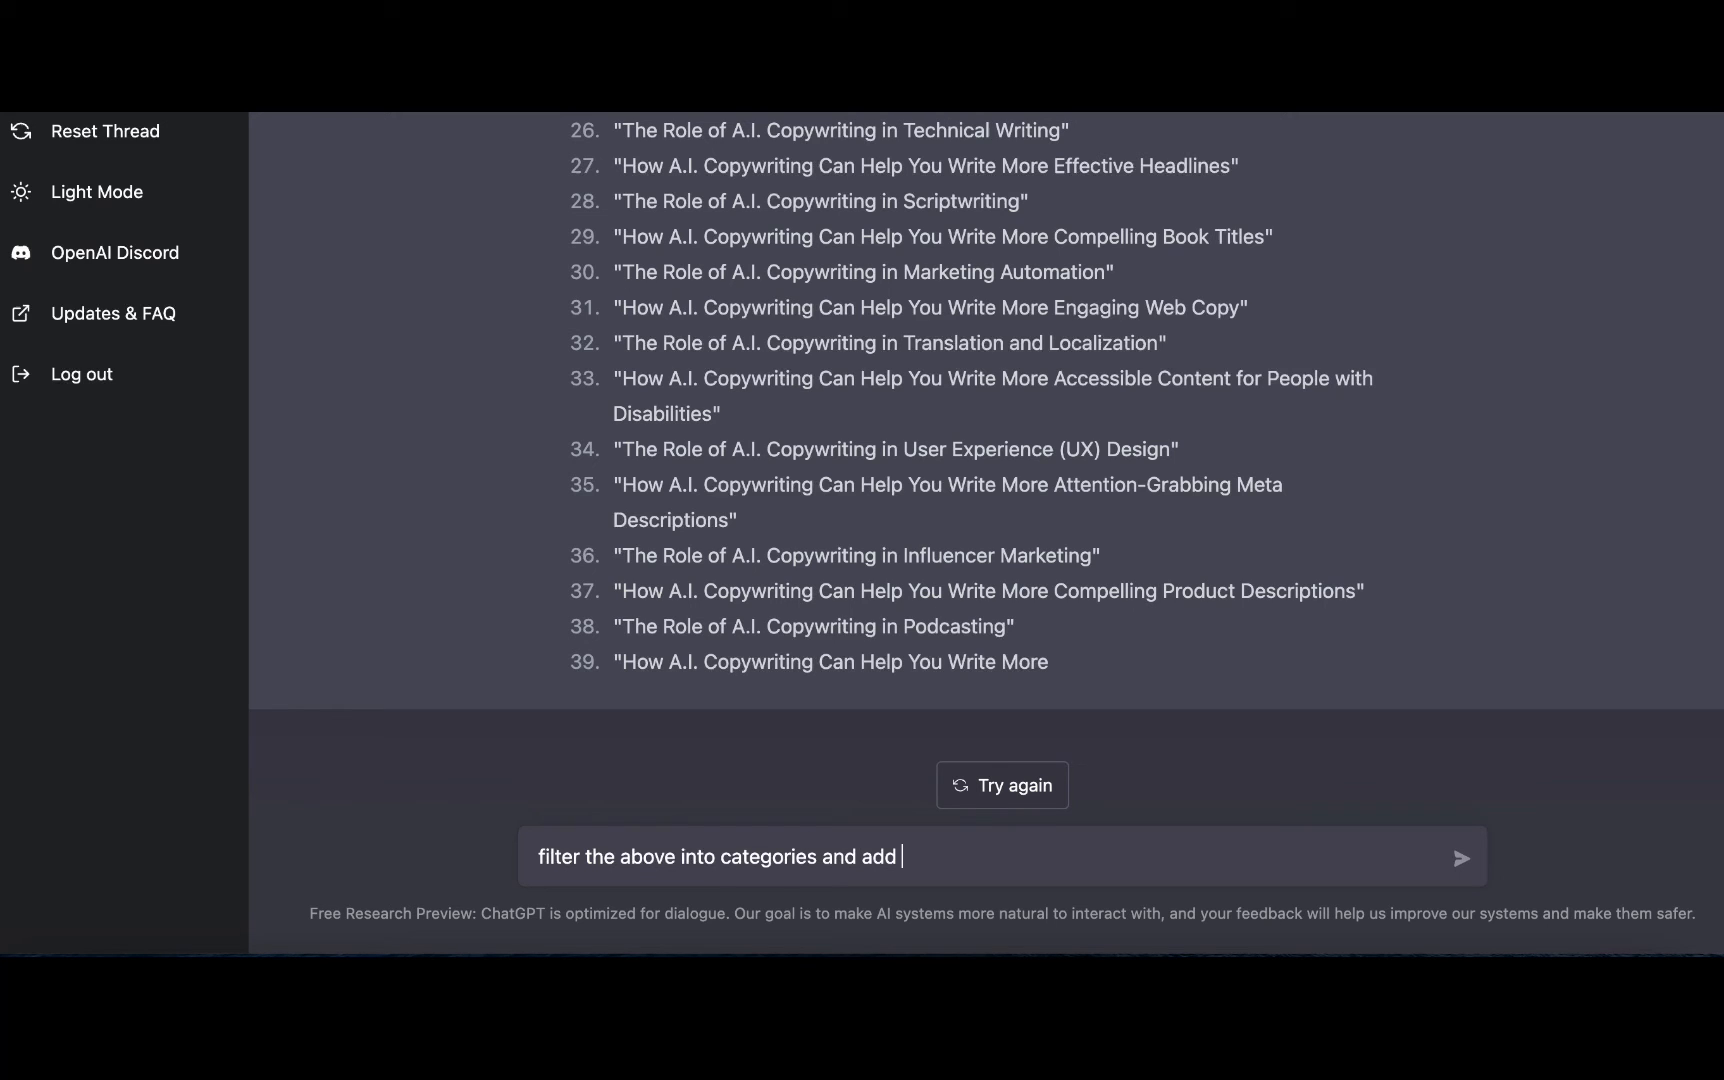
pyautogui.write('the information t')
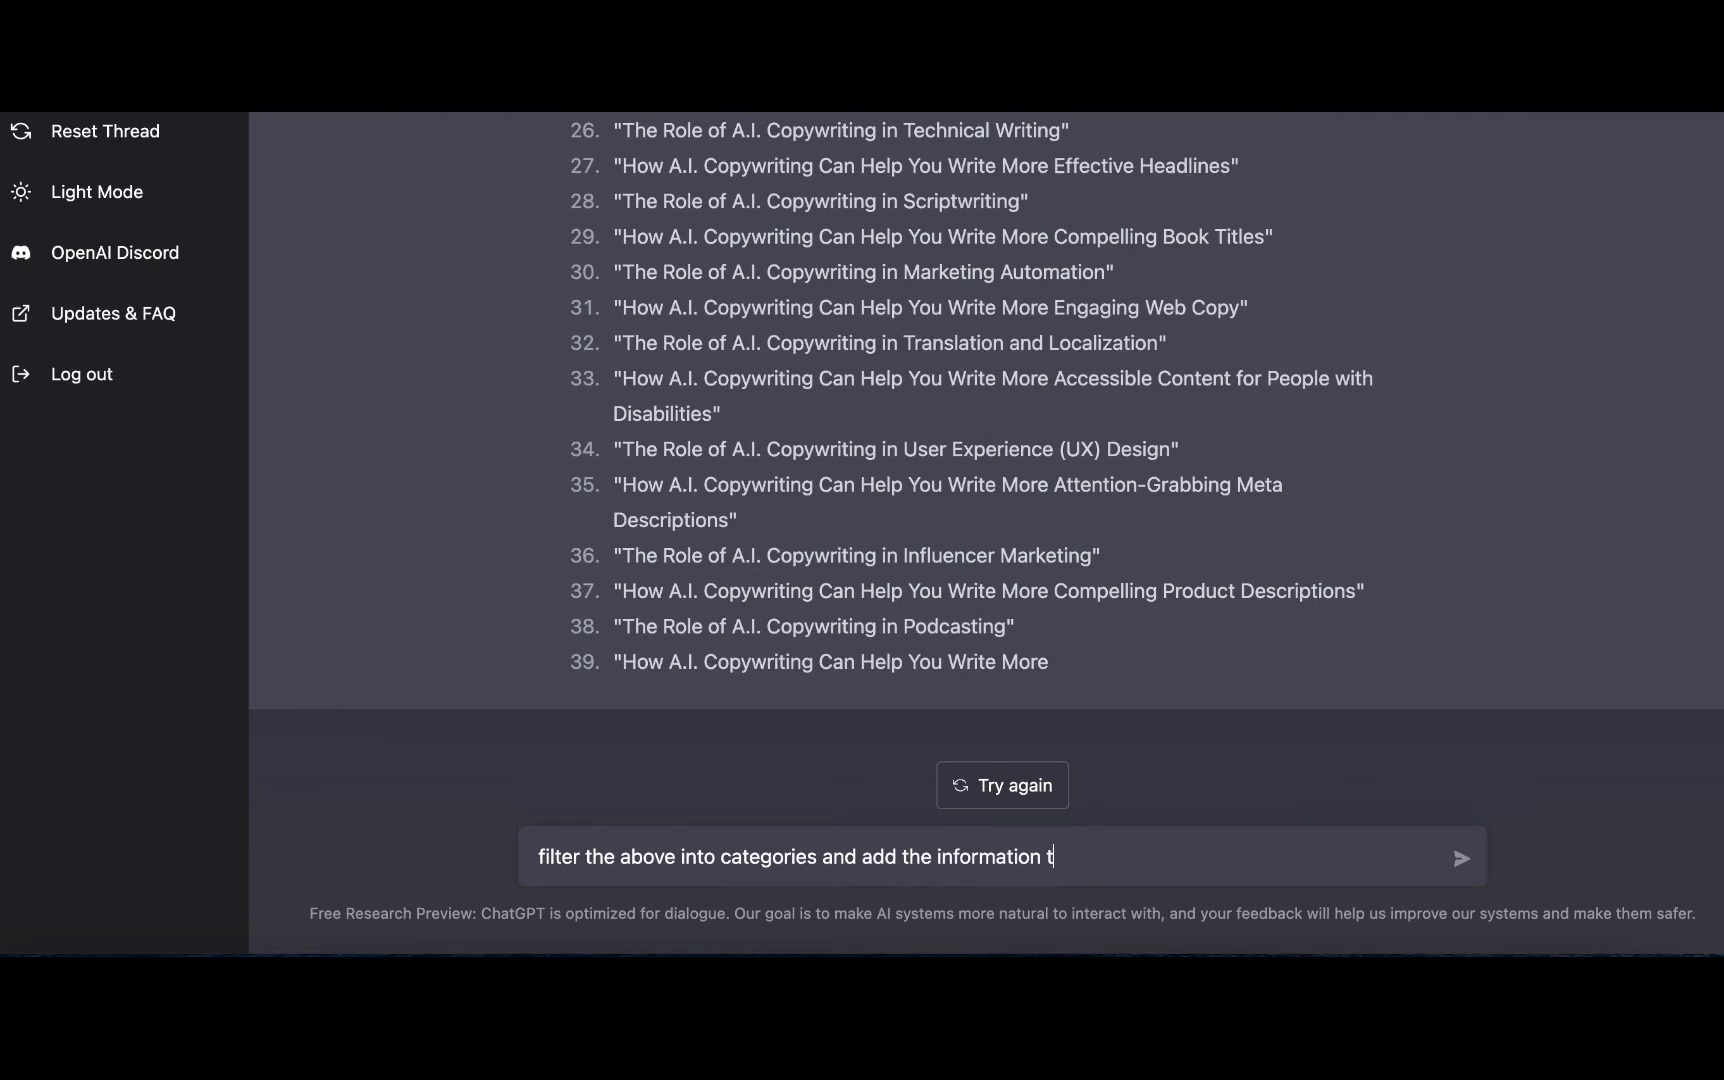
pyautogui.write('o a t')
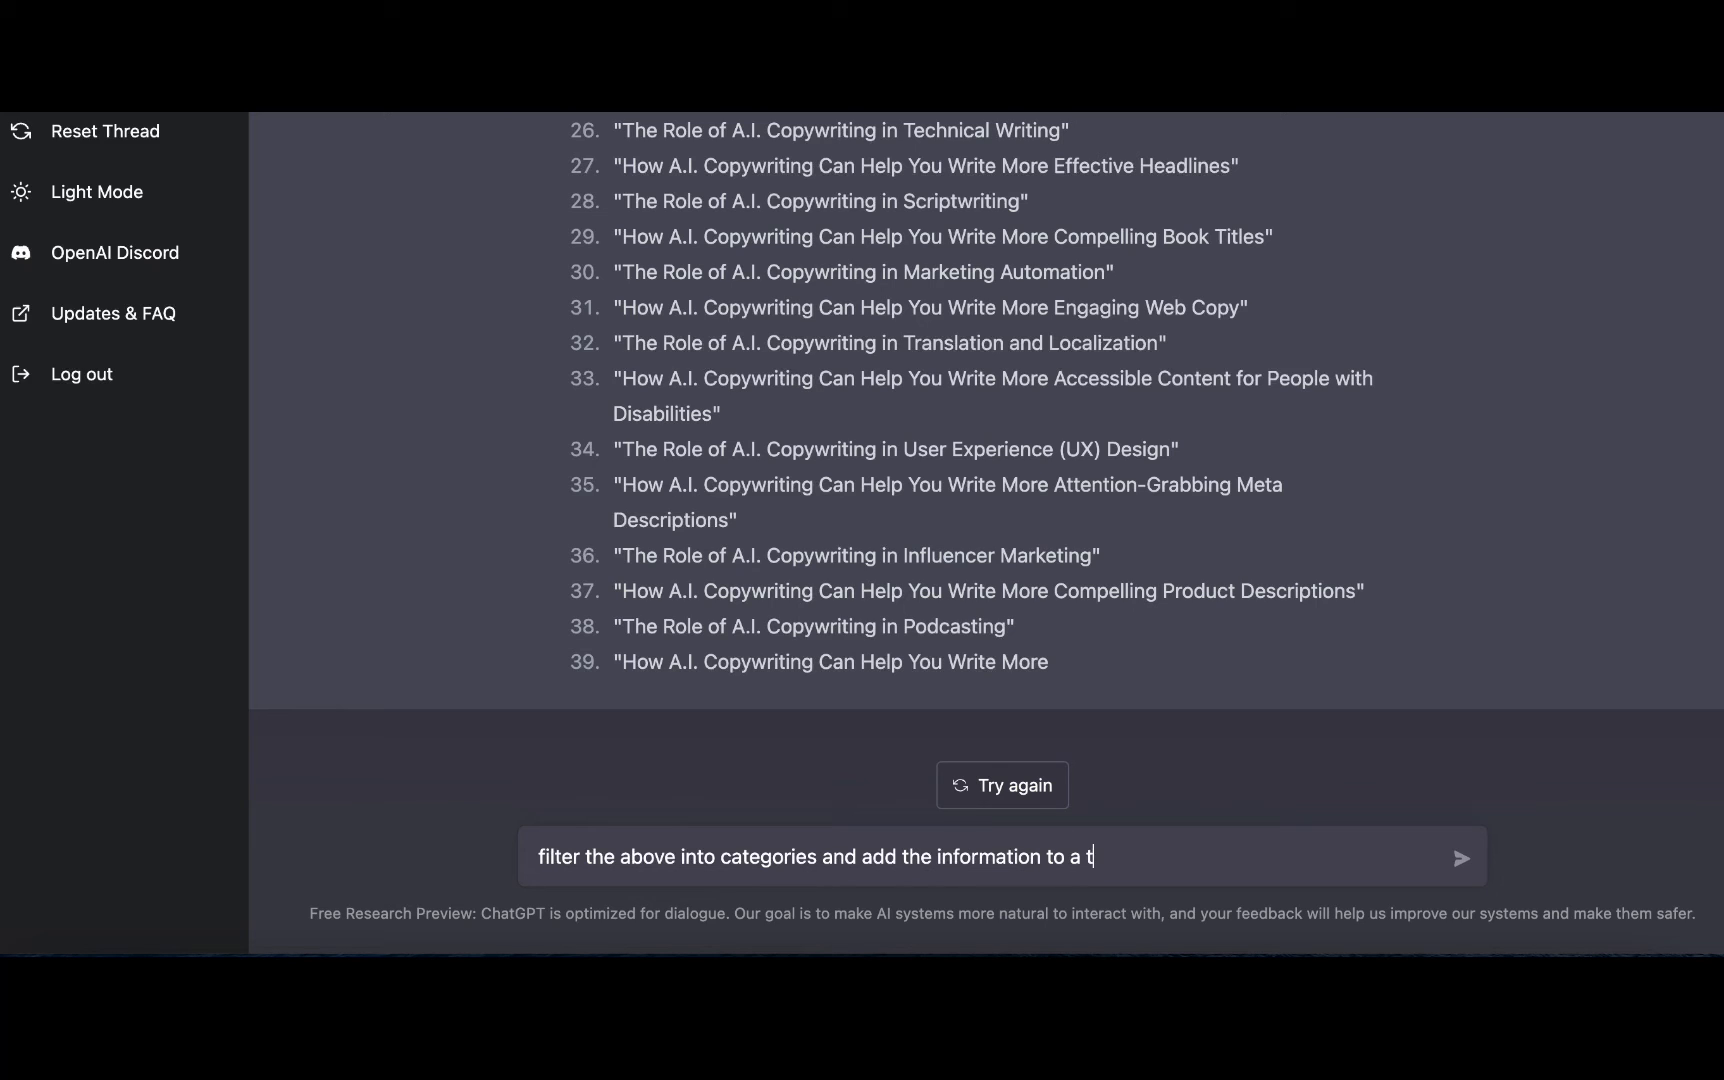
pyautogui.write('wo colum')
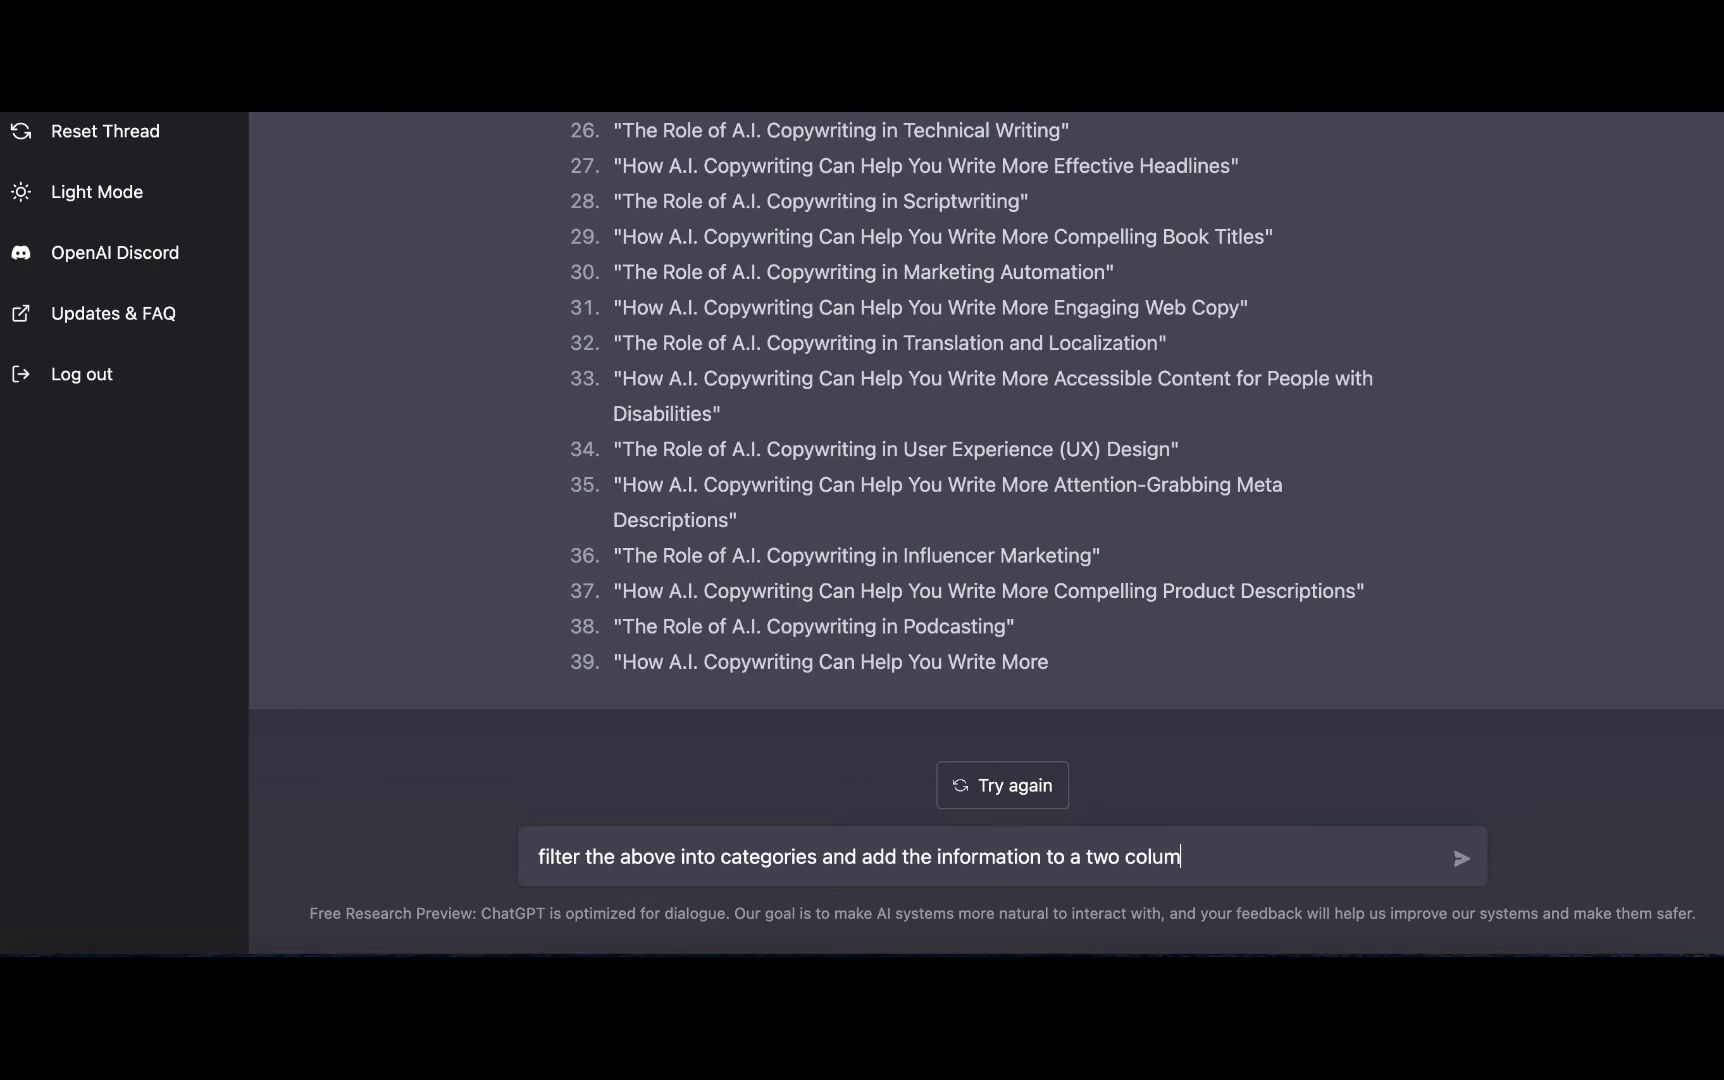
pyautogui.write('n tab')
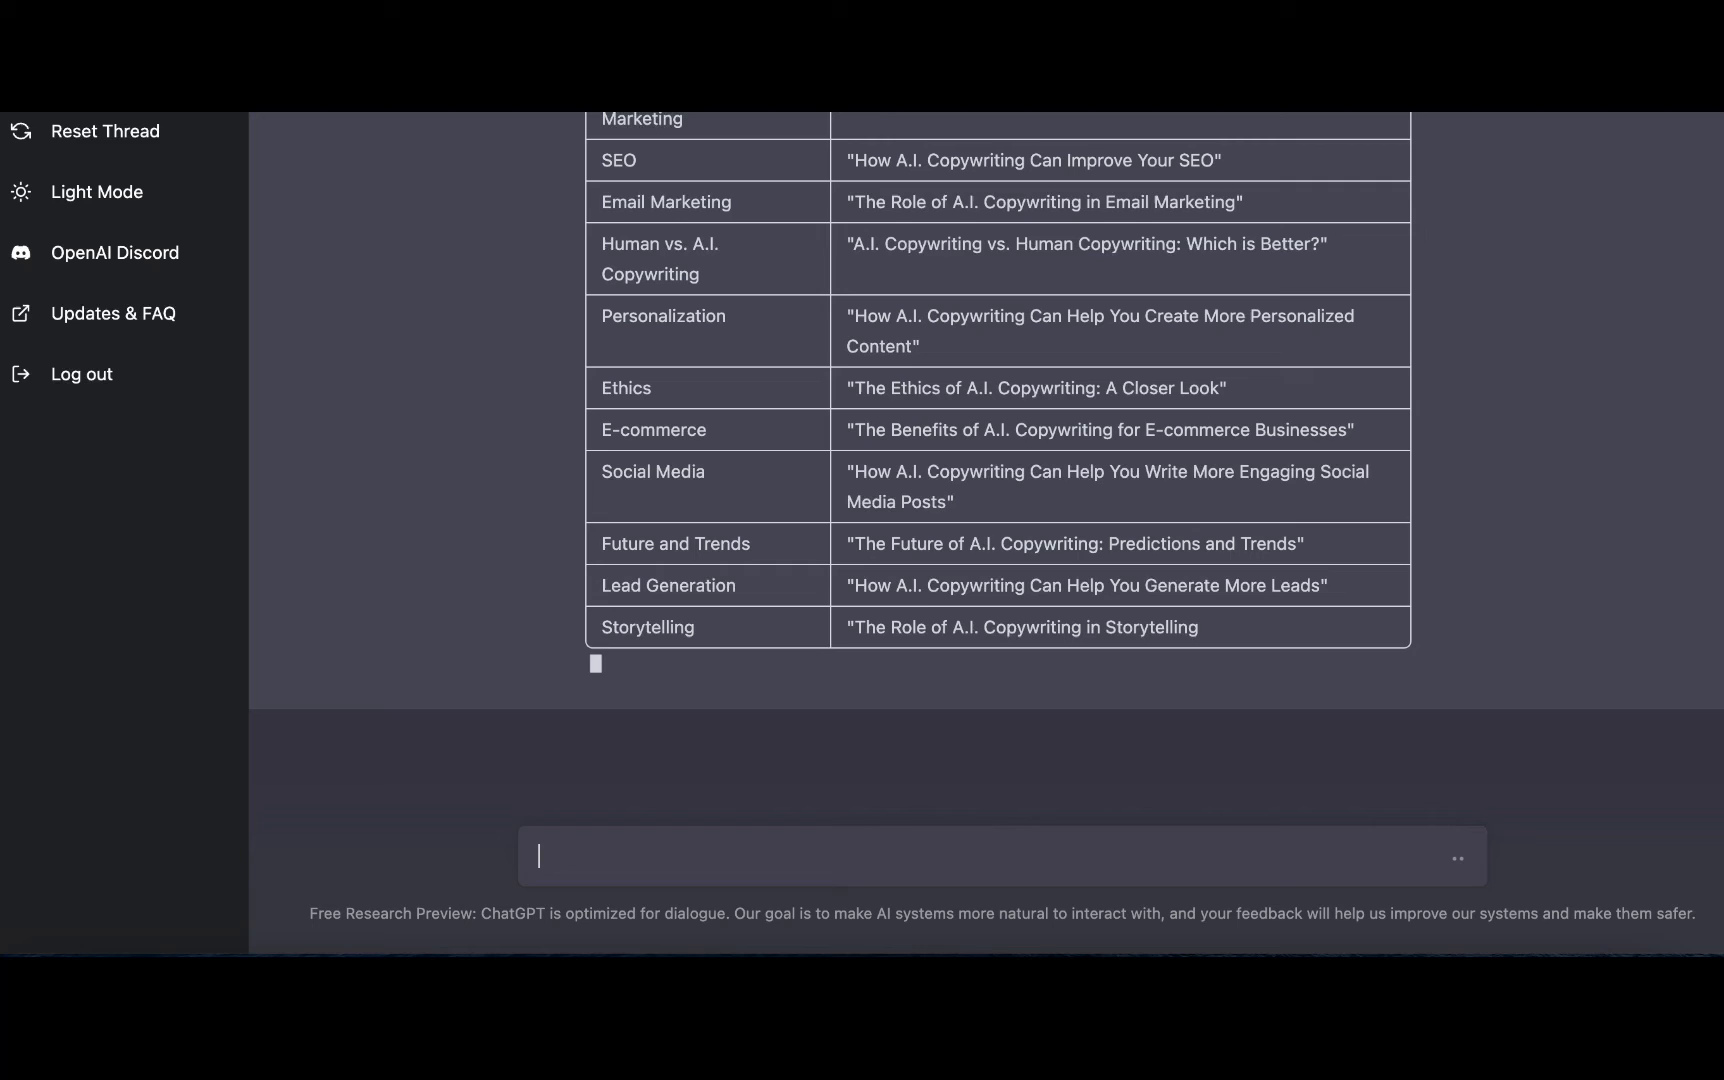
pyautogui.scroll(-3)
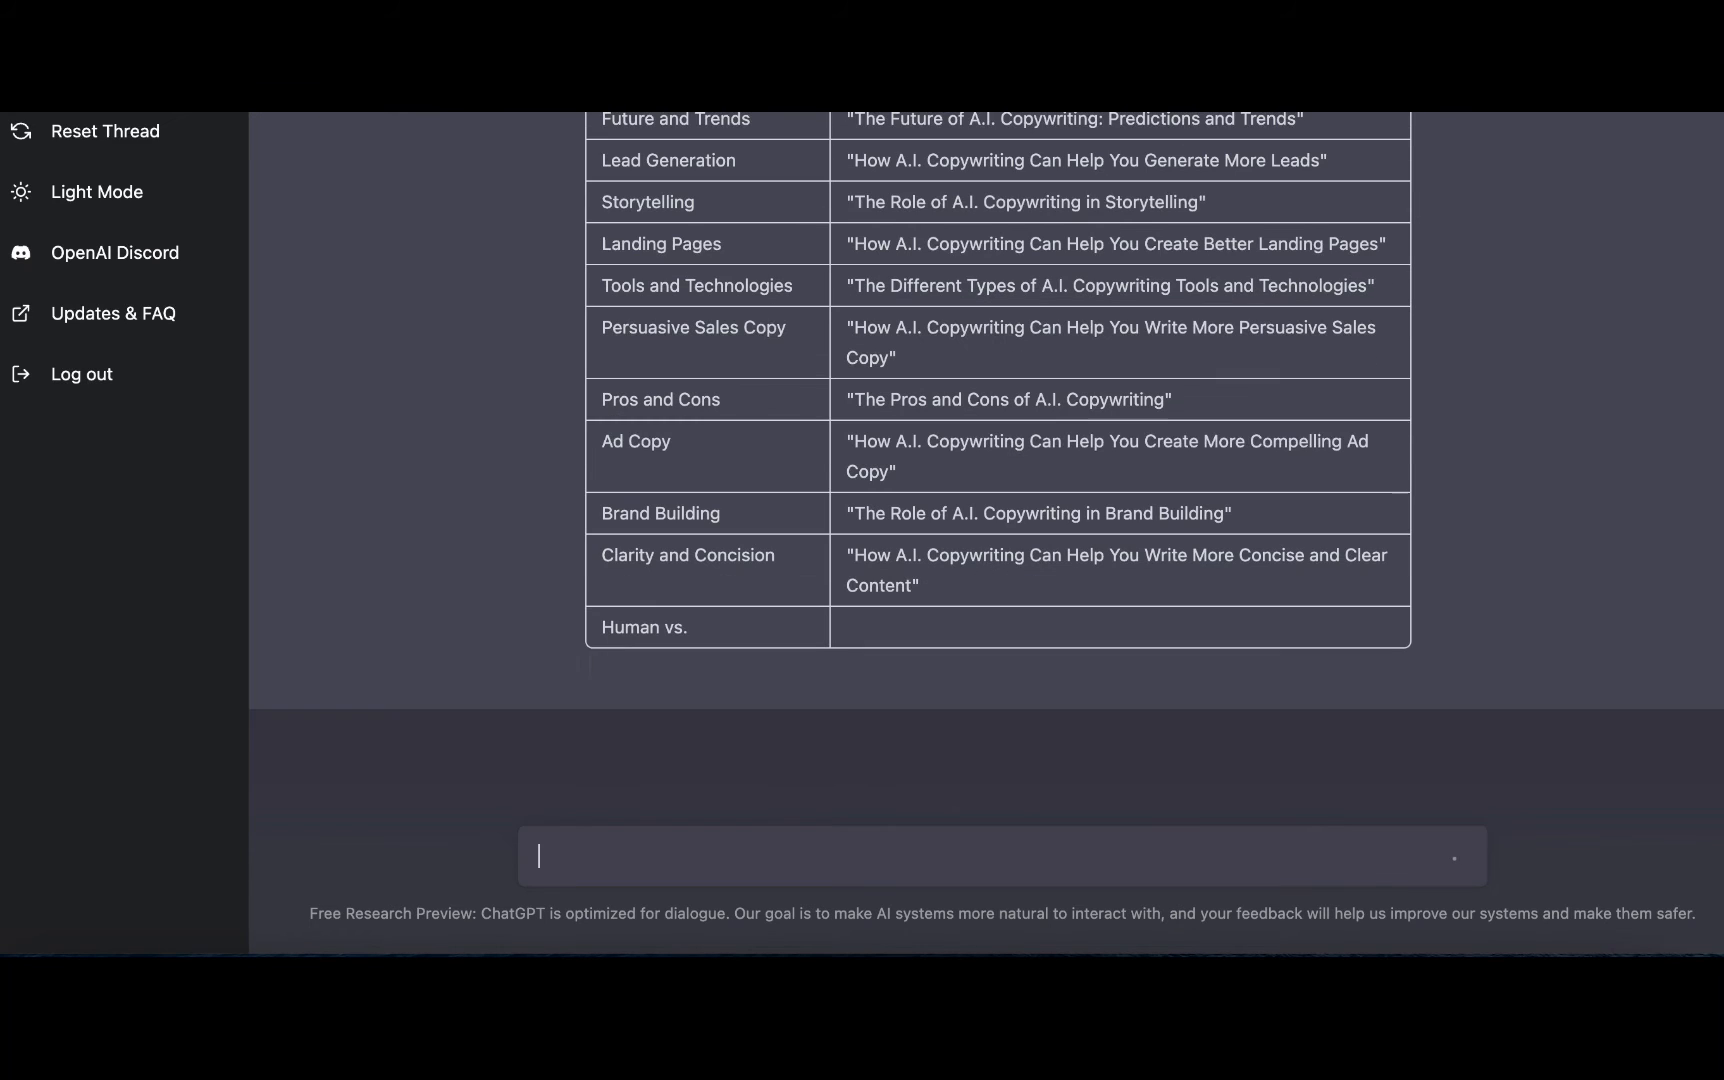
pyautogui.scroll(-3)
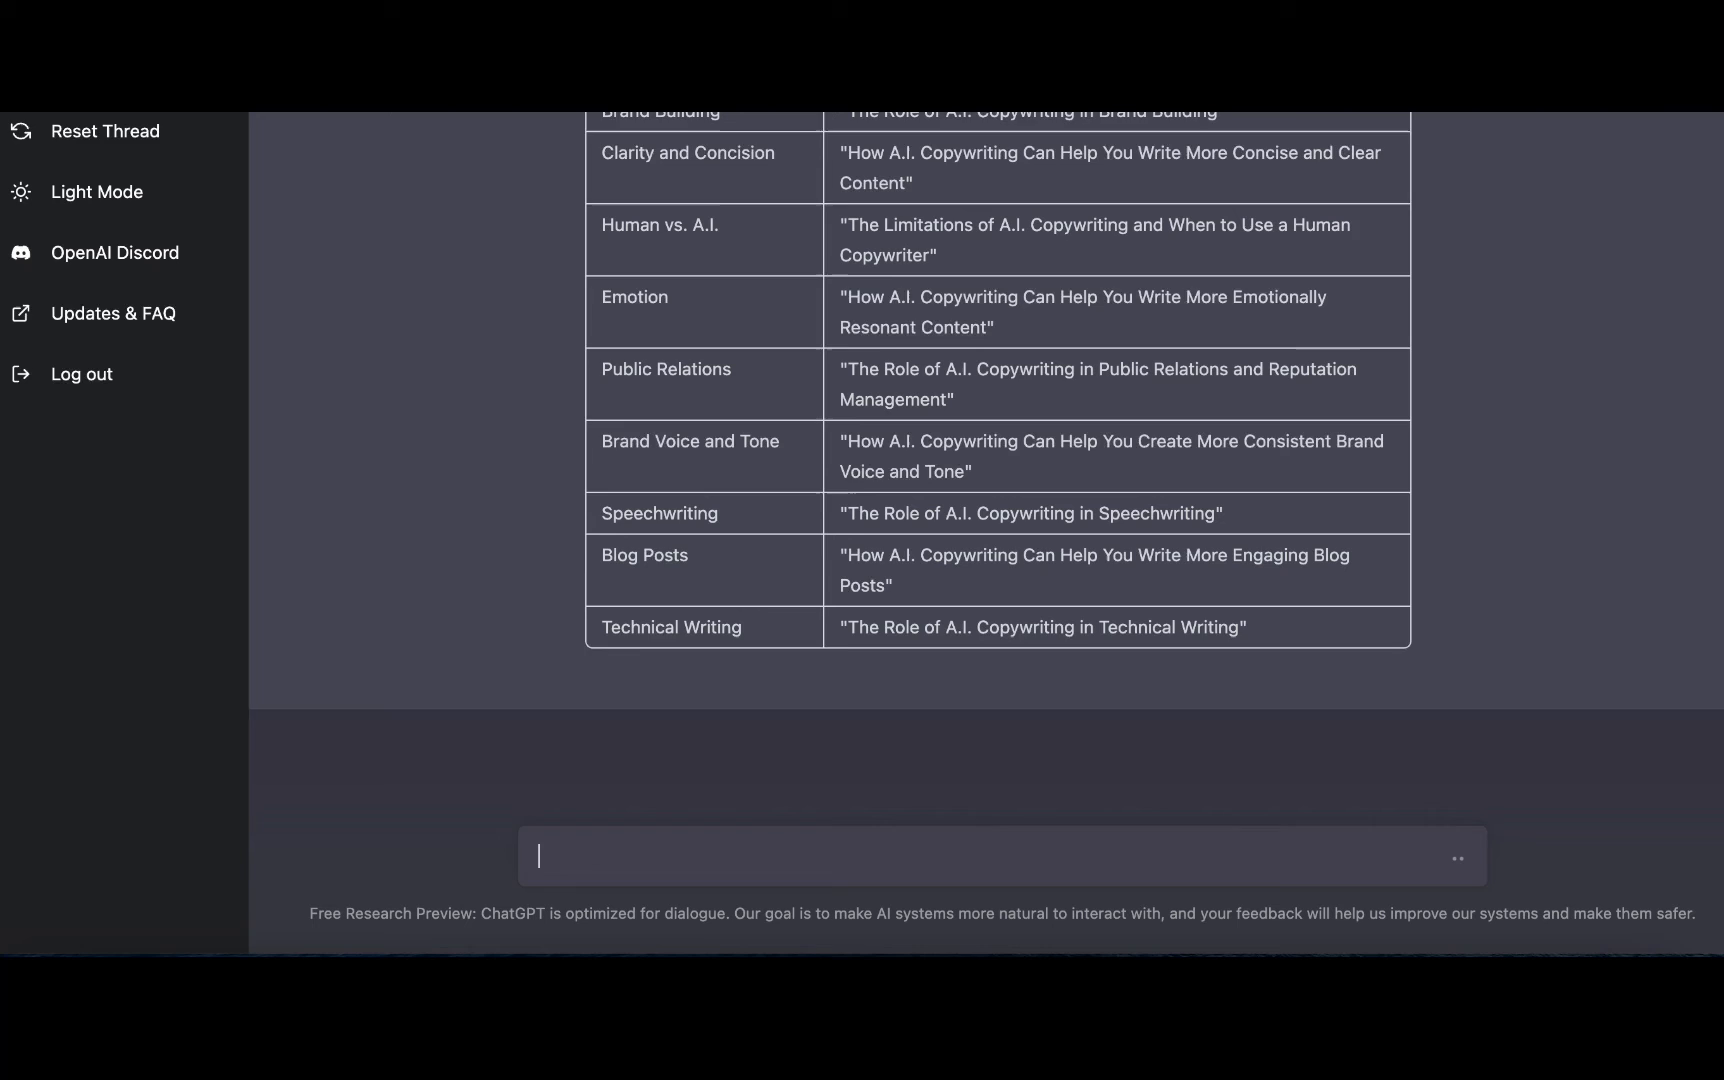
pyautogui.scroll(-3)
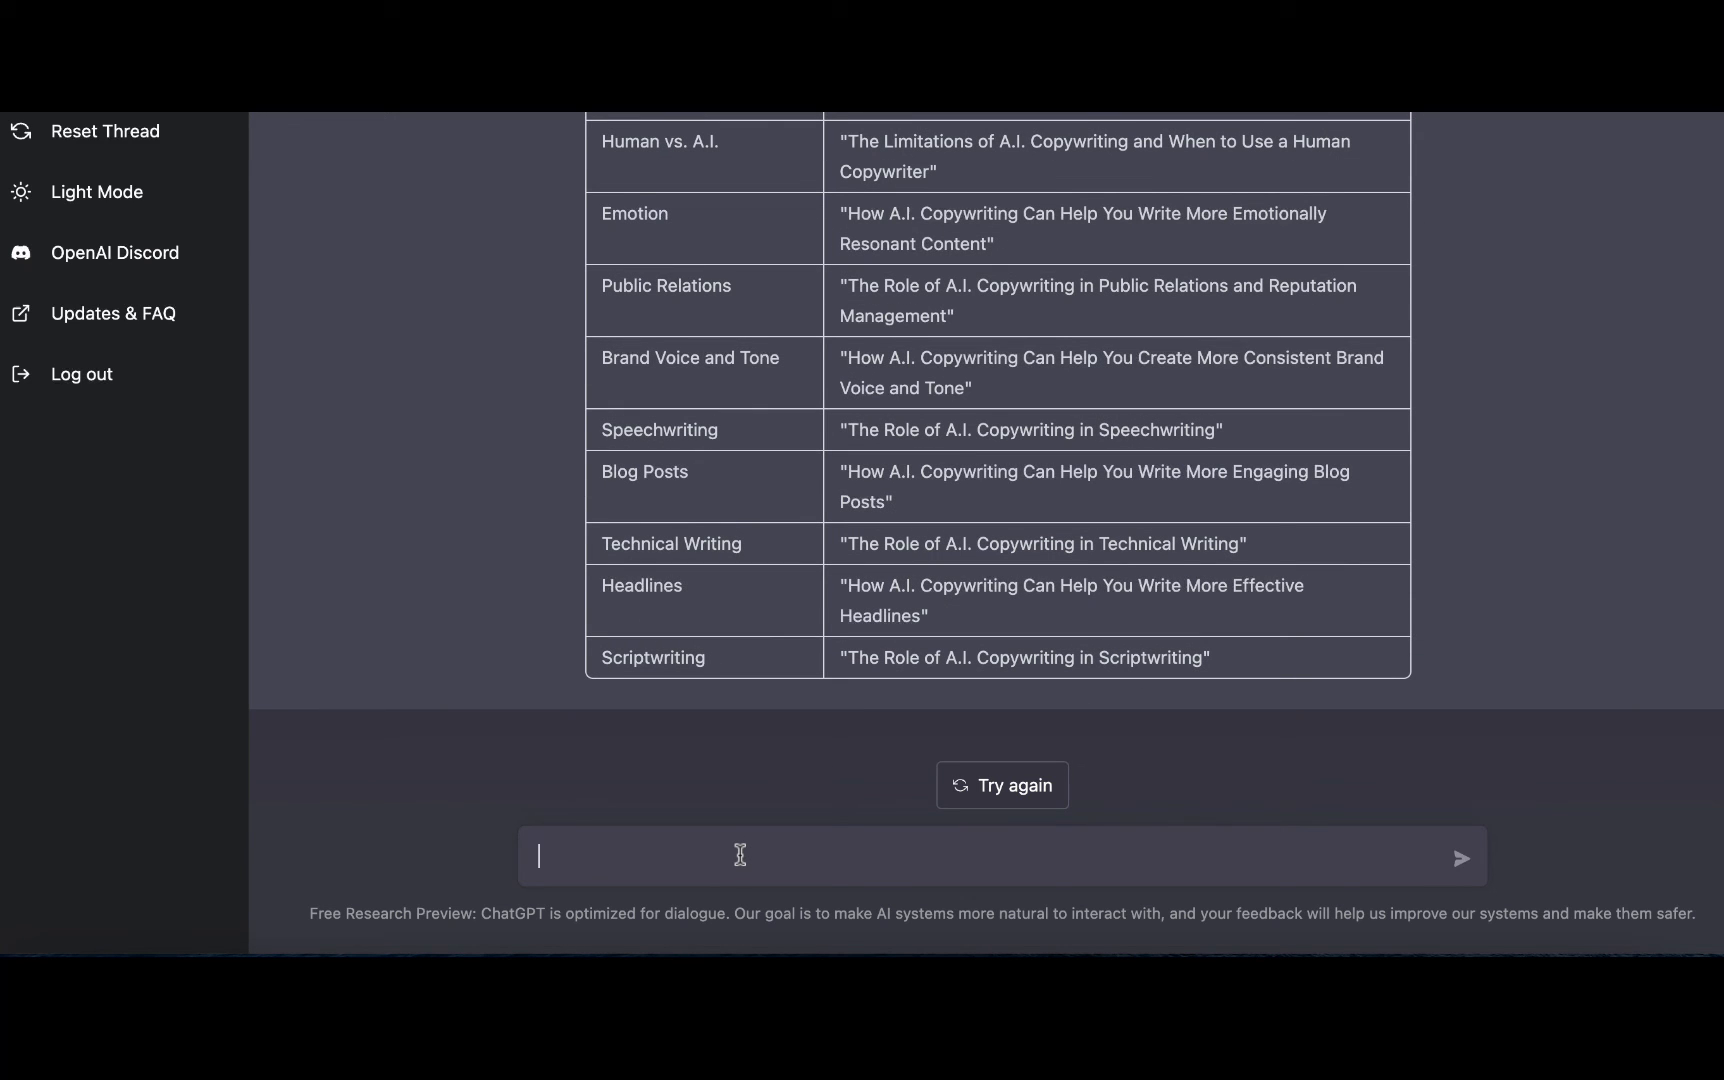
# Step: Ask to cluster the ideas into 5 categories in a two-column table and review the reply
pyautogui.write('c')
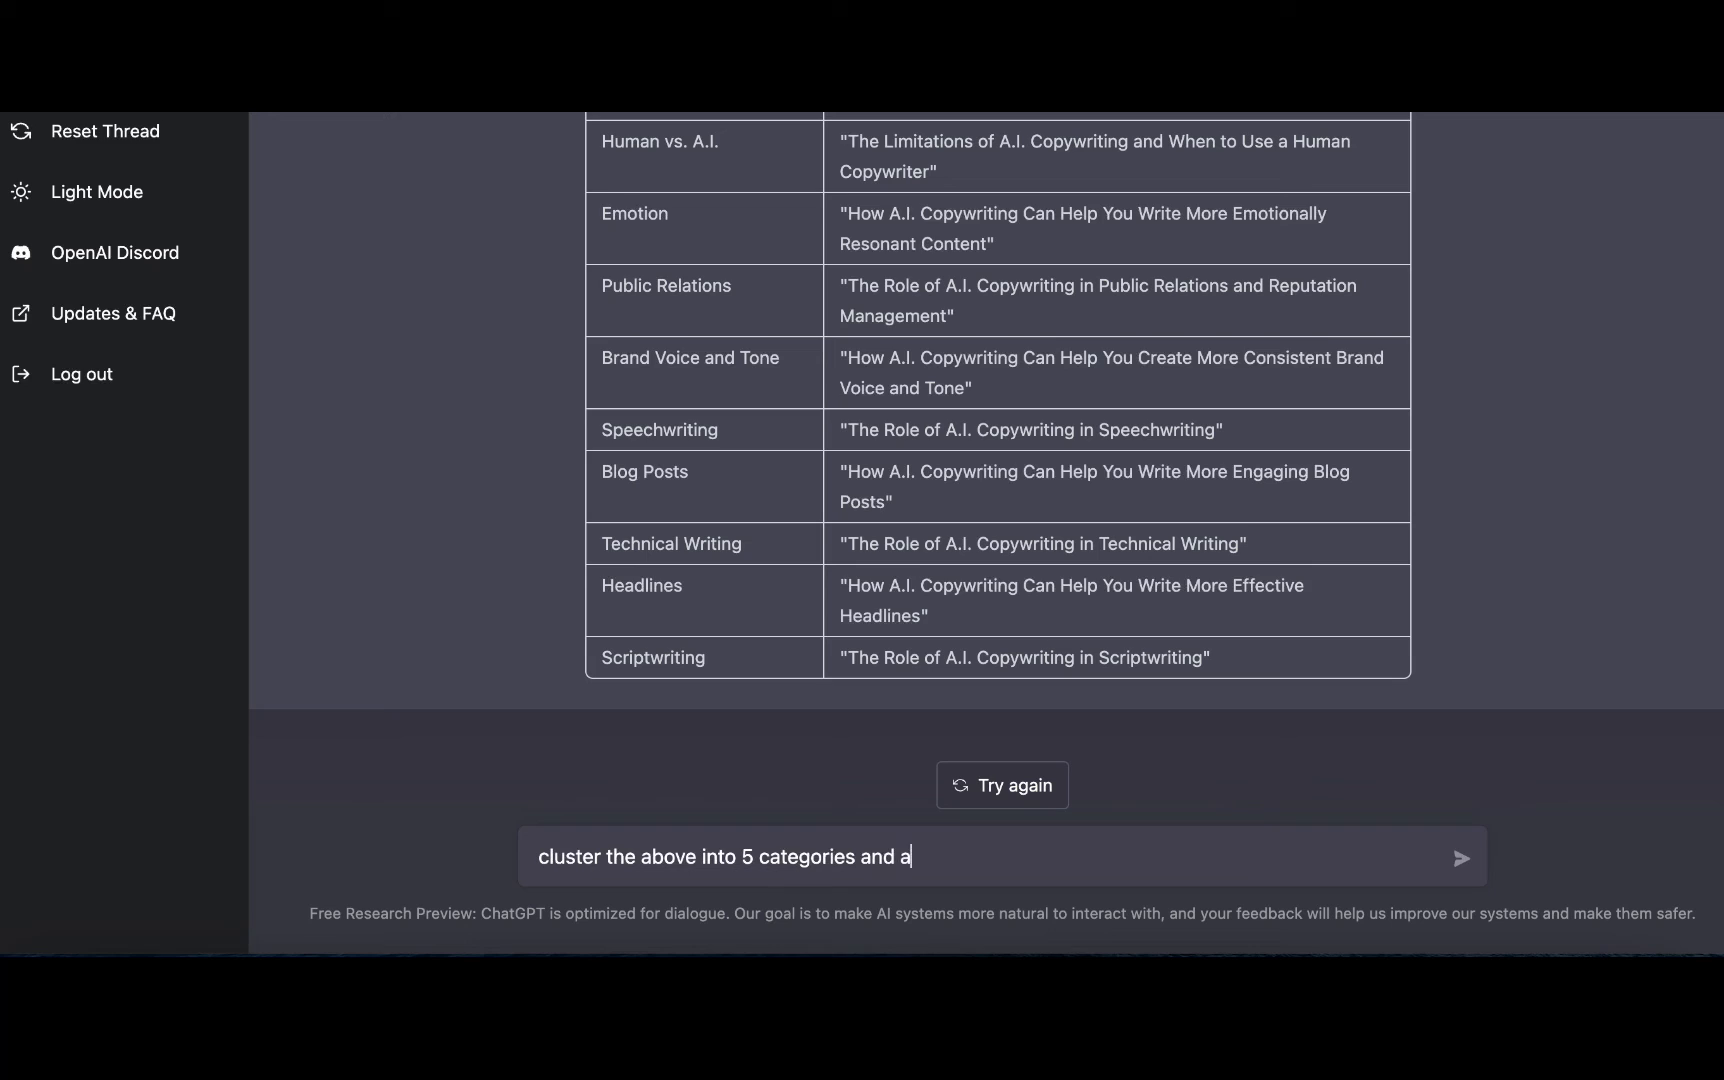
pyautogui.write('dd them')
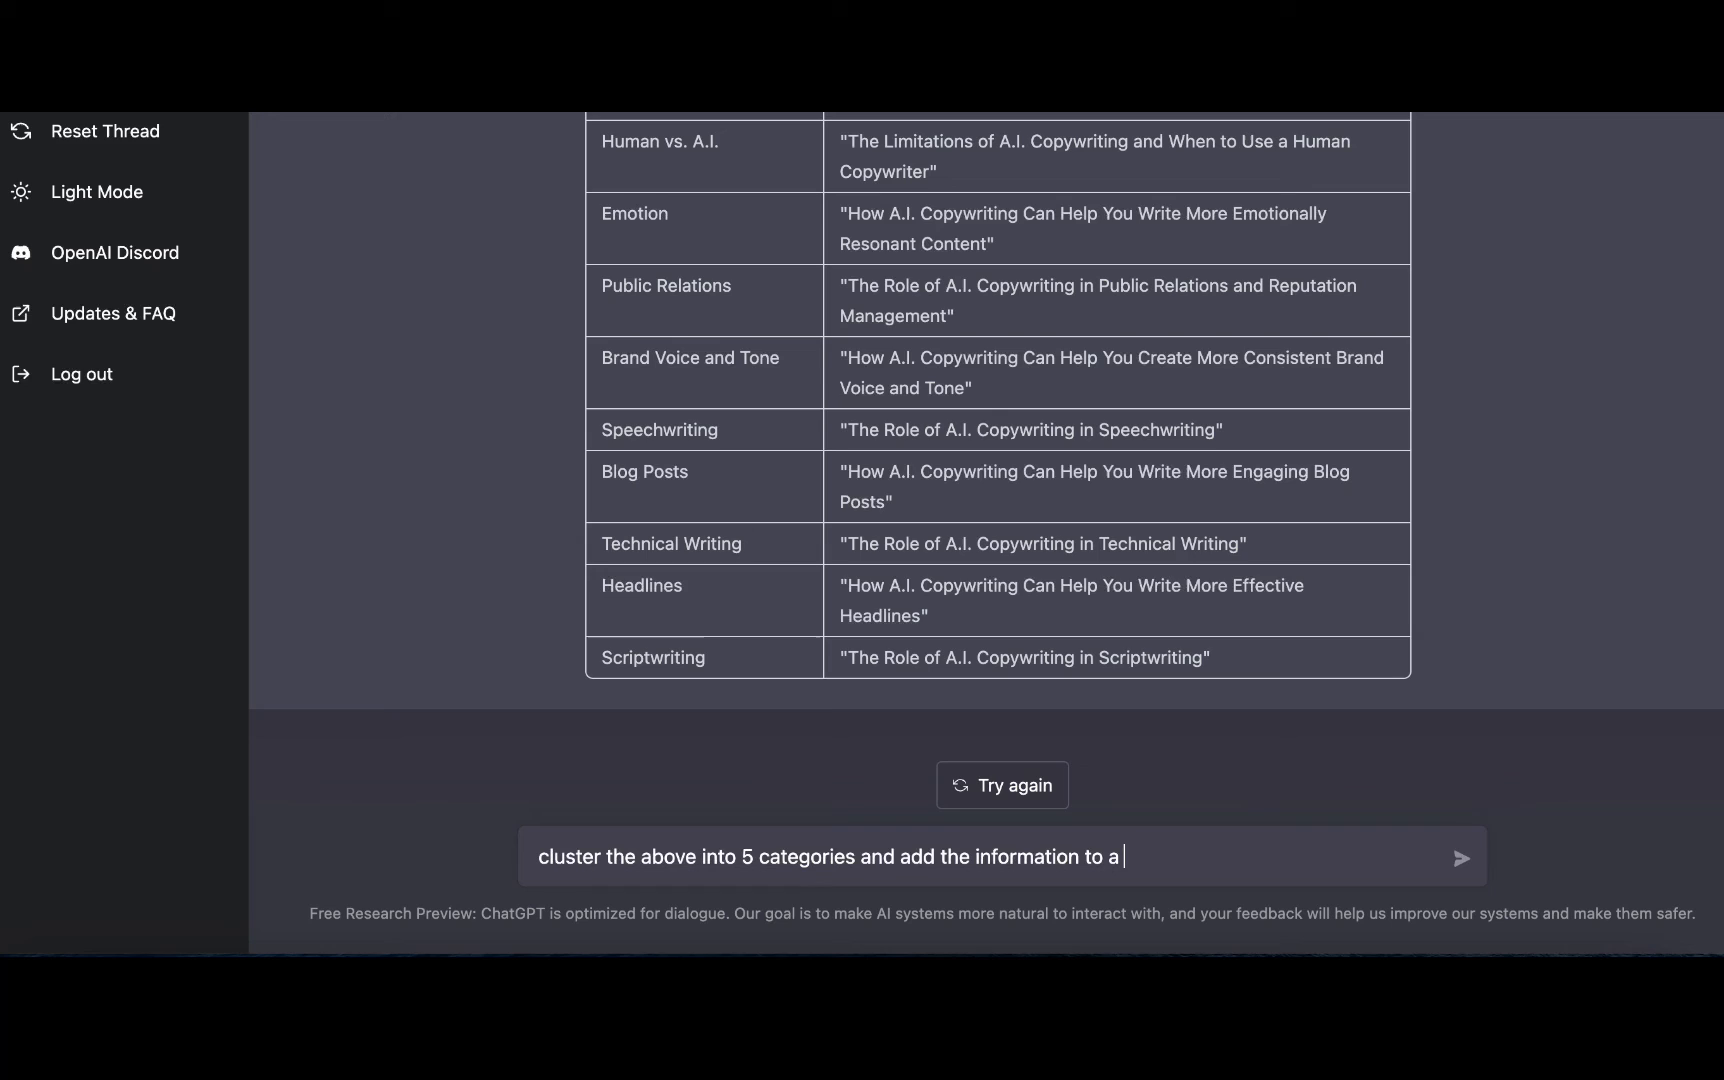
pyautogui.write('two')
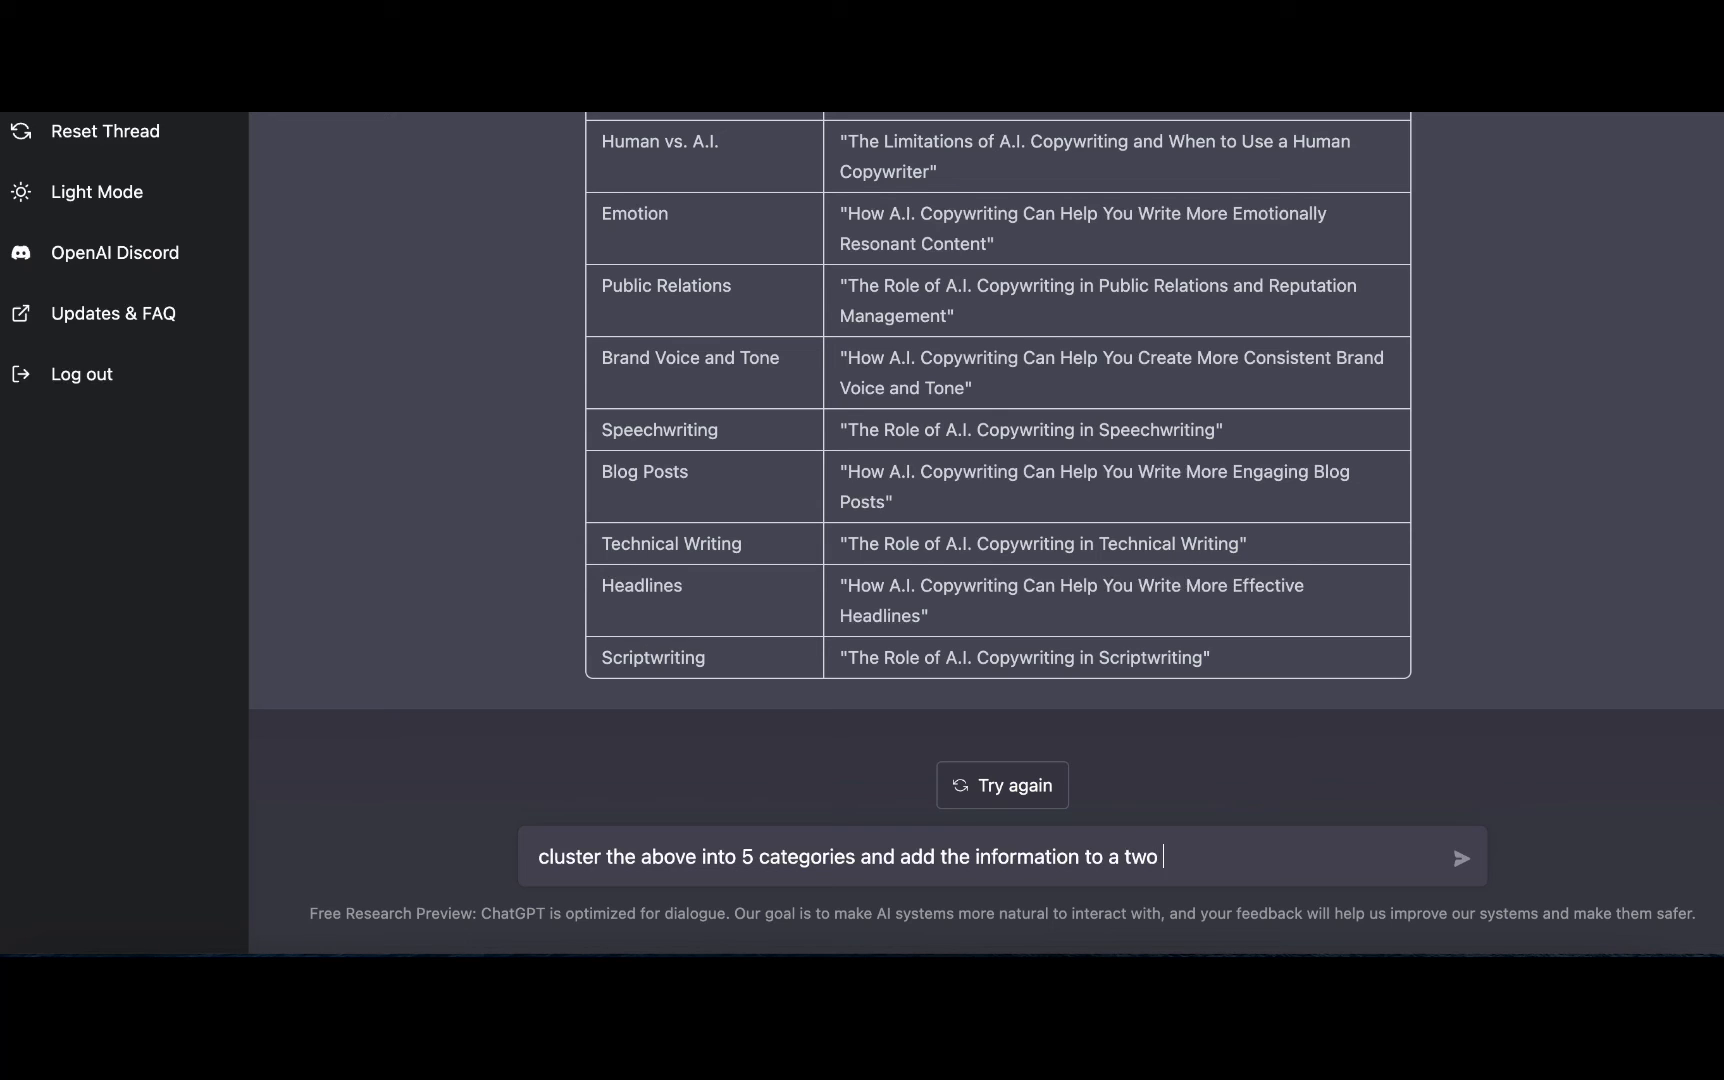
pyautogui.write('clom')
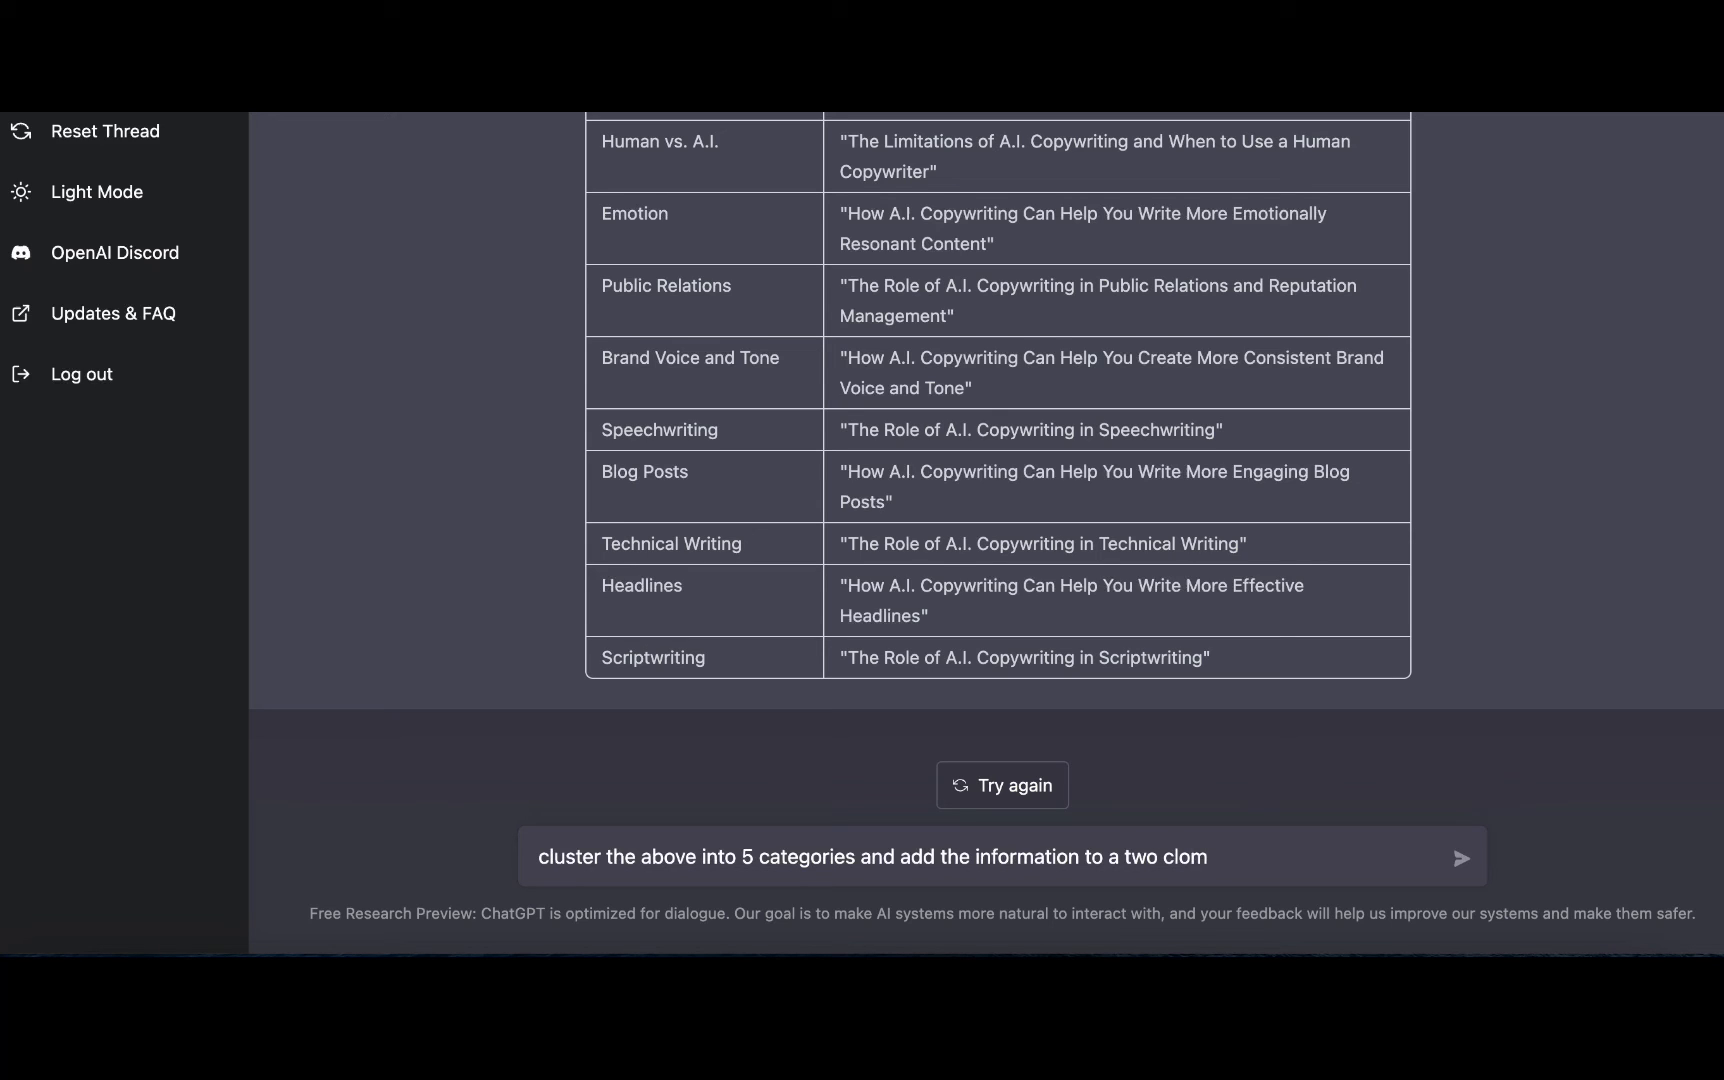
pyautogui.write('column')
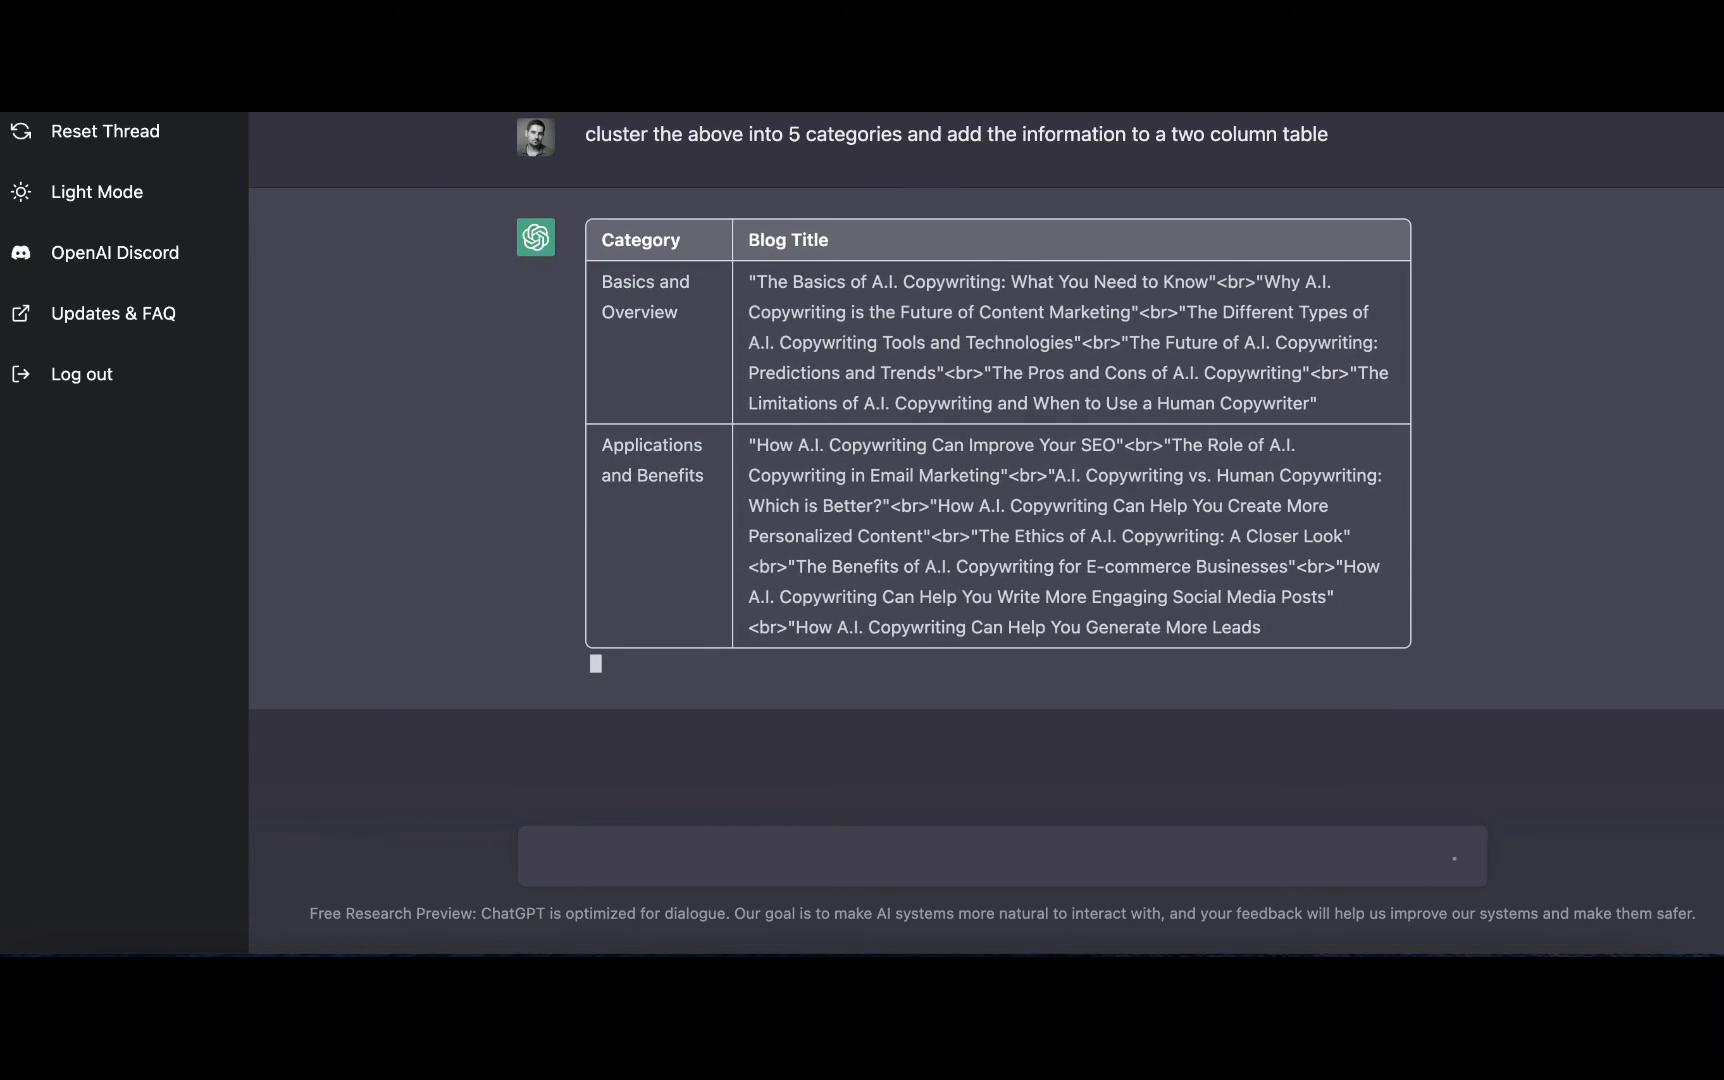
pyautogui.scroll(-3)
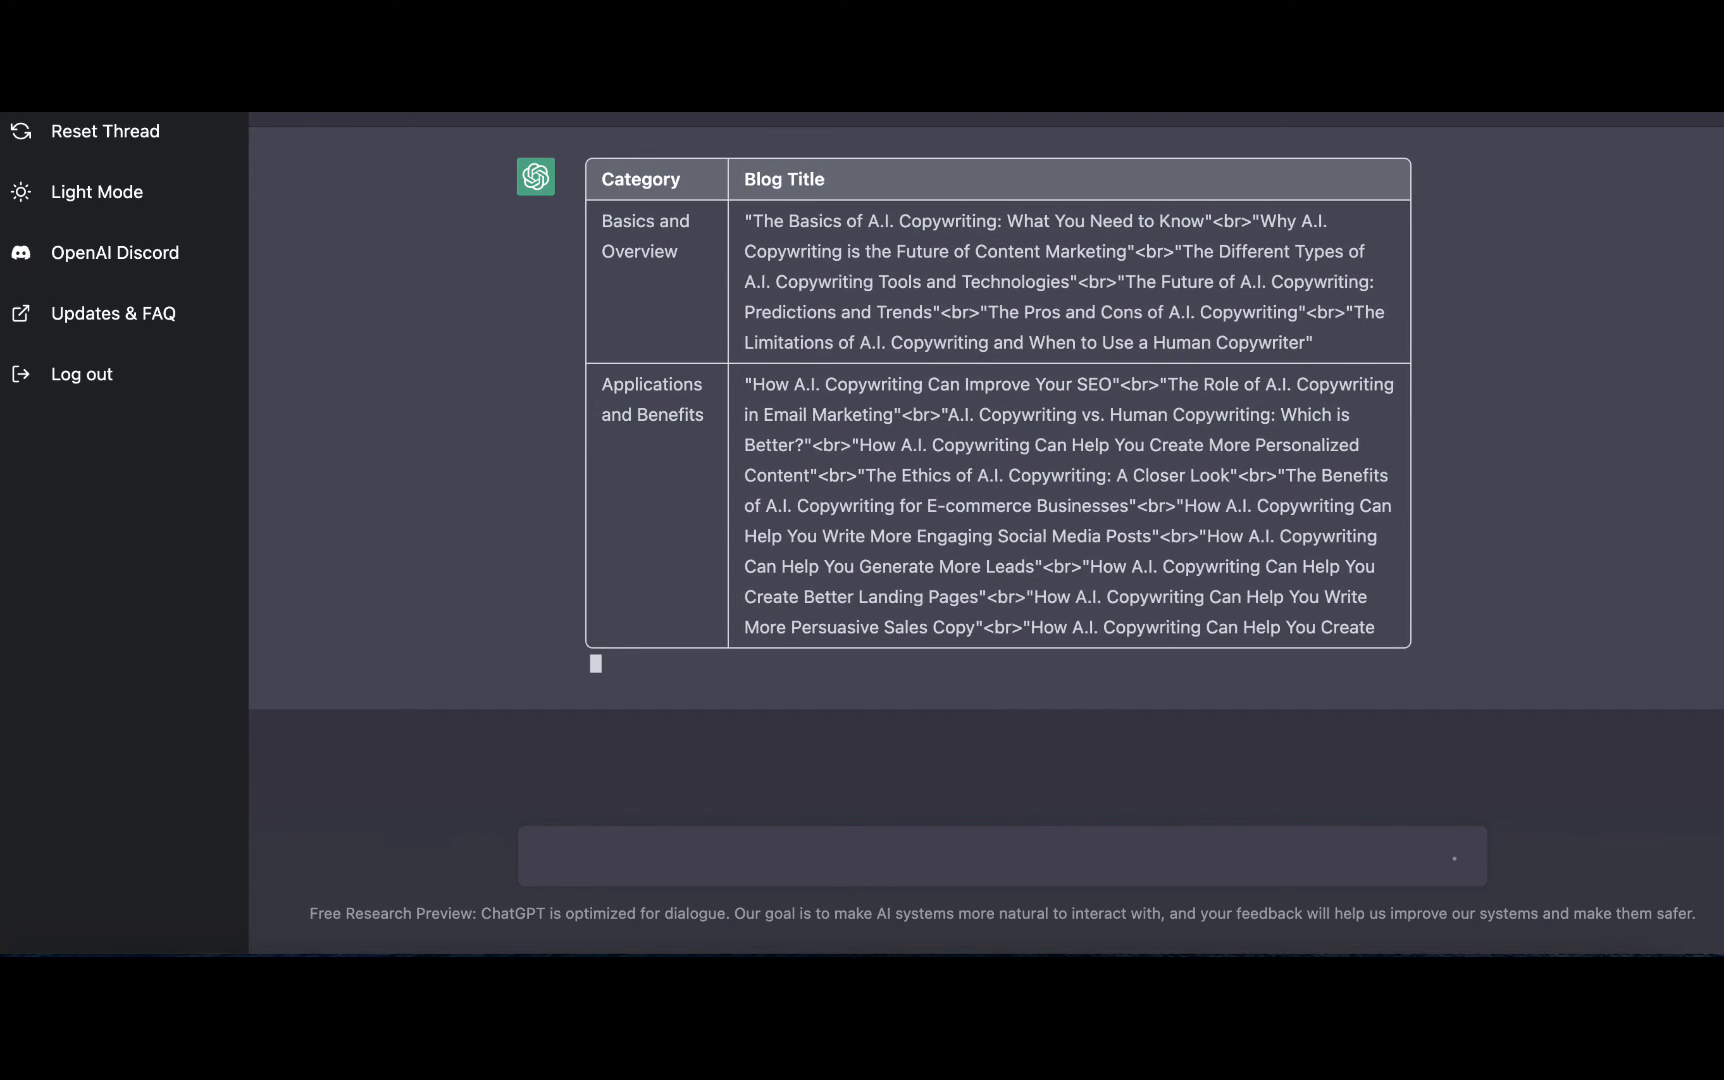
pyautogui.scroll(-3)
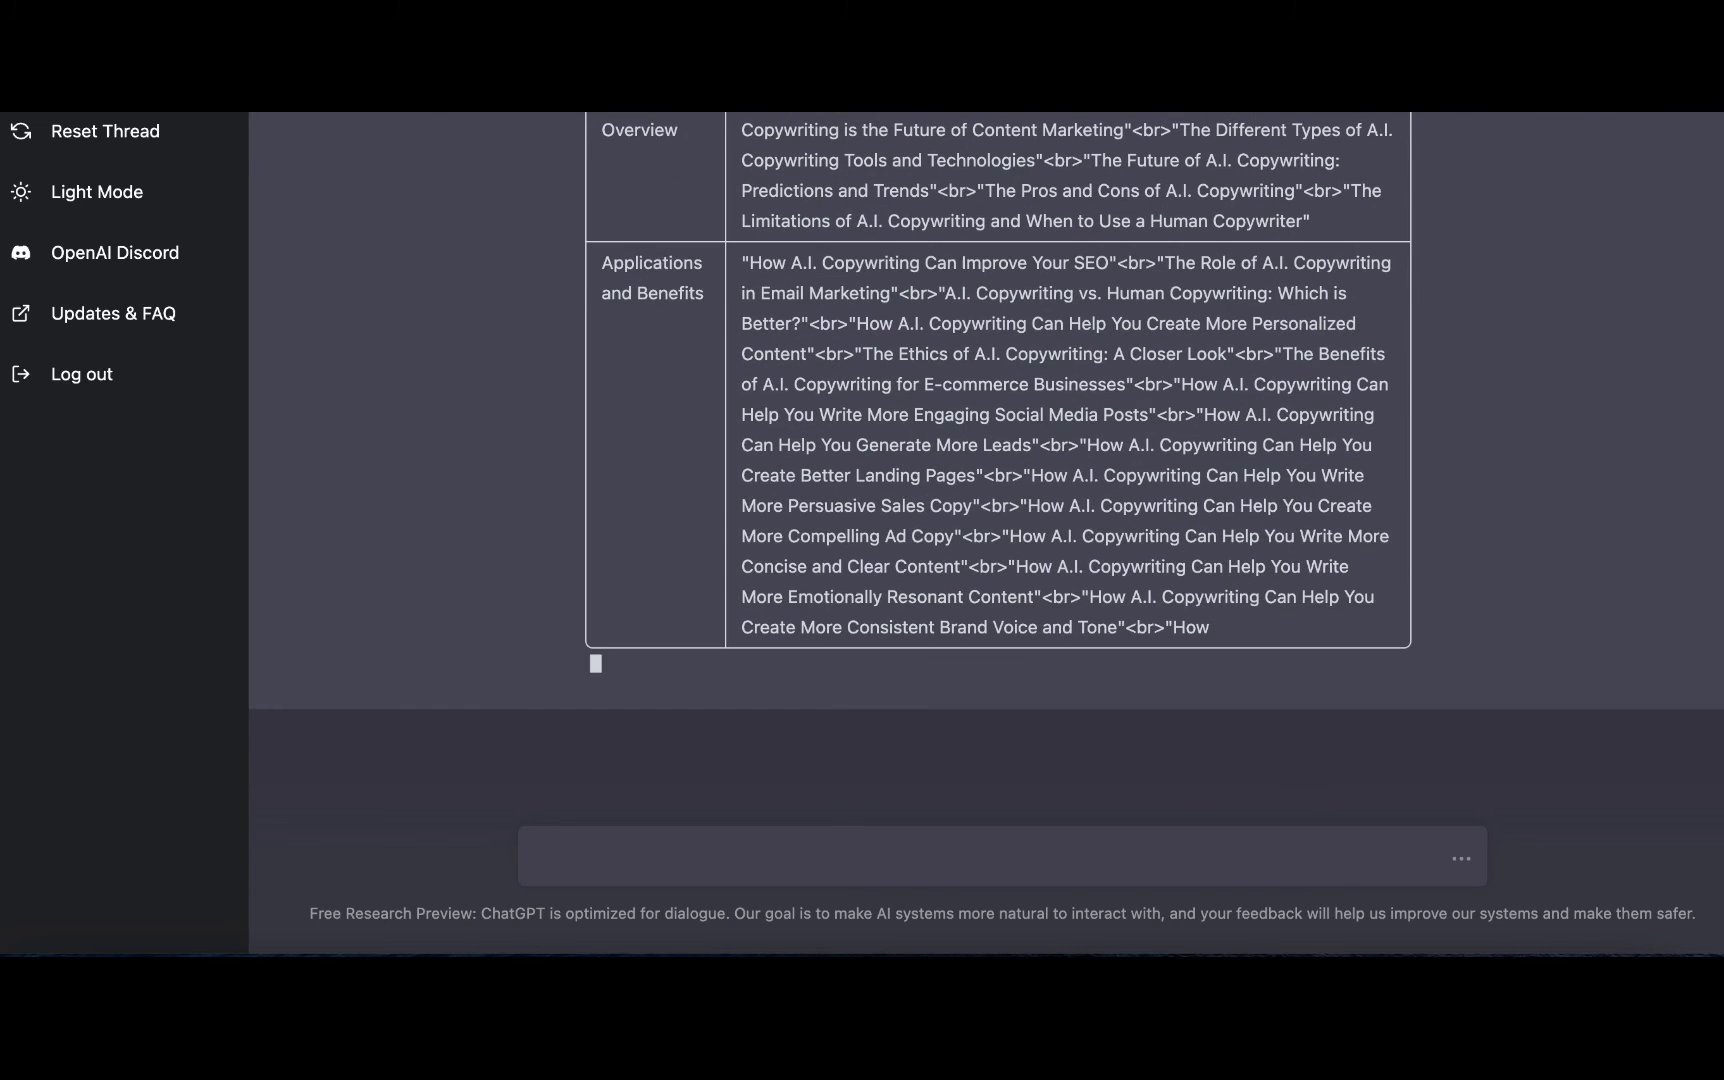
pyautogui.scroll(-3)
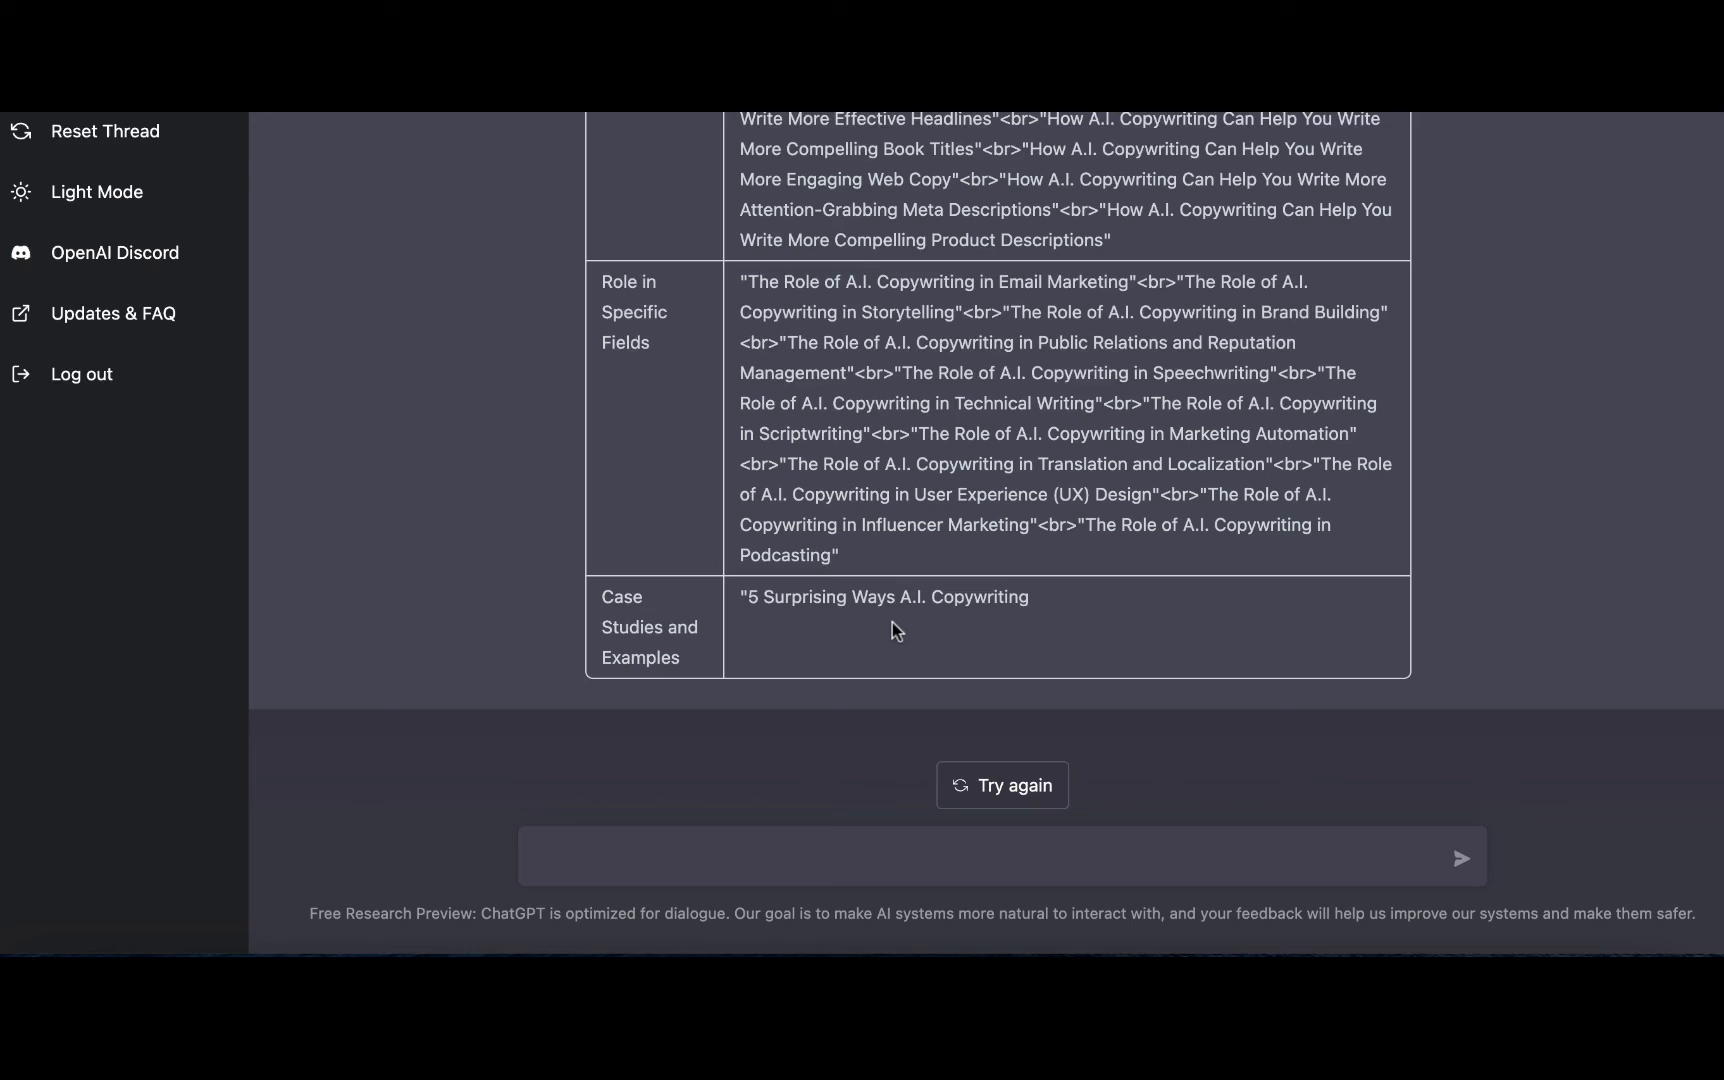
pyautogui.moveTo(900, 542)
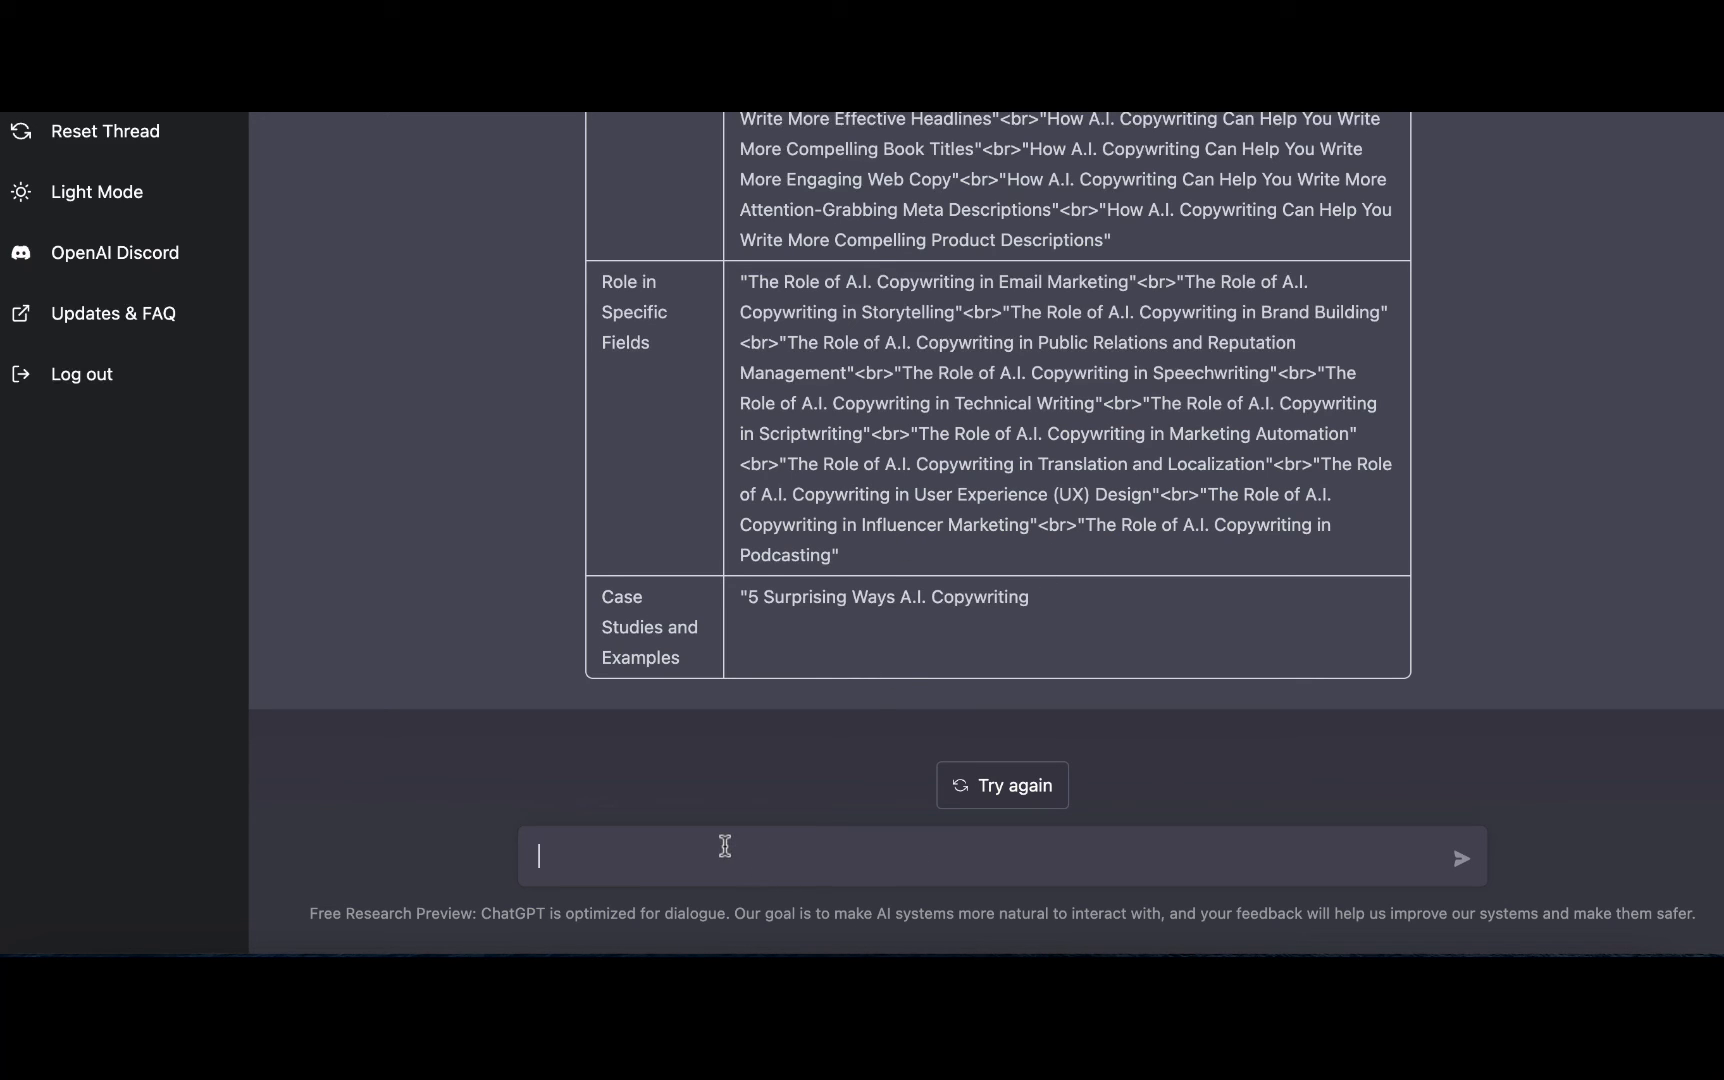
# Step: Replace the draft with 'explain god to a child', then request 'translate the above in Italian'
pyautogui.write('write an')
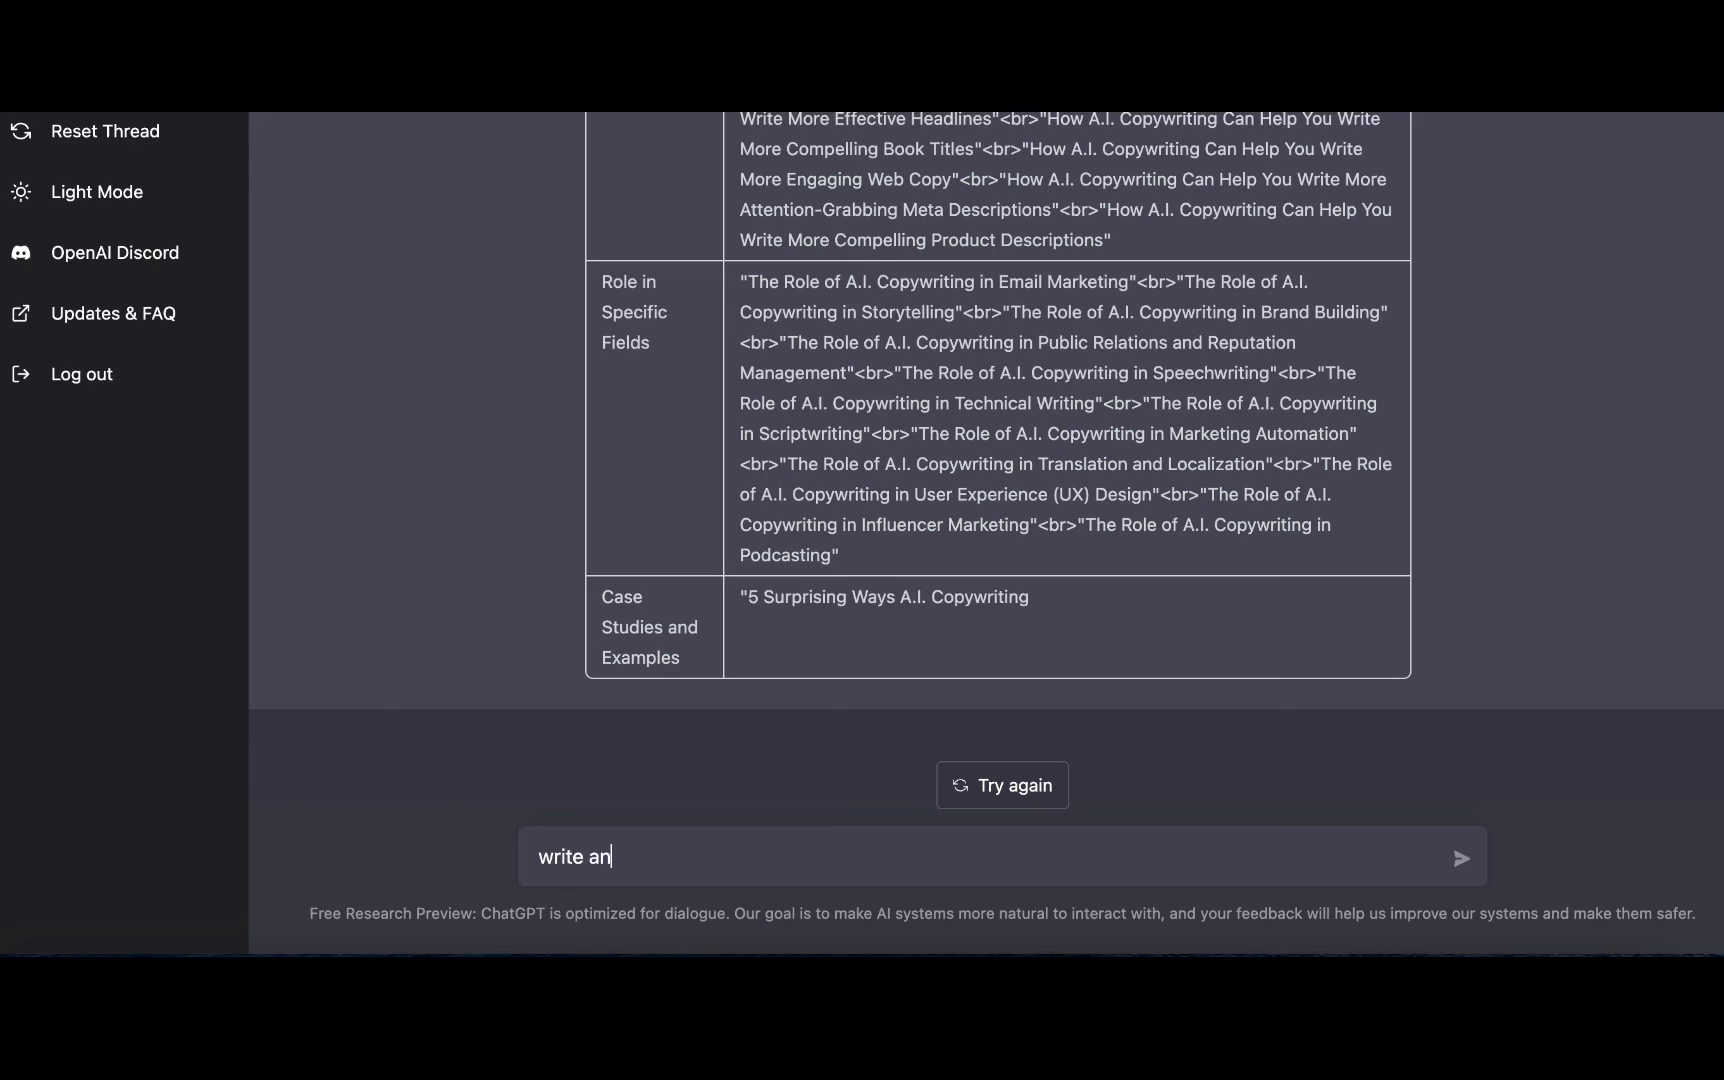
pyautogui.press('Backspace')
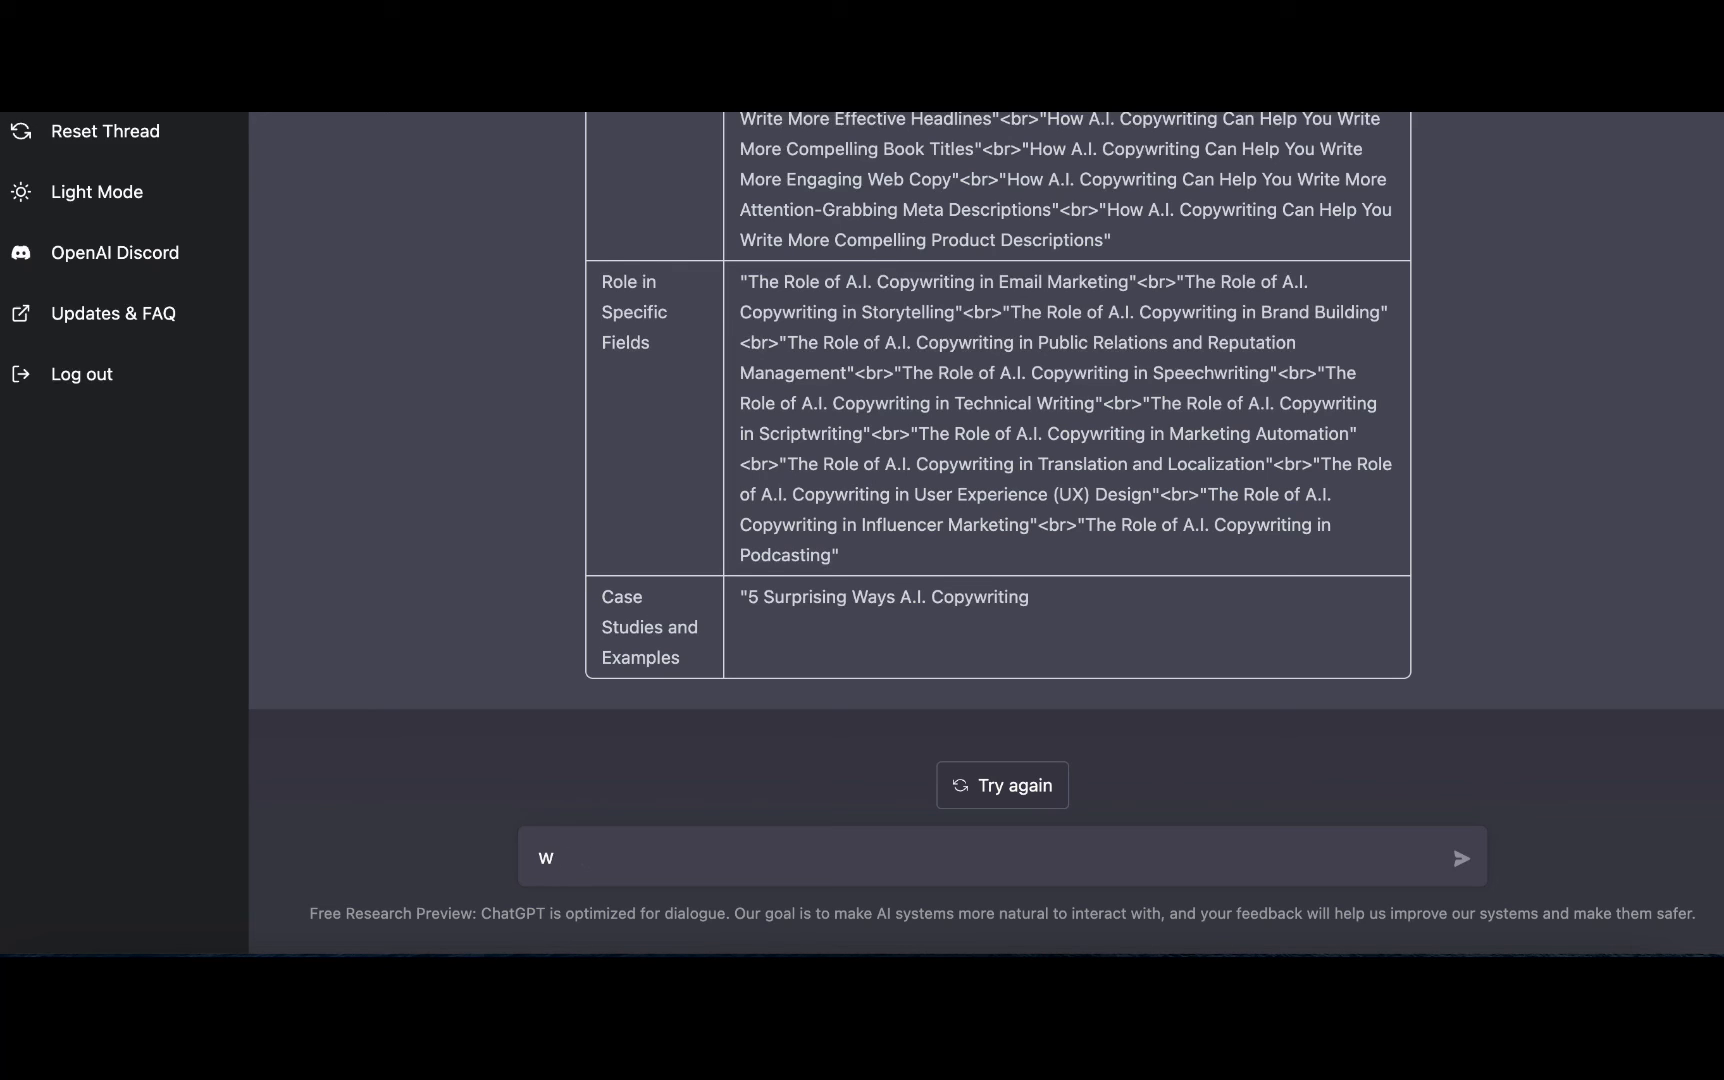
pyautogui.write('explain')
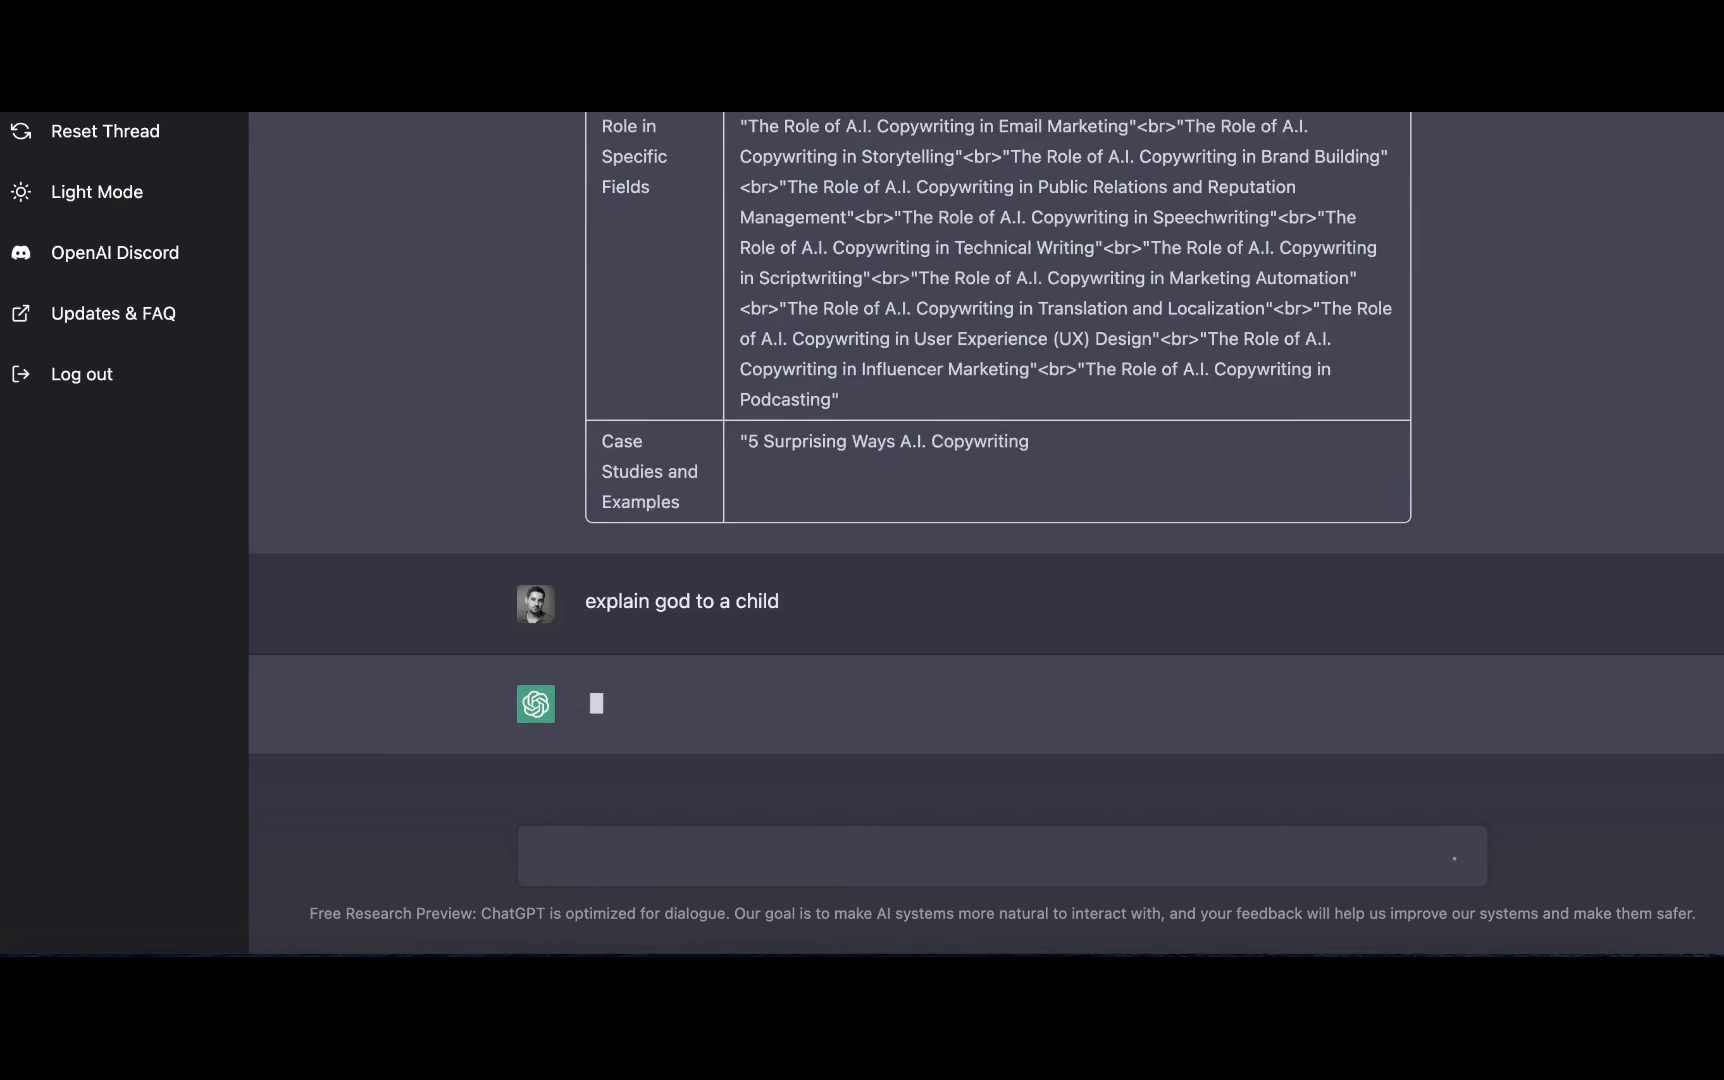
pyautogui.write('translate the above in Italian')
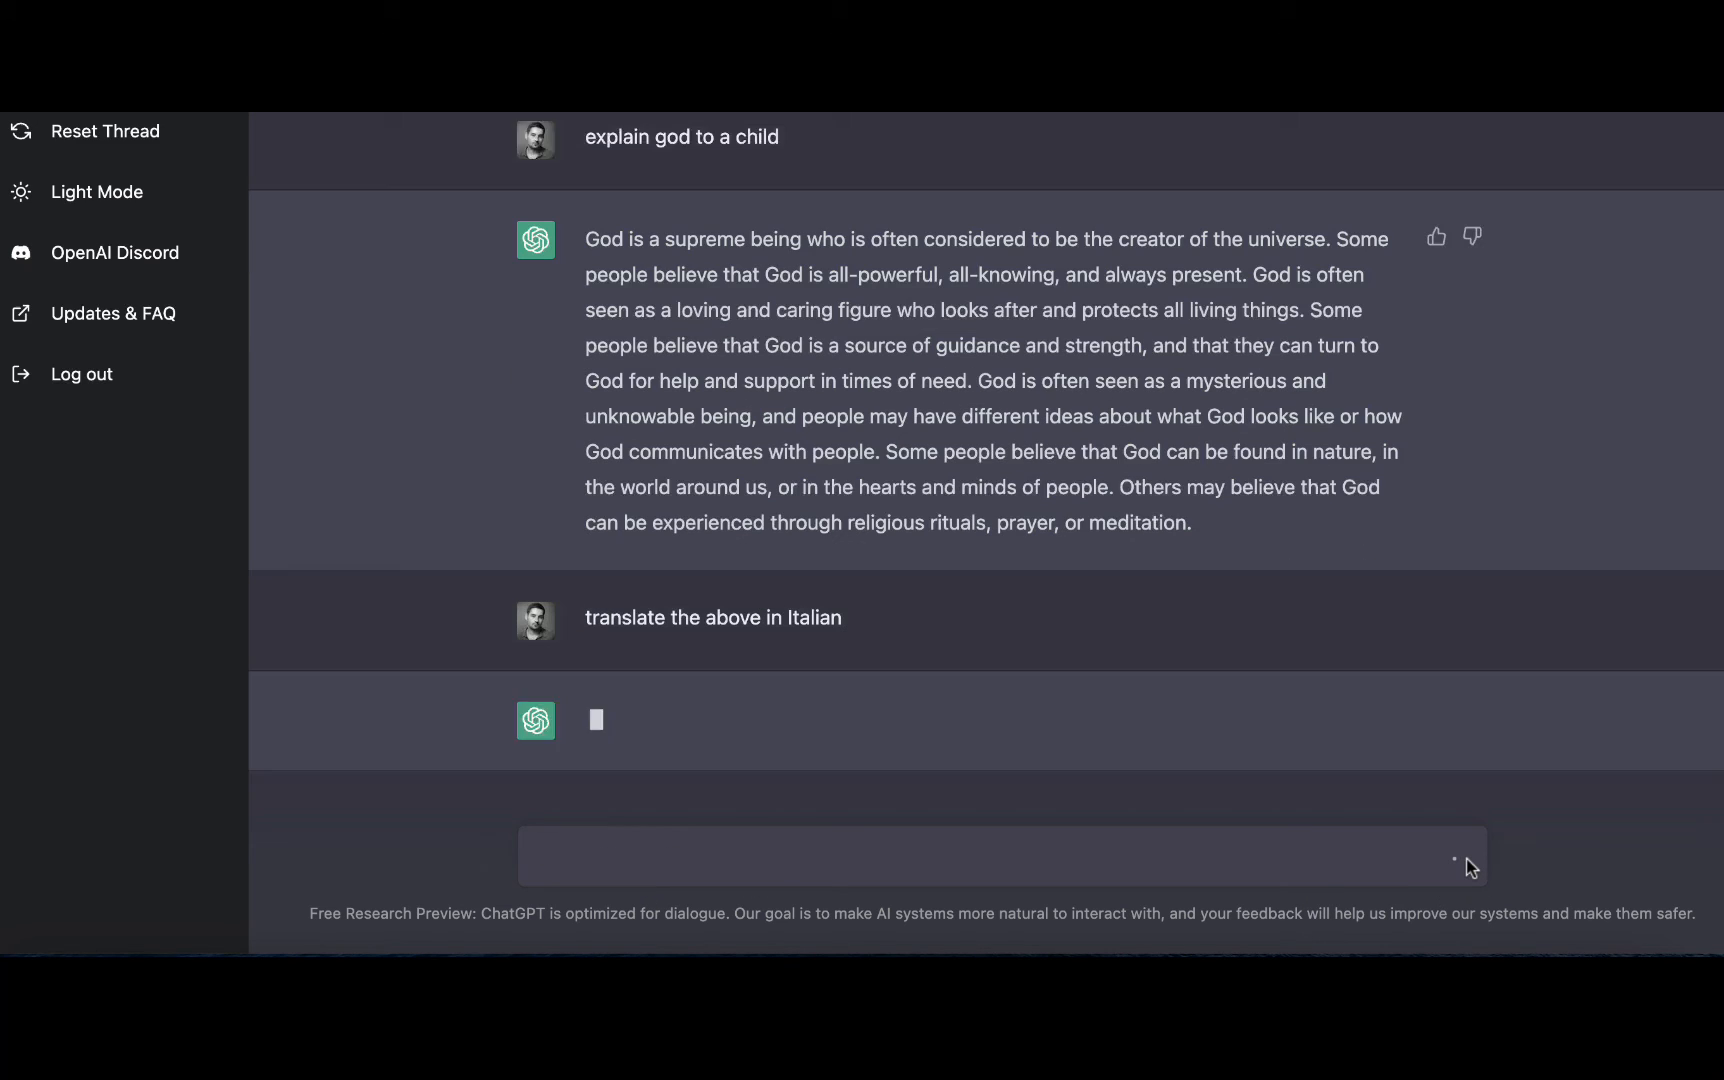
pyautogui.scroll(-3)
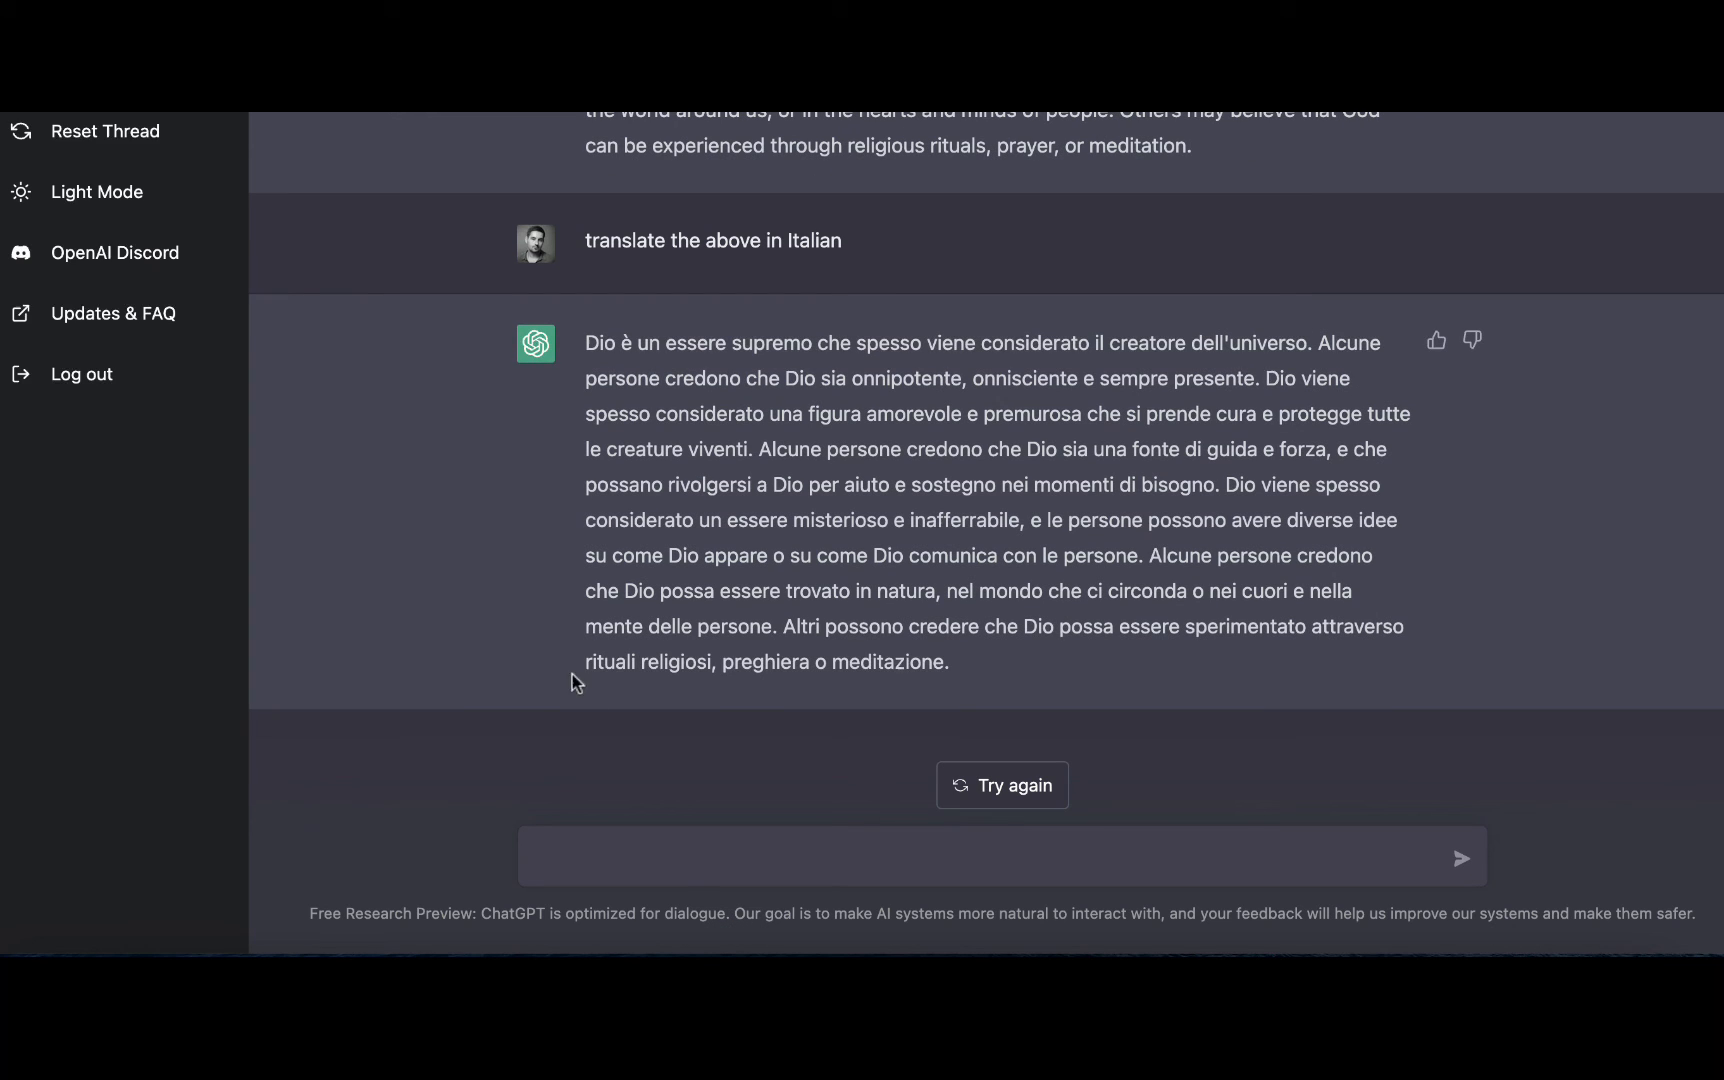
pyautogui.moveTo(606, 746)
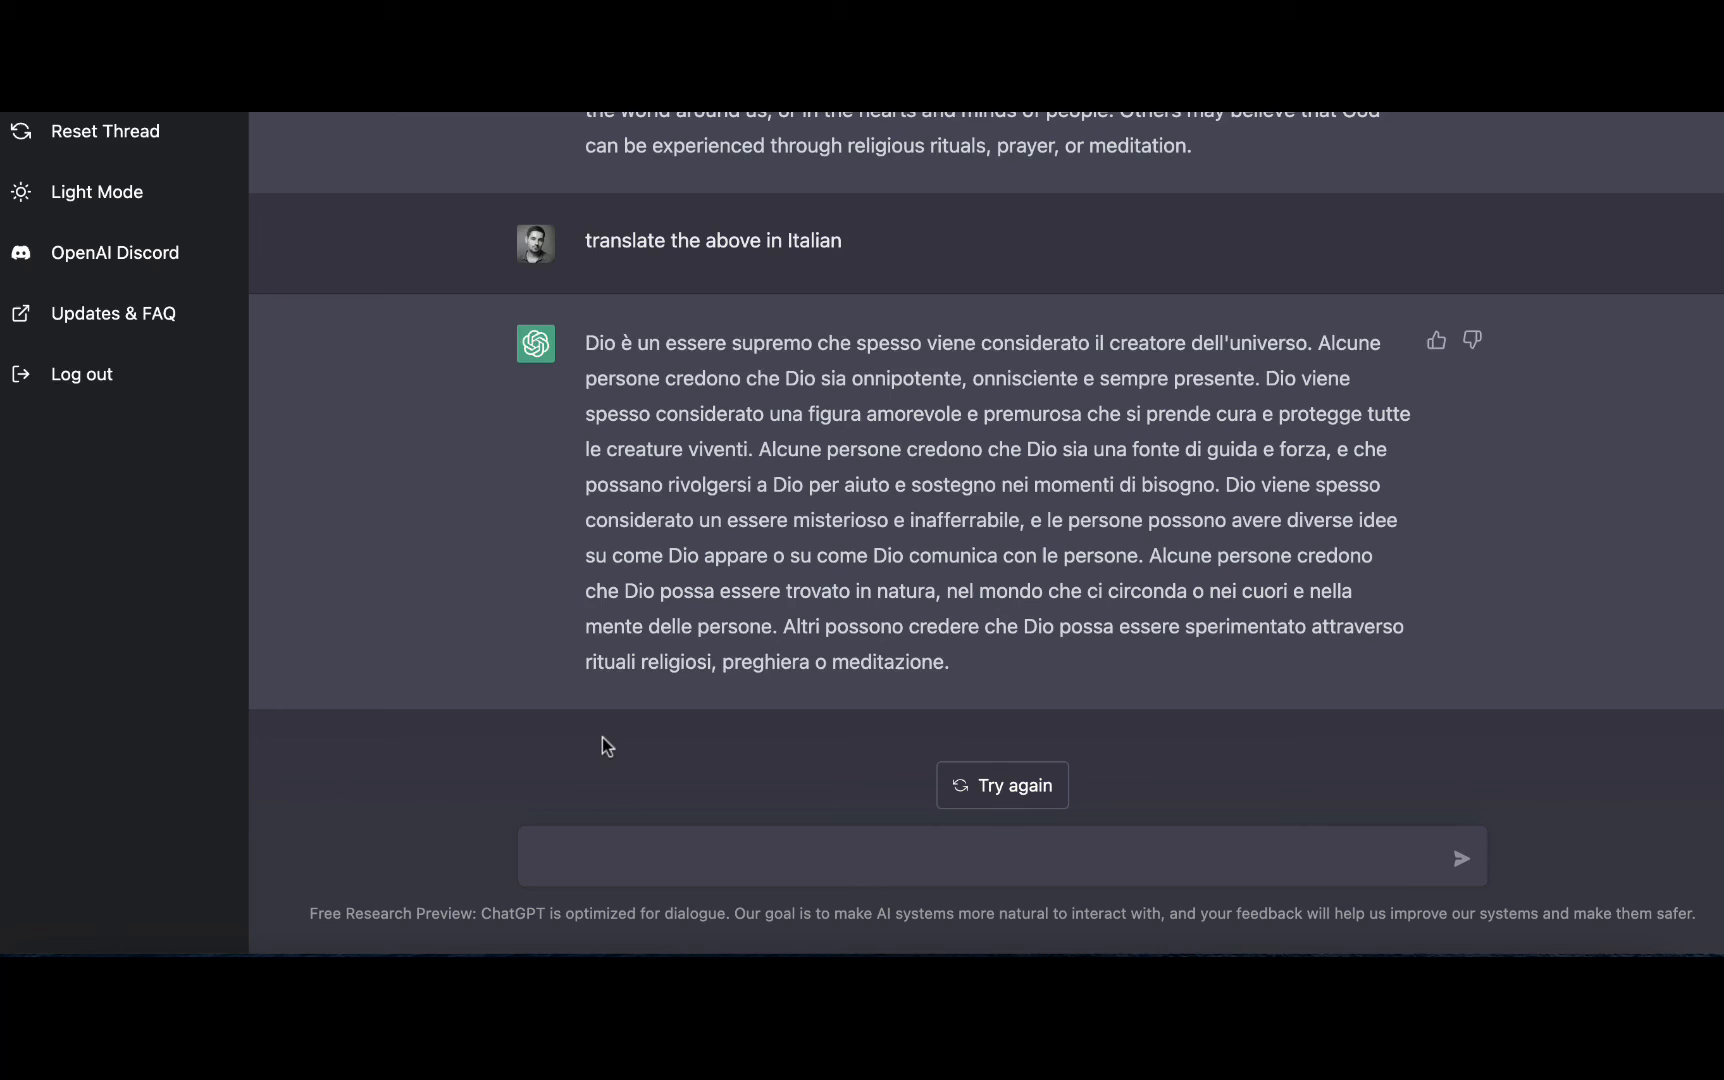
# Step: Request a relatable intro about dealing with huge financial loss and select the generated text
pyautogui.write('write a relatable intro for a blog post about how to deal with huge financial loss')
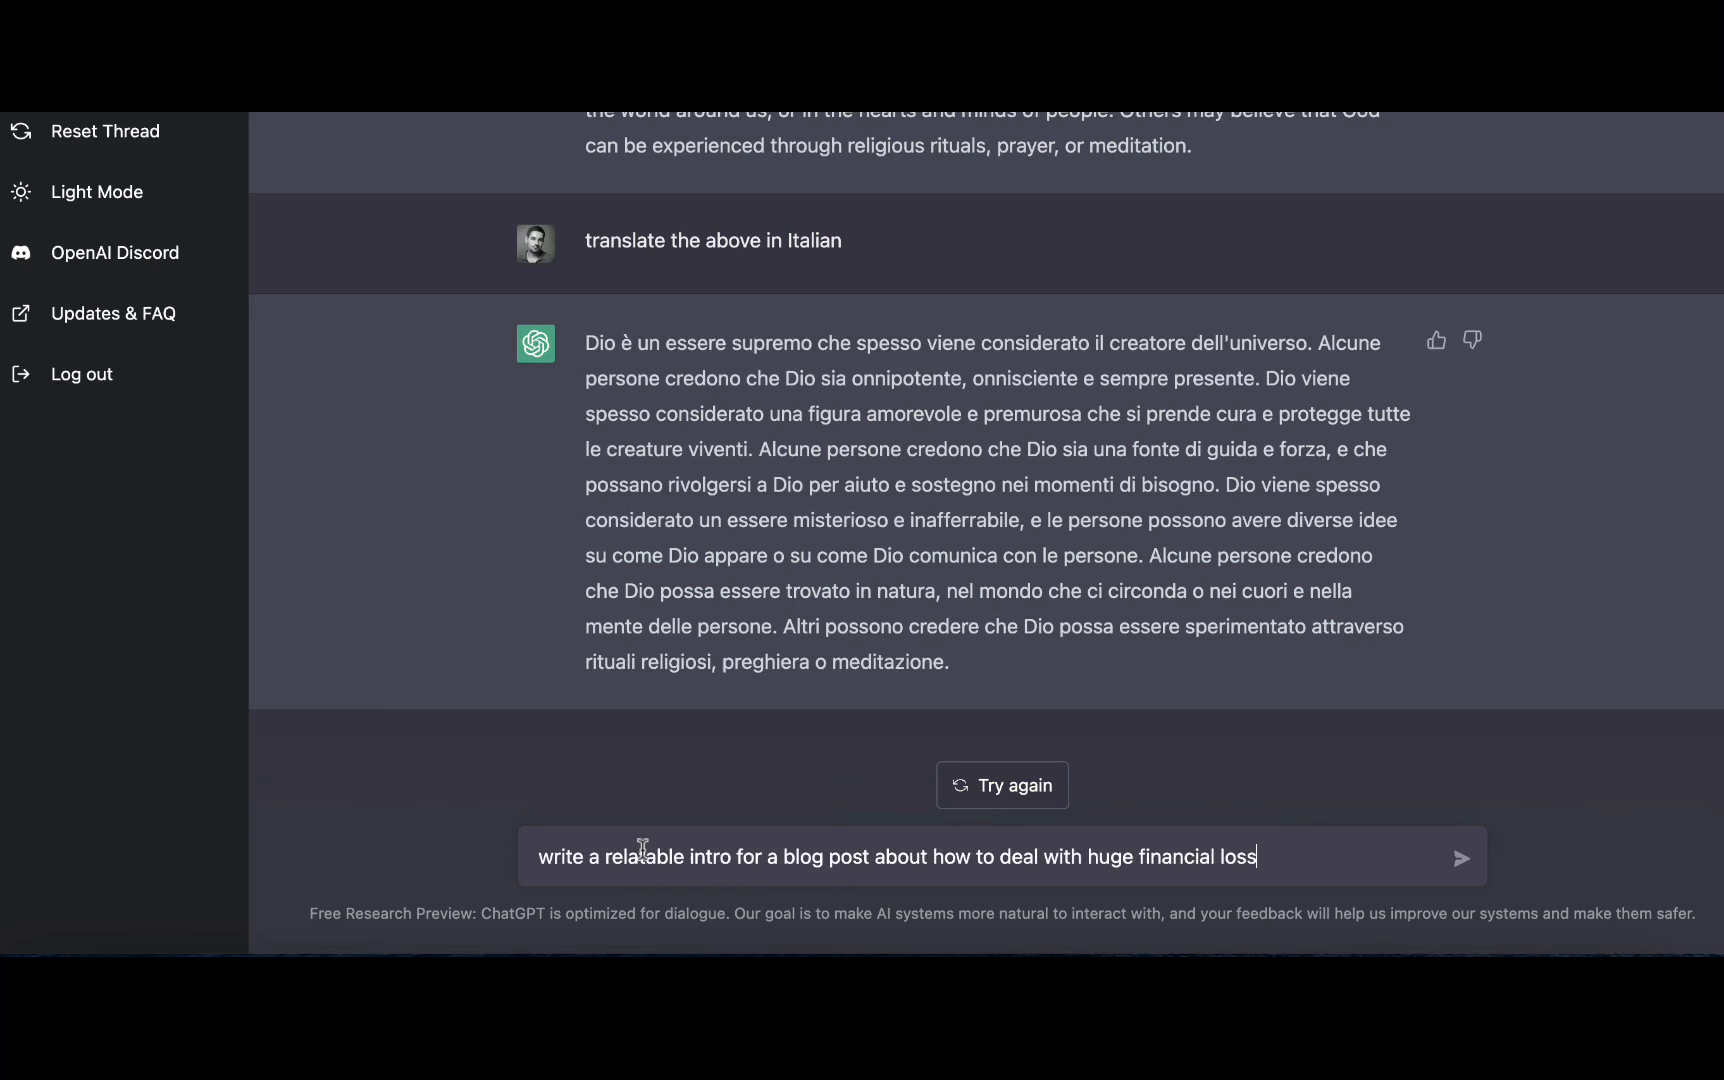
pyautogui.moveTo(962, 834)
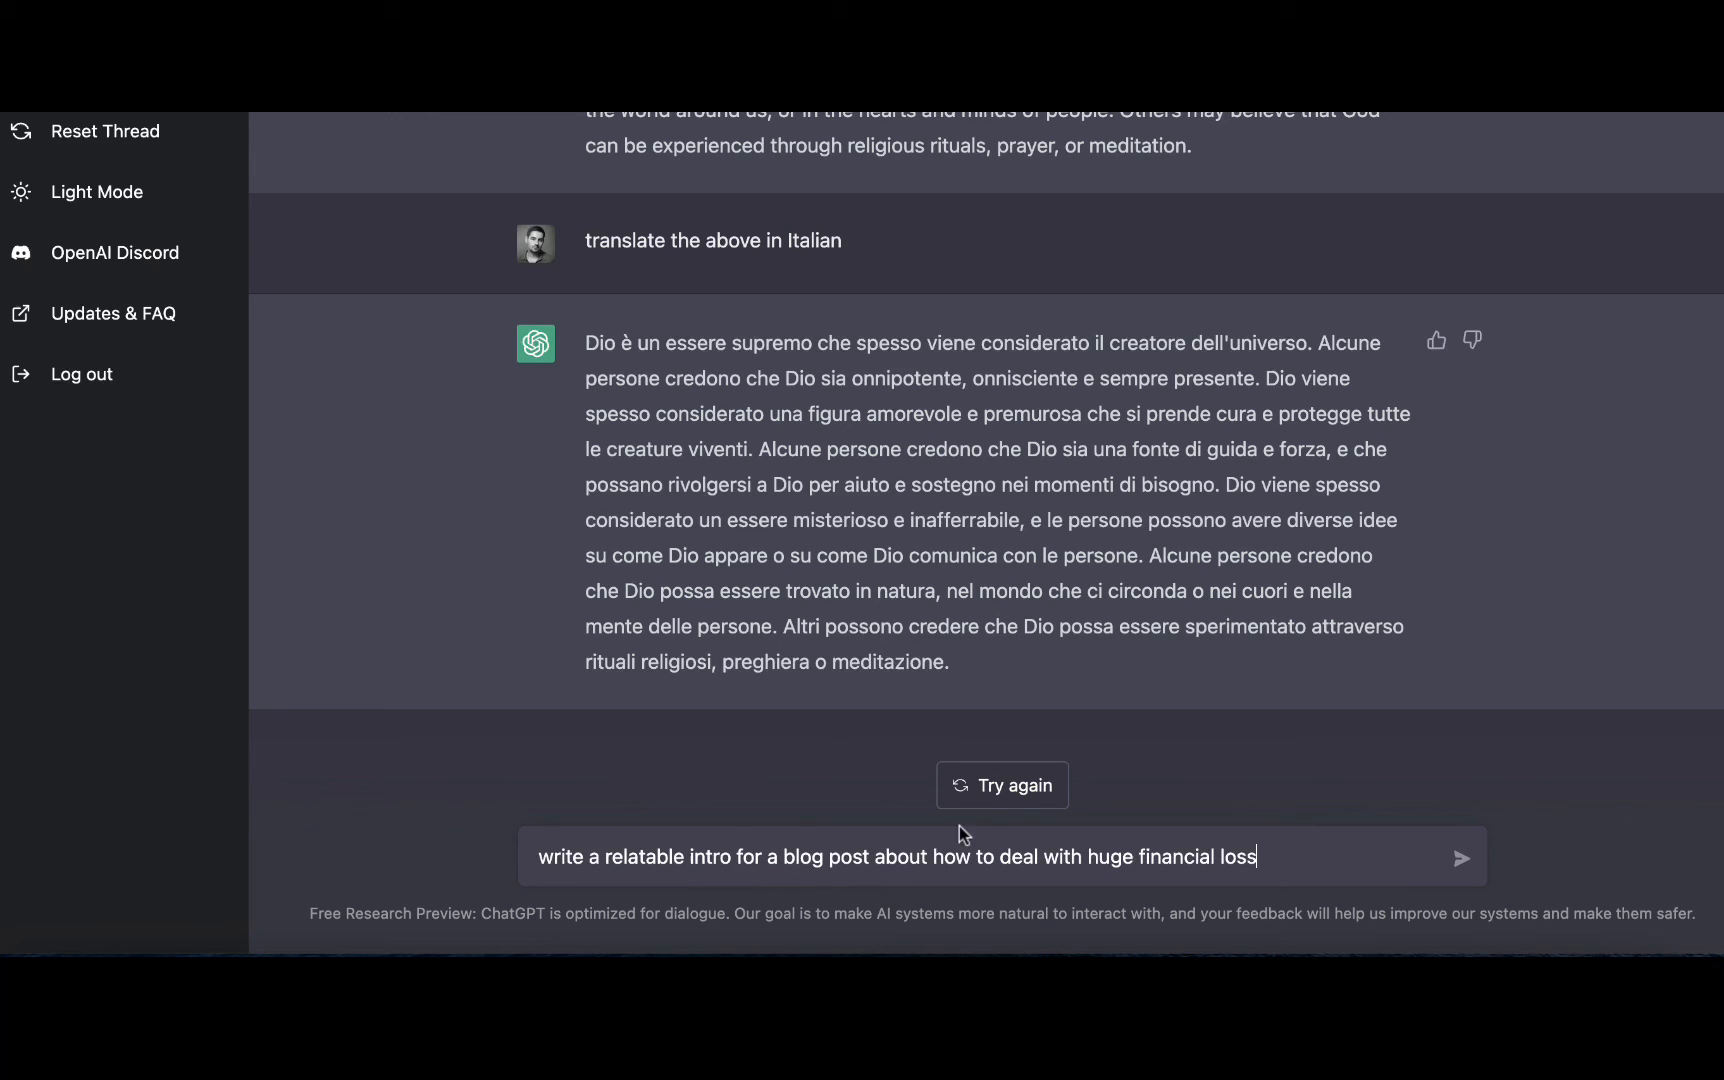
pyautogui.moveTo(1346, 846)
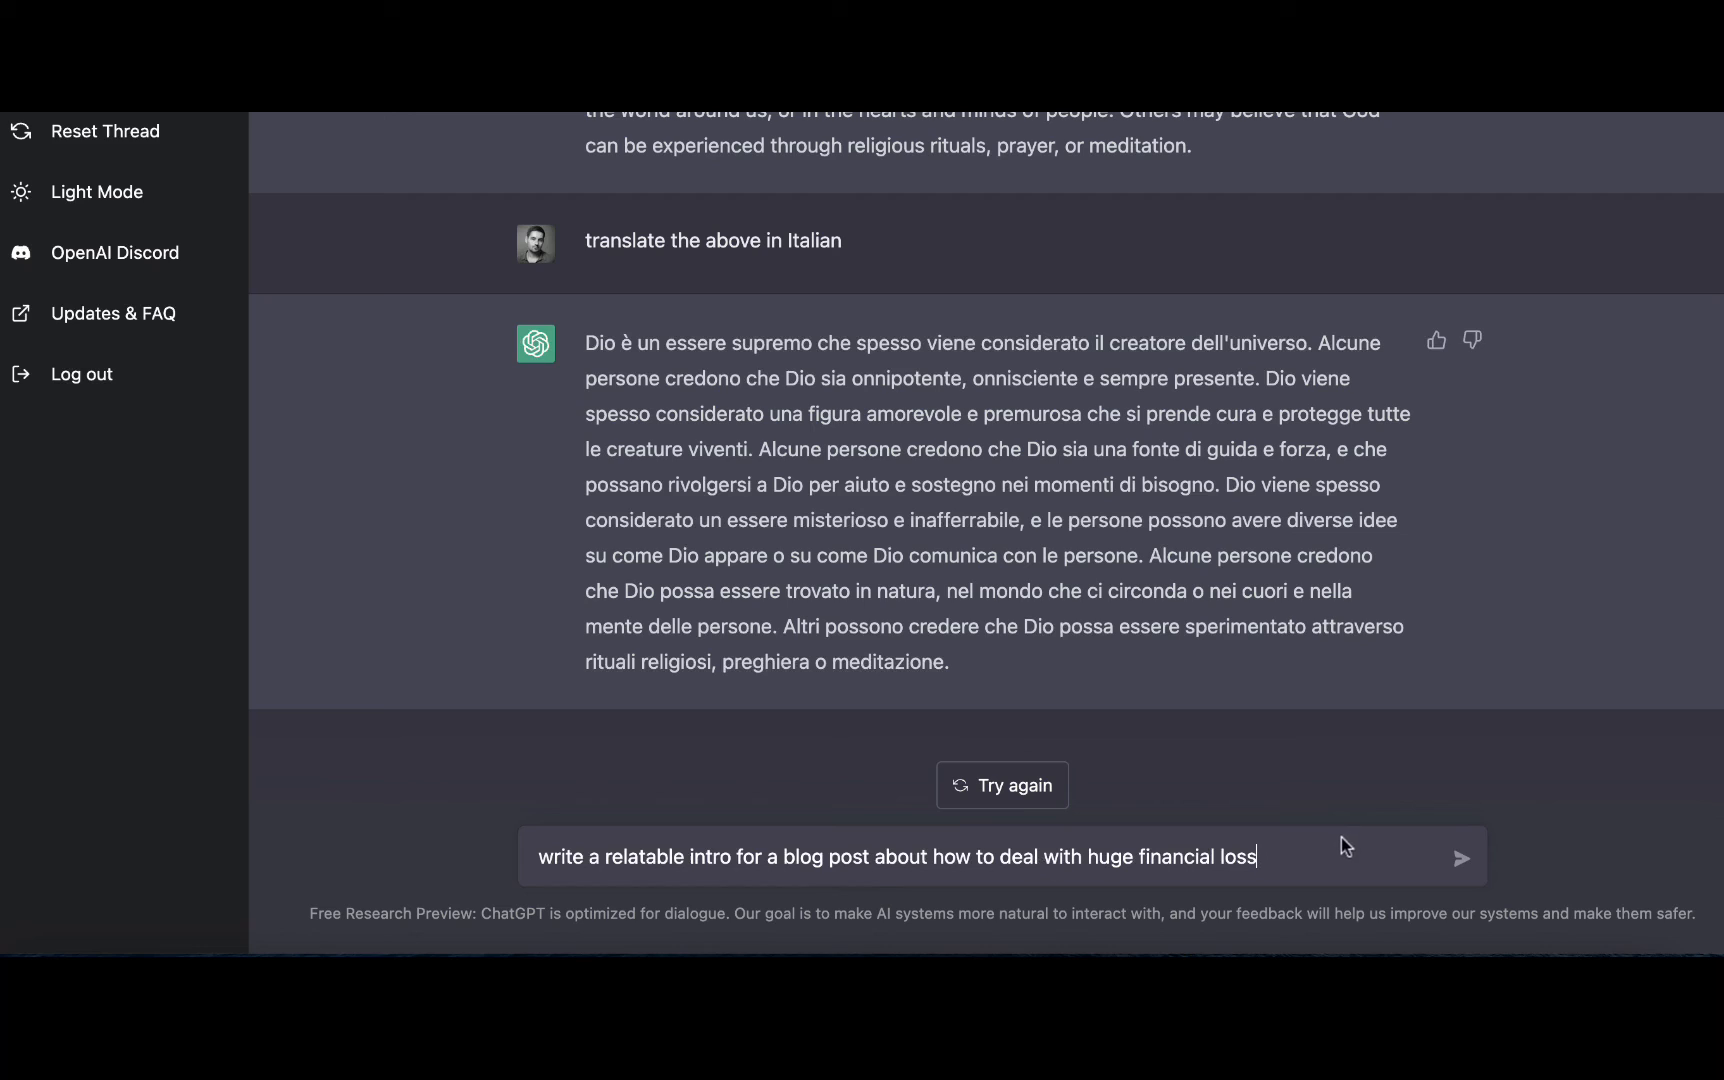
pyautogui.moveTo(870, 886)
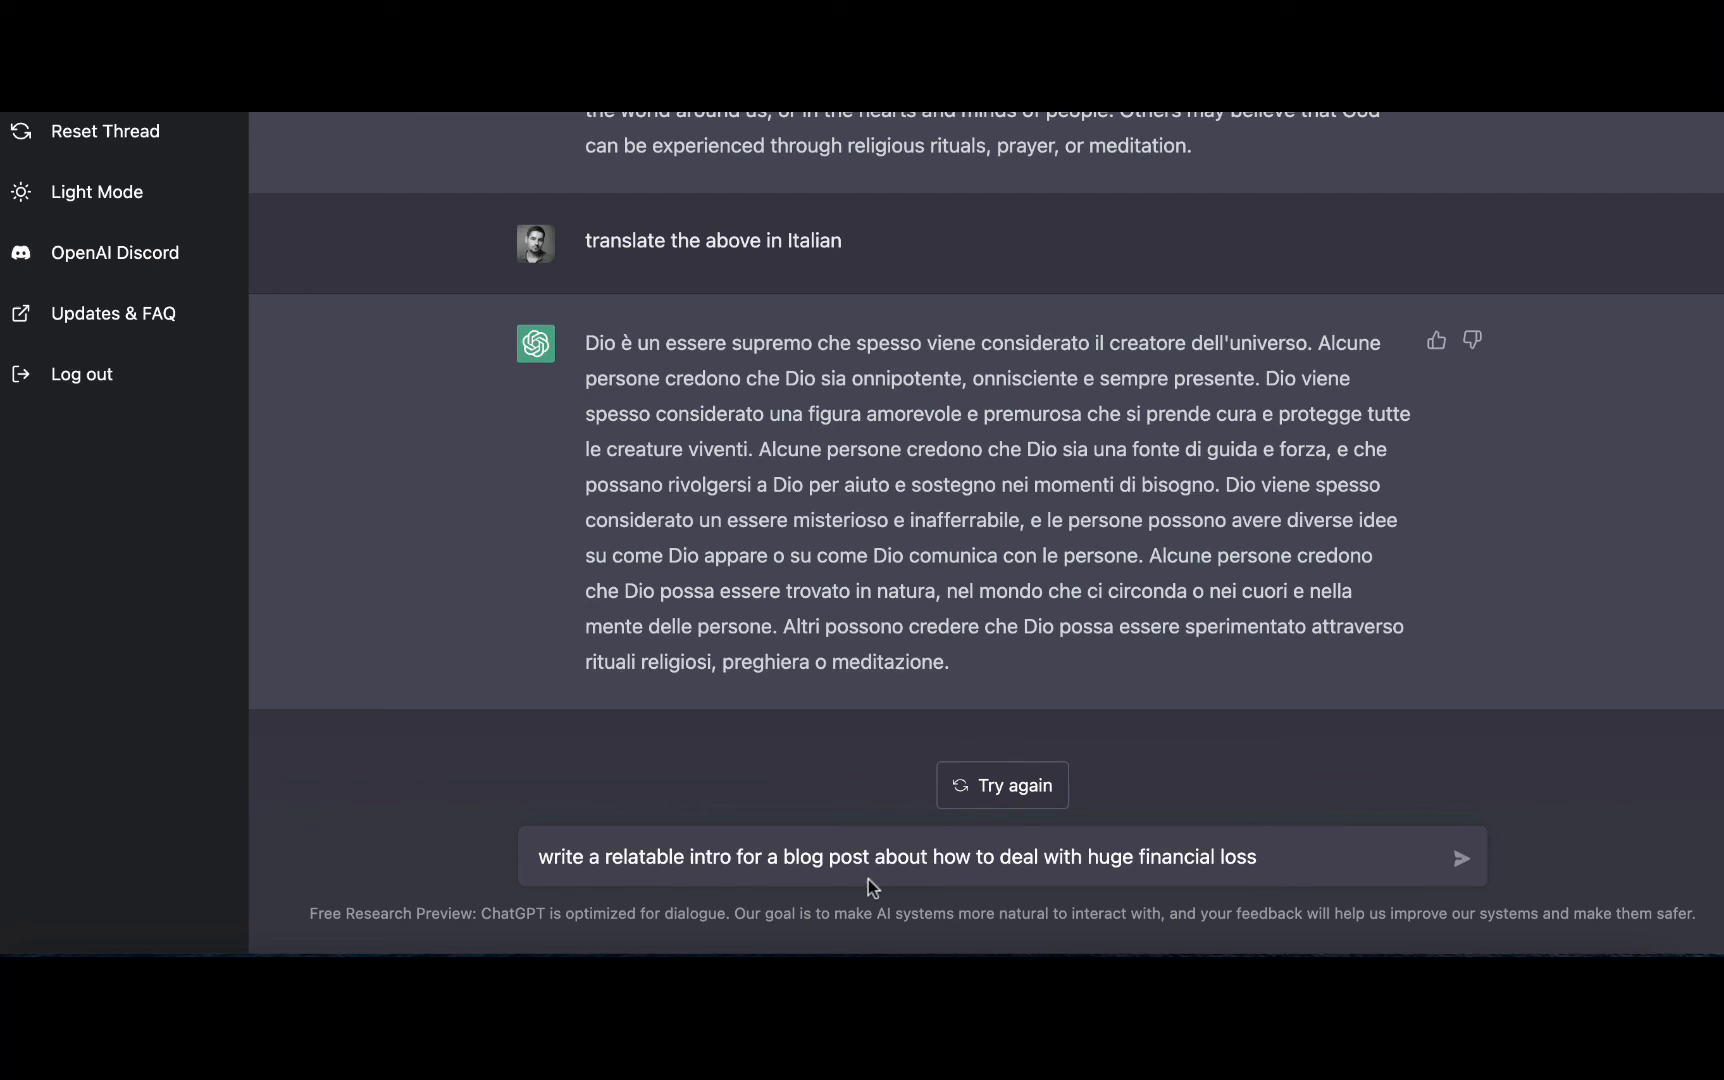
pyautogui.moveTo(1082, 888)
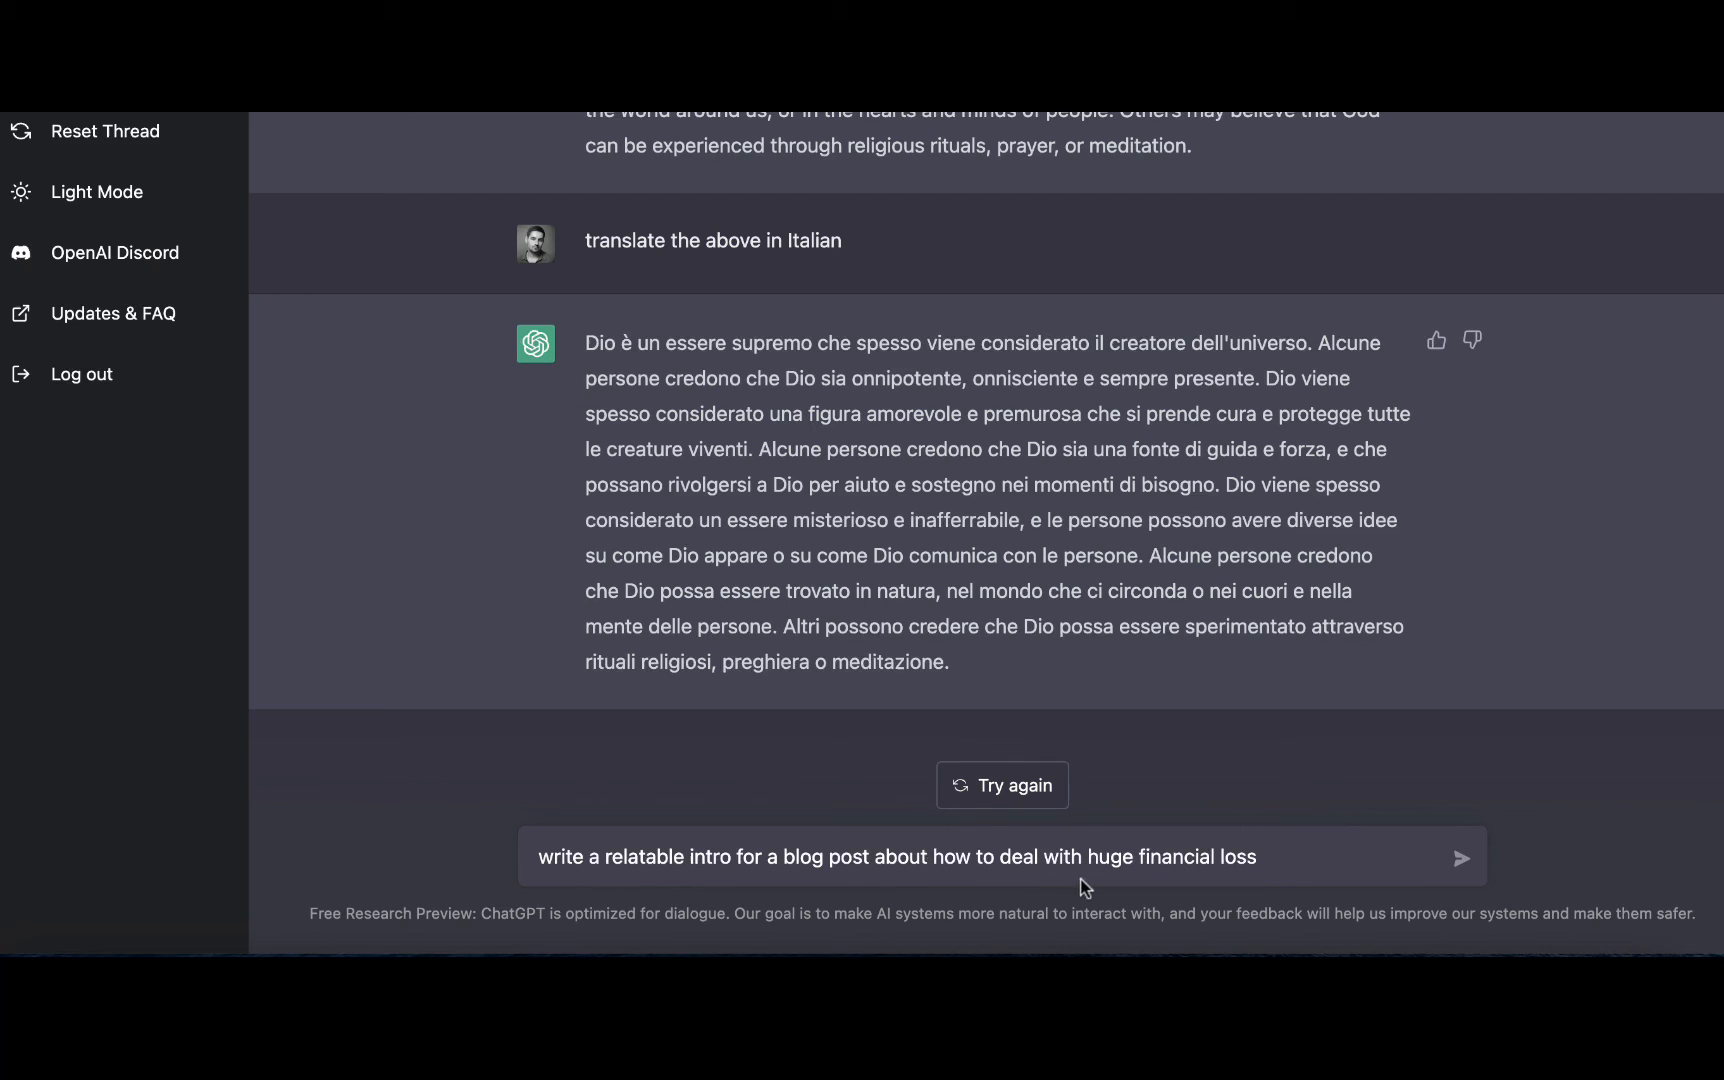
pyautogui.click(1462, 856)
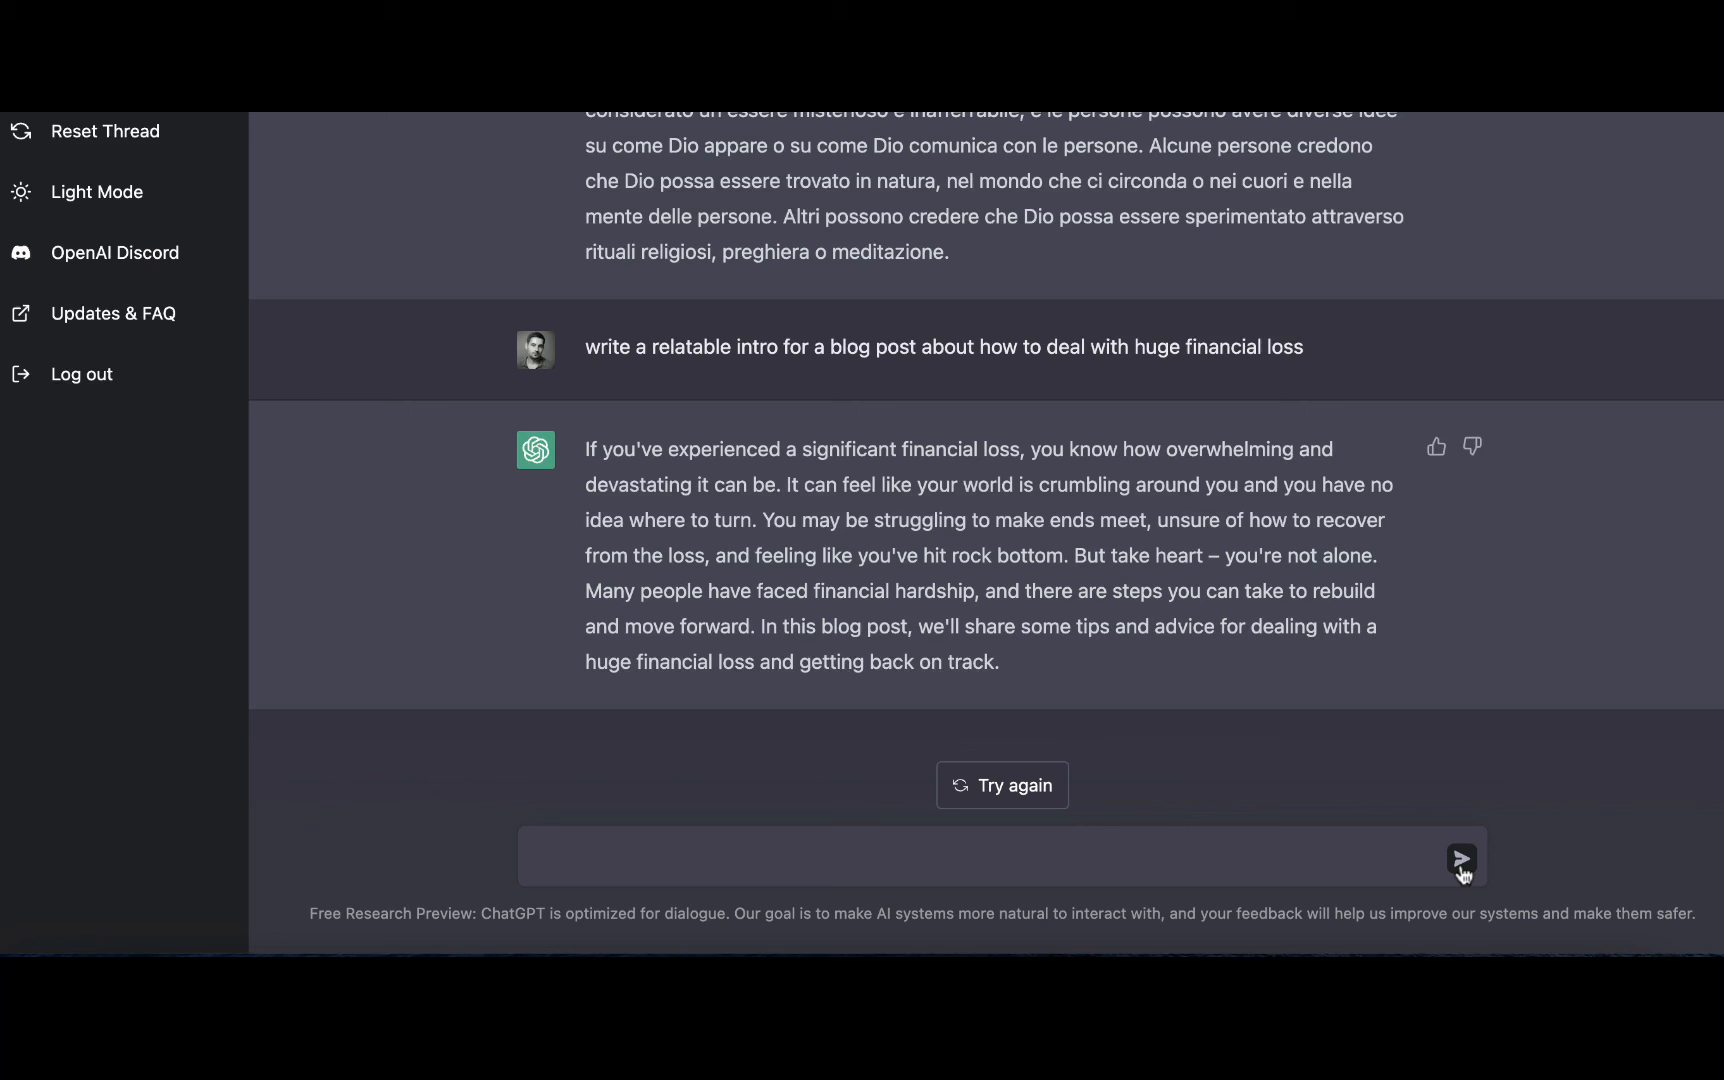
pyautogui.moveTo(1334, 870)
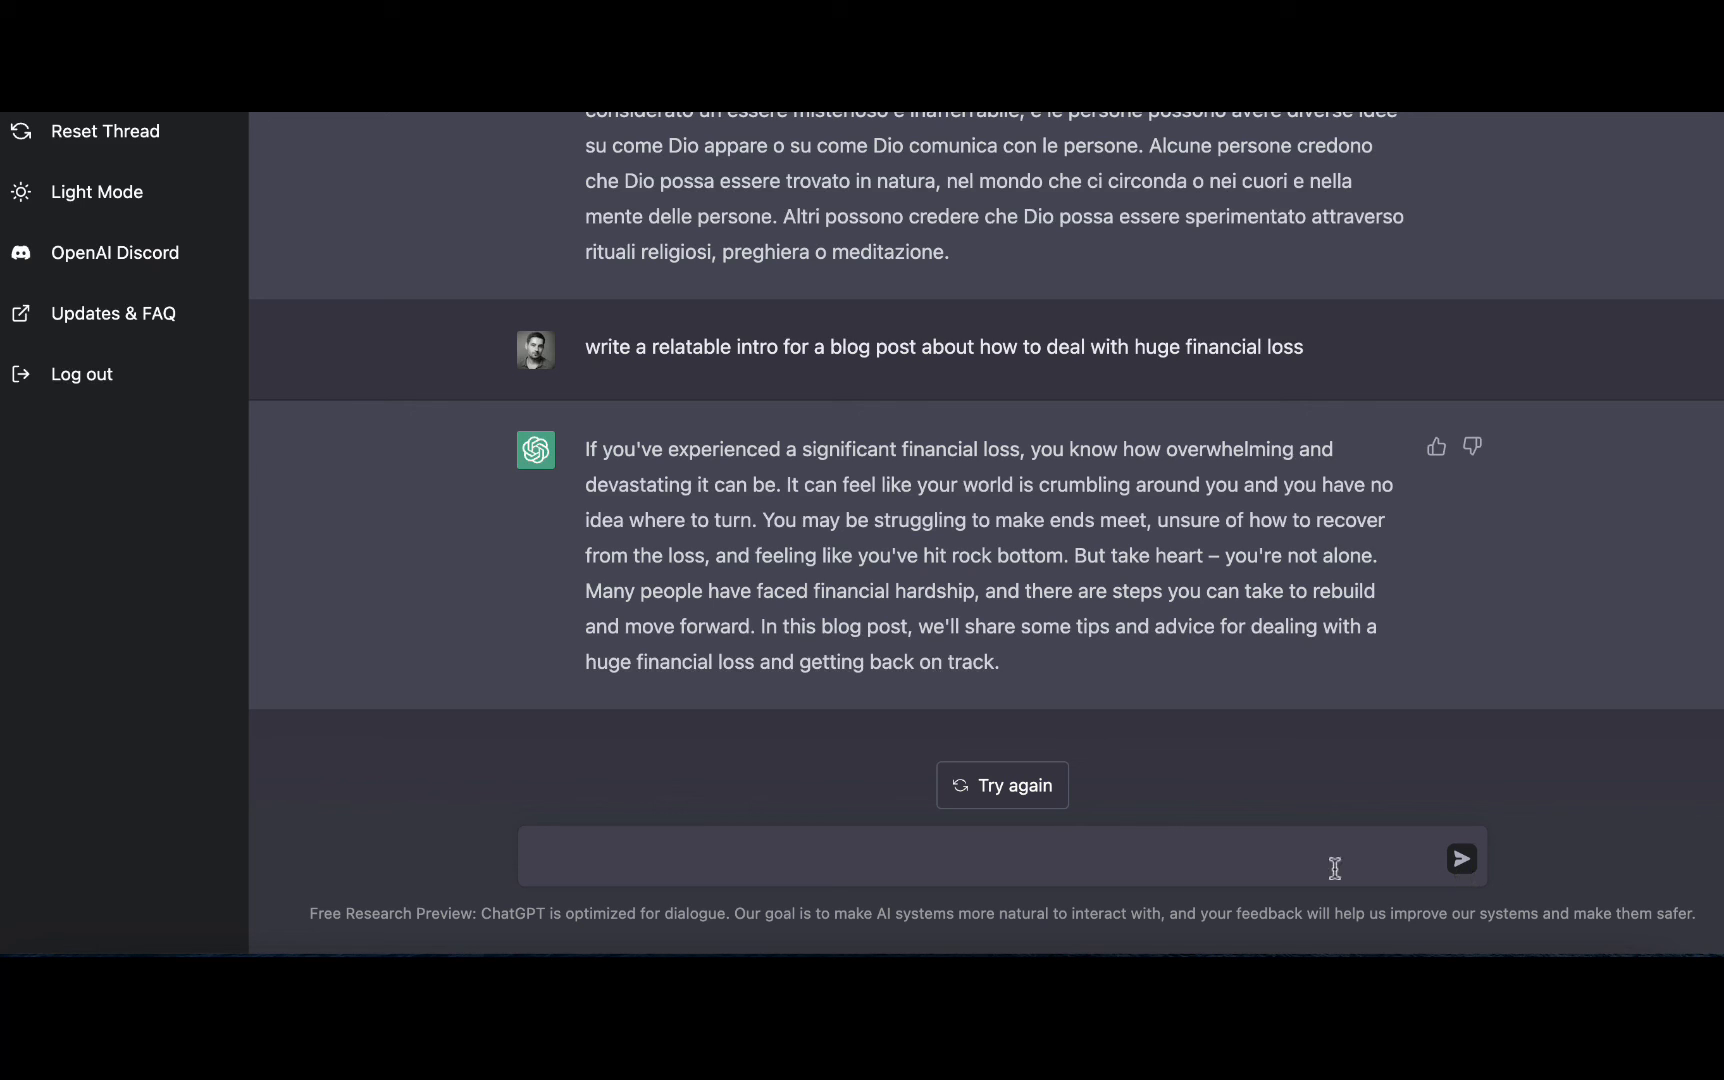
pyautogui.moveTo(610, 448); pyautogui.dragTo(1000, 662)
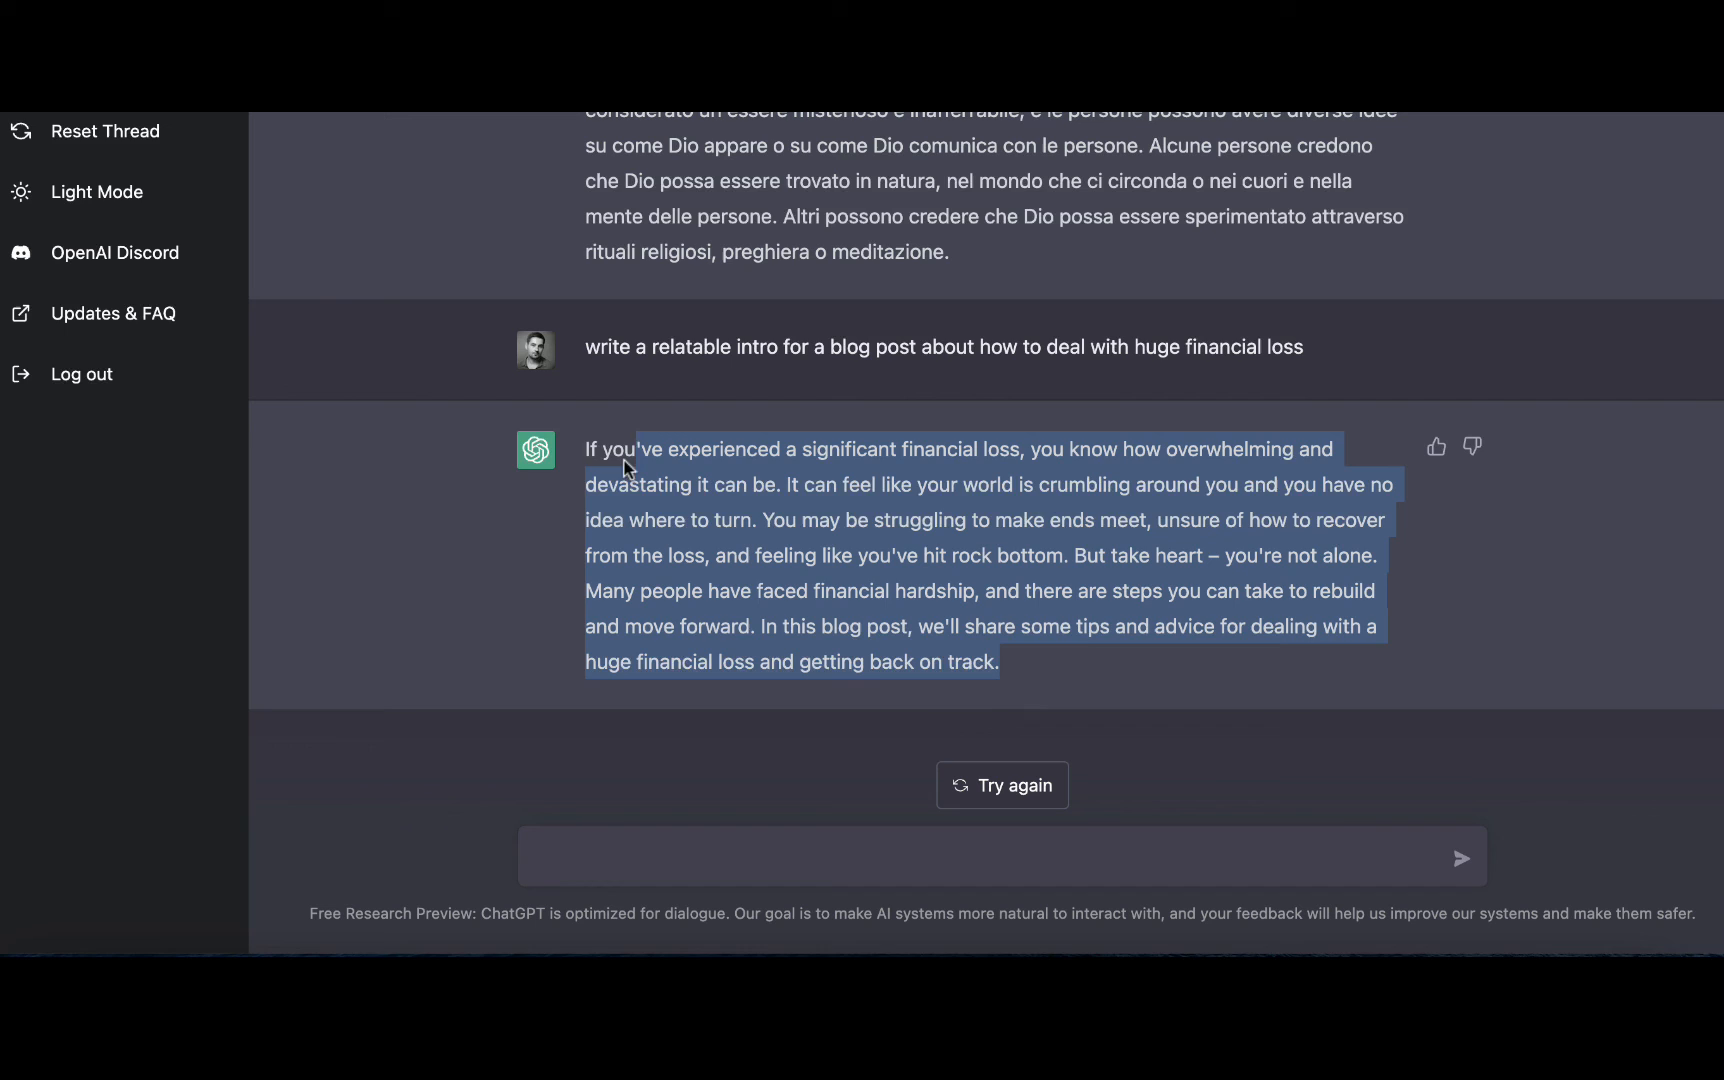
pyautogui.click(820, 792)
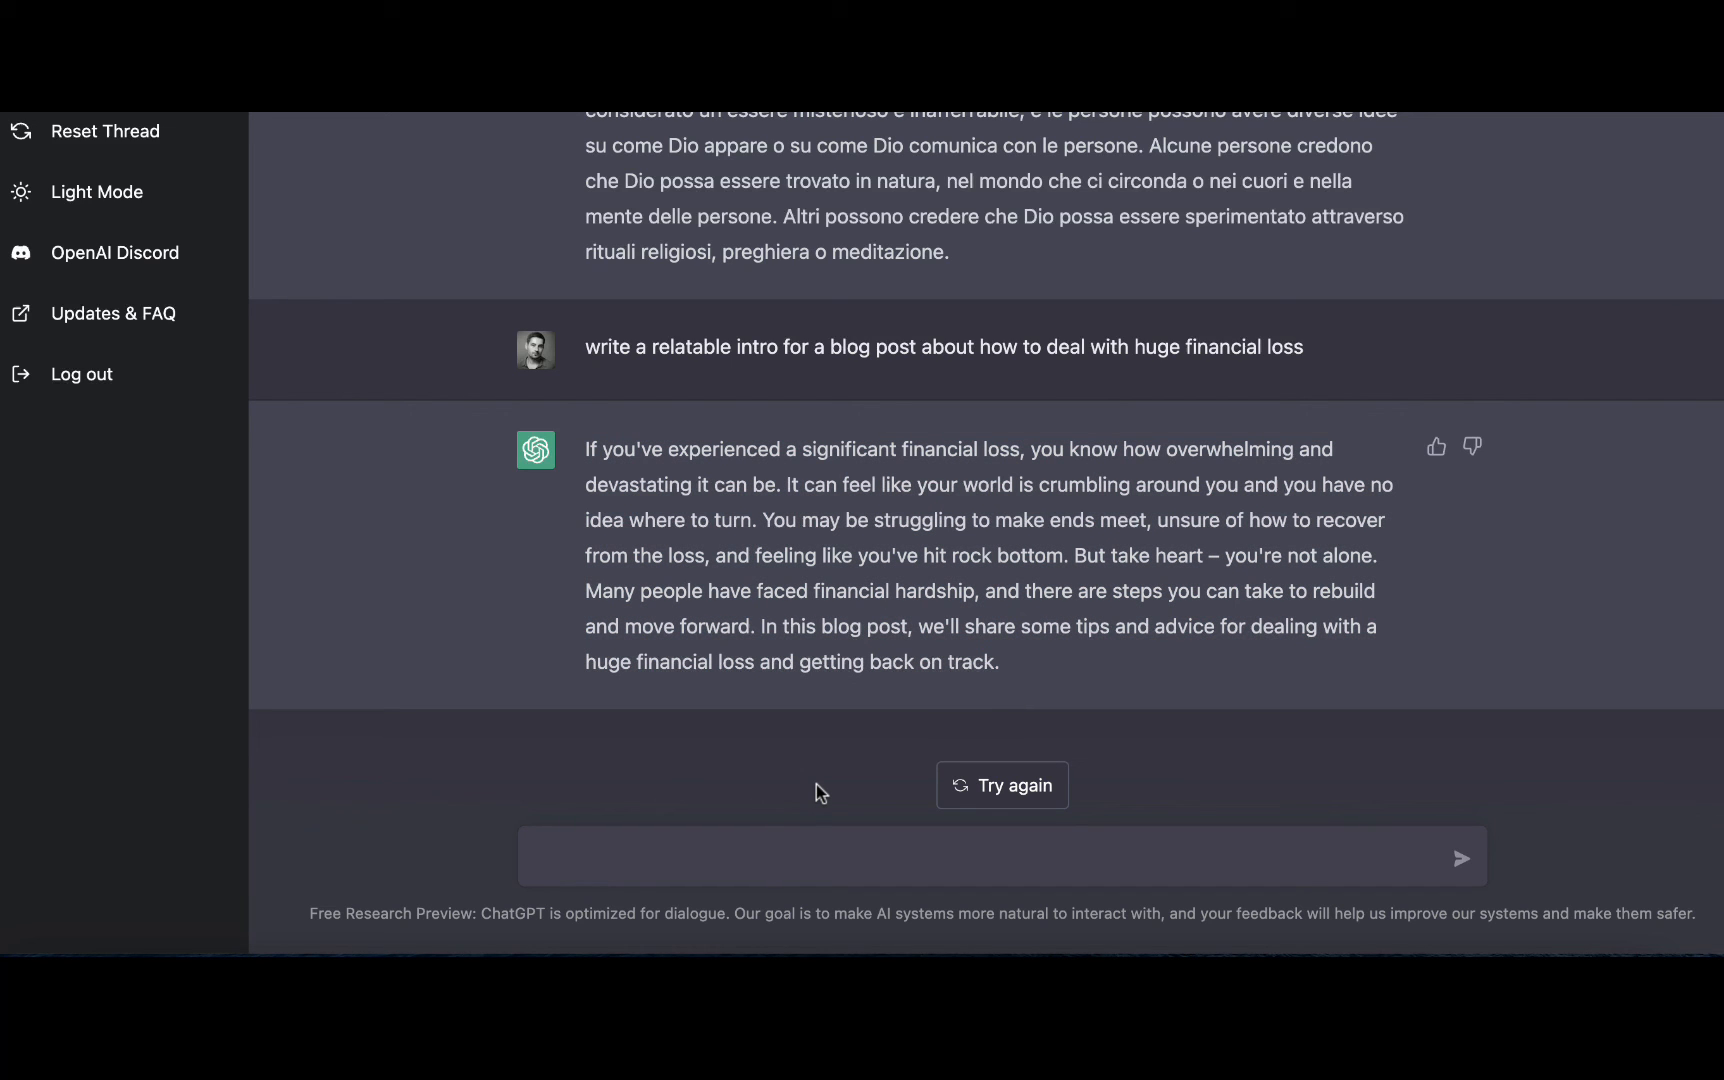
pyautogui.click(666, 856)
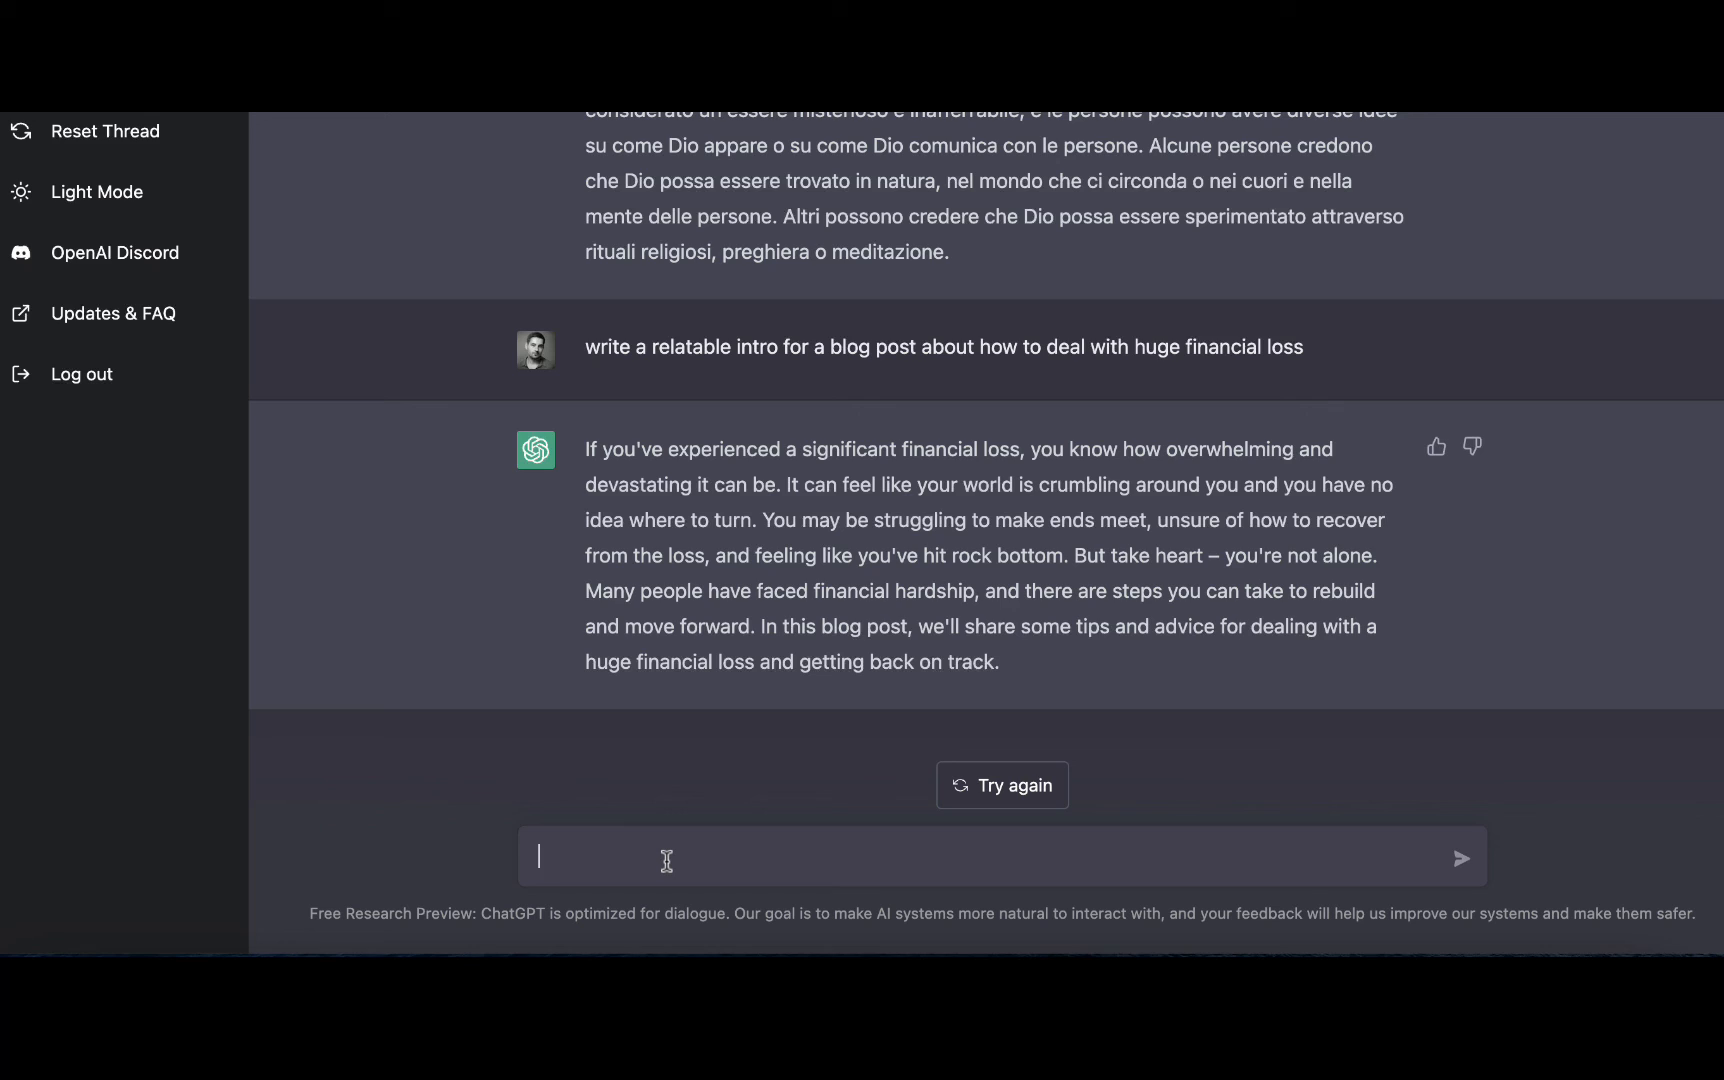
# Step: Request a book summary of The Alchemist by Paulo Coelho and read Santiago's story
pyautogui.write('write a book summary for The Alchemist by Paulo Coelho')
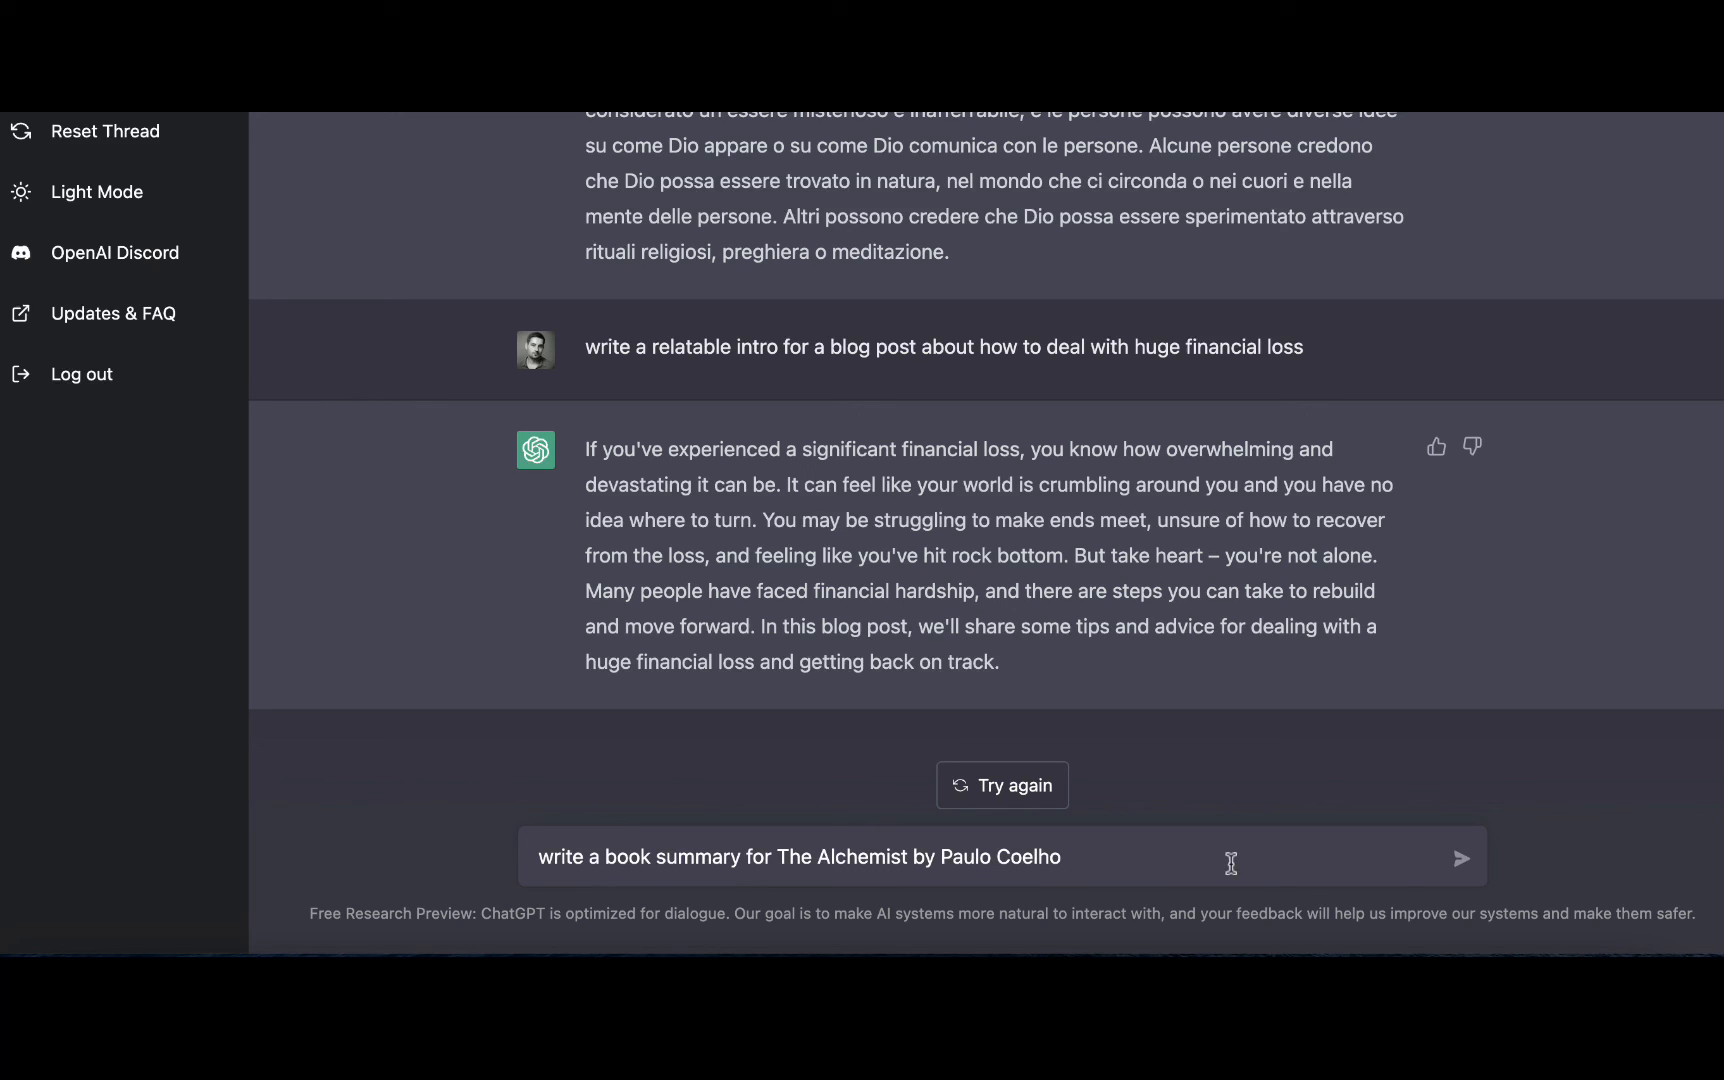
pyautogui.moveTo(1286, 888)
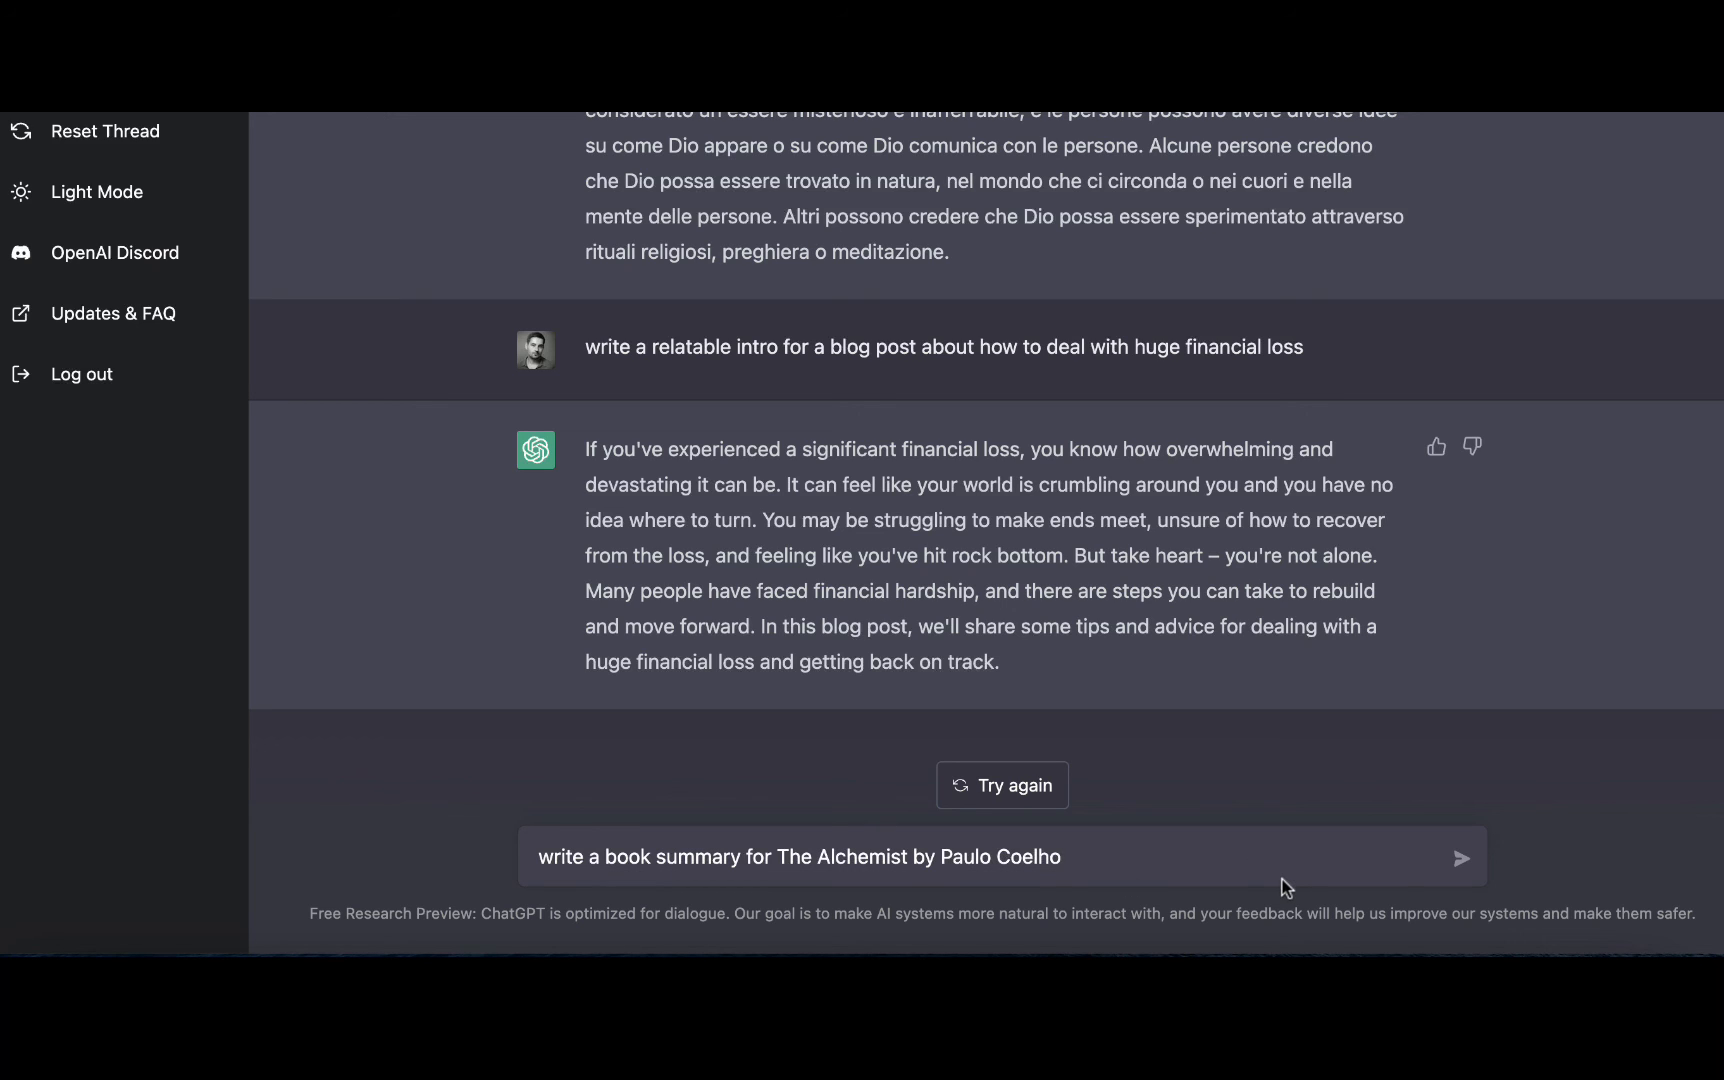
pyautogui.click(1462, 856)
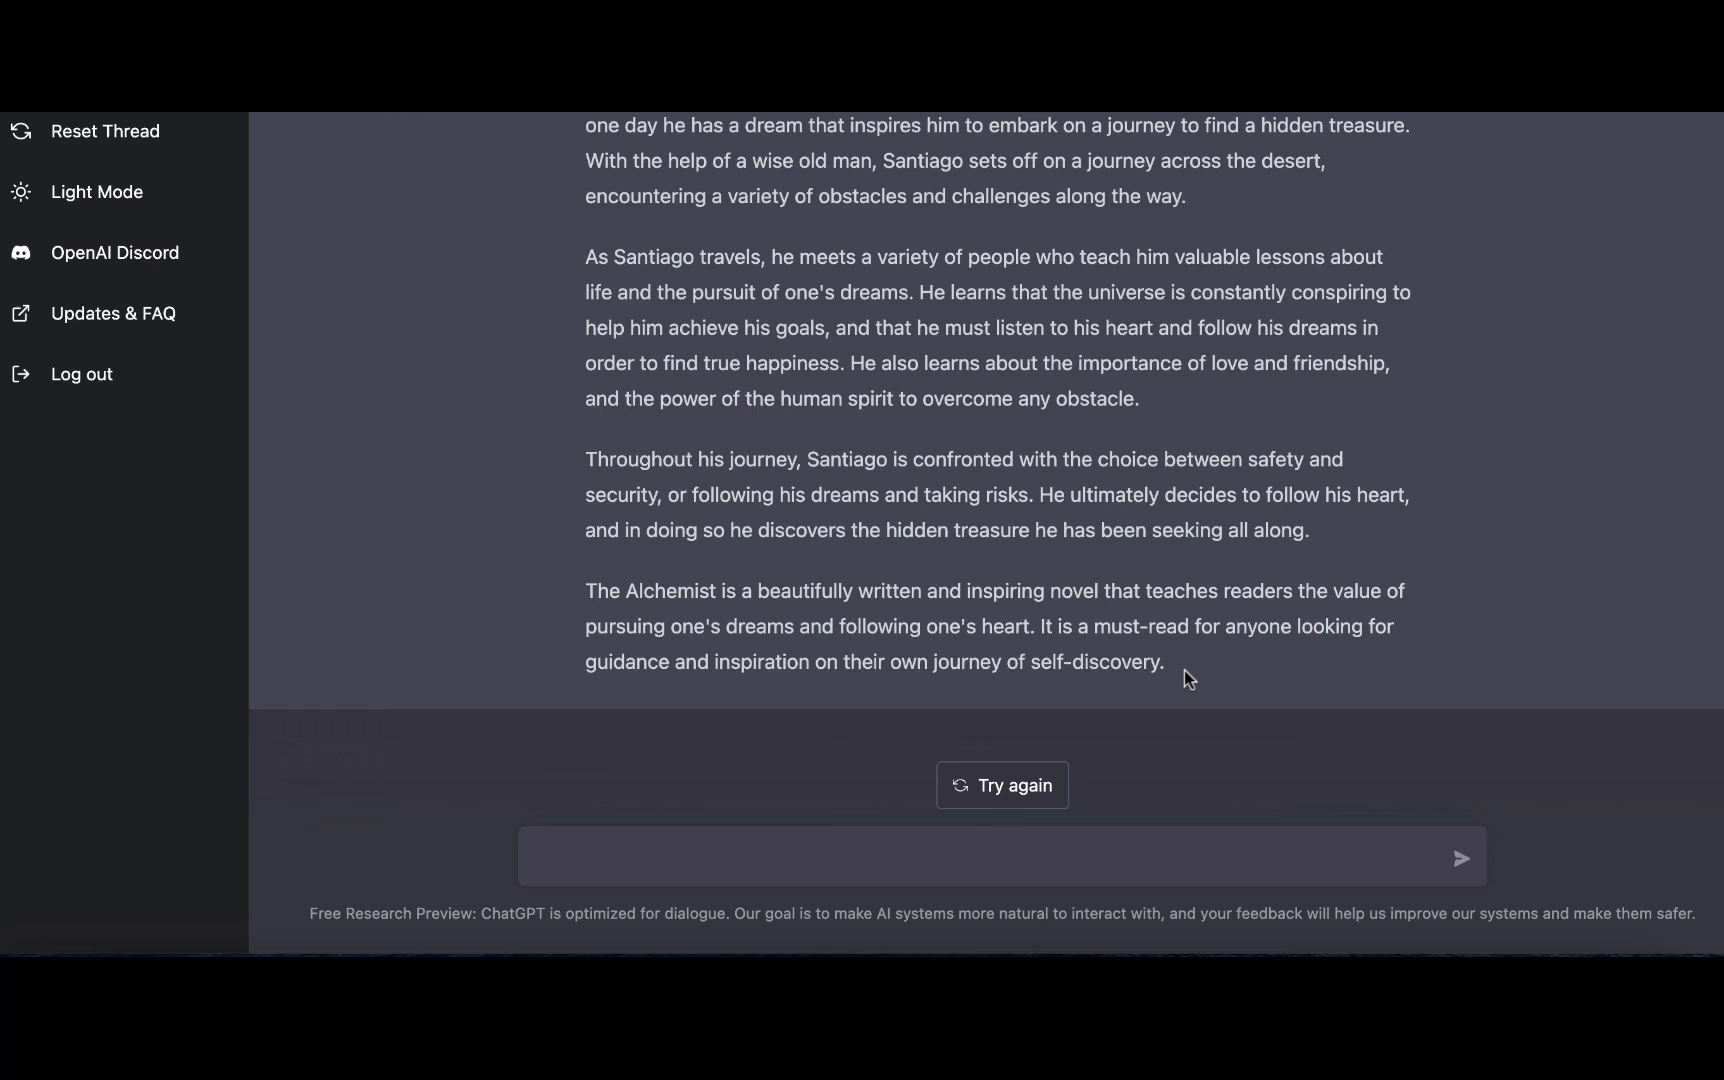
pyautogui.scroll(3)
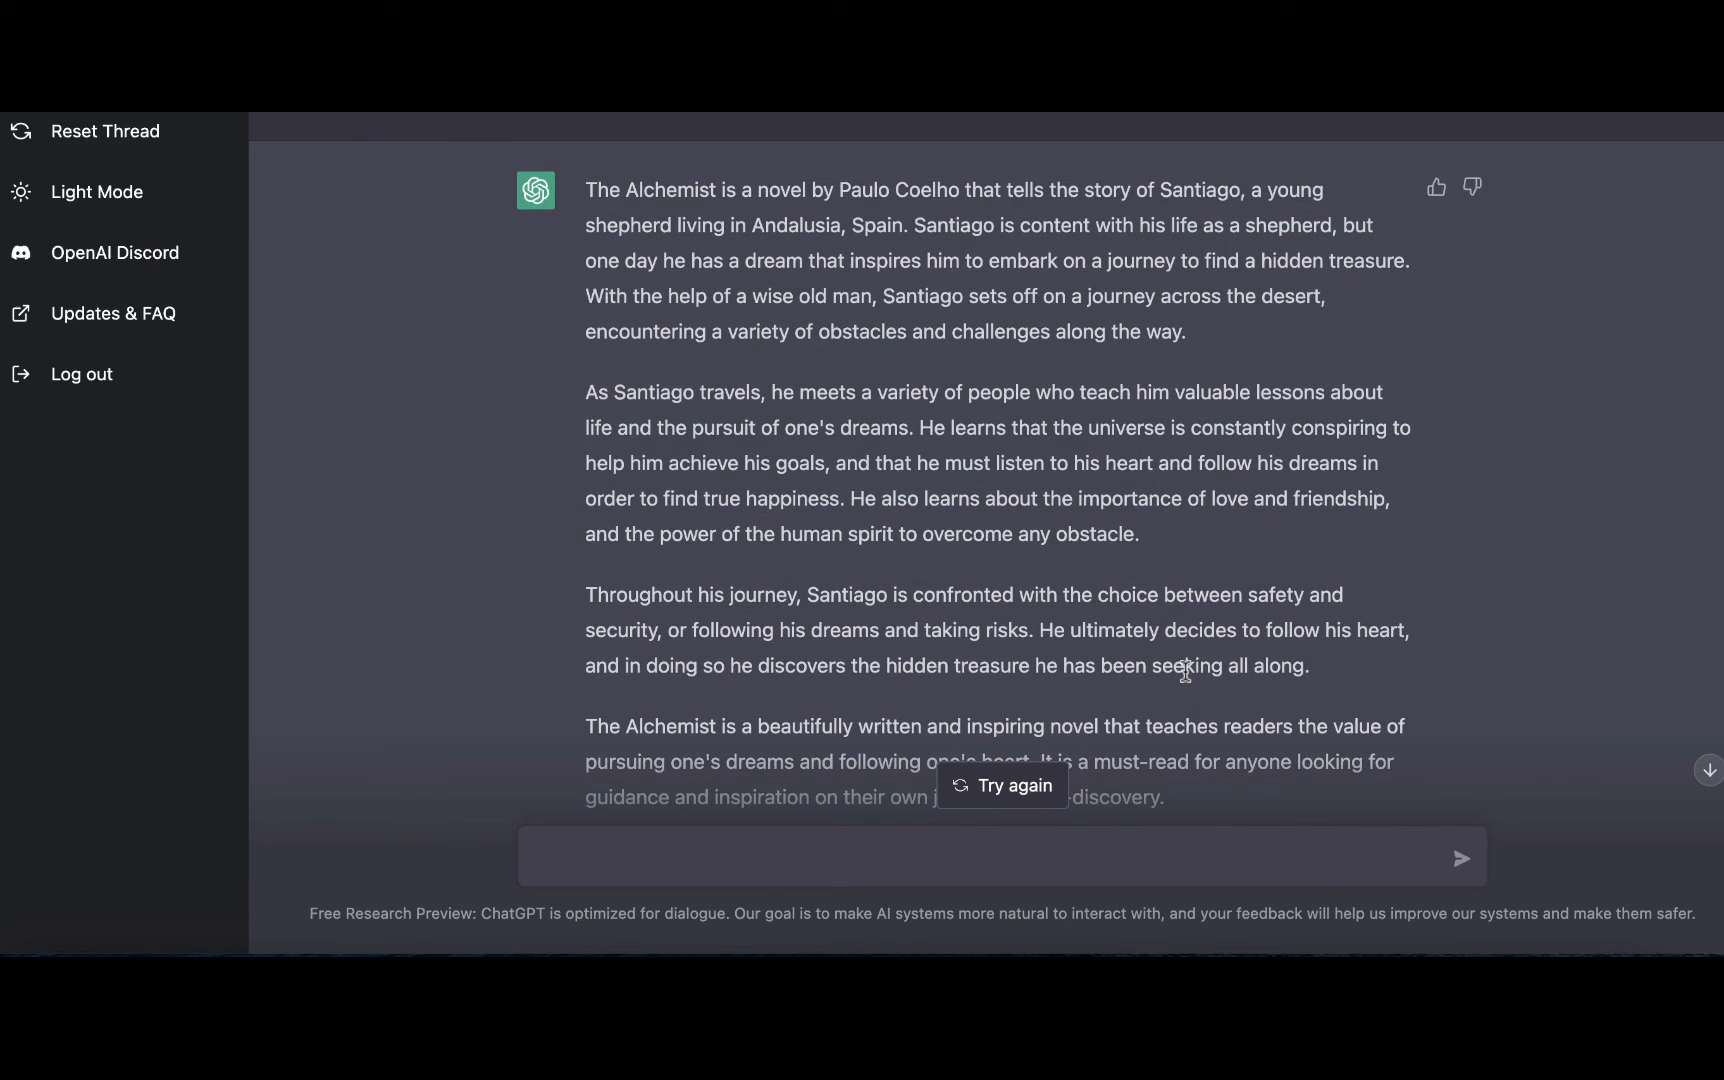
pyautogui.scroll(-3)
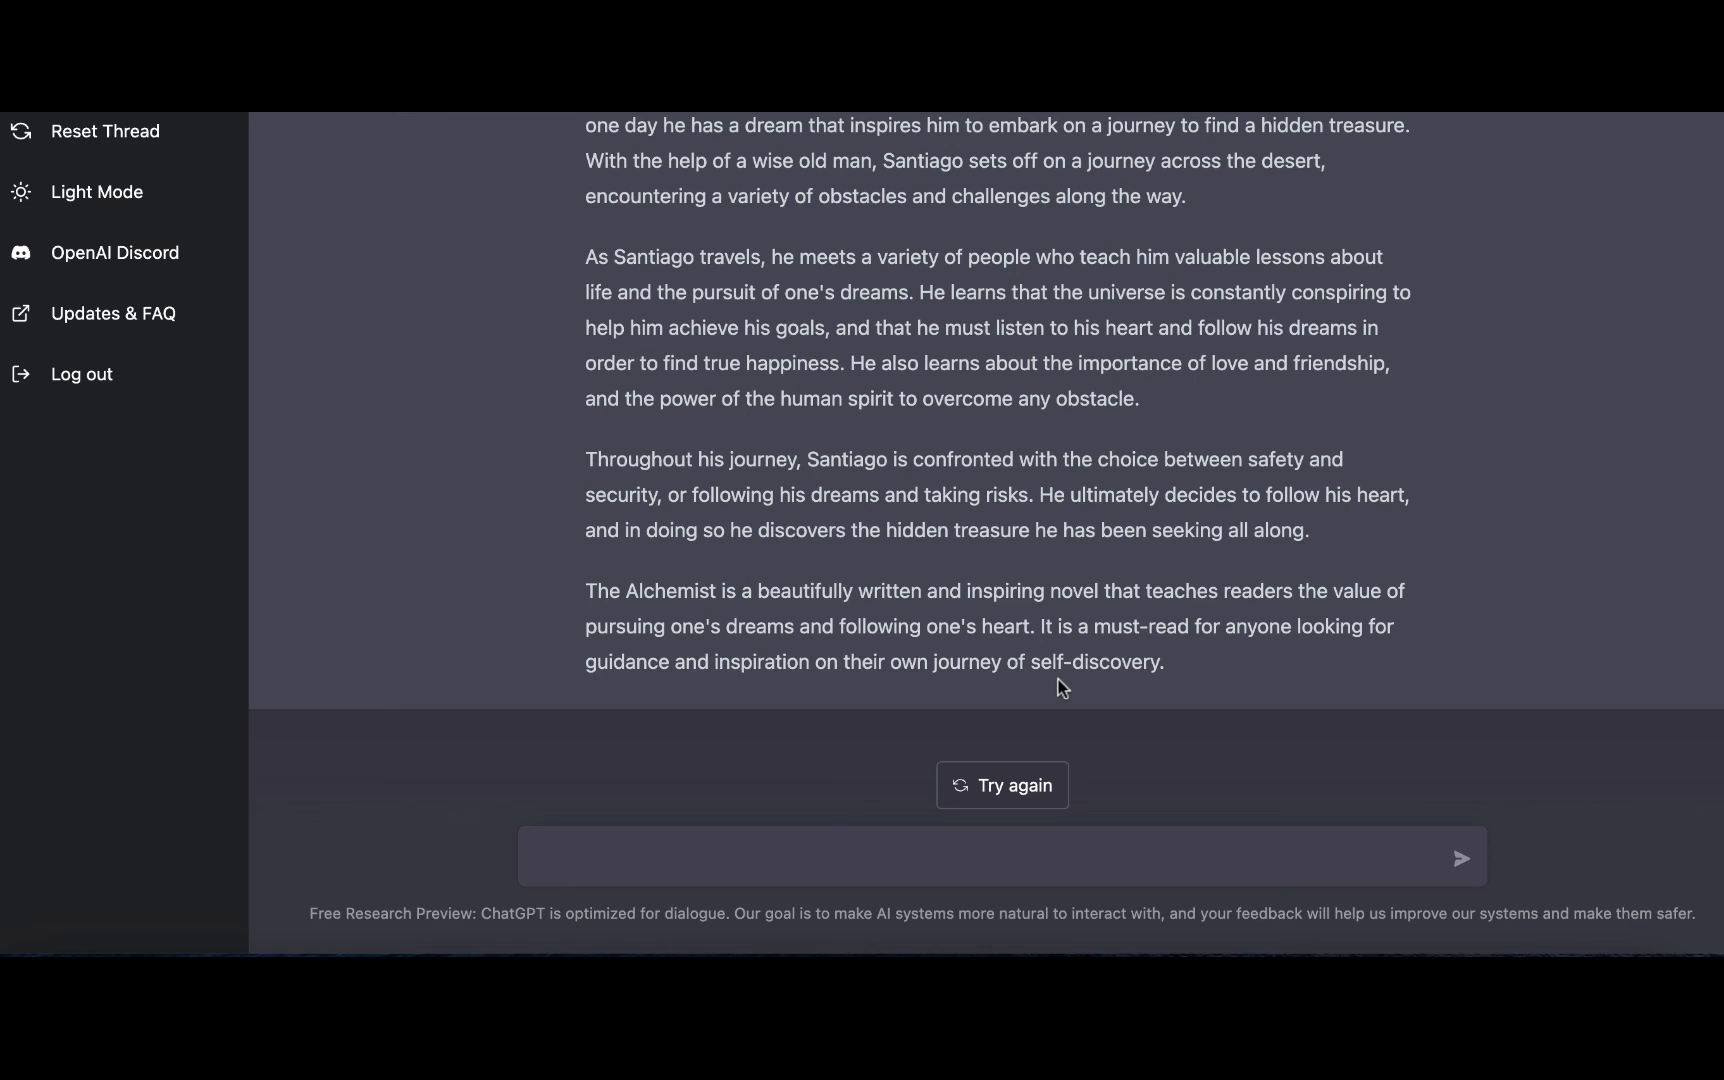
pyautogui.moveTo(738, 770)
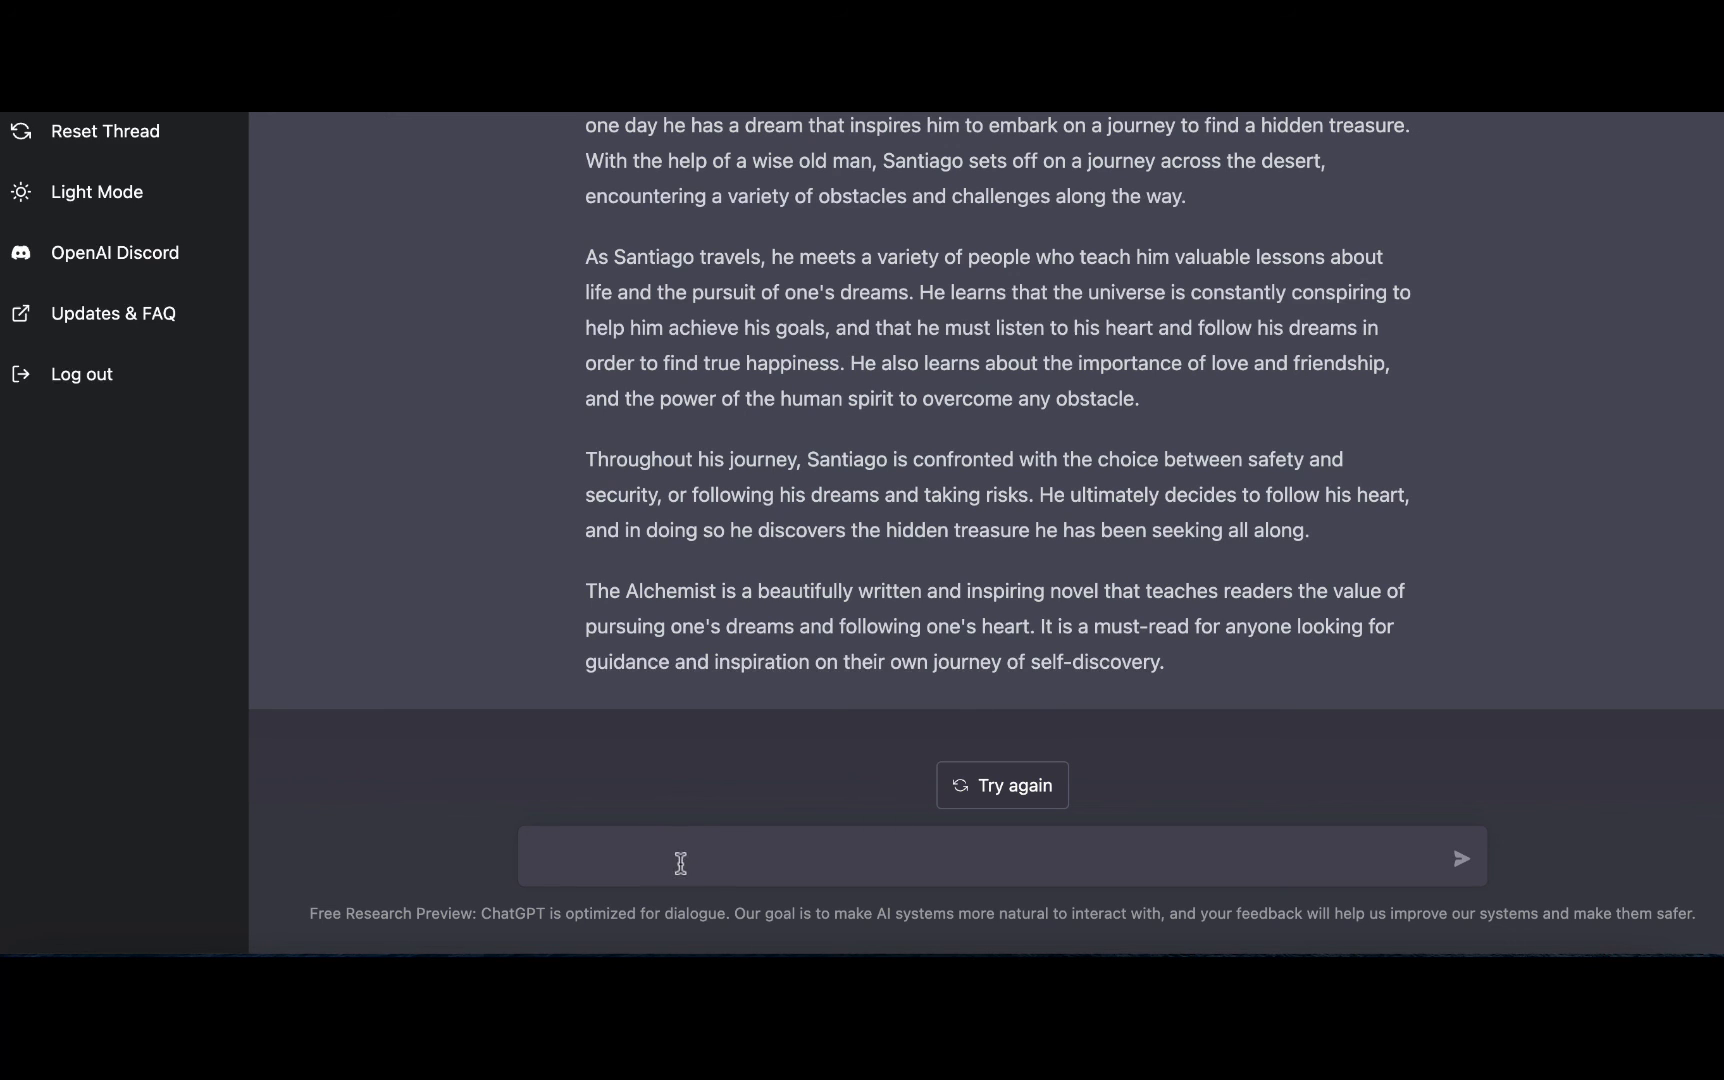
# Step: Send the funny Buddha bulldog story request, then draft 'generate a text prompt for DALL-E to draw a photorealistic lion'
pyautogui.write('write a funny story about a french bulldog named Buddha who once saw a shadow in the backyard')
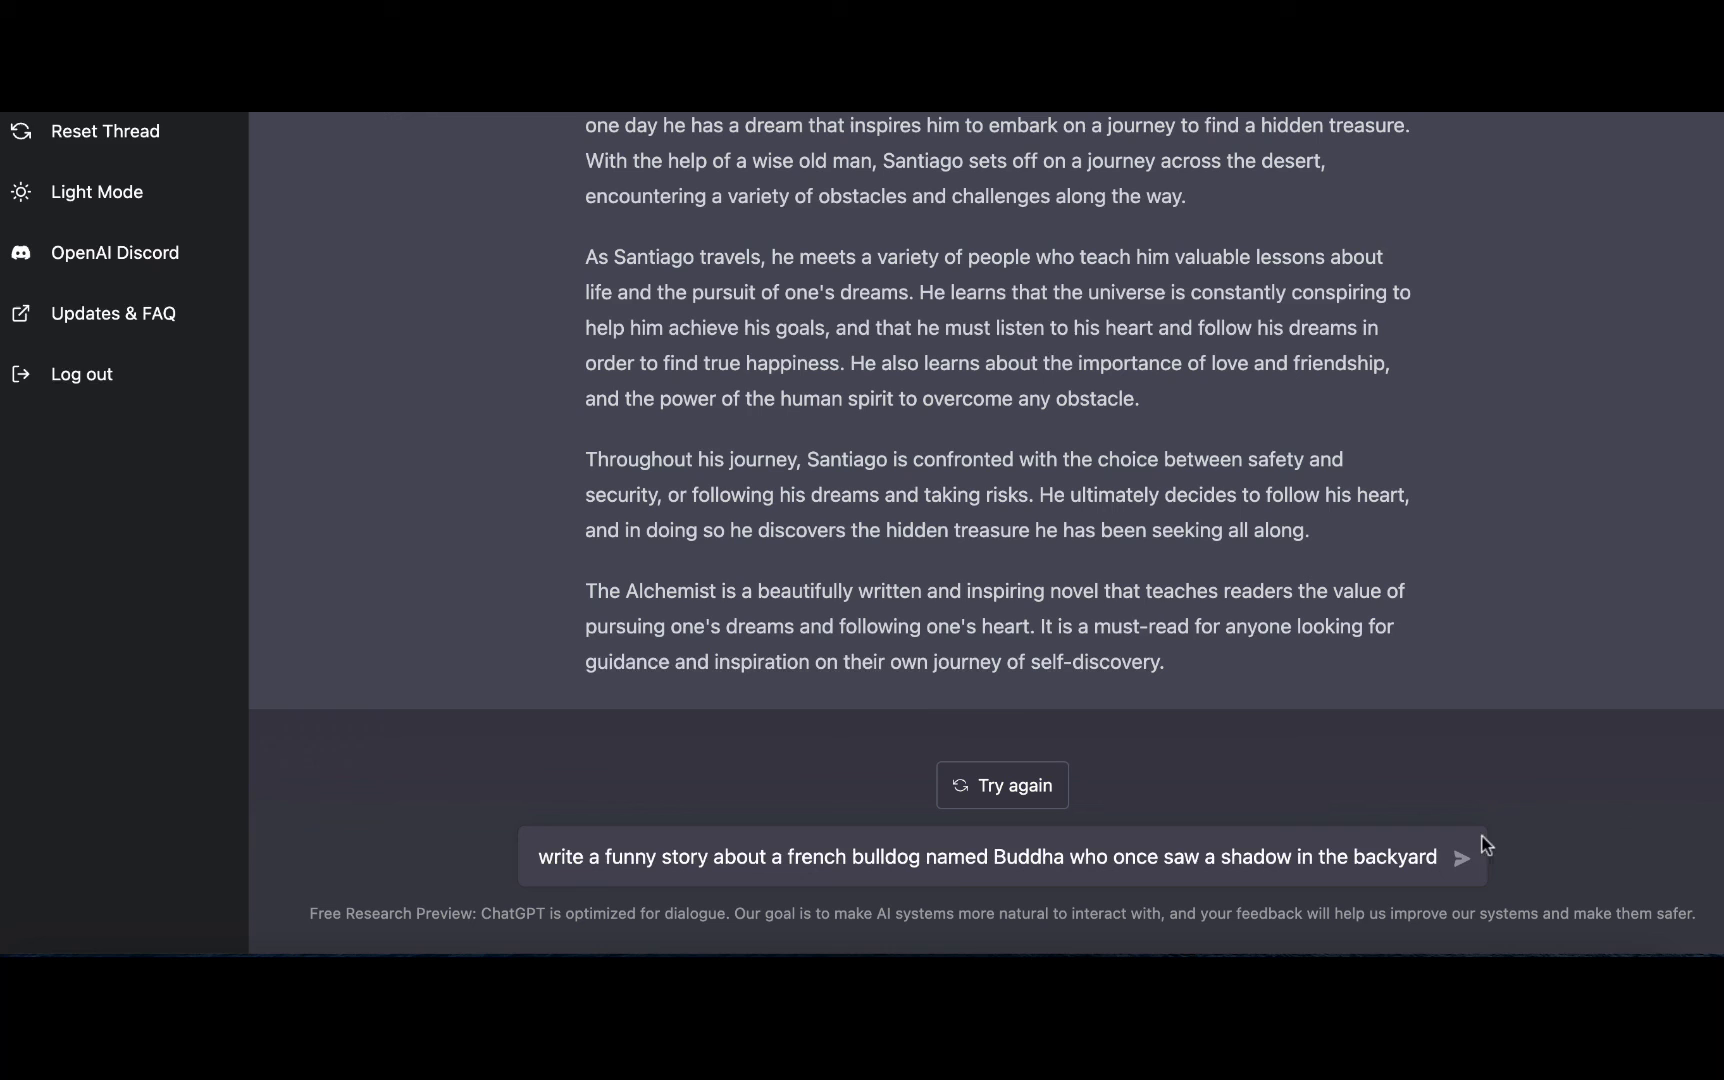
pyautogui.click(1462, 858)
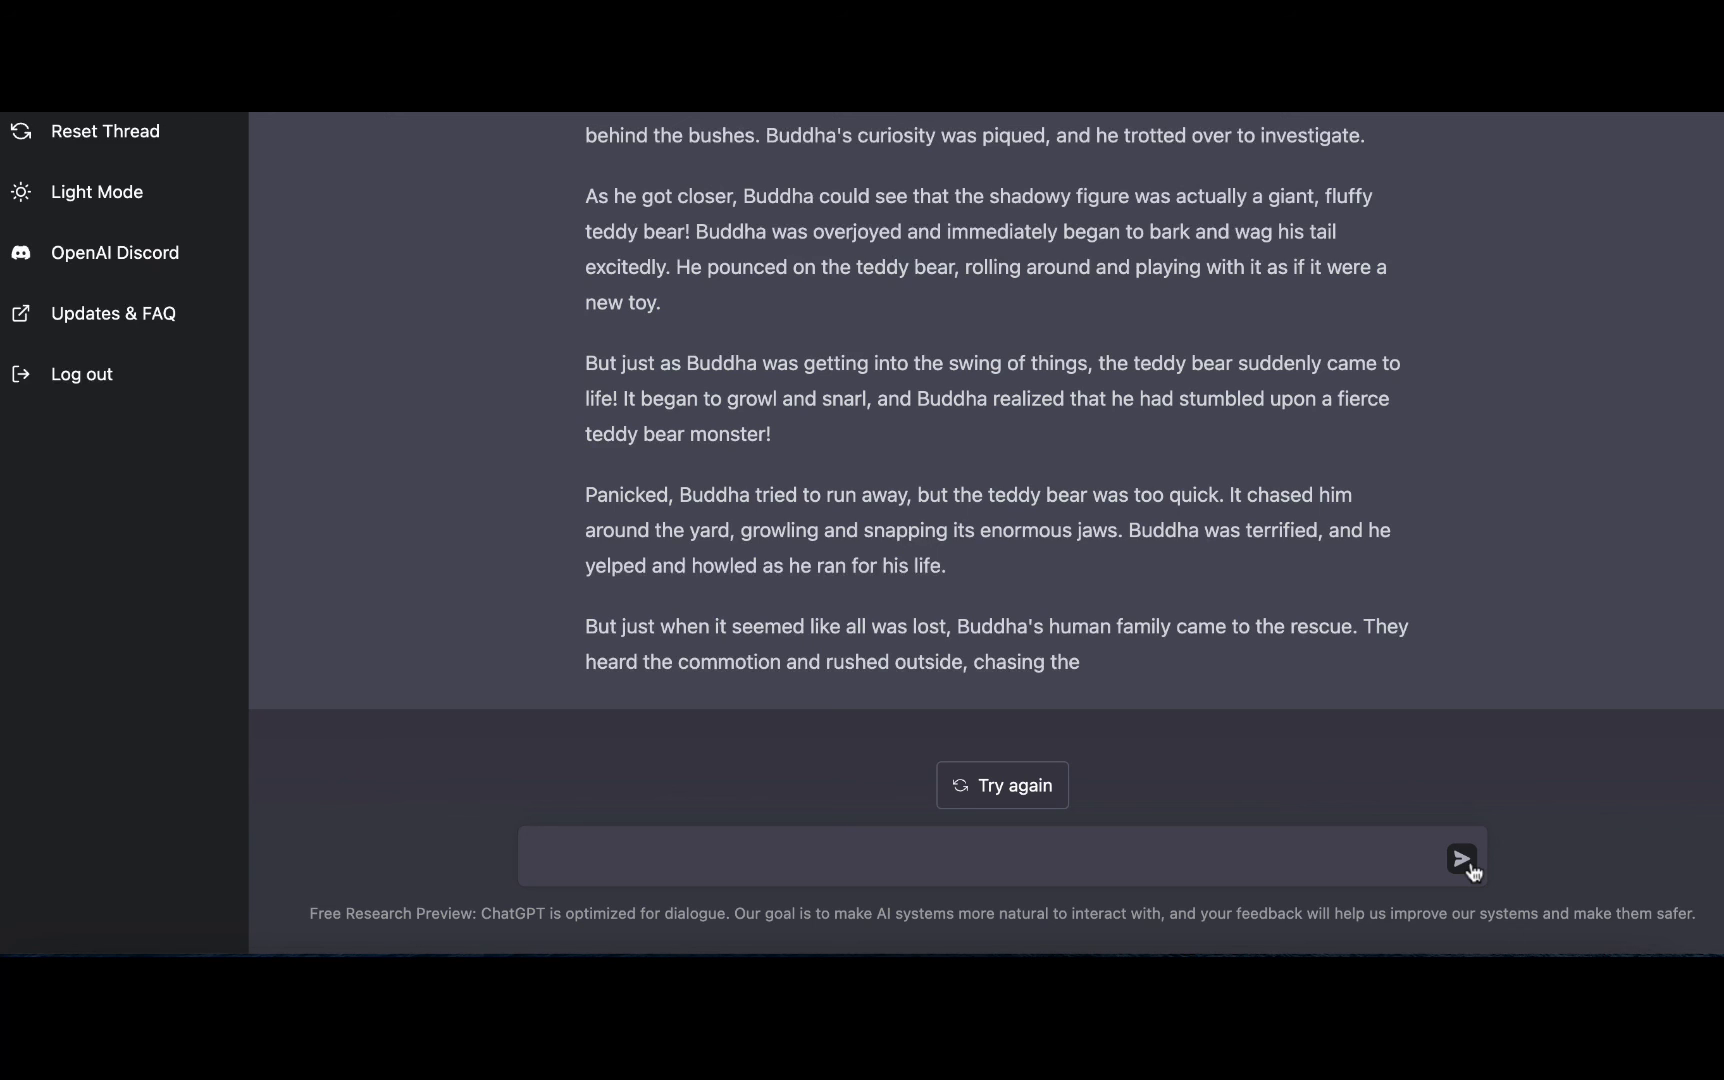
pyautogui.moveTo(1082, 480)
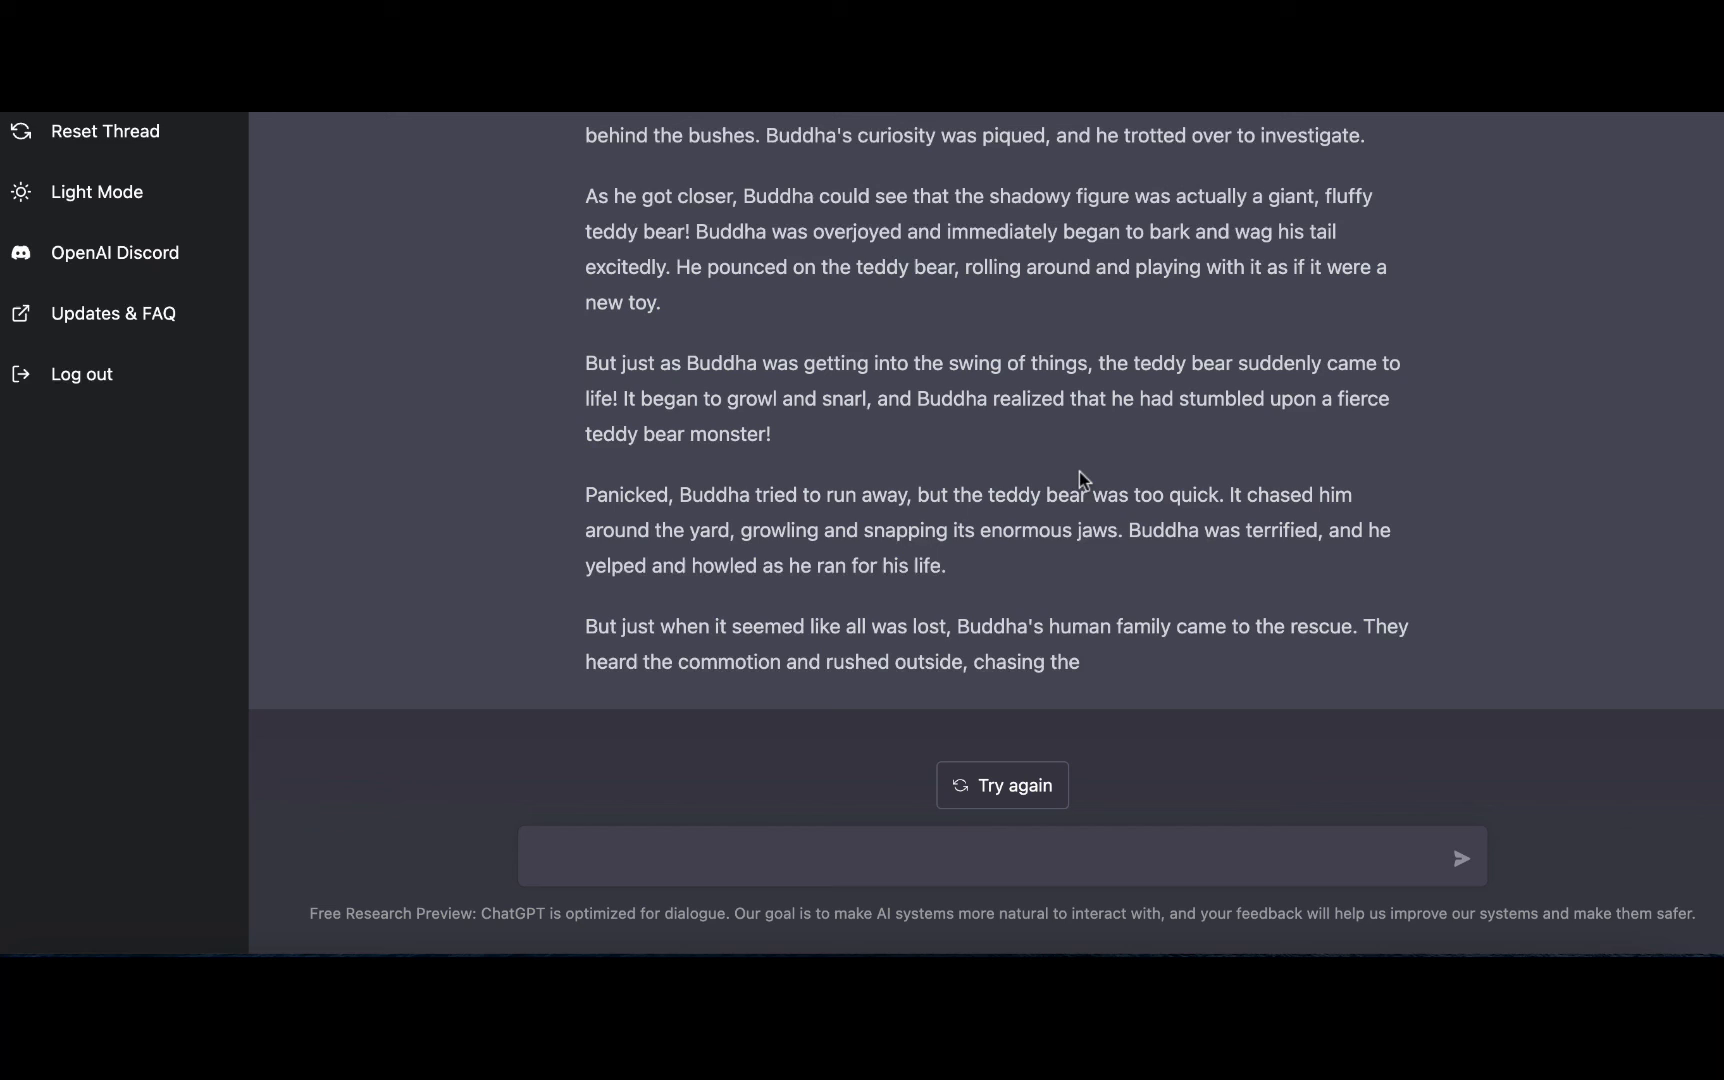
pyautogui.moveTo(876, 704)
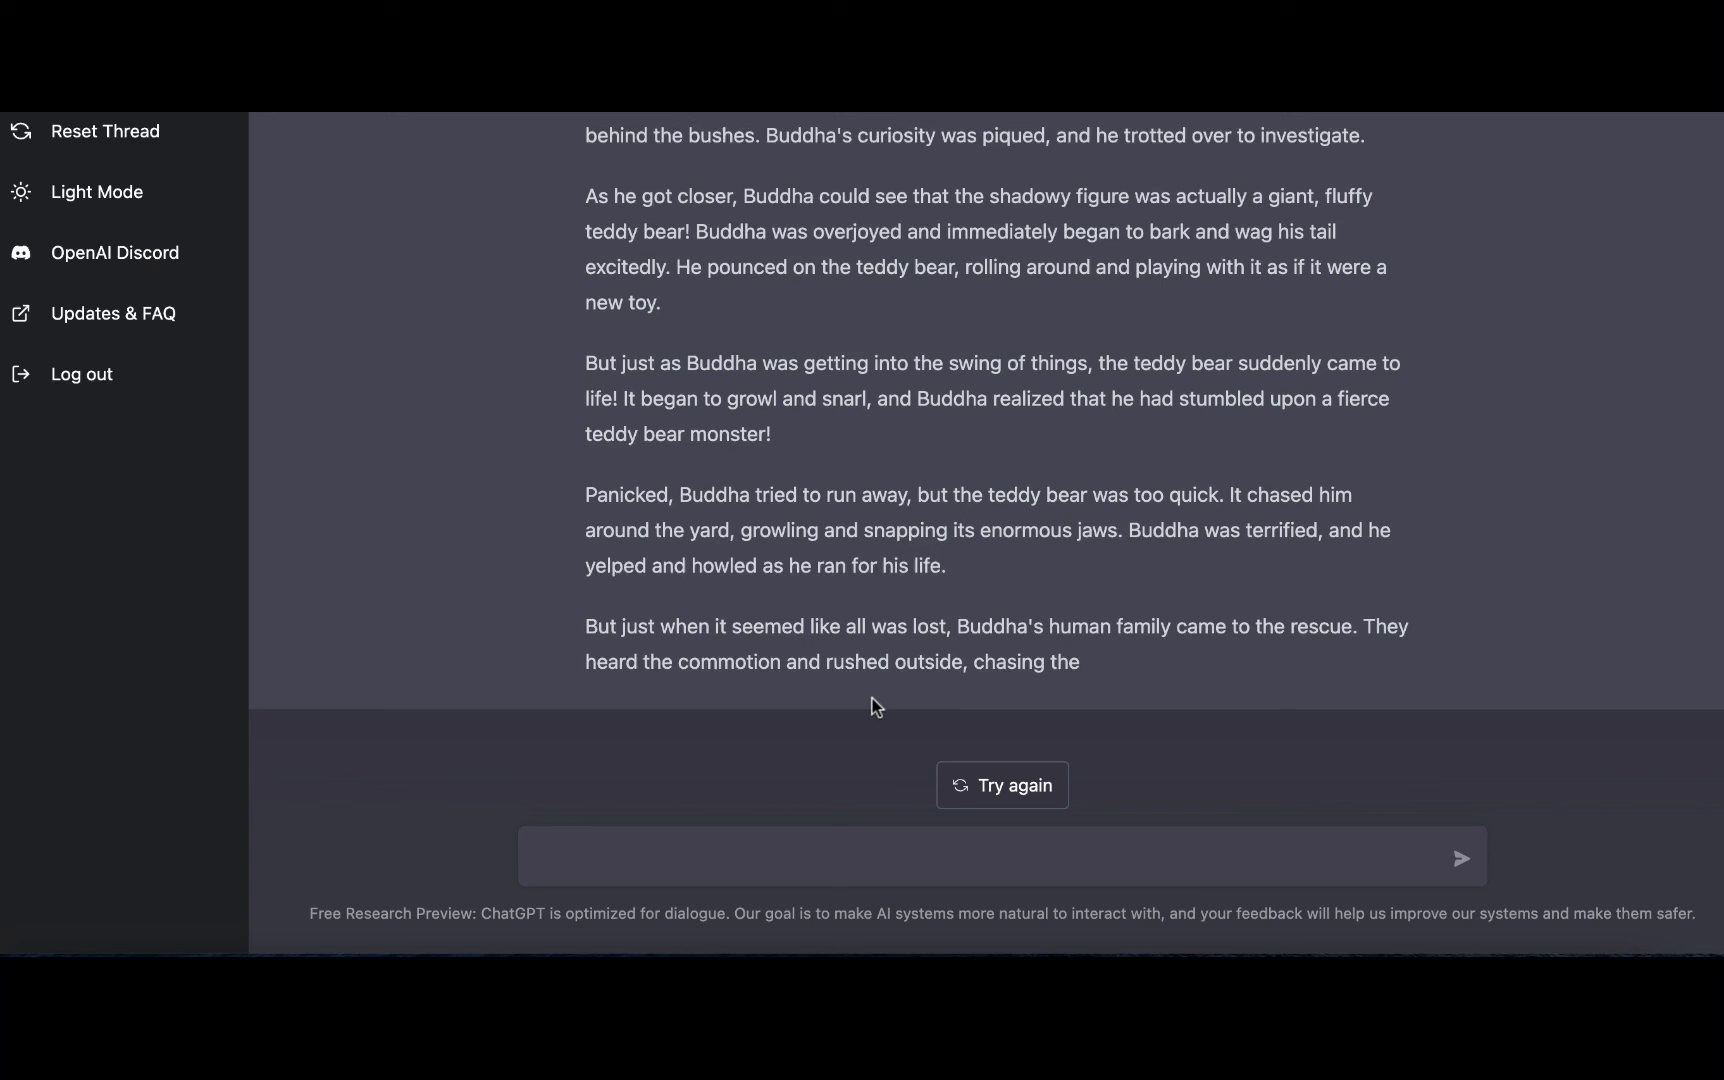
pyautogui.write('generate a text prompt for DALL-E to draw a photorealistic lion')
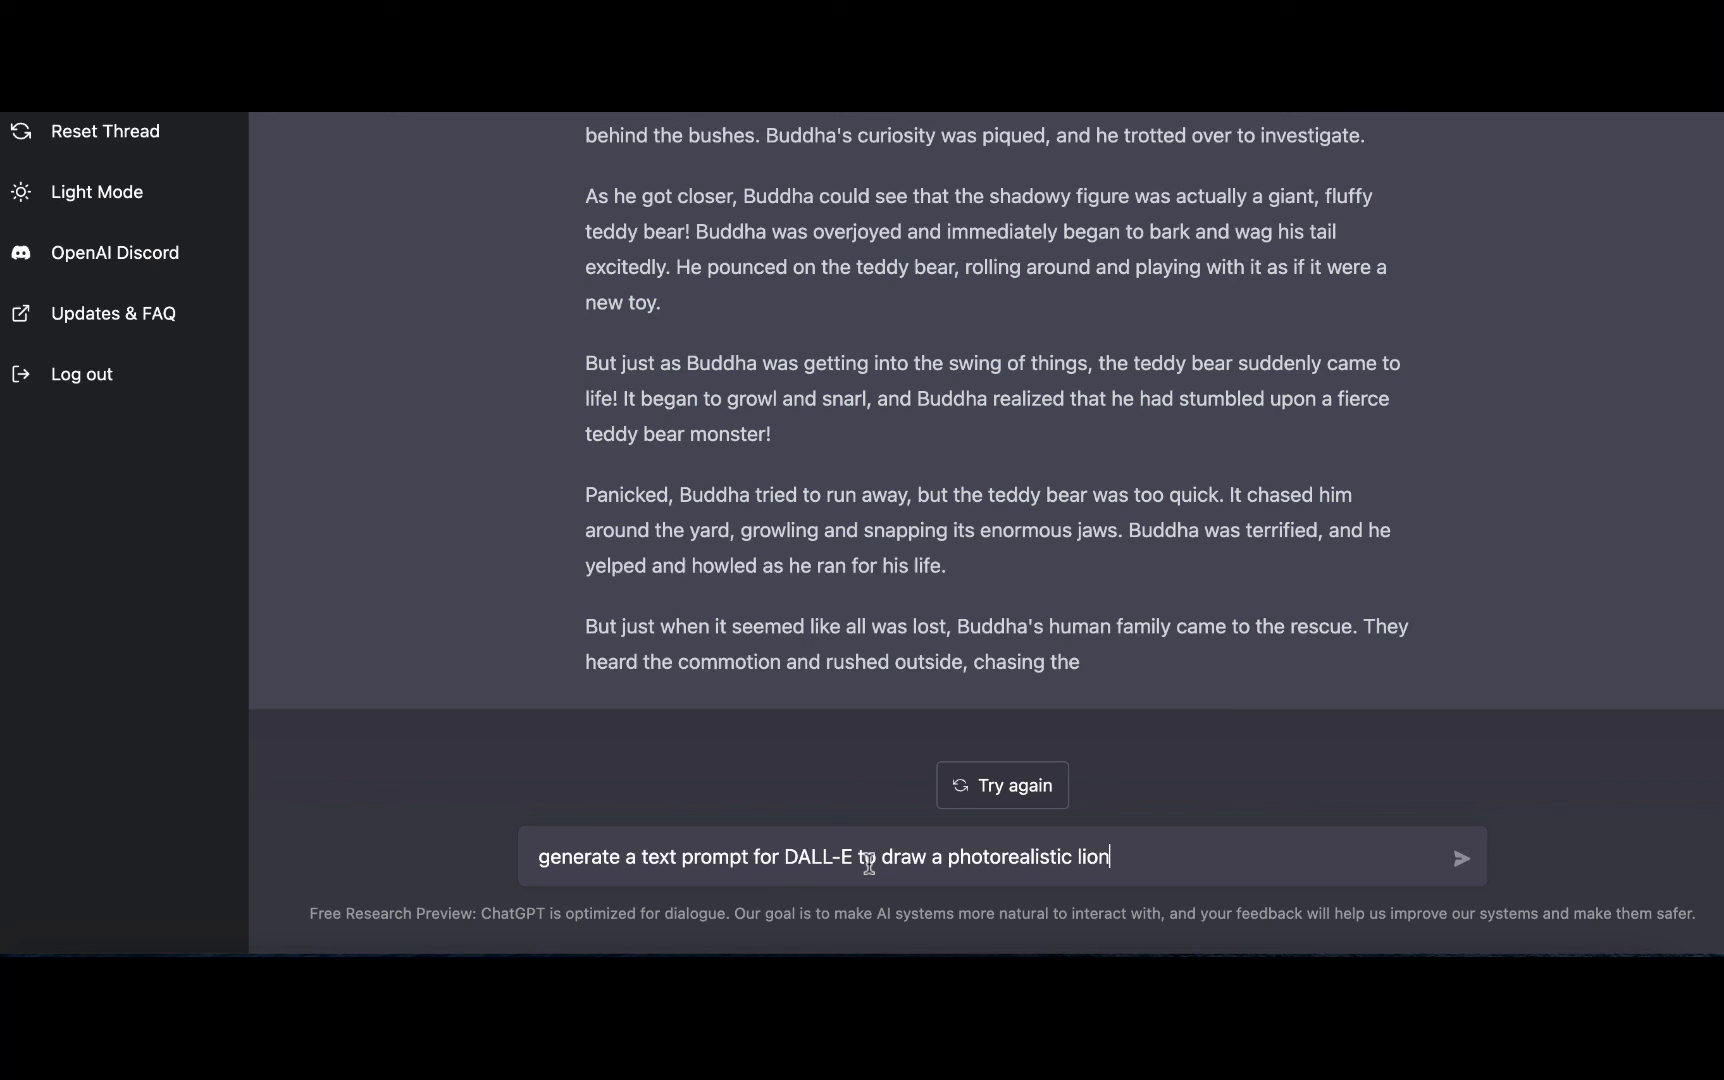
pyautogui.moveTo(1186, 844)
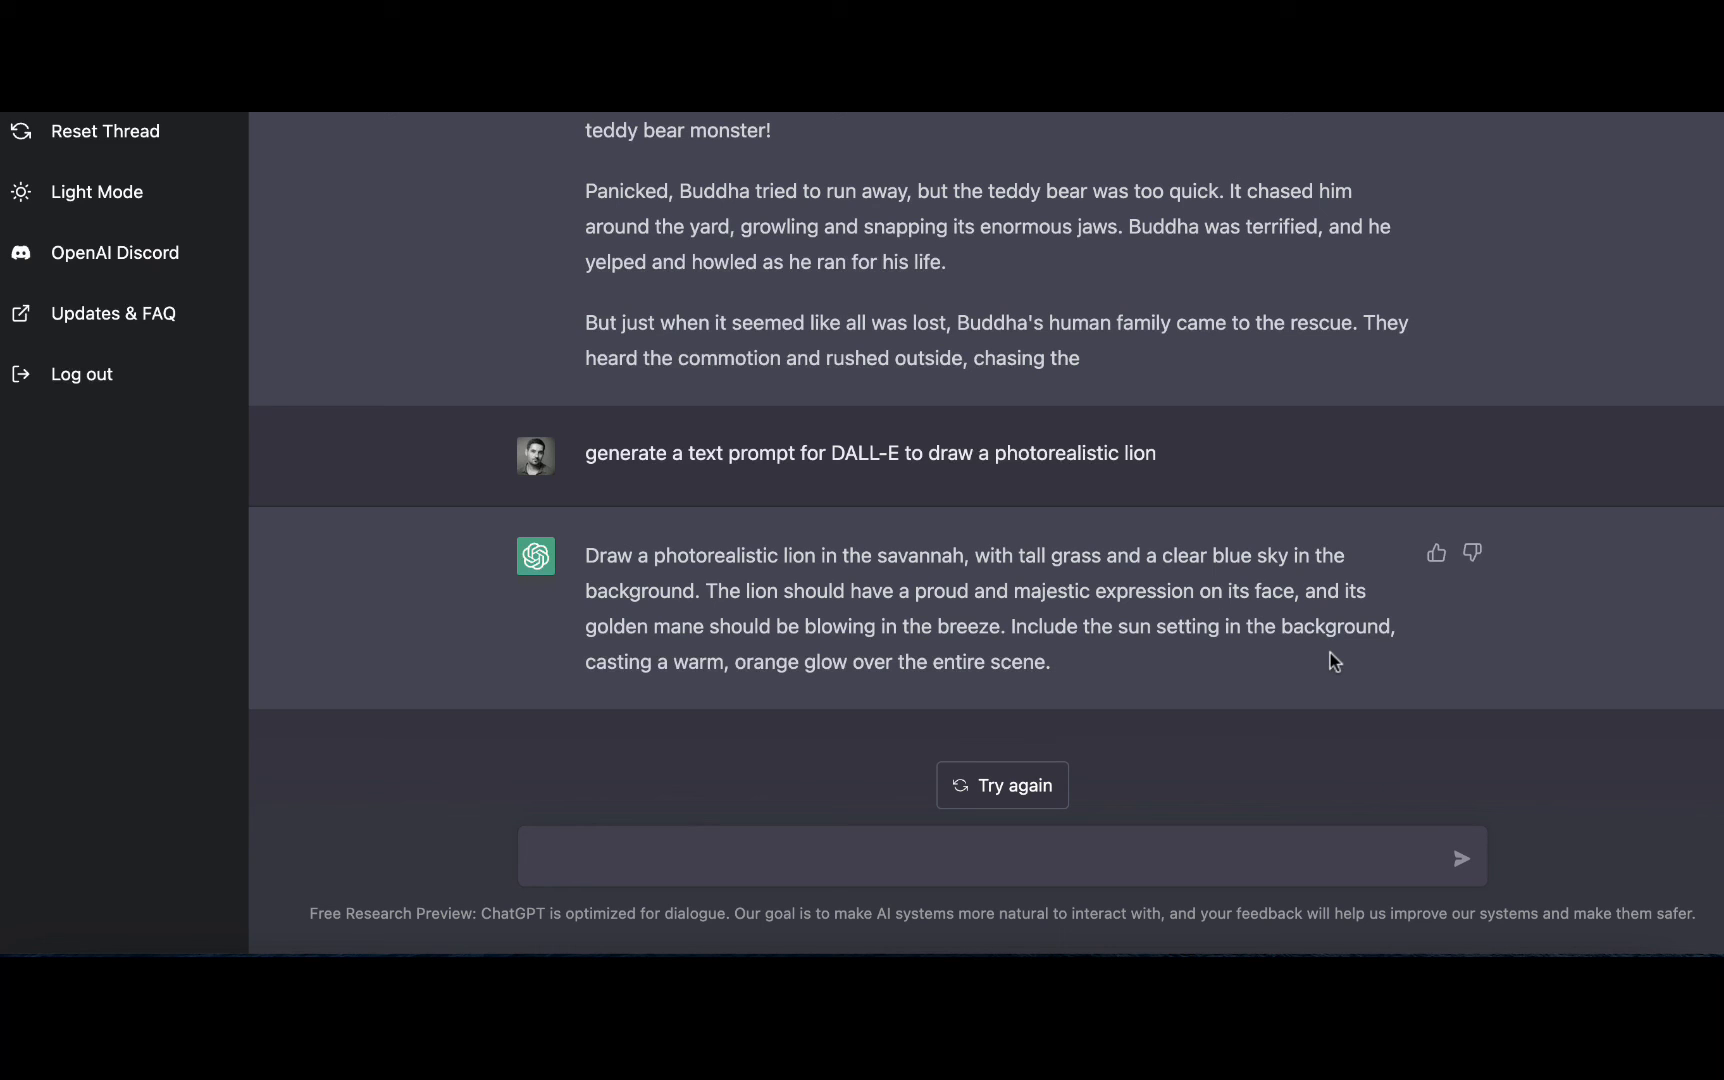
pyautogui.moveTo(1066, 678)
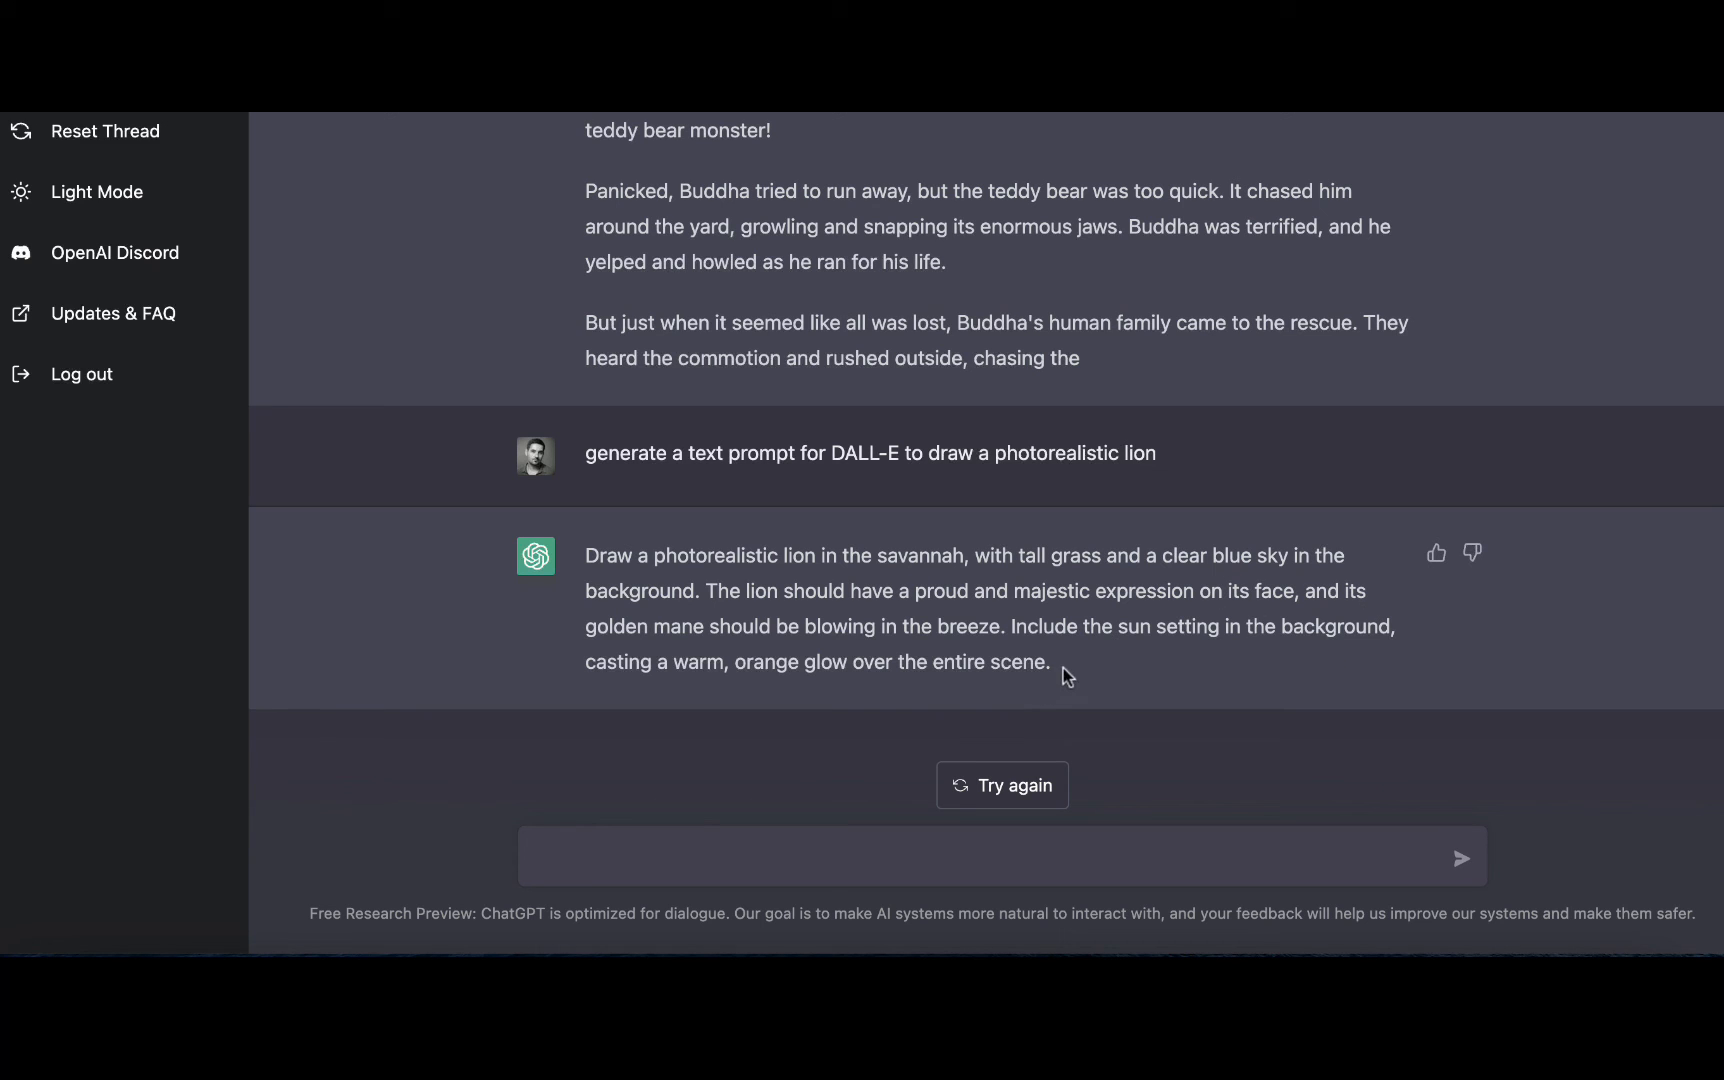
# Step: Select ChatGPT's generated photorealistic savannah lion prompt for copying into DALL-E
pyautogui.moveTo(588, 554); pyautogui.dragTo(1048, 662)
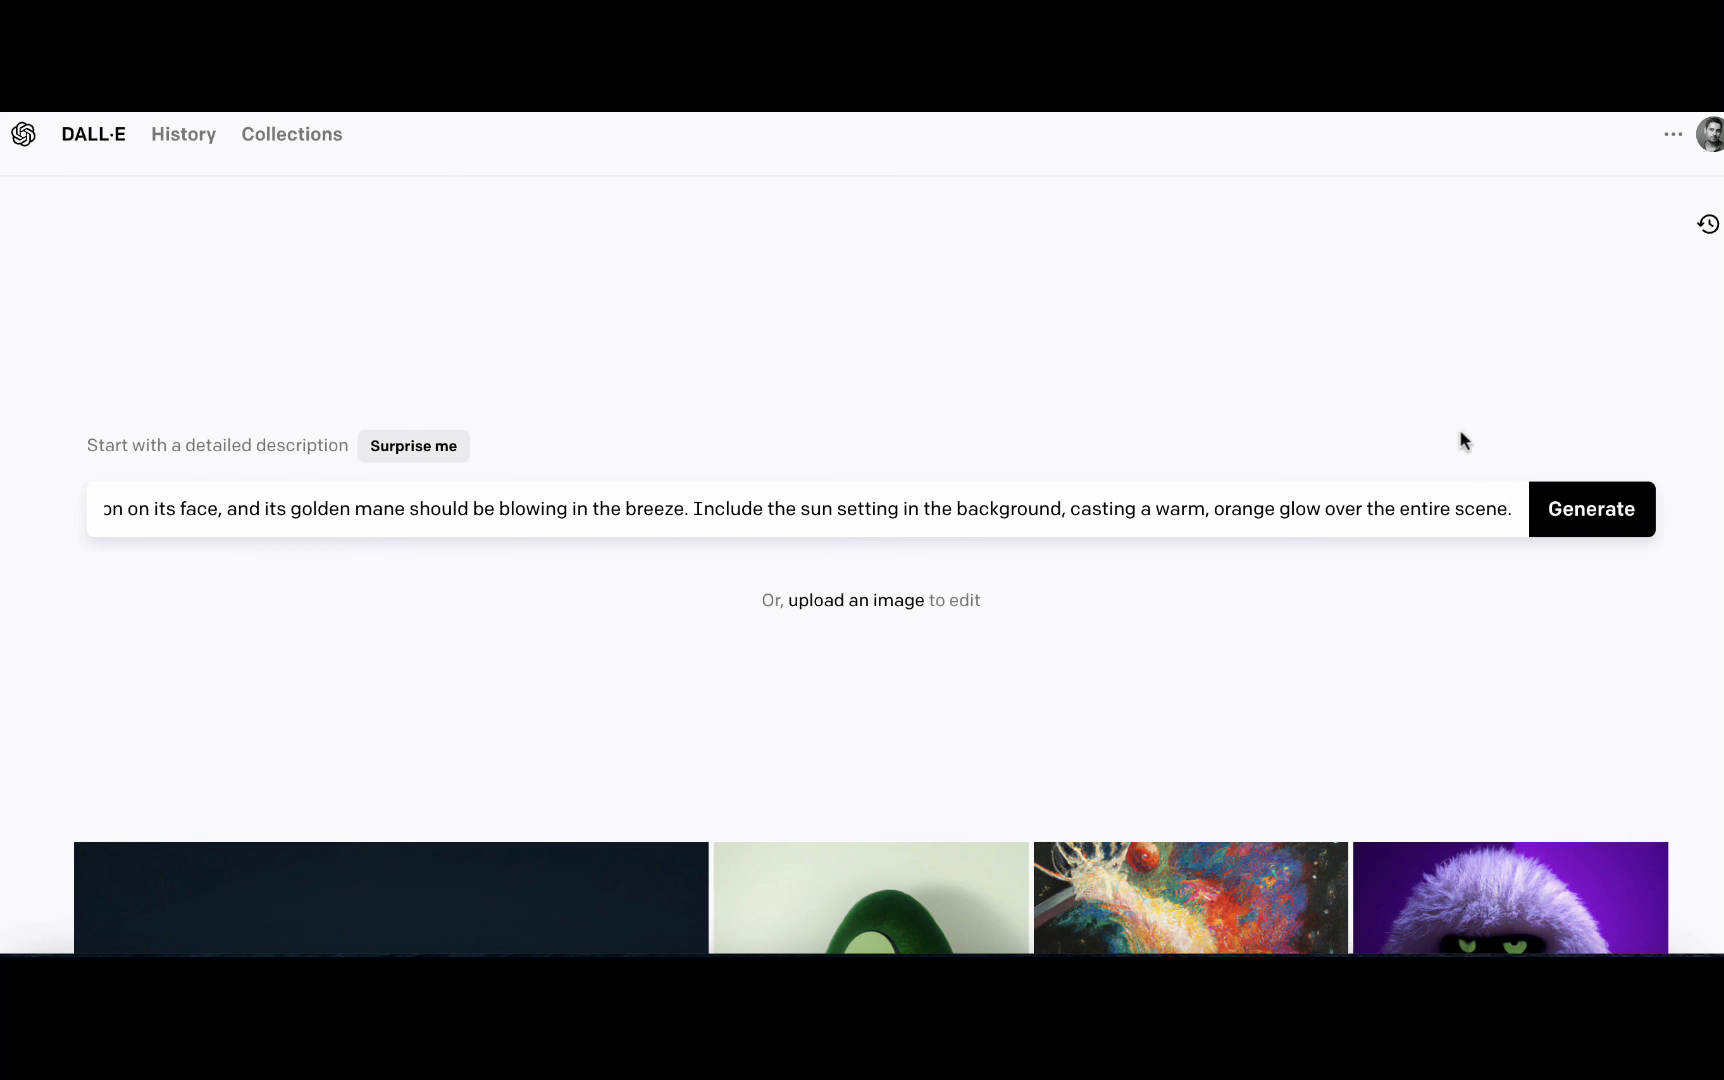
# Step: Generate four lion images from the pasted description and look through the results
pyautogui.click(1590, 510)
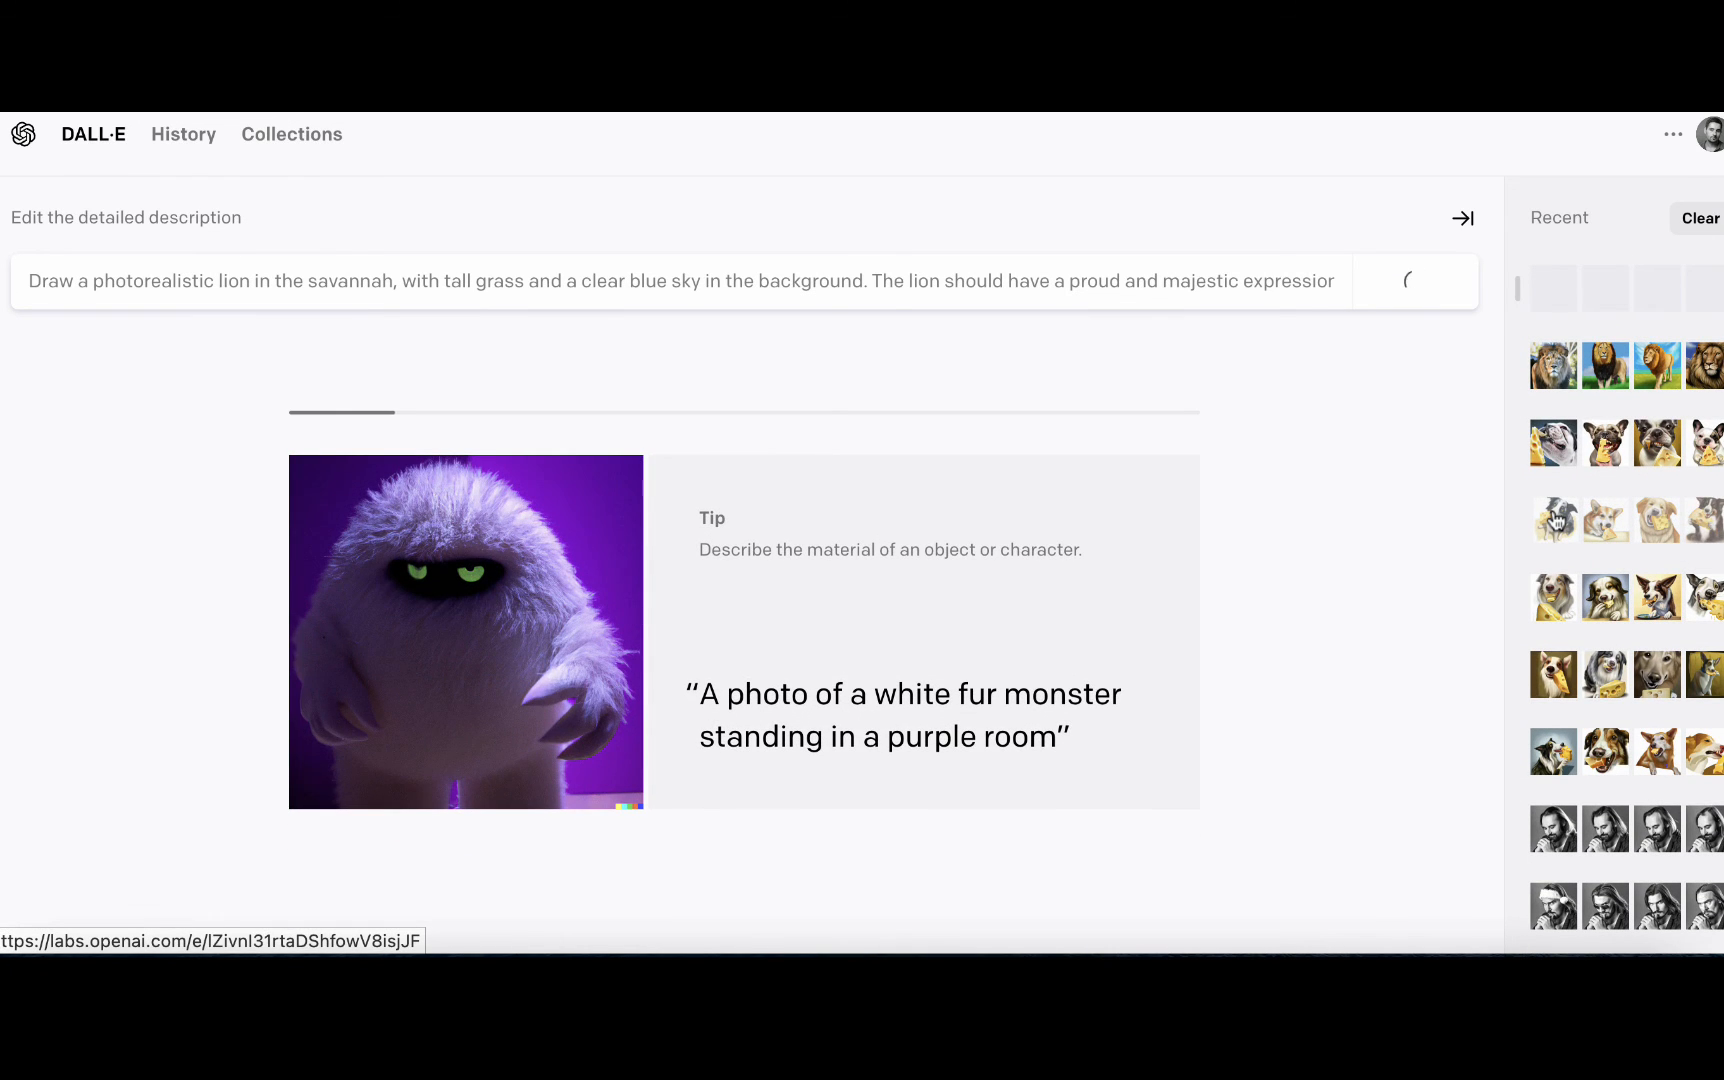
pyautogui.click(1414, 280)
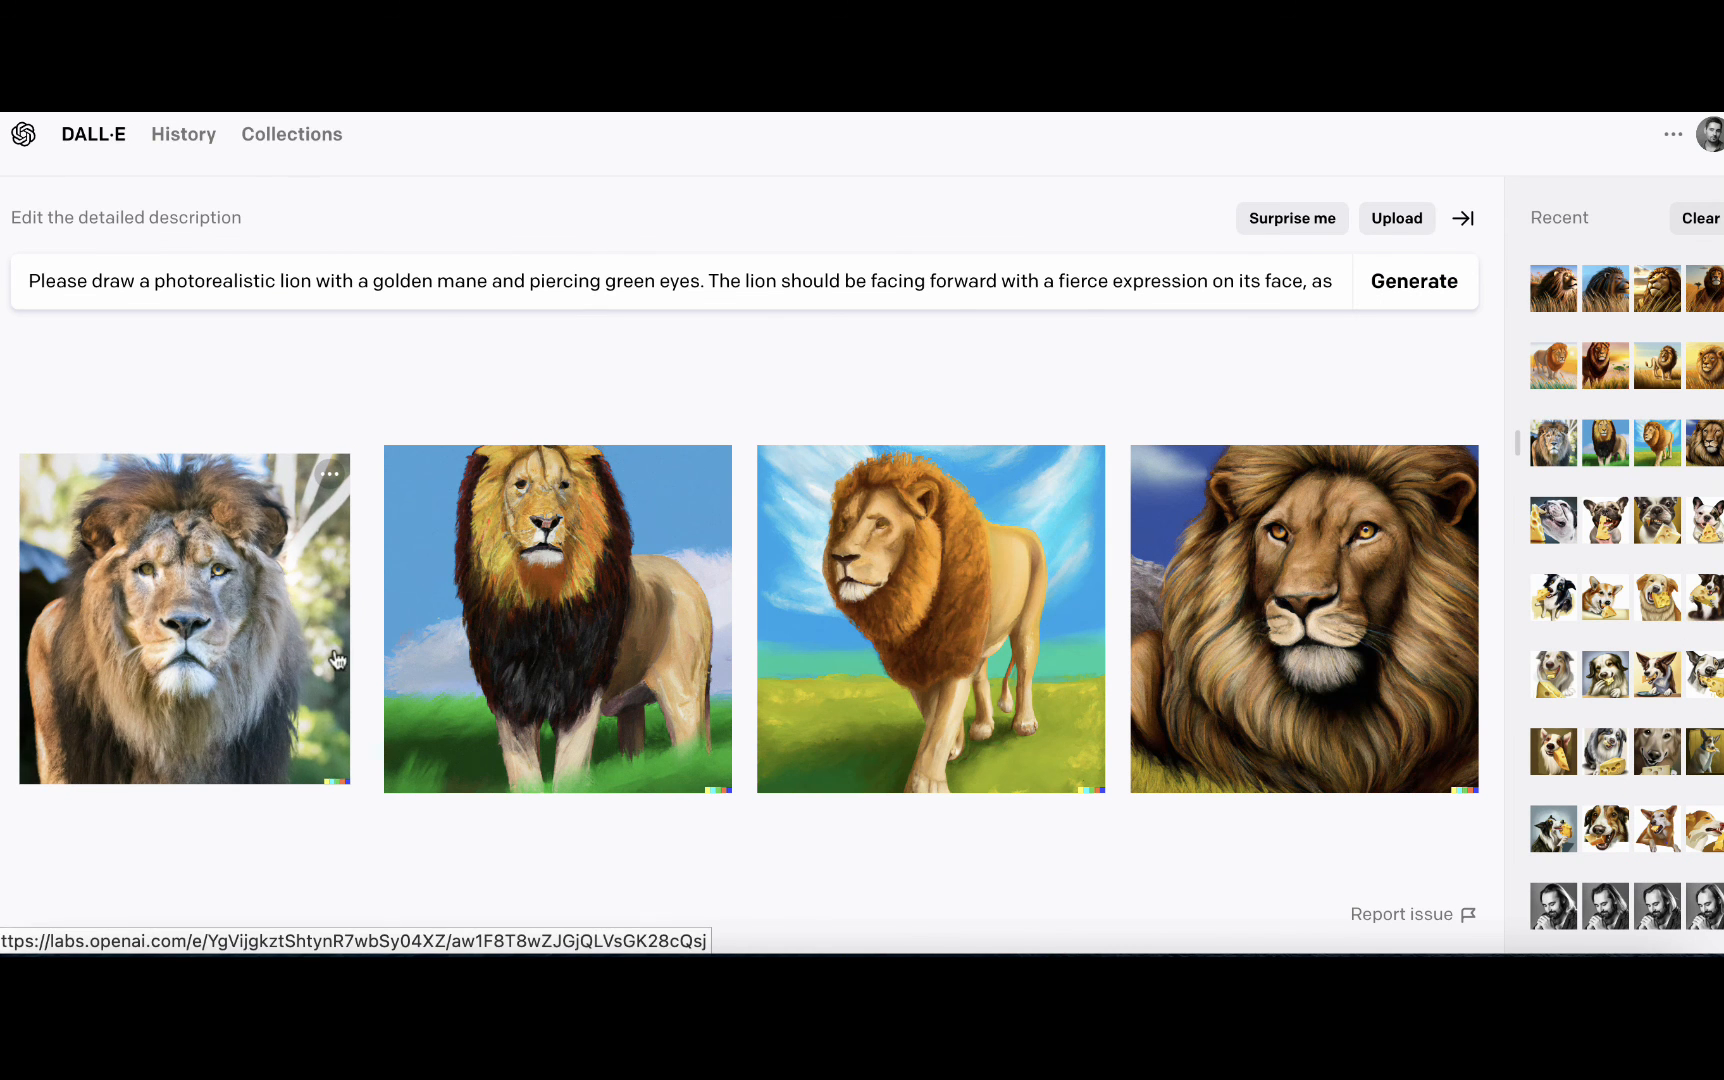
pyautogui.click(184, 618)
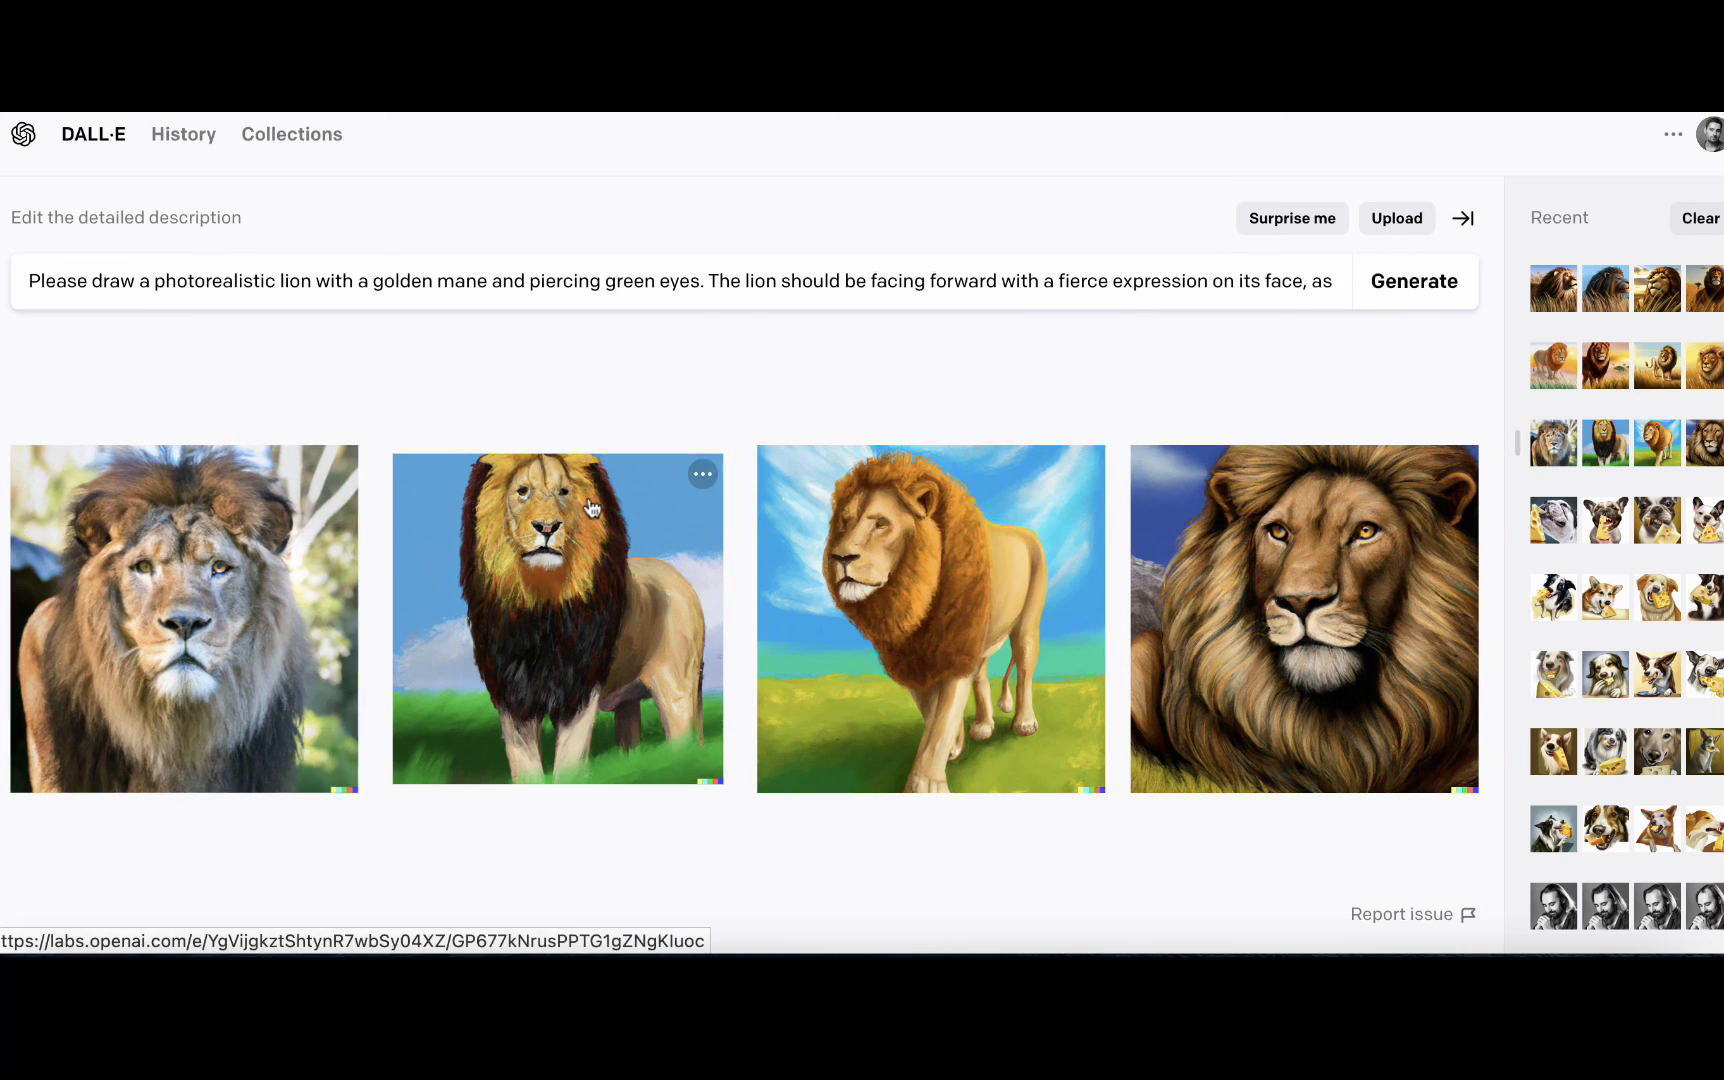
pyautogui.scroll(-3)
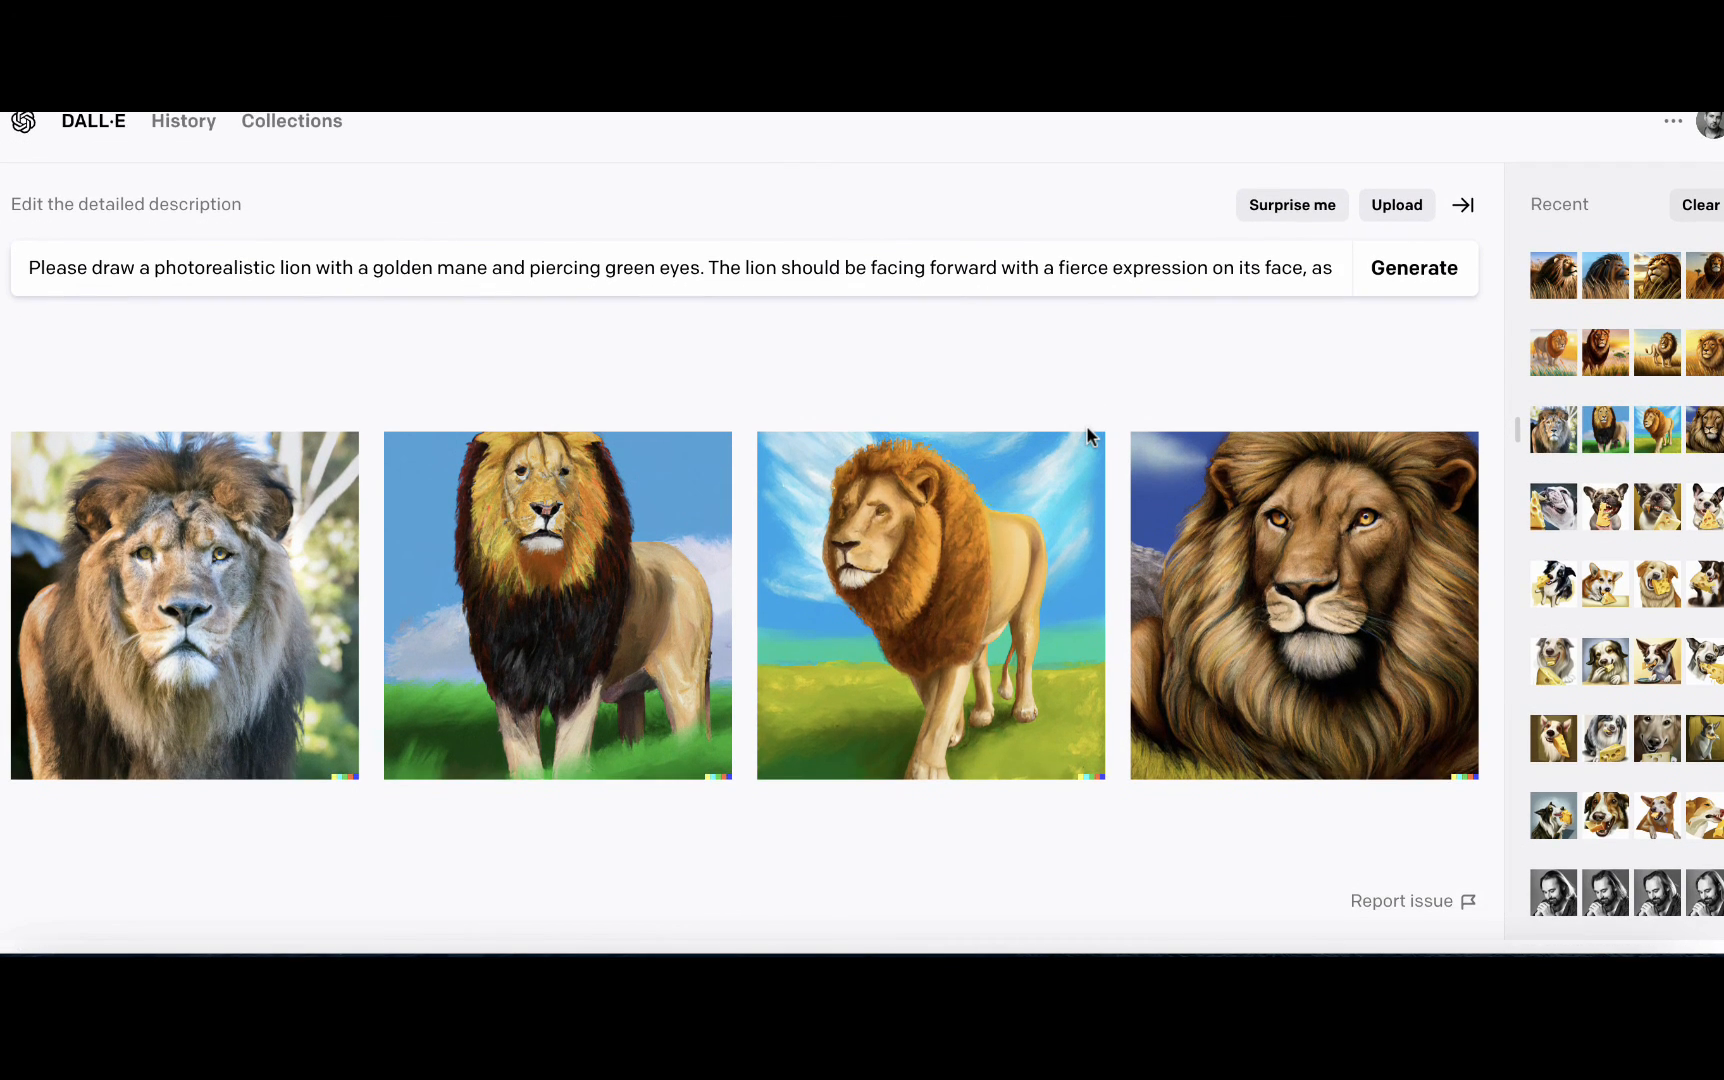